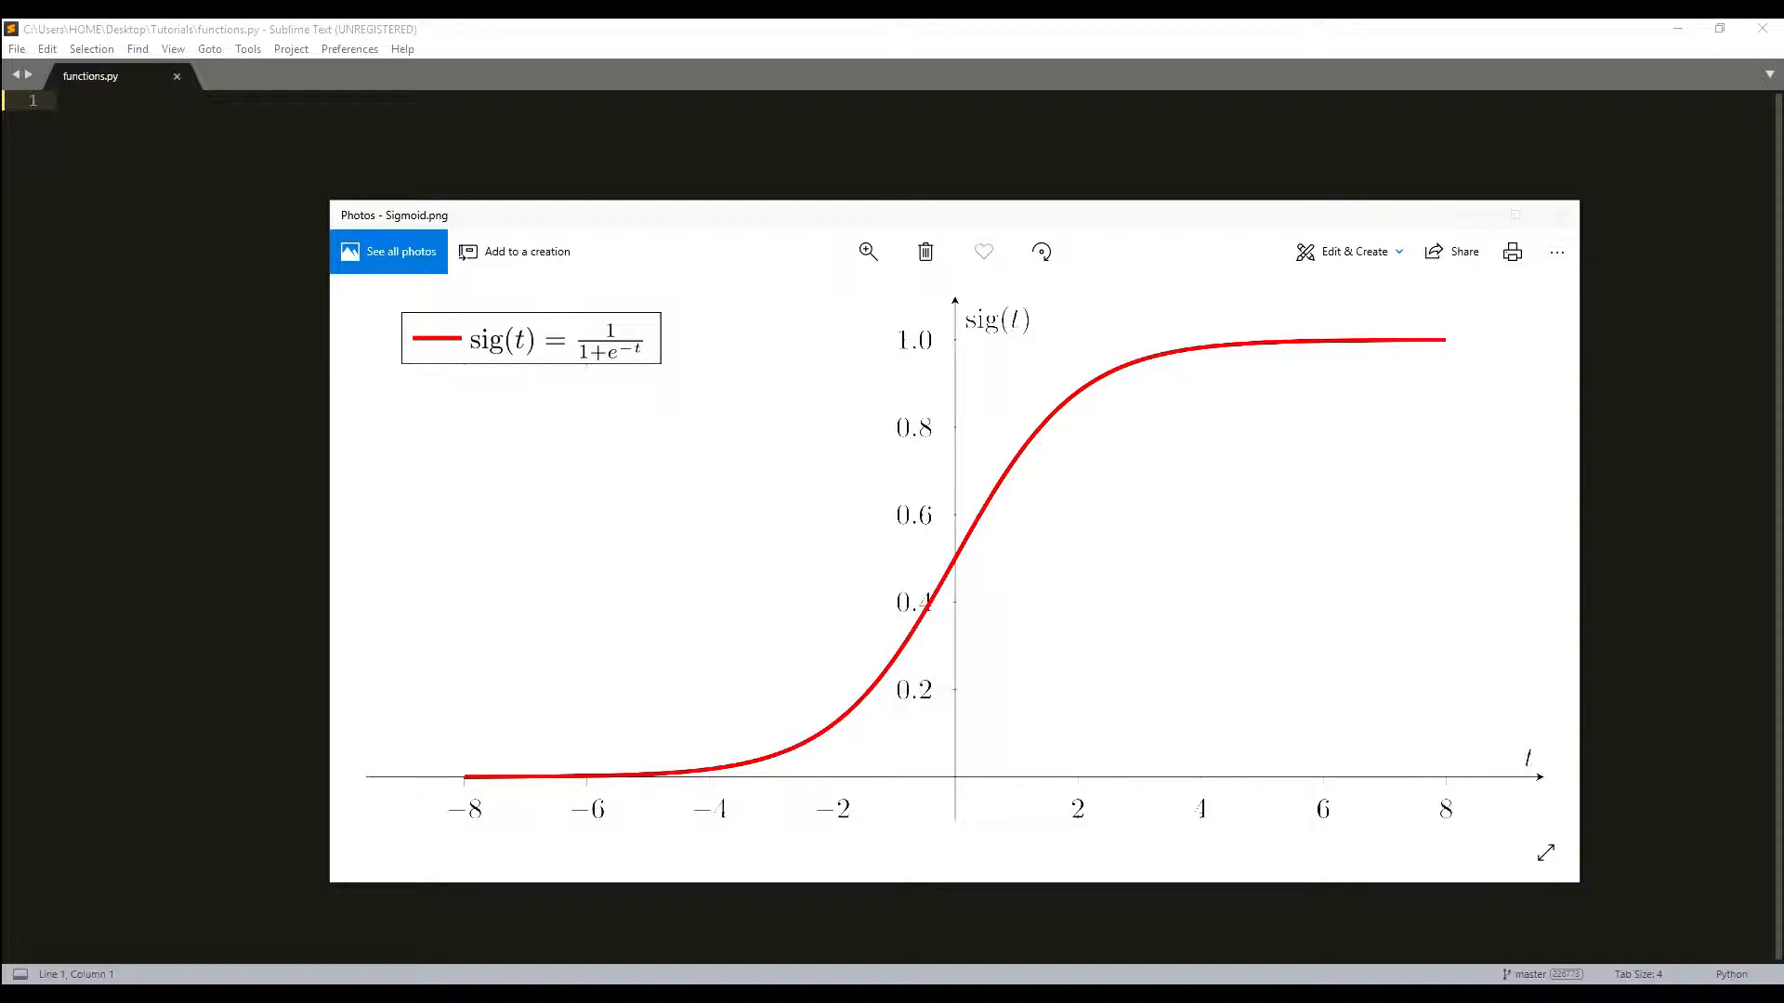
{"action": "mouse_move", "coordinate": [668, 719]}
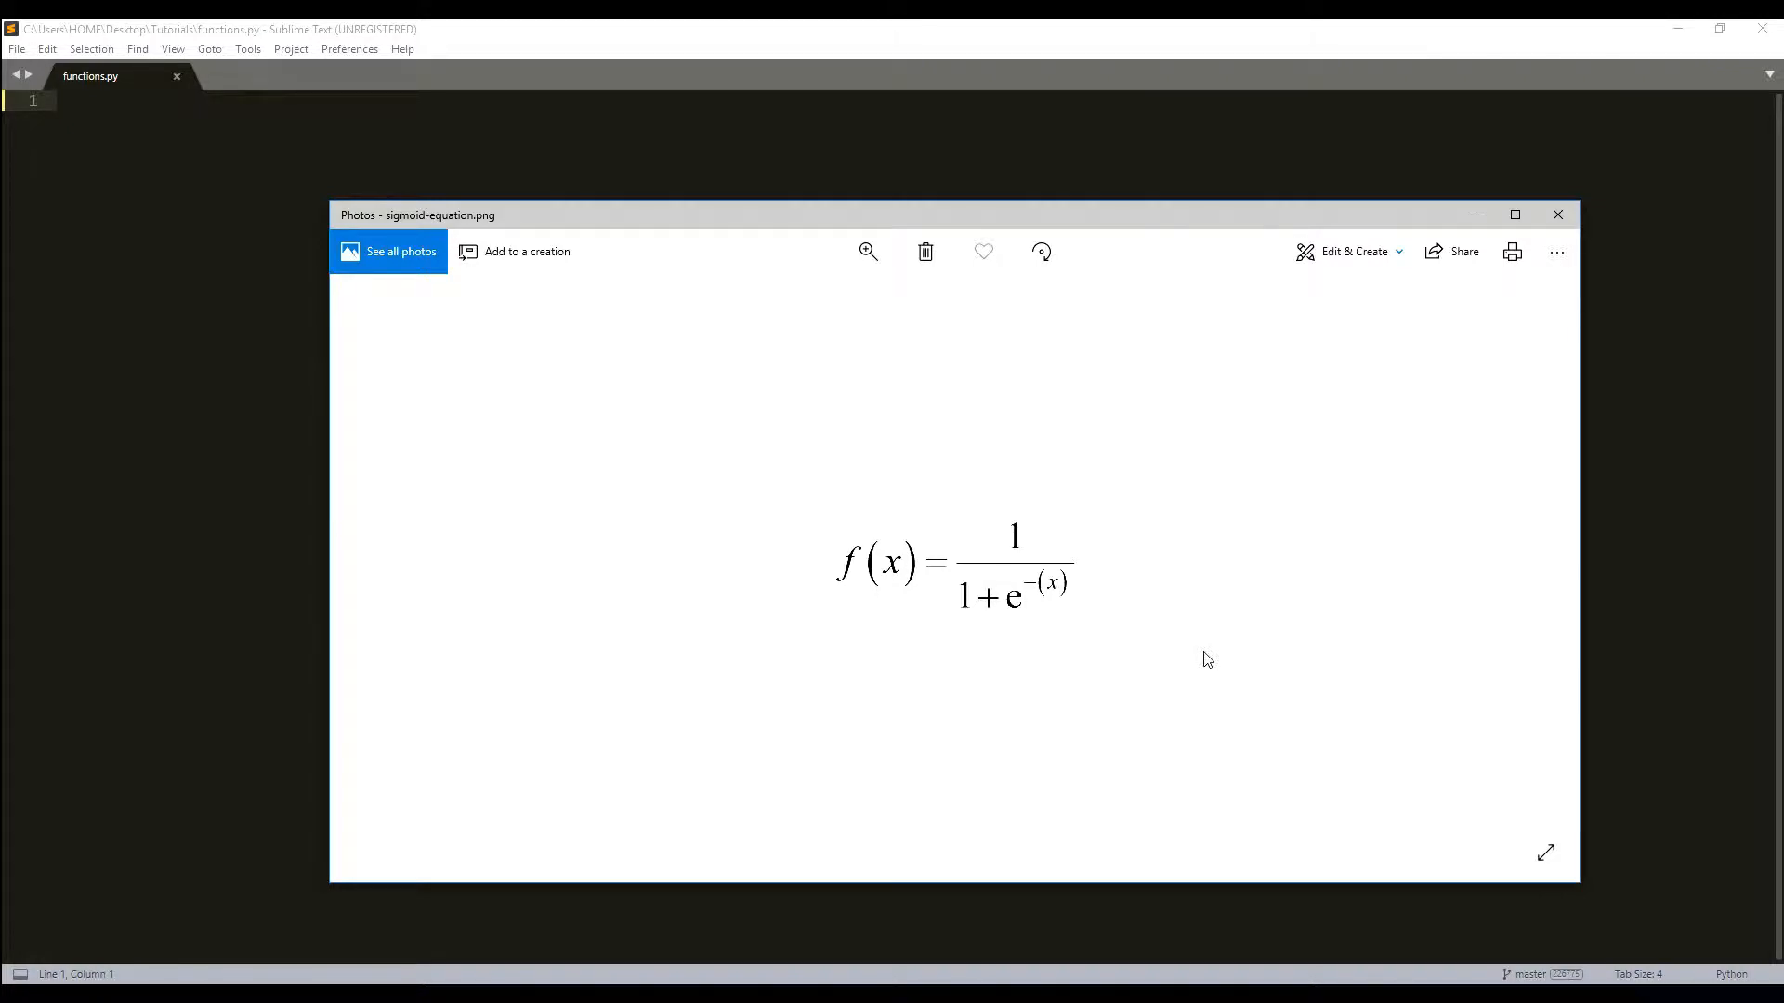
{"action": "mouse_move", "coordinate": [622, 691]}
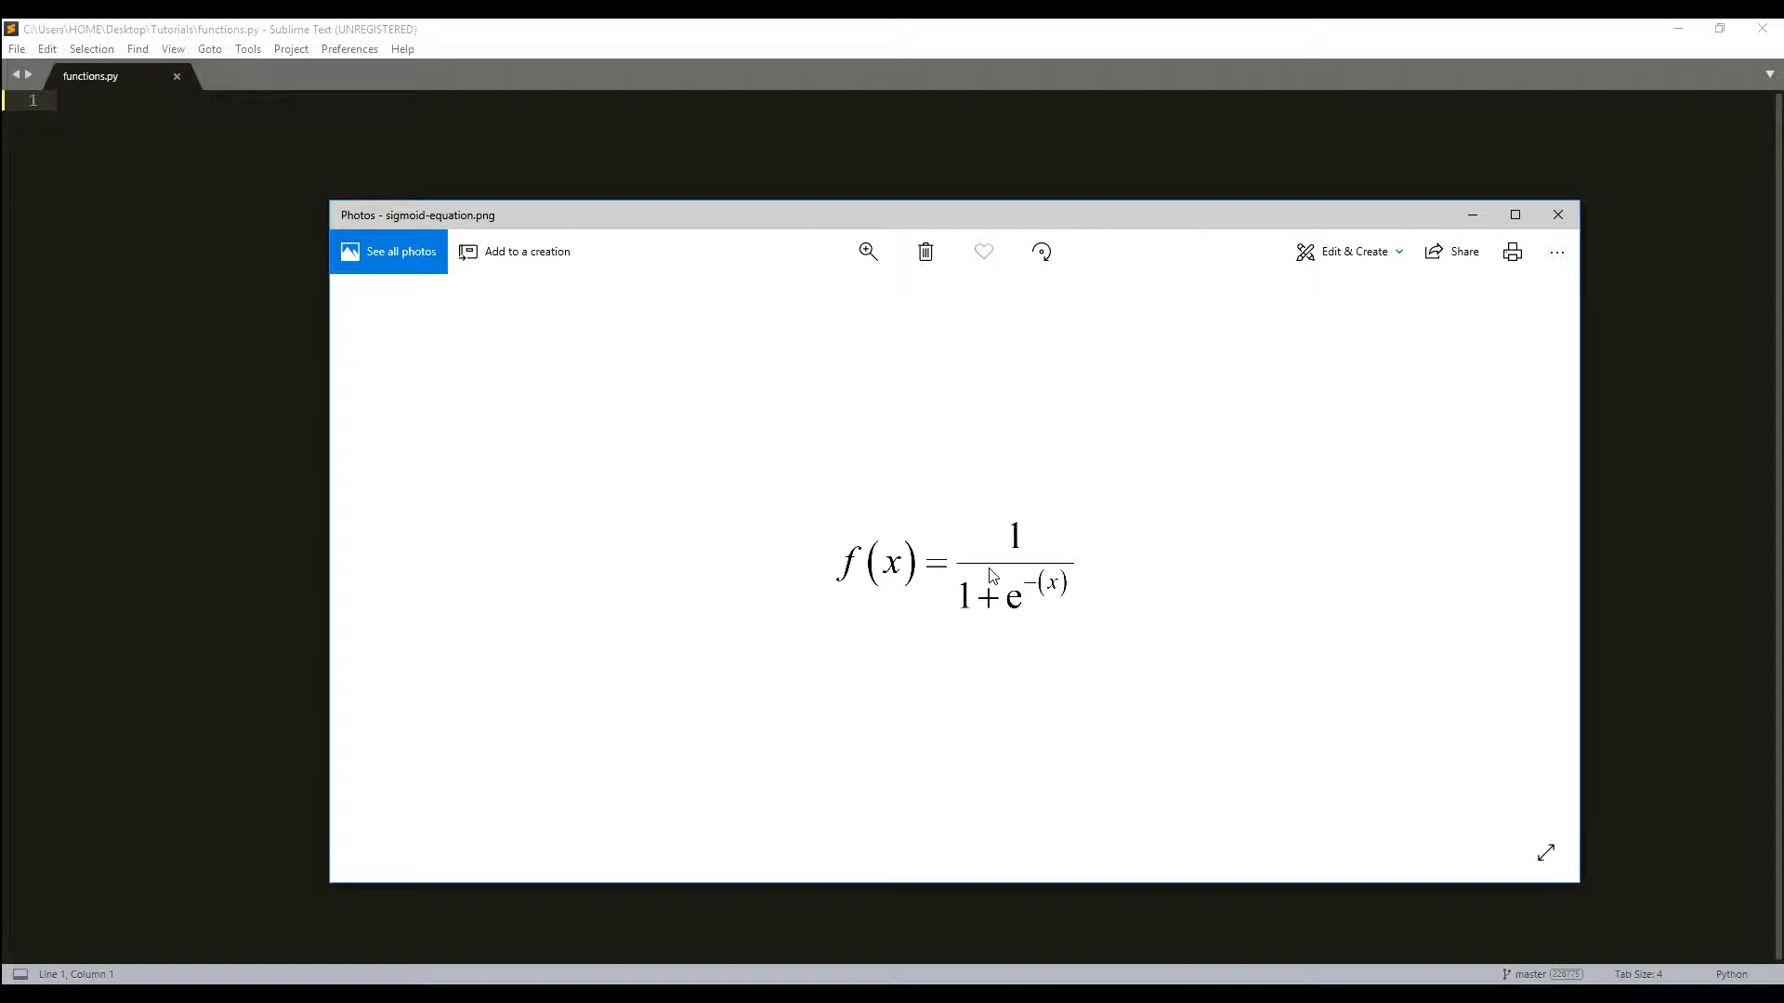
{"action": "mouse_move", "coordinate": [992, 582]}
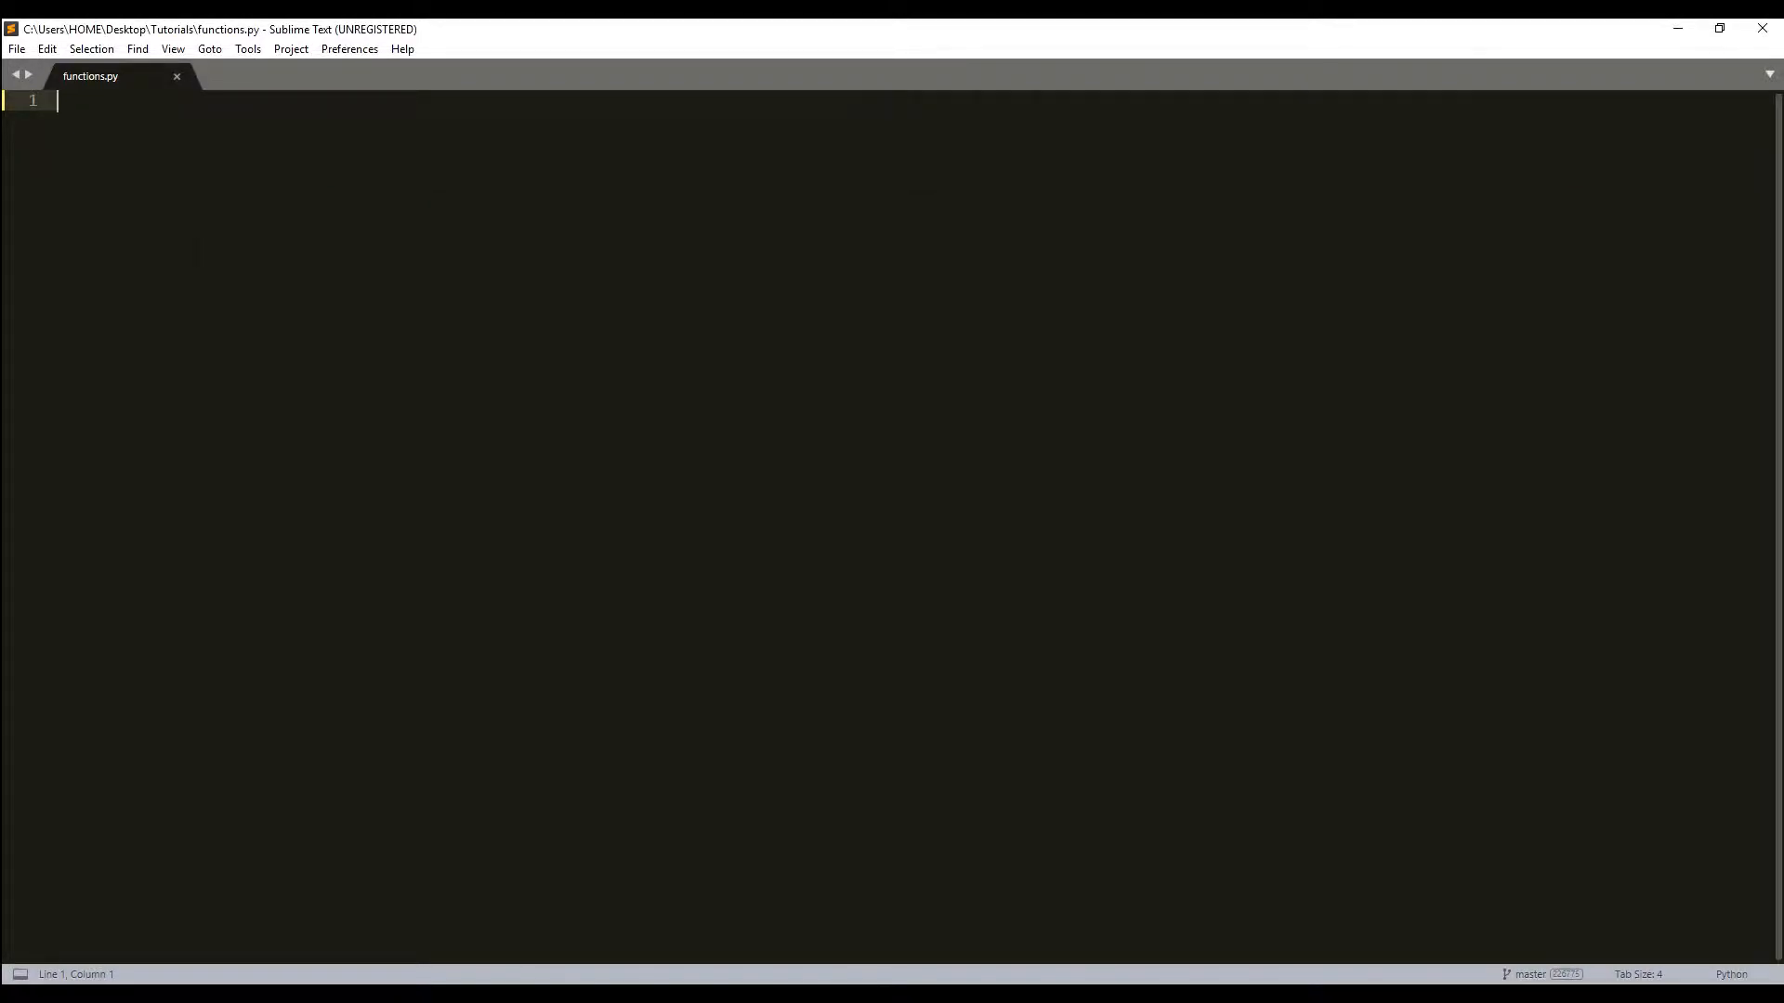
Add 'import math' and the def basic_sigmoid(x): function header
{"action": "type", "text": "if"}
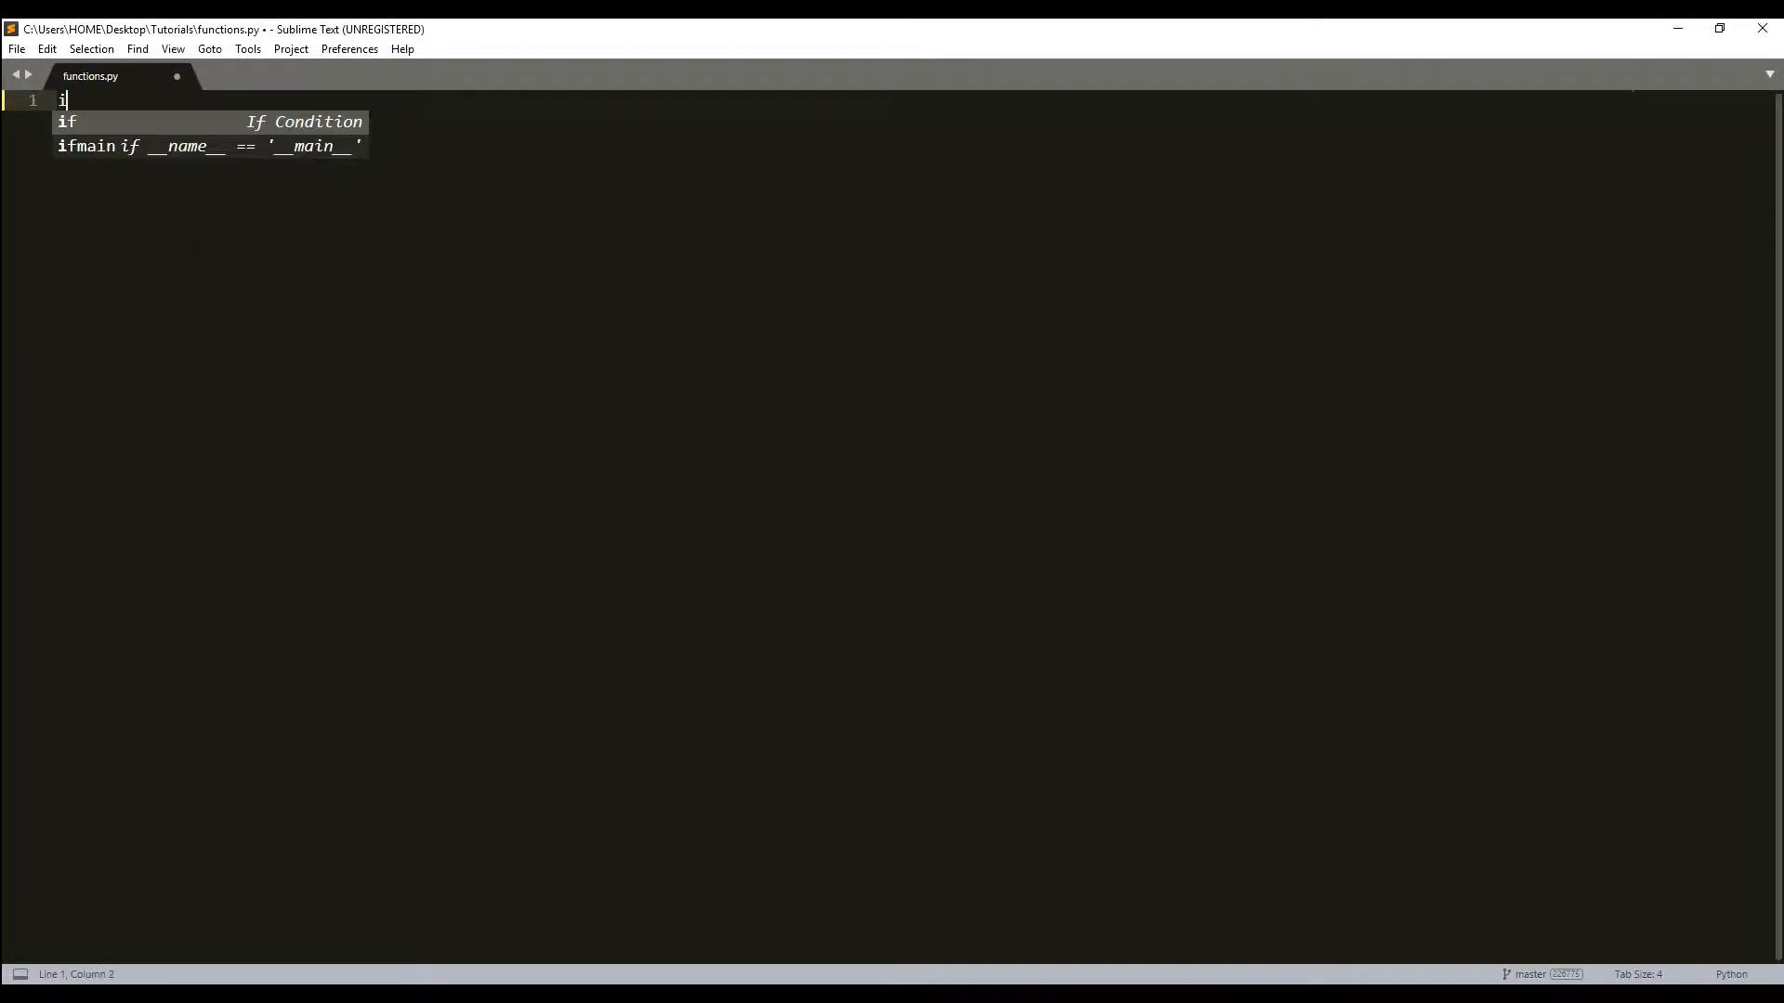
{"action": "type", "text": "mport math"}
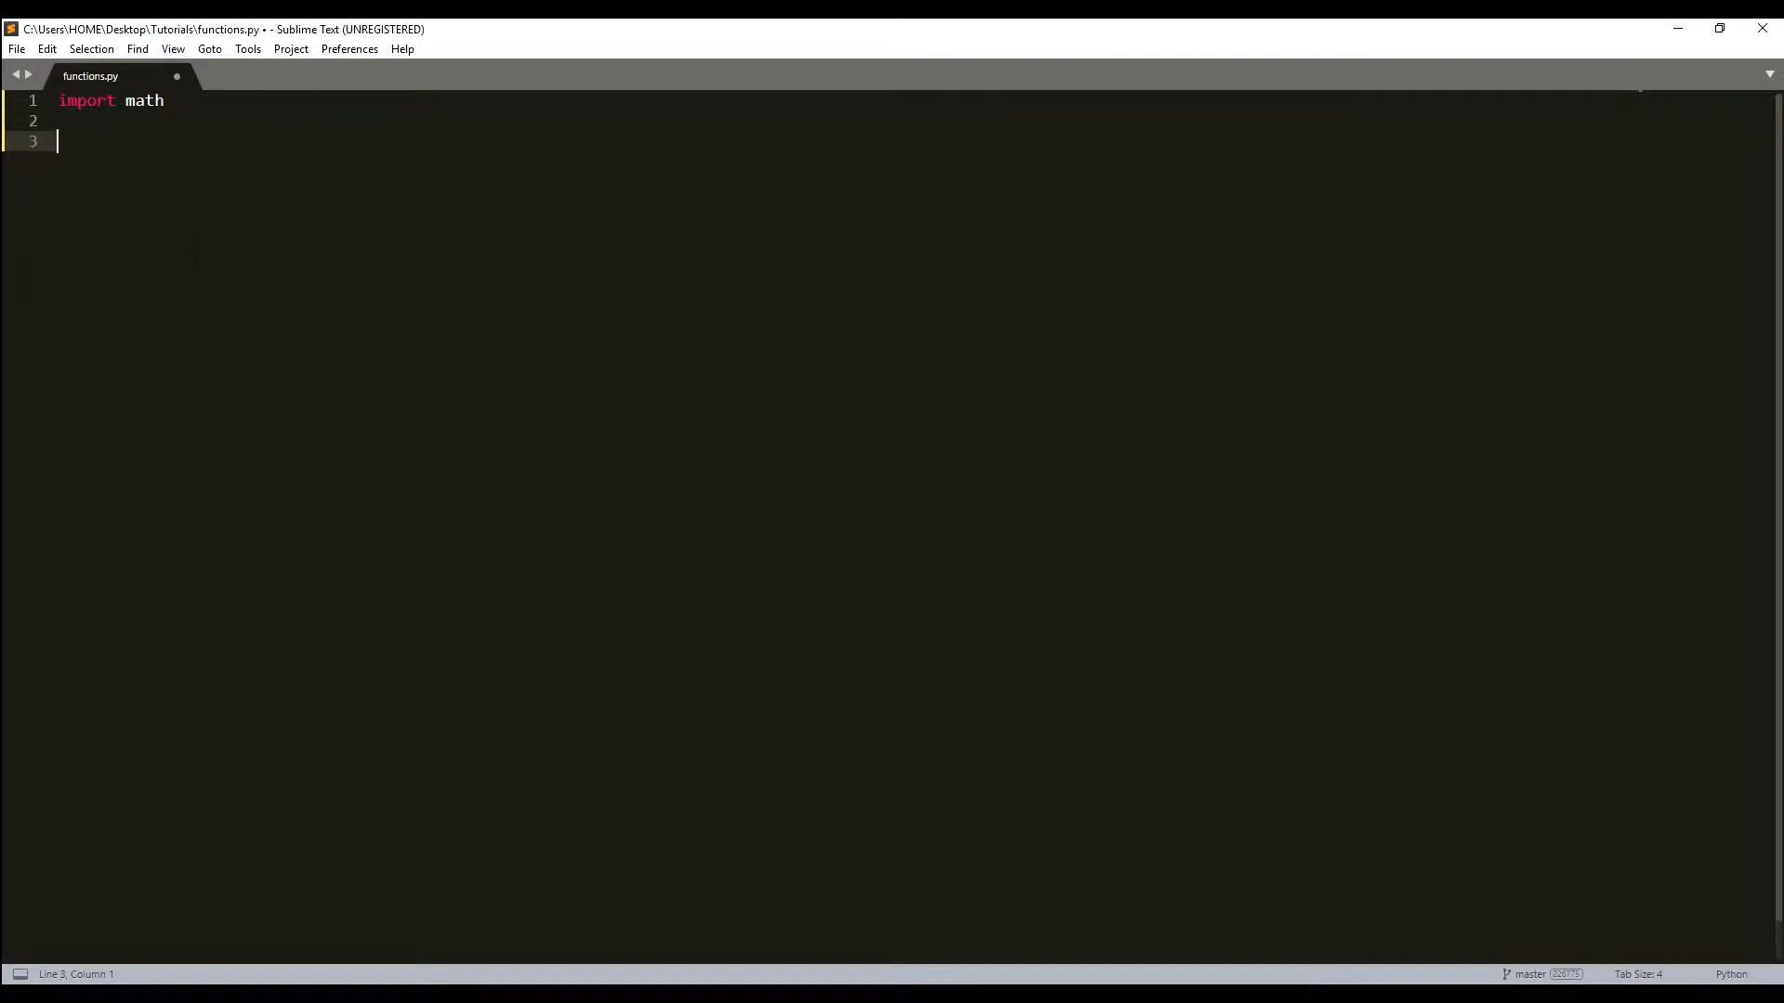
{"action": "type", "text": "def"}
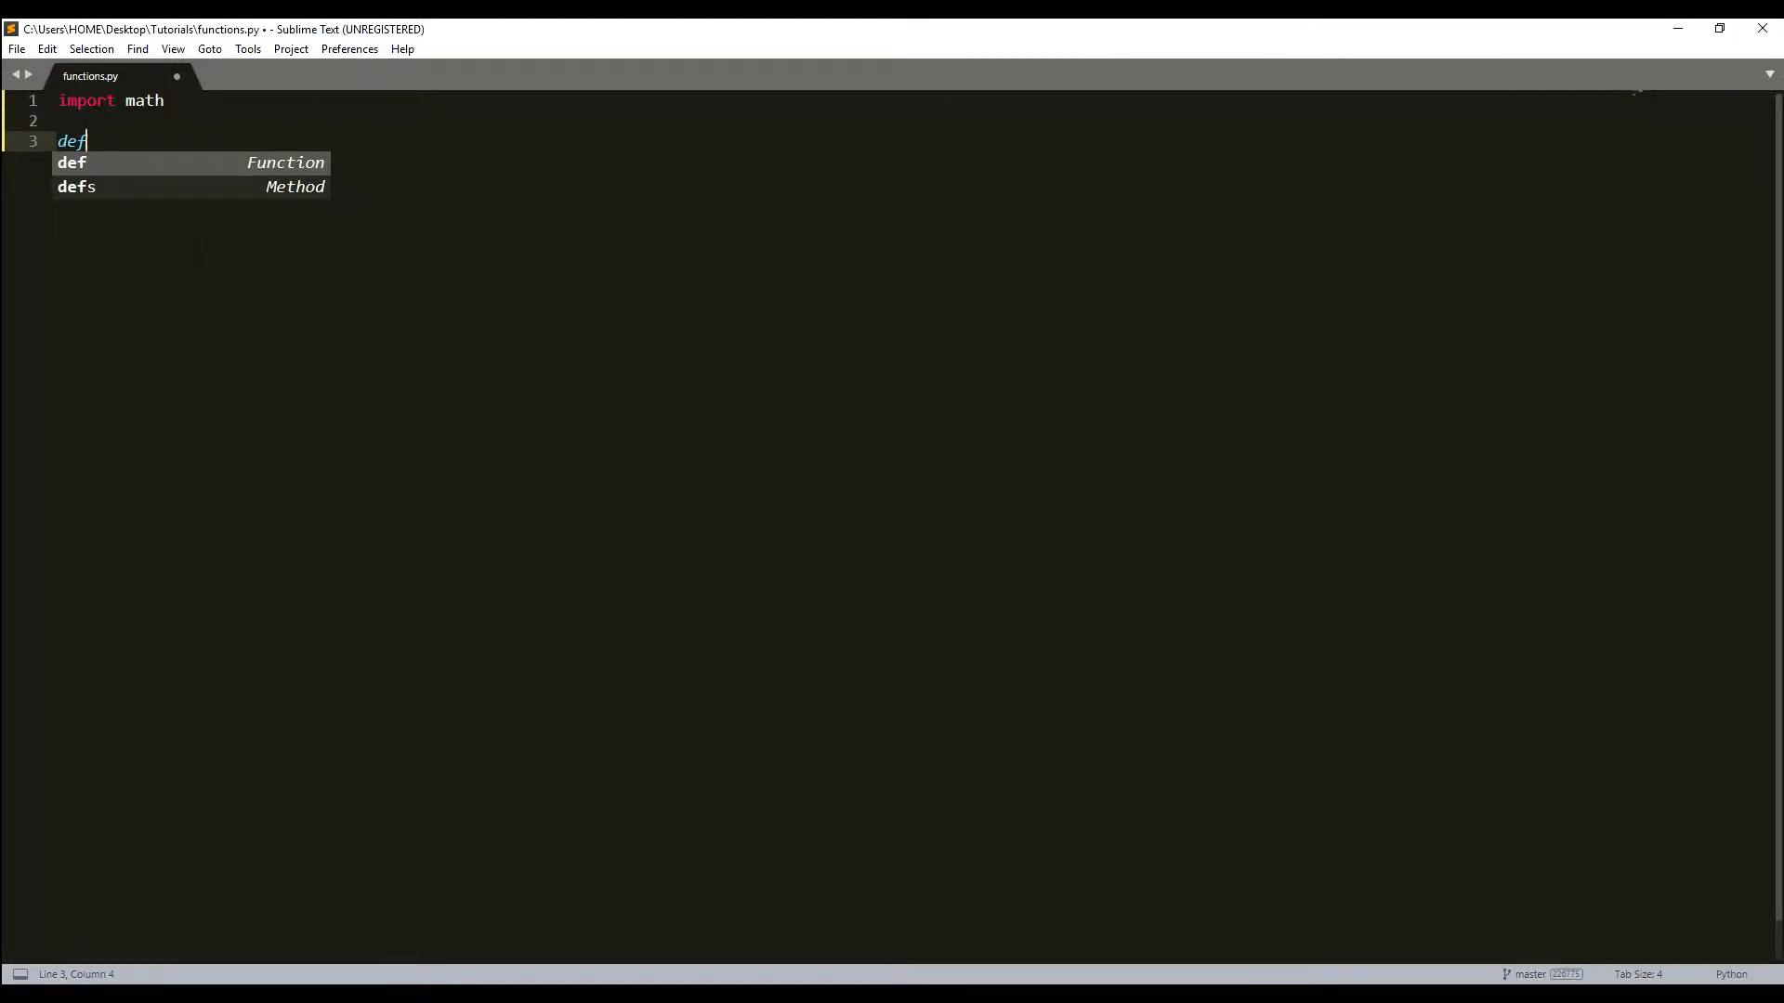
{"action": "type", "text": "b"}
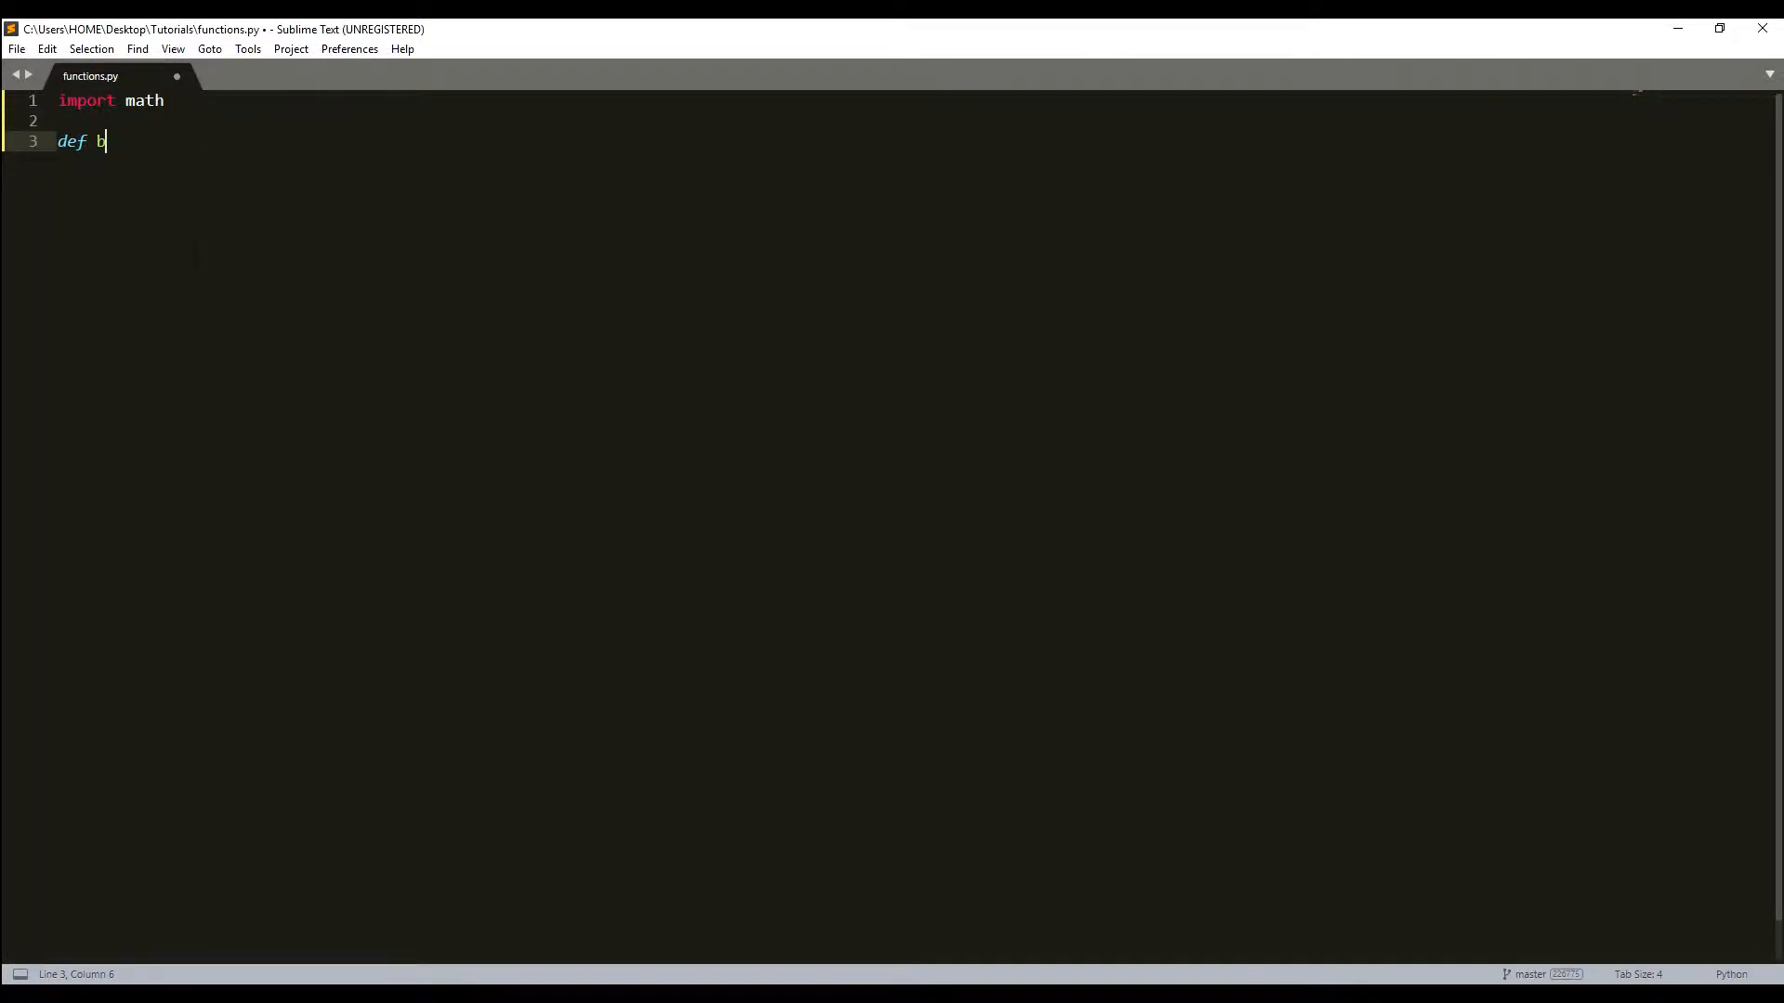
{"action": "type", "text": "asic_sigmoid"}
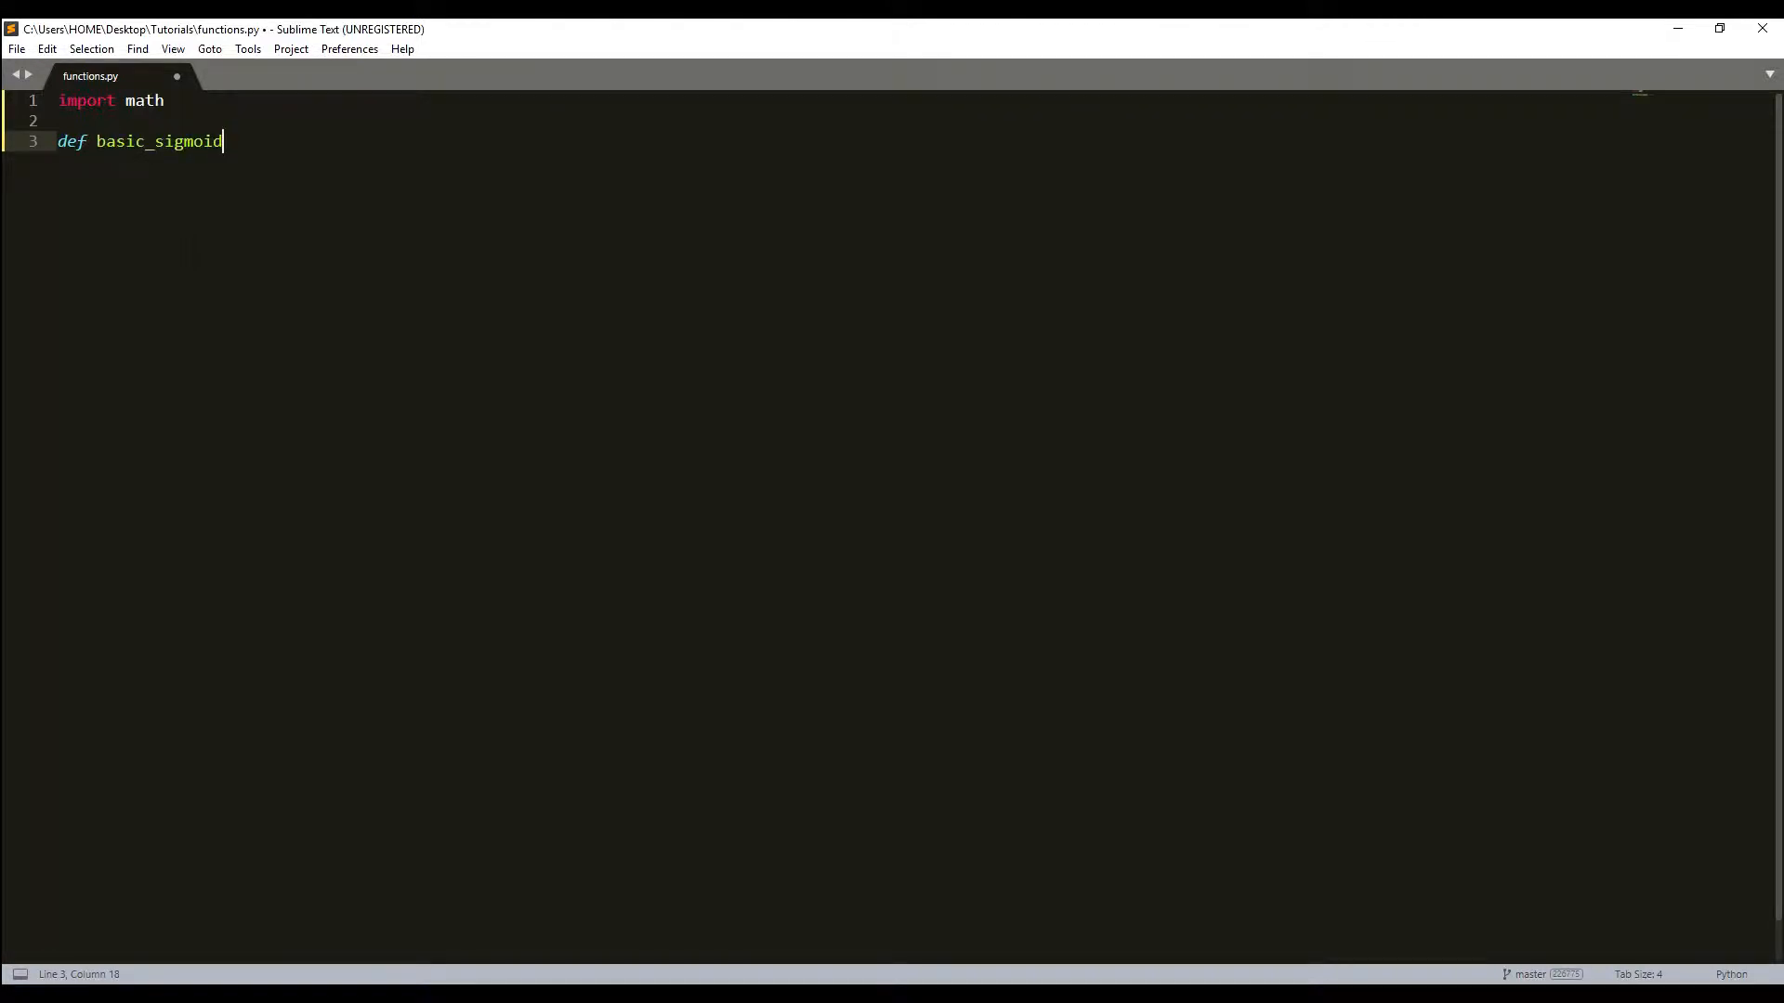
{"action": "type", "text": "(x)"}
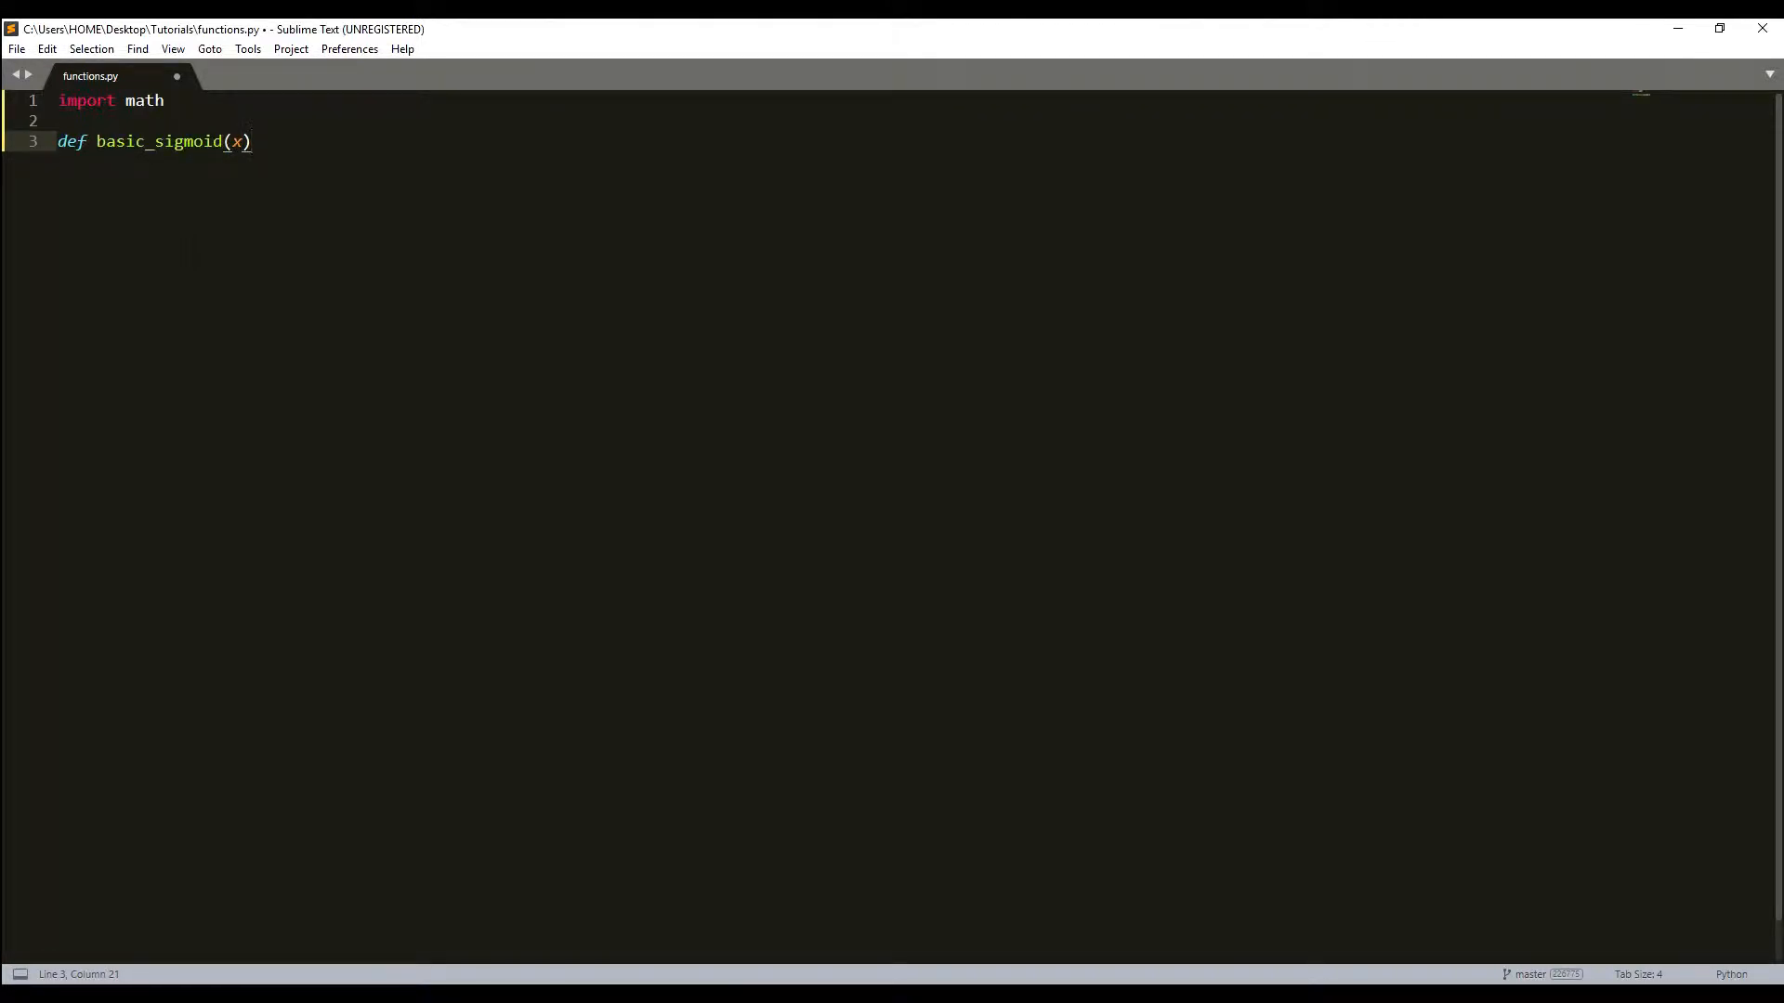
{"action": "type", "text": ":"}
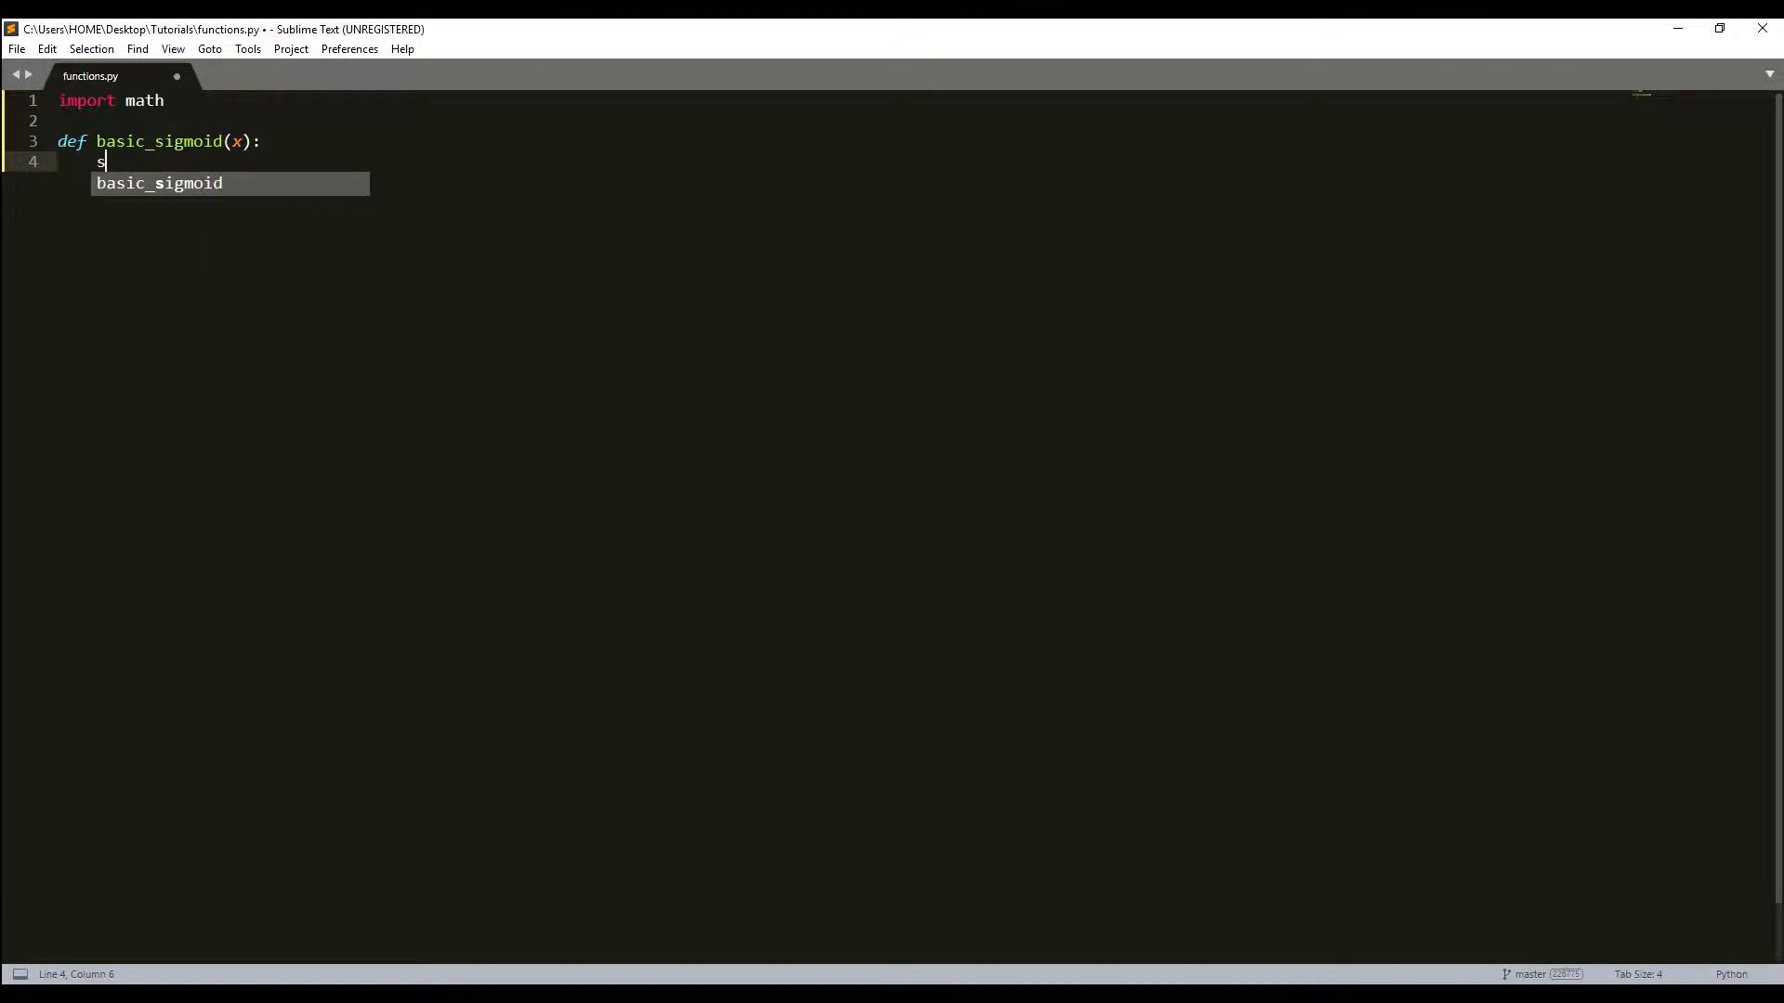
Compute s = 1/(1+math.exp(-x)), return s, and call basic_sigmoid(1)
{"action": "type", "text": "= 1"}
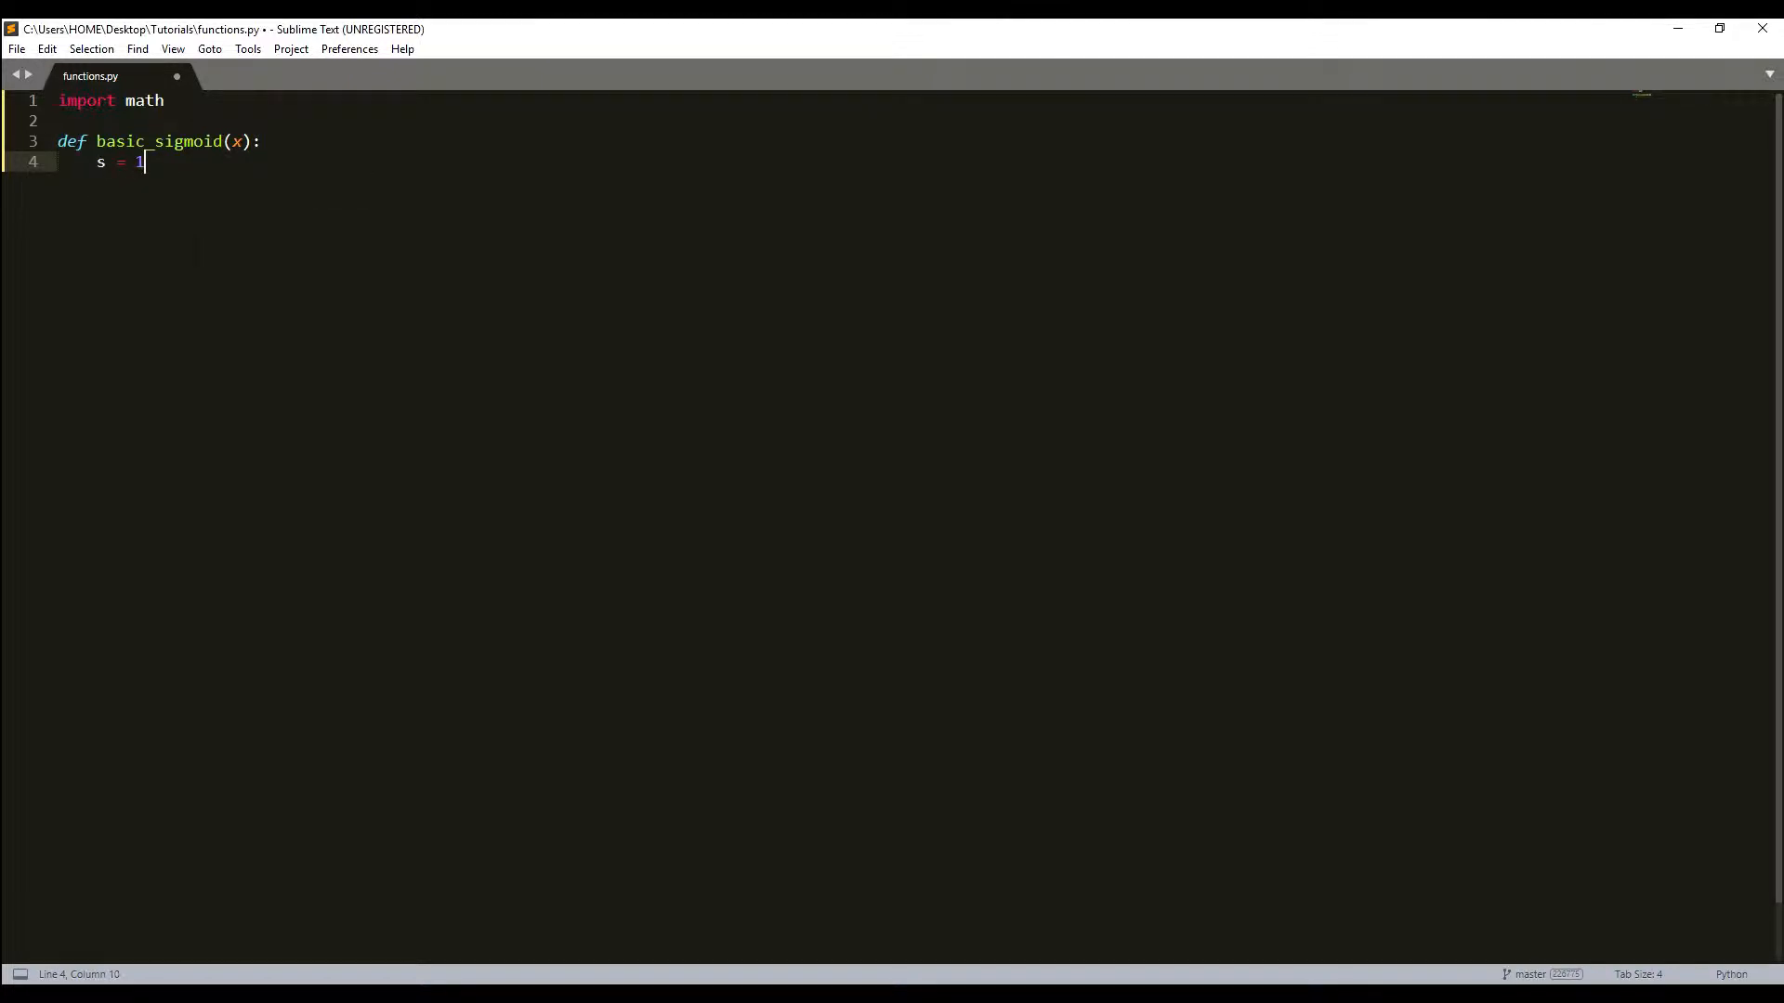
{"action": "type", "text": "/("}
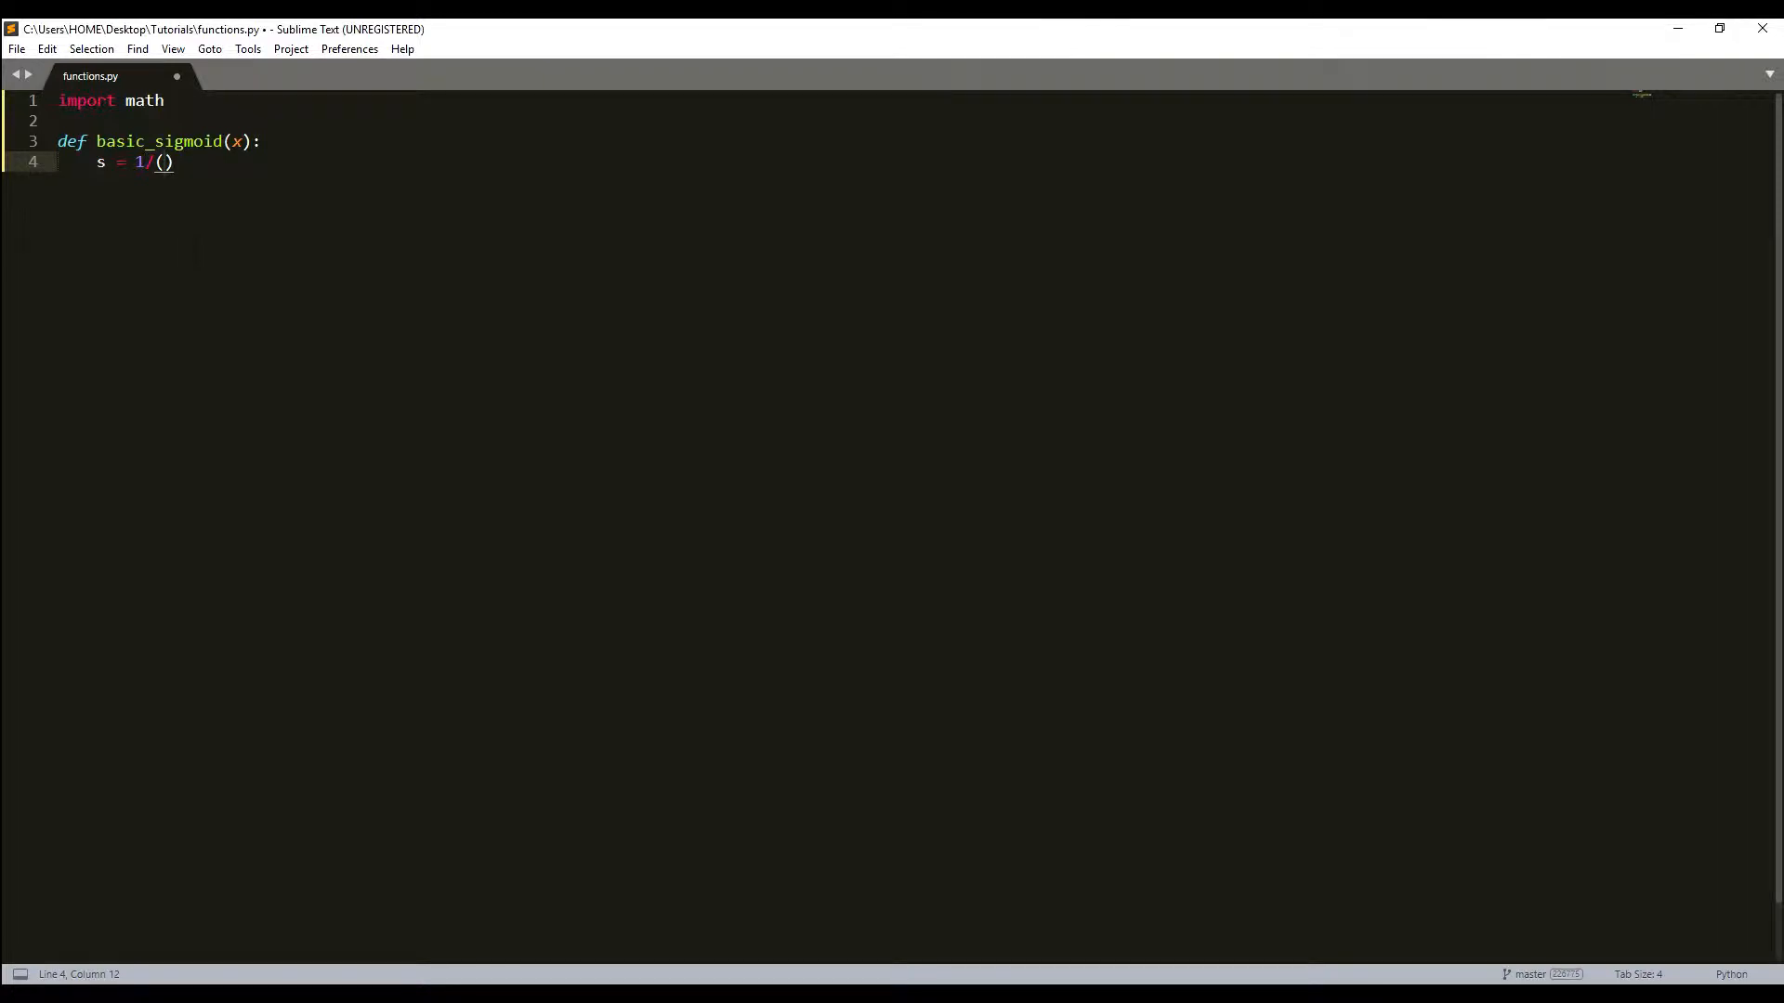
{"action": "type", "text": "1"}
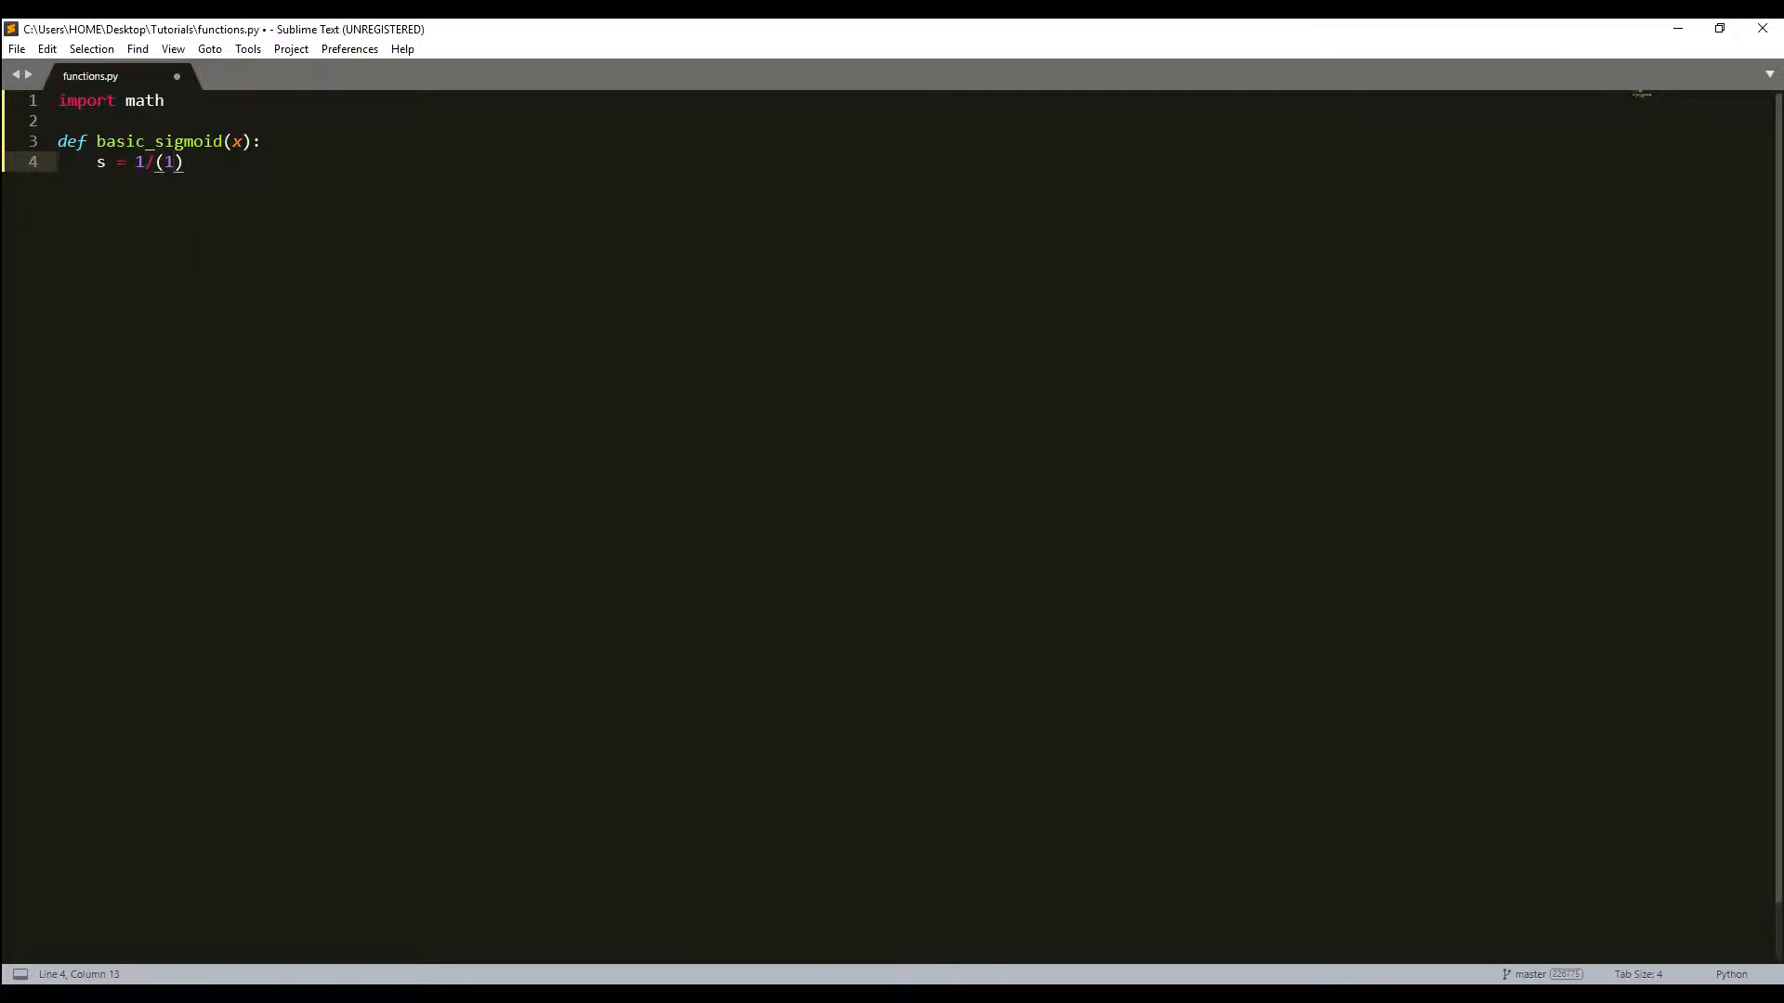
{"action": "type", "text": "+math.exp"}
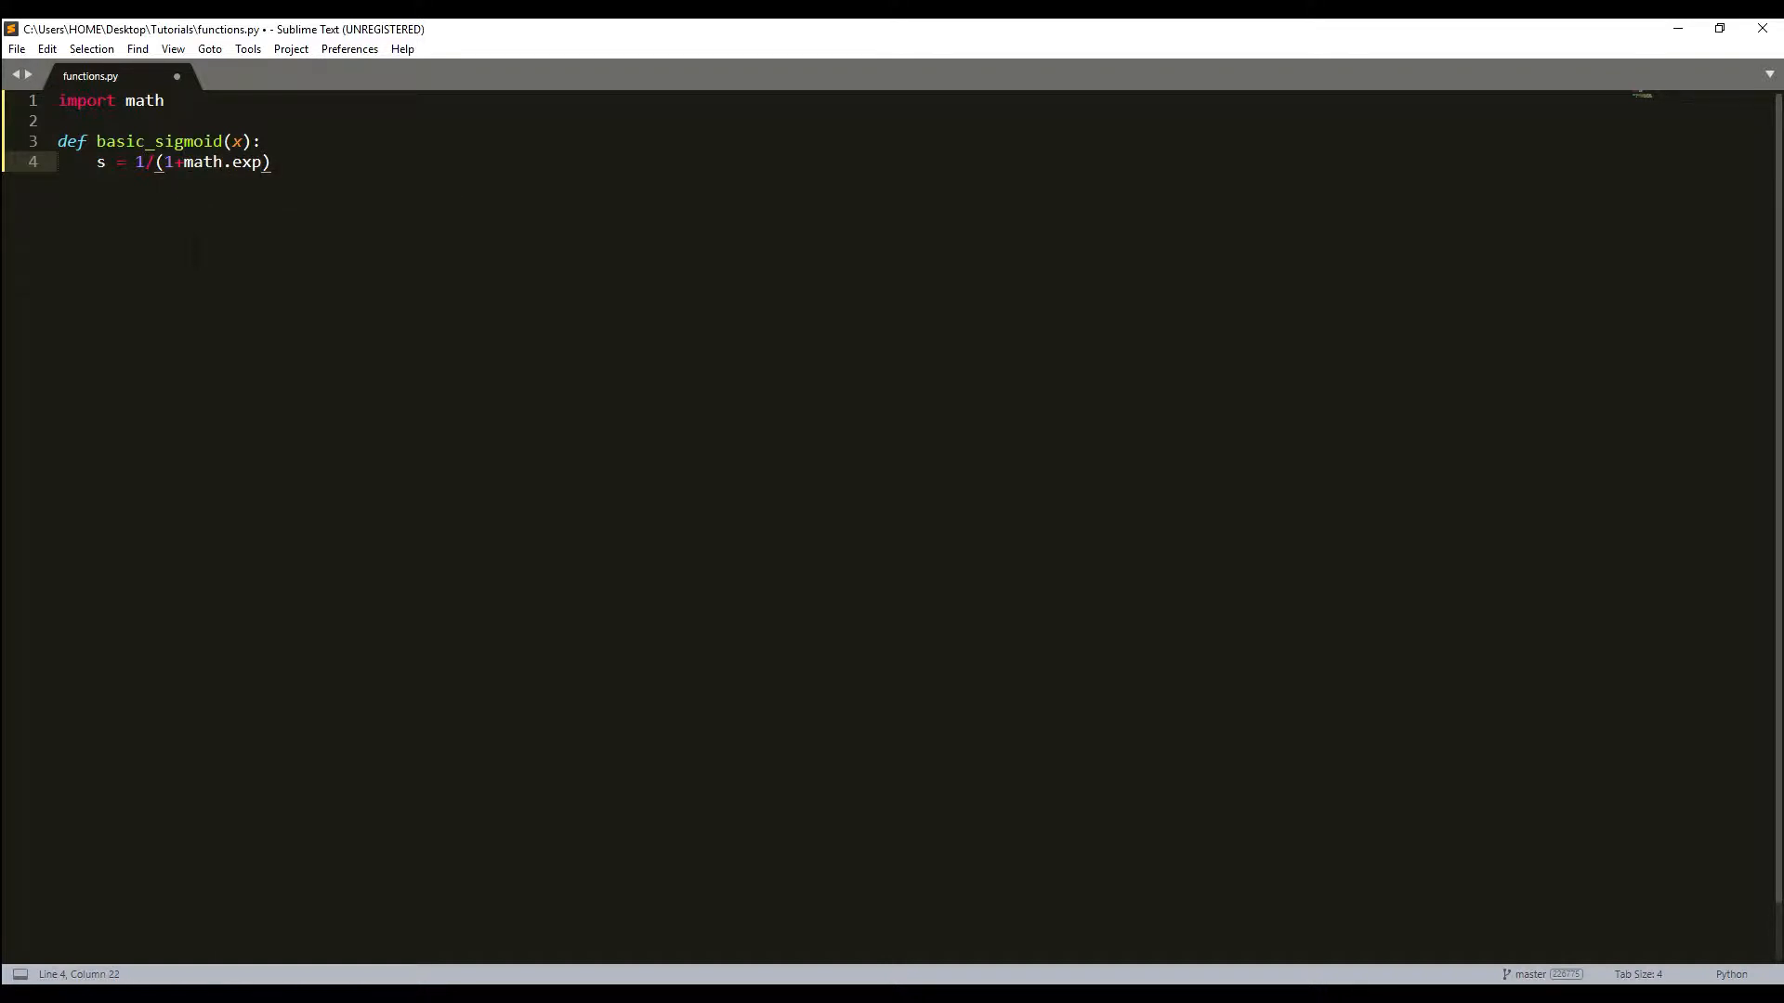
{"action": "type", "text": "(-x"}
{"action": "type", "text": "return"}
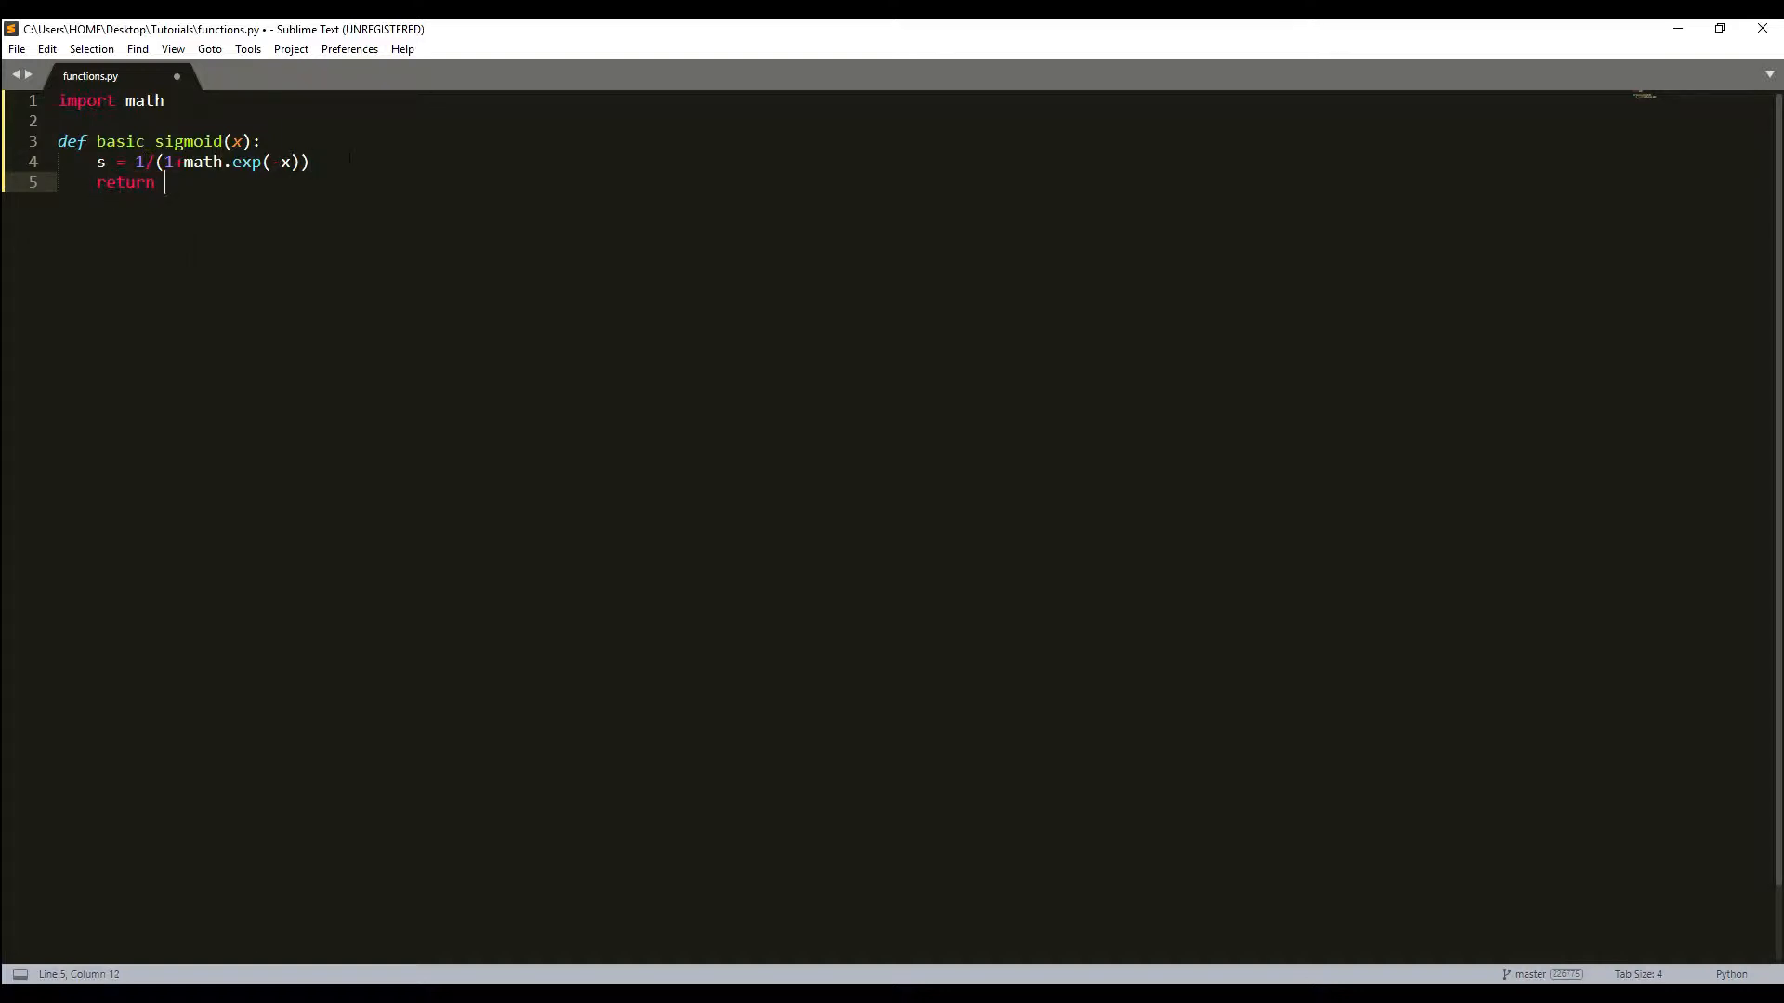
{"action": "type", "text": "s"}
{"action": "type", "text": "basic_sigmoid(1)"}
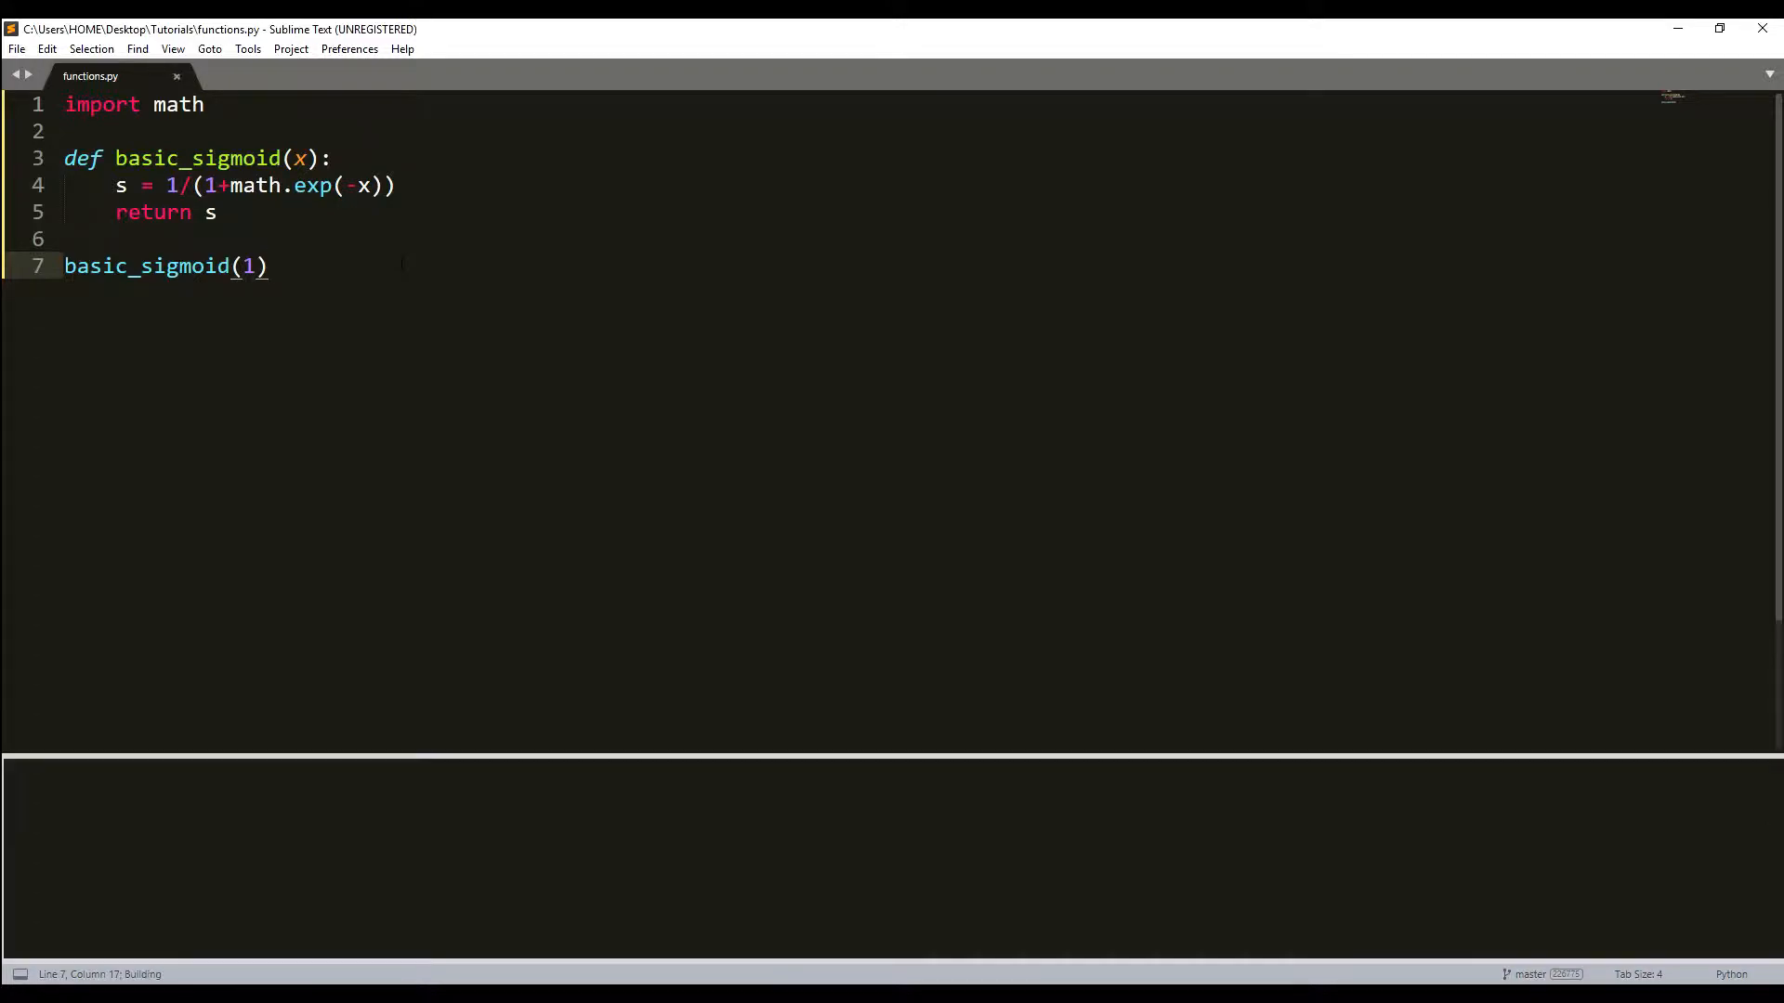
Print basic_sigmoid(1) to get 0.7310585786300049, then add a blank line above the print
{"action": "key", "text": "ctrl+b"}
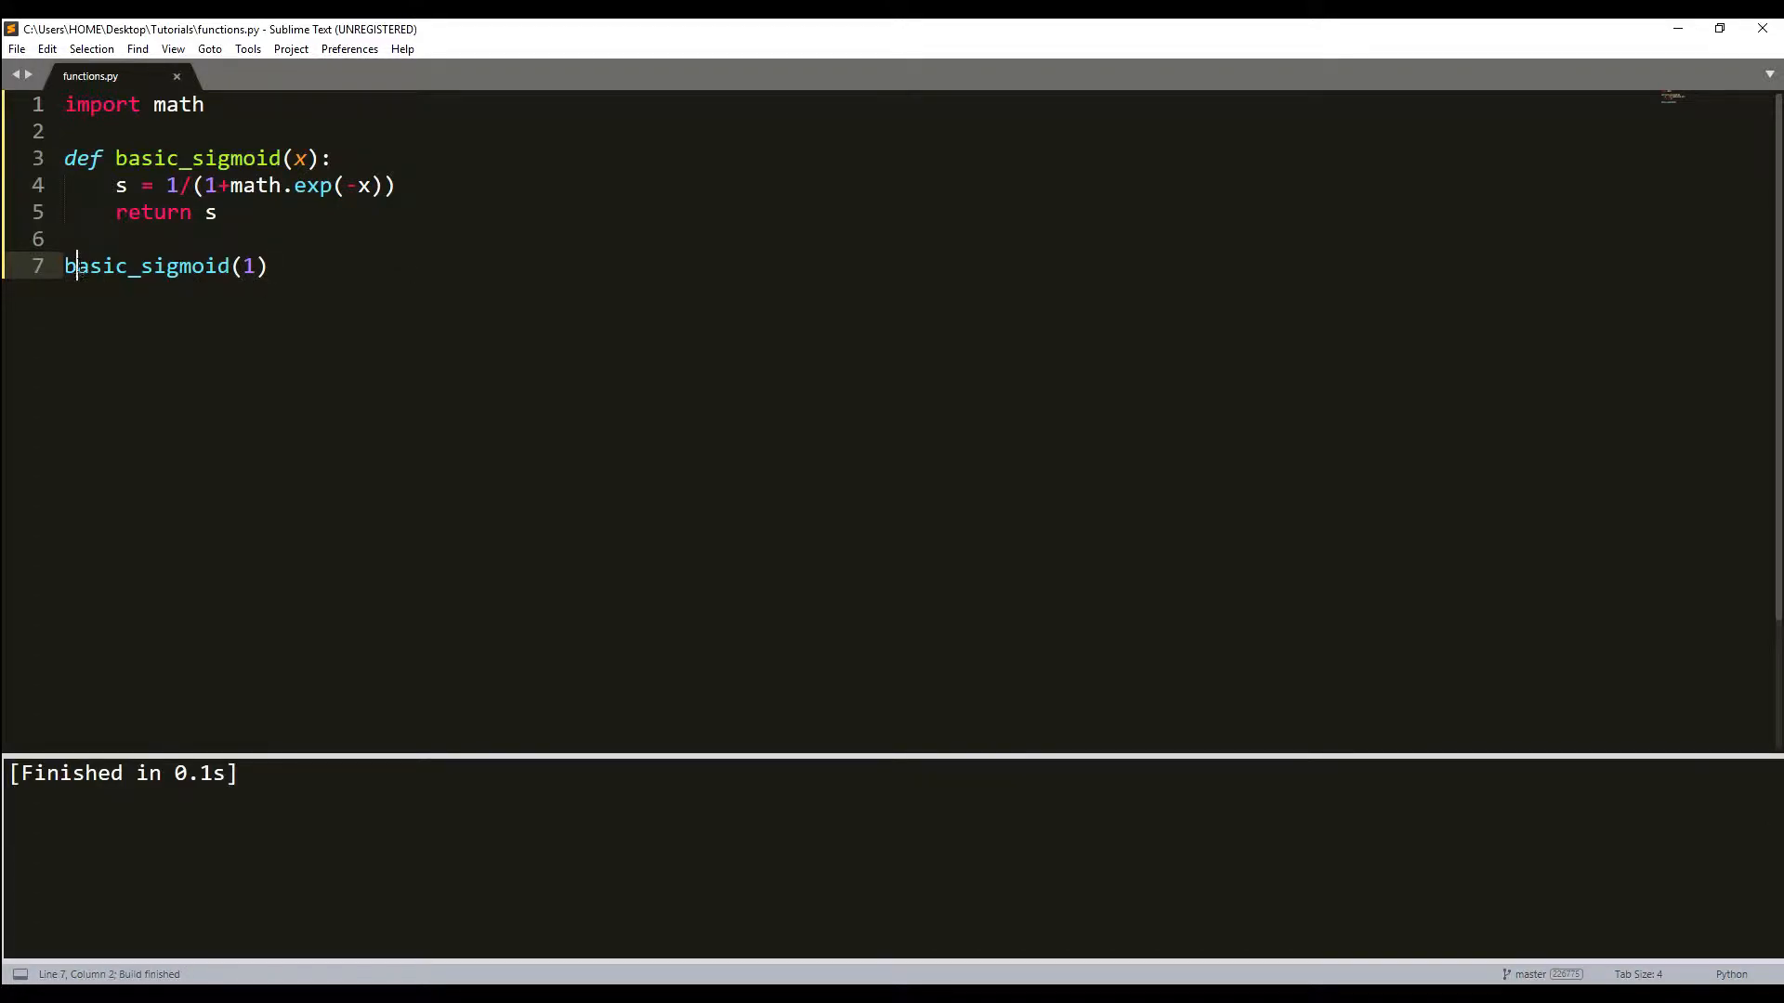
{"action": "type", "text": "pru"}
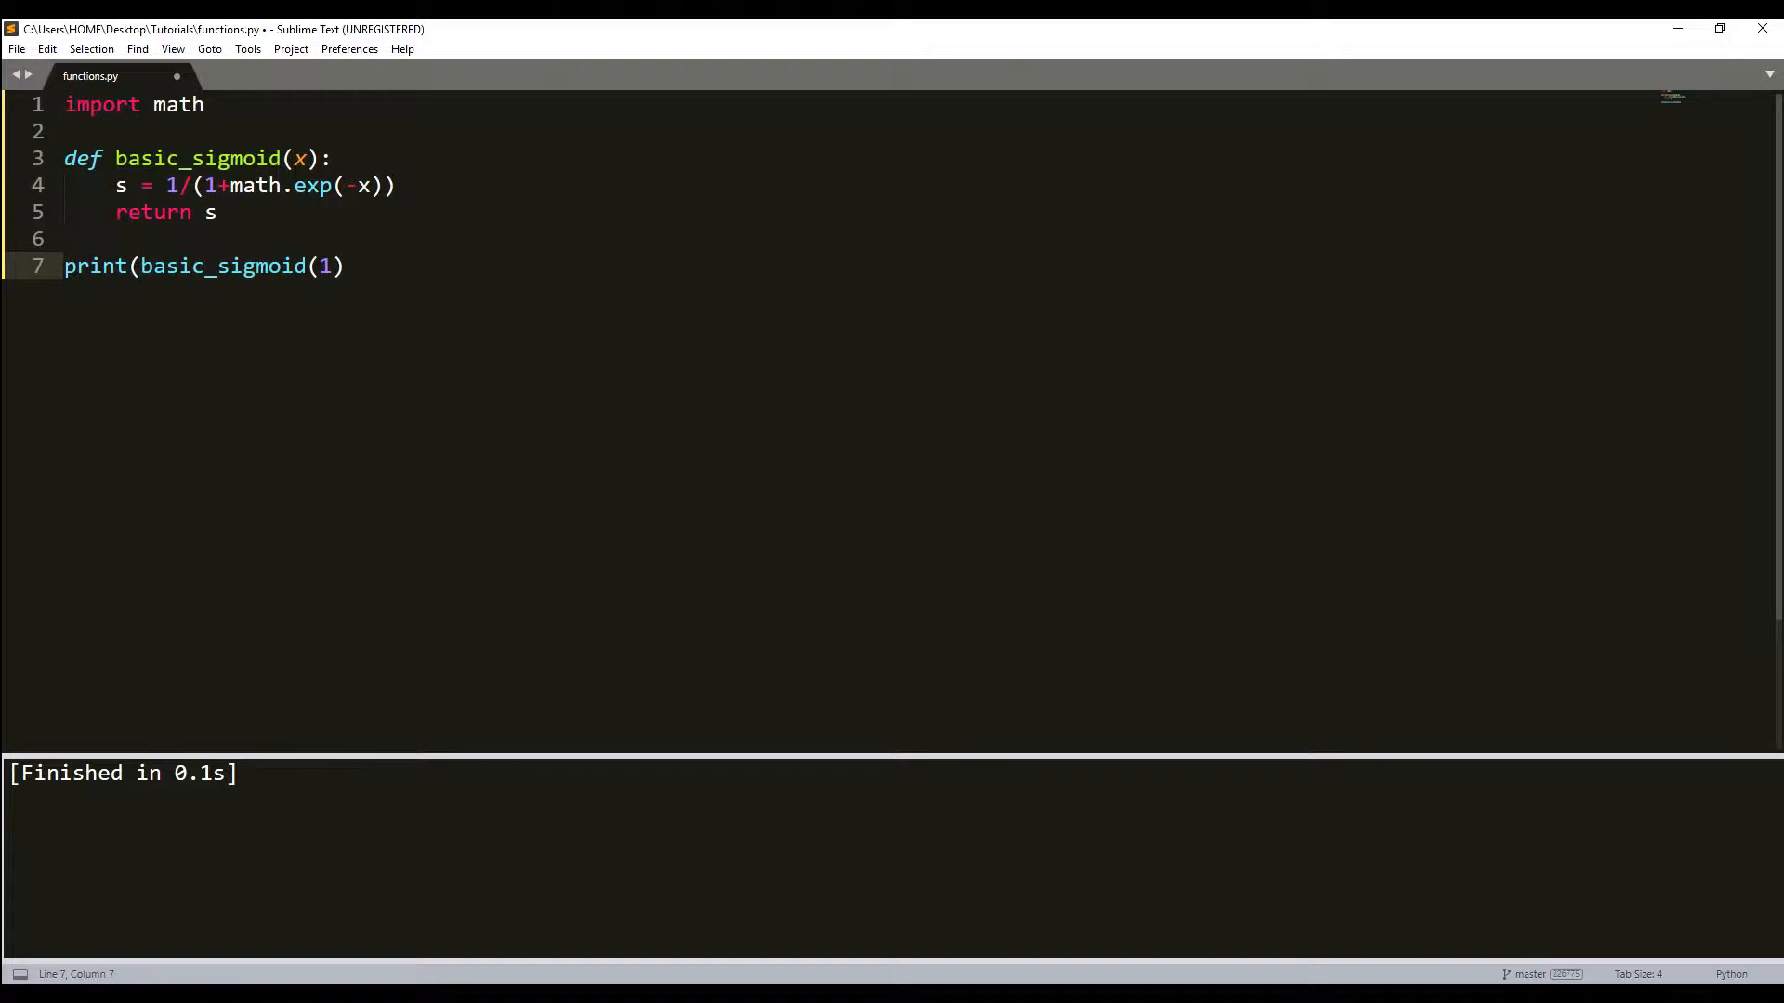
{"action": "type", "text": ")"}
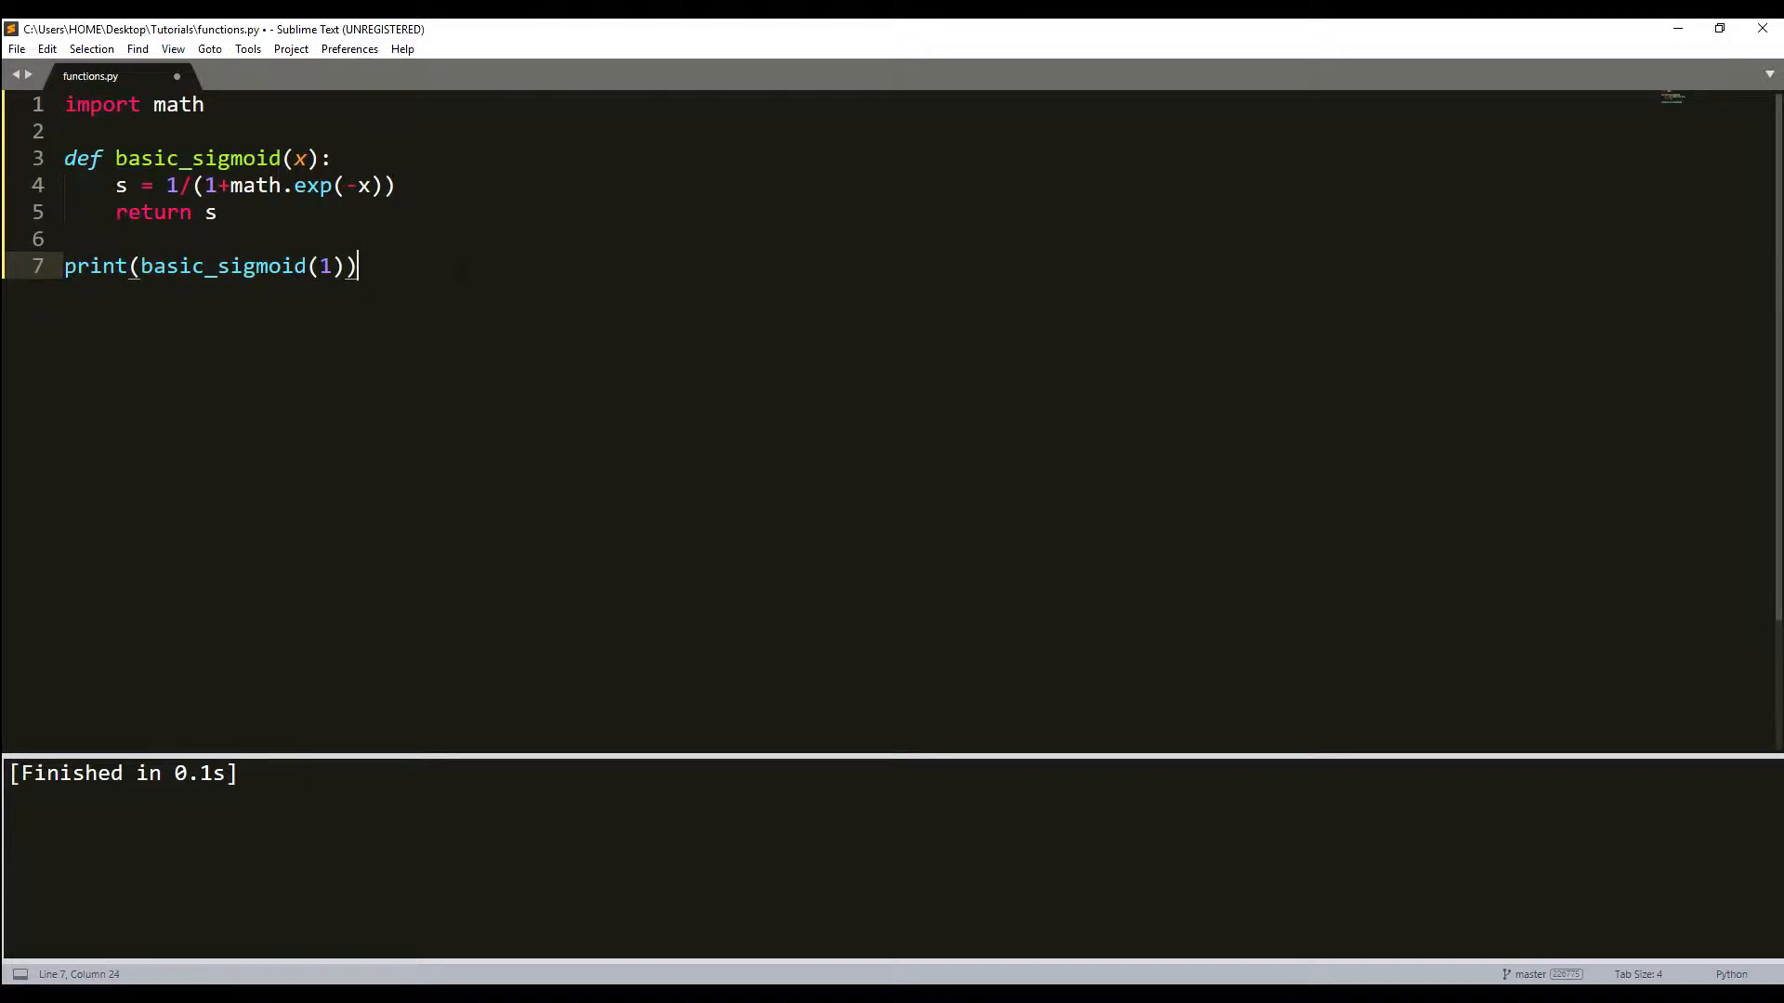
{"action": "key", "text": "ctrl+b"}
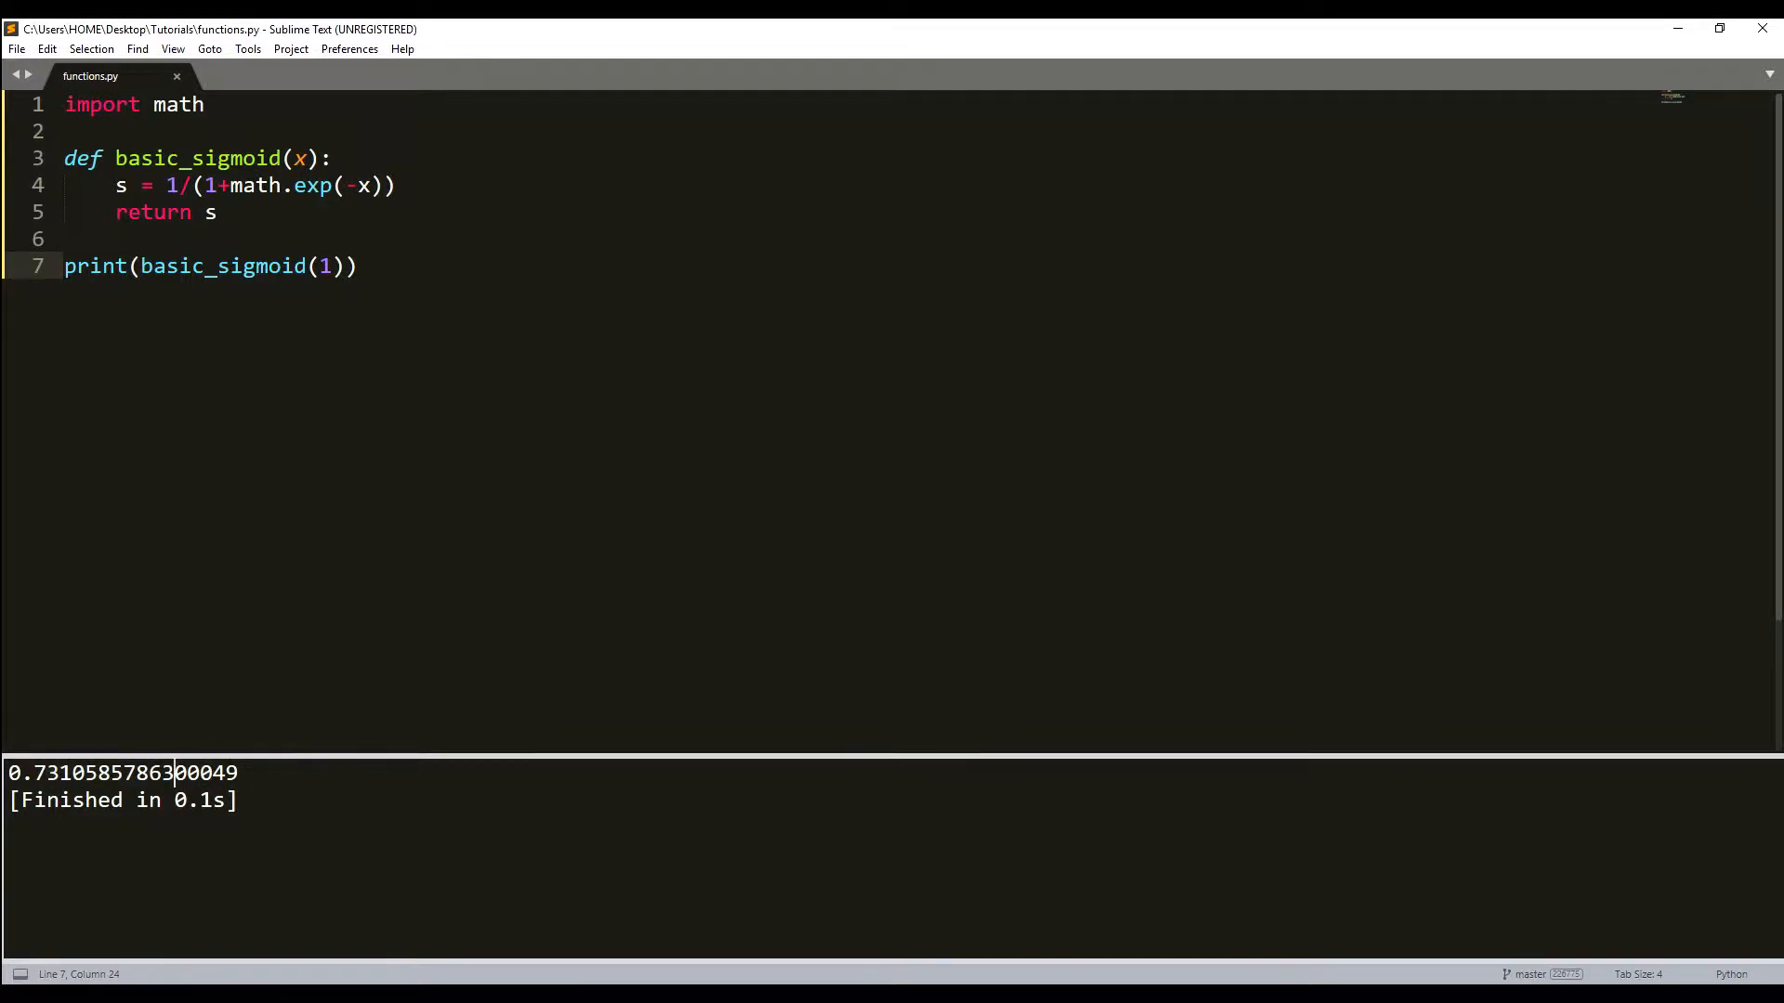
{"action": "left_click", "coordinate": [102, 237]}
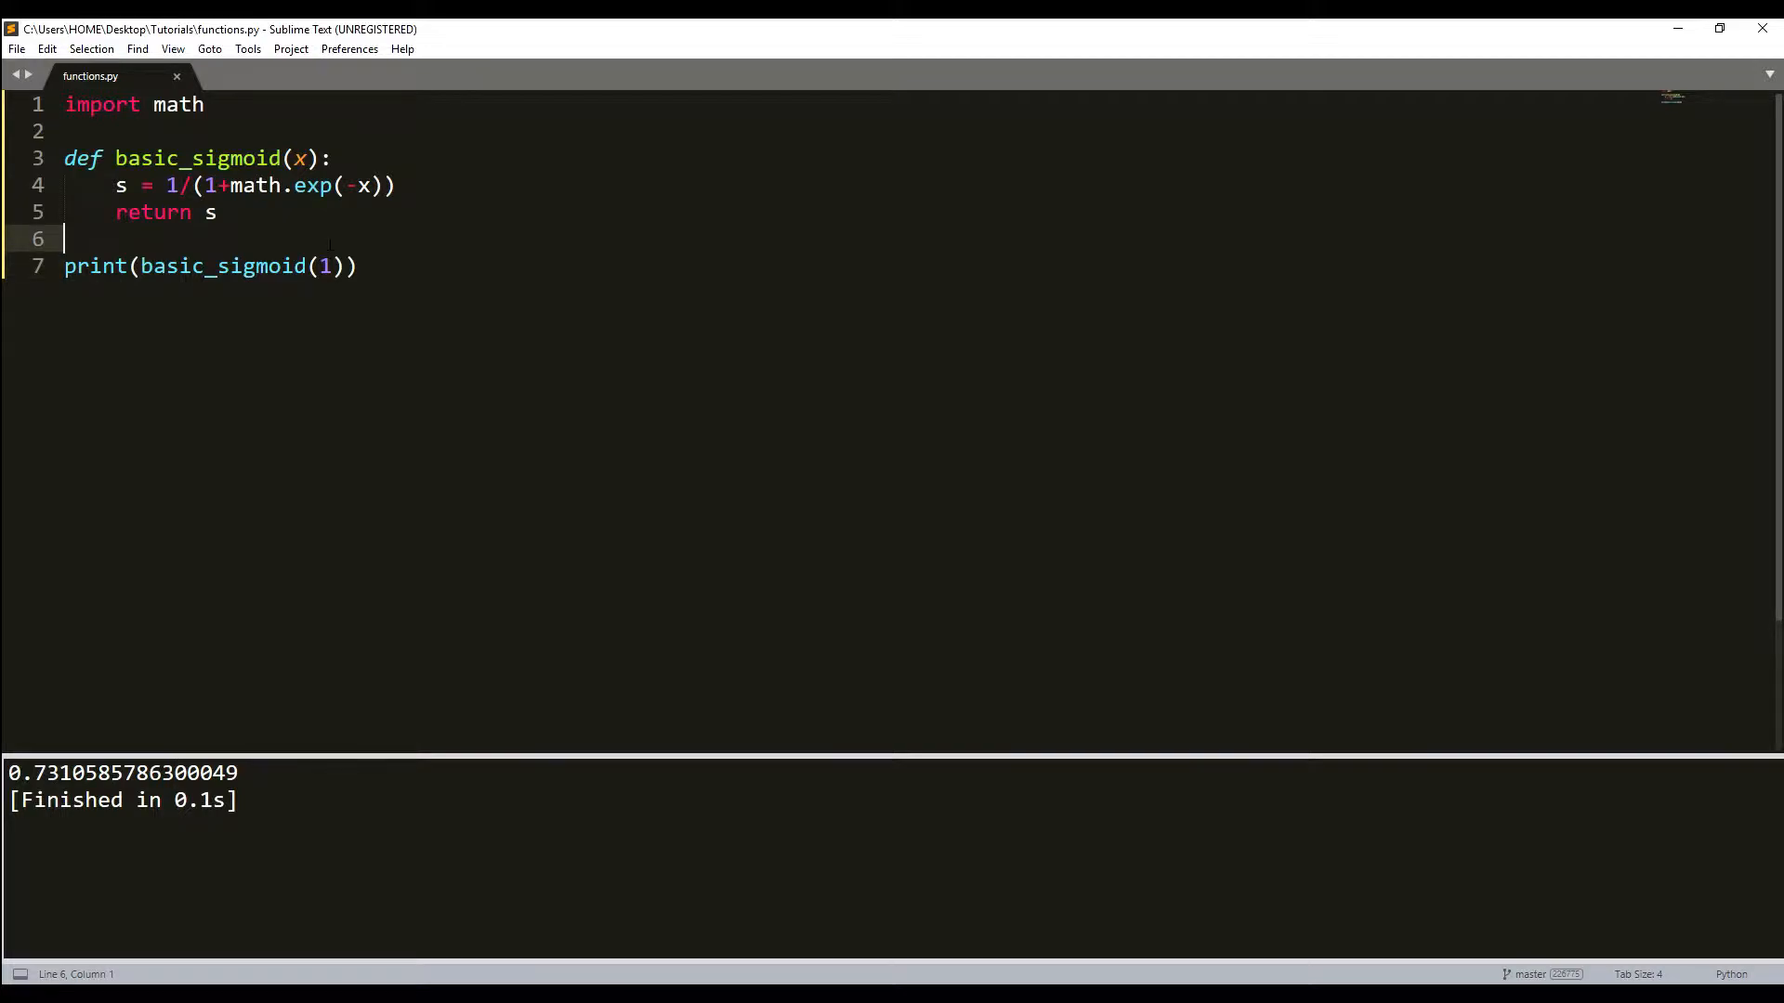
{"action": "key", "text": "enter"}
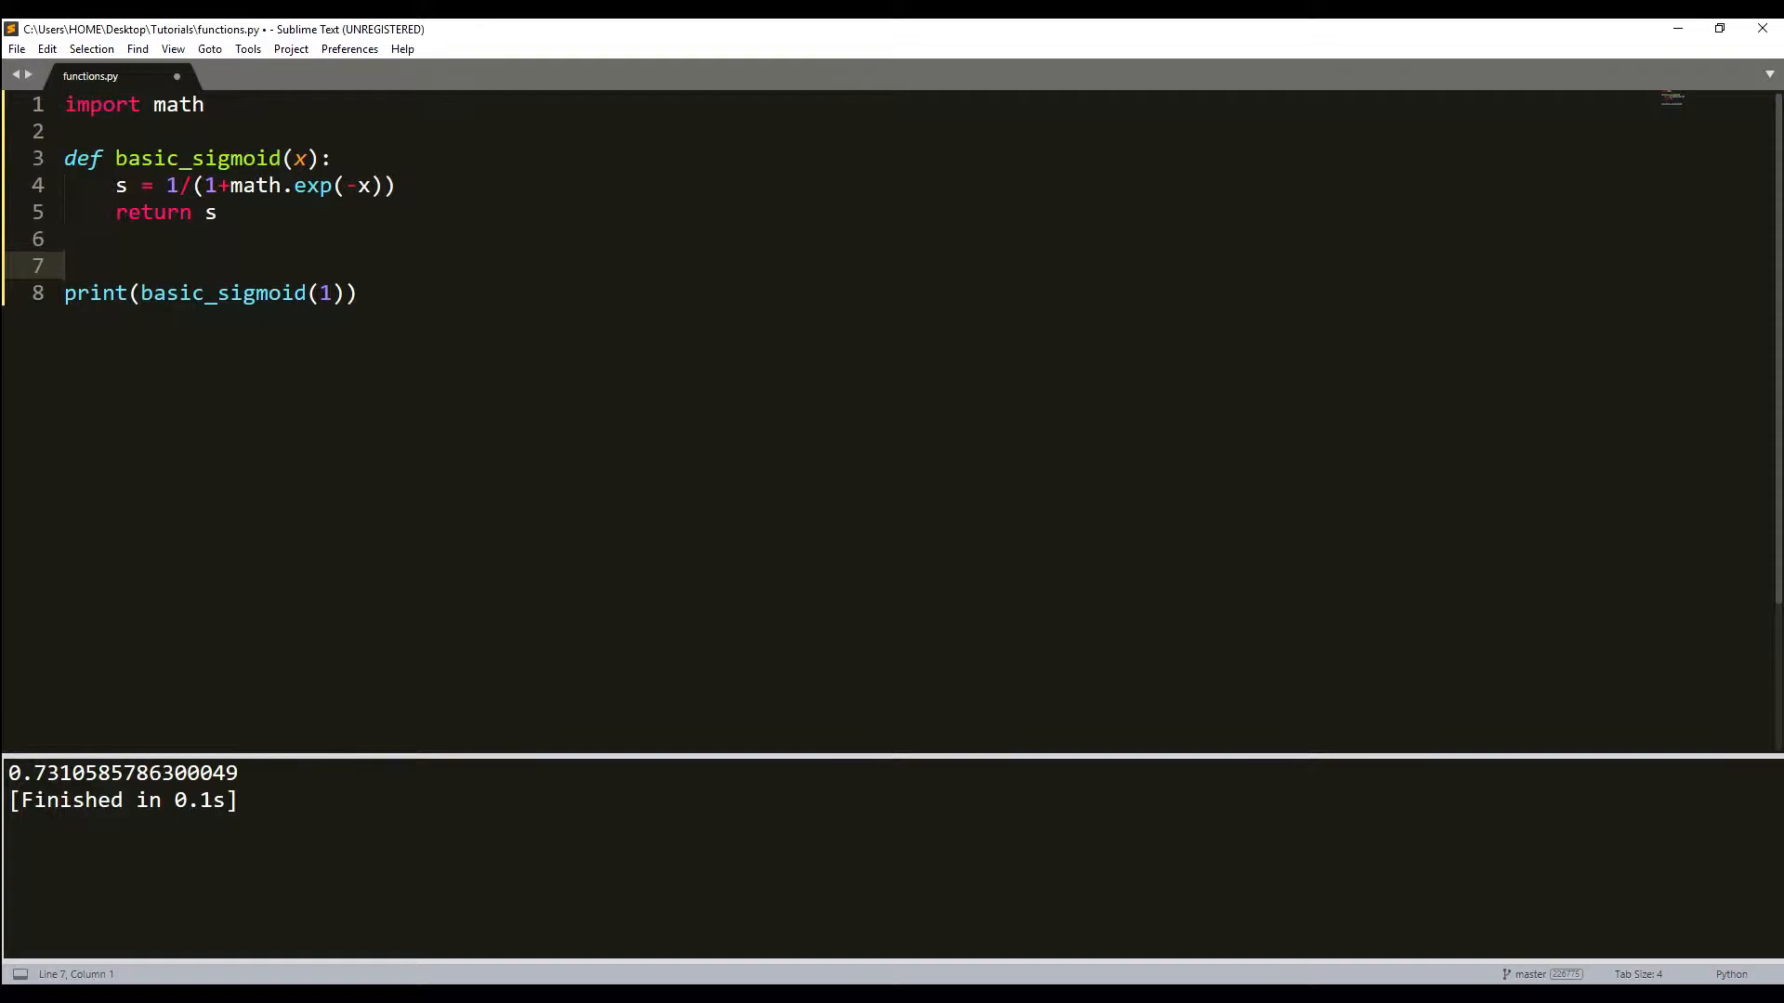
Pass x = [1, 2, 3] to basic_sigmoid and run it, hitting a list TypeError
{"action": "type", "text": "x"}
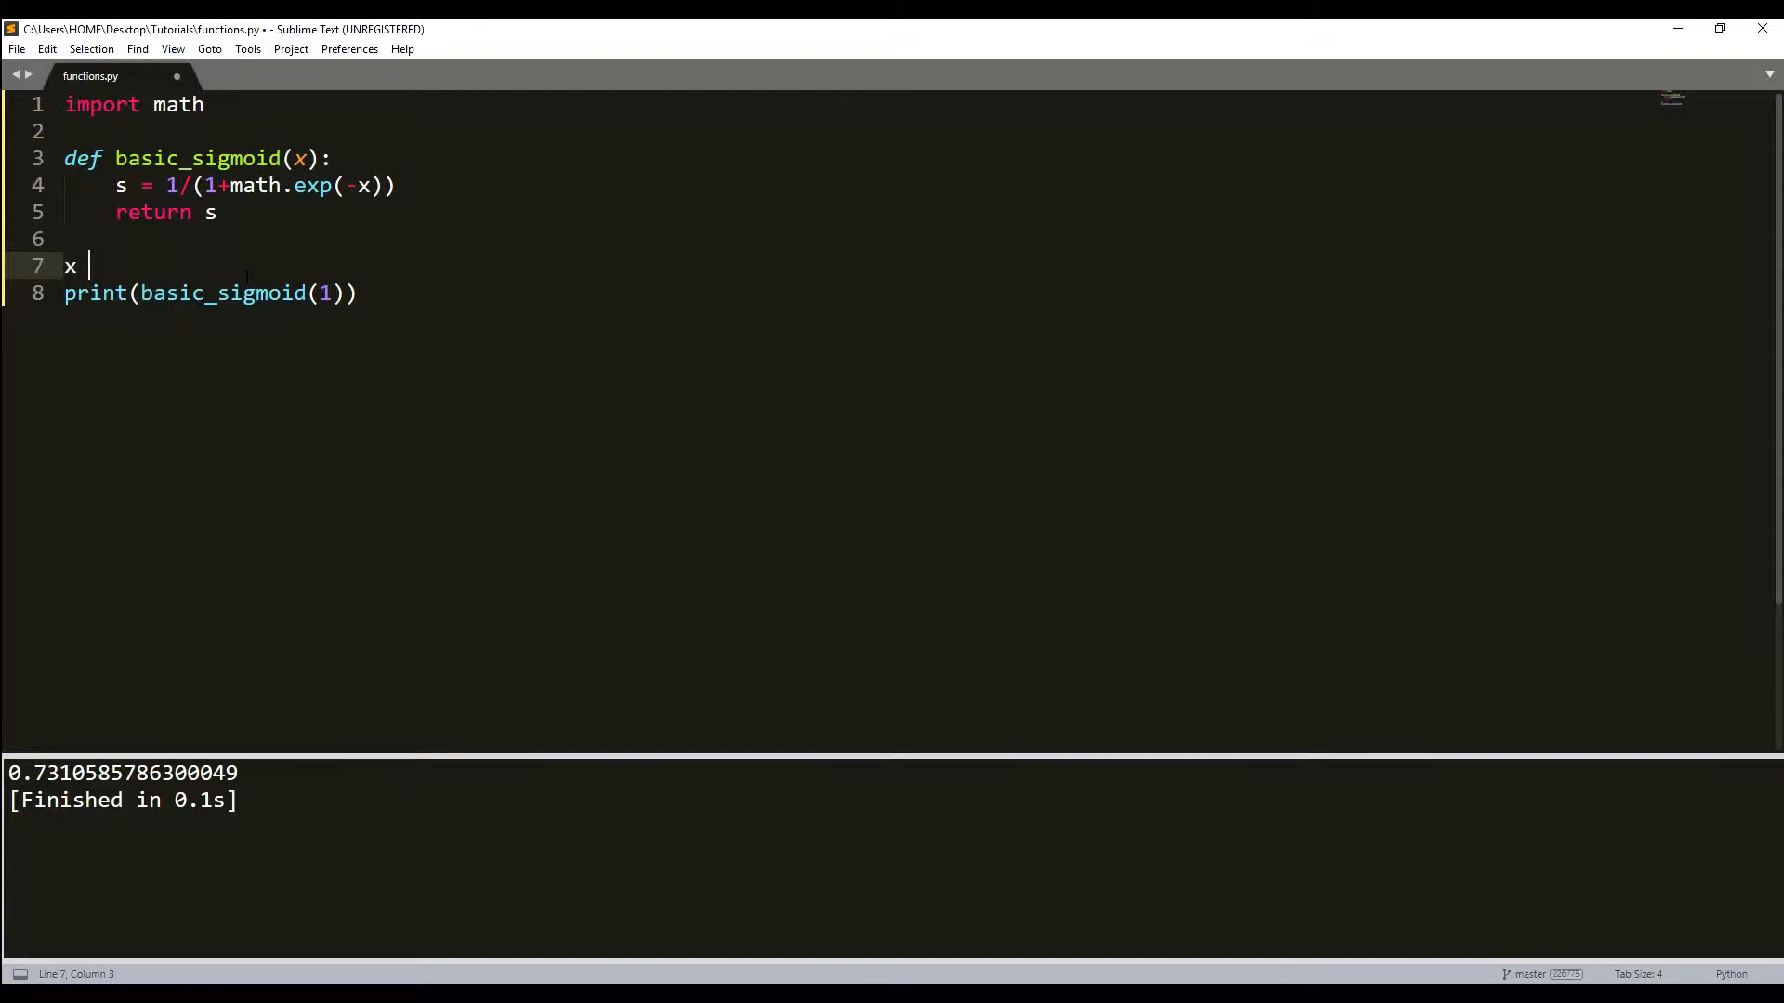
{"action": "type", "text": "="}
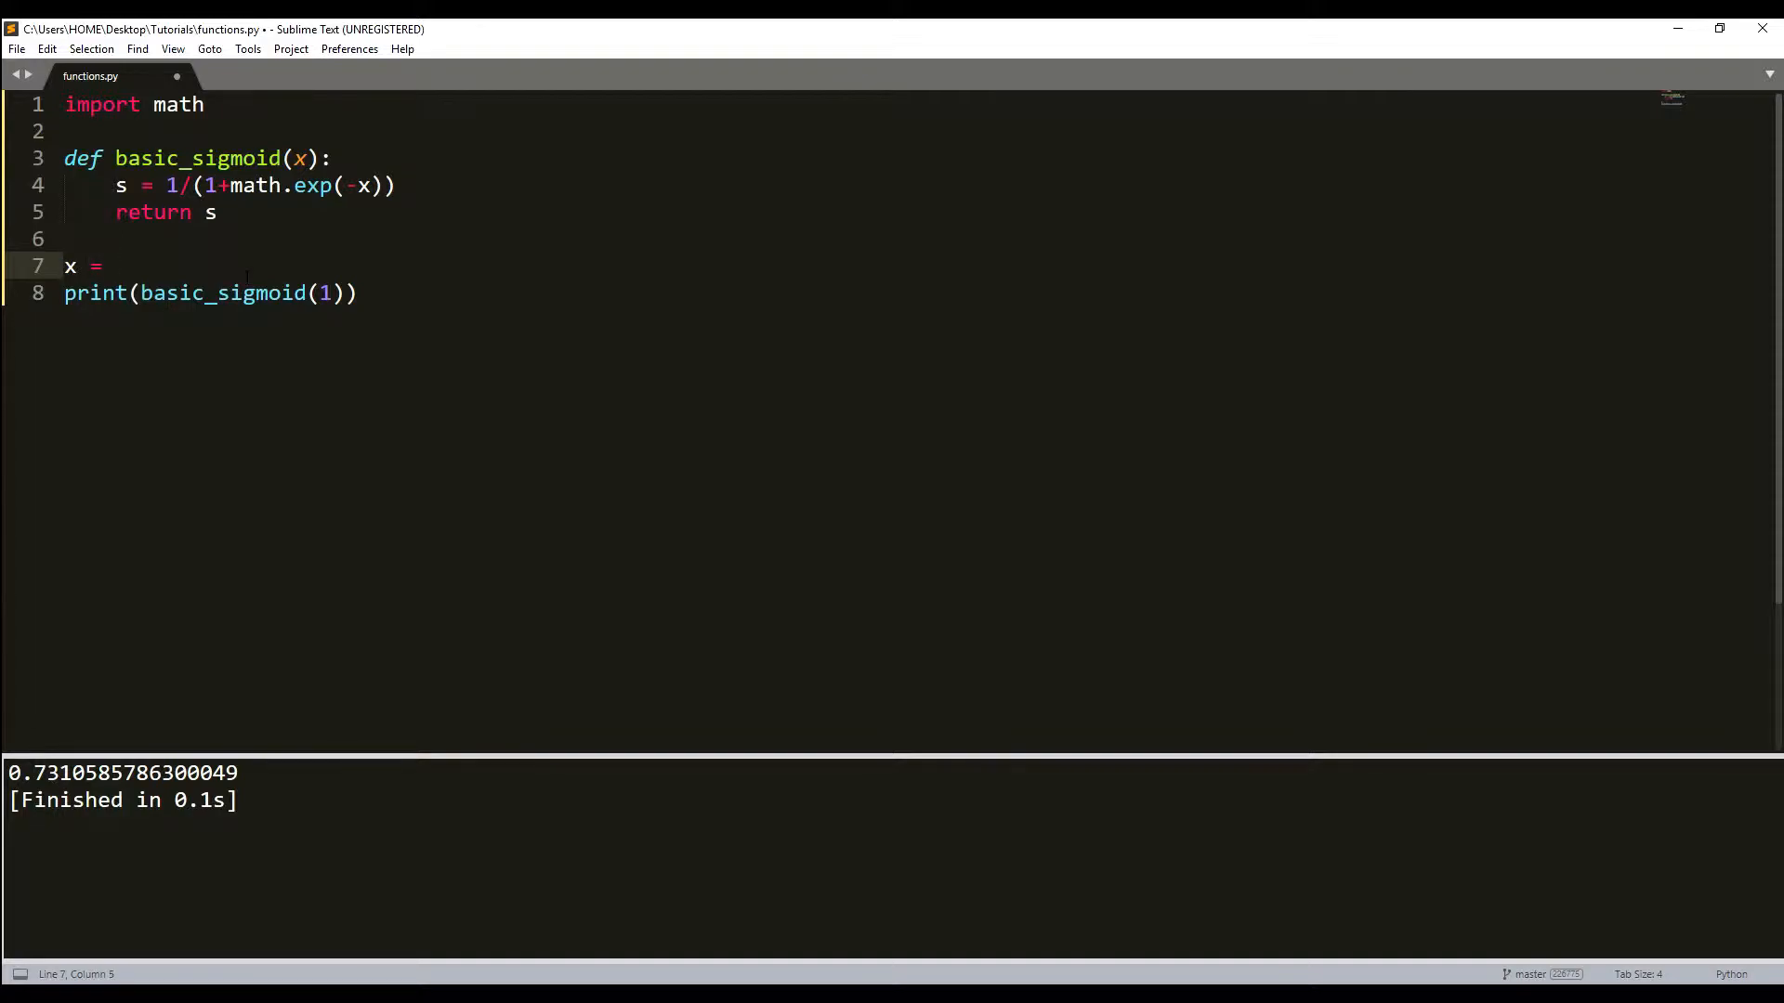
{"action": "type", "text": "[1]"}
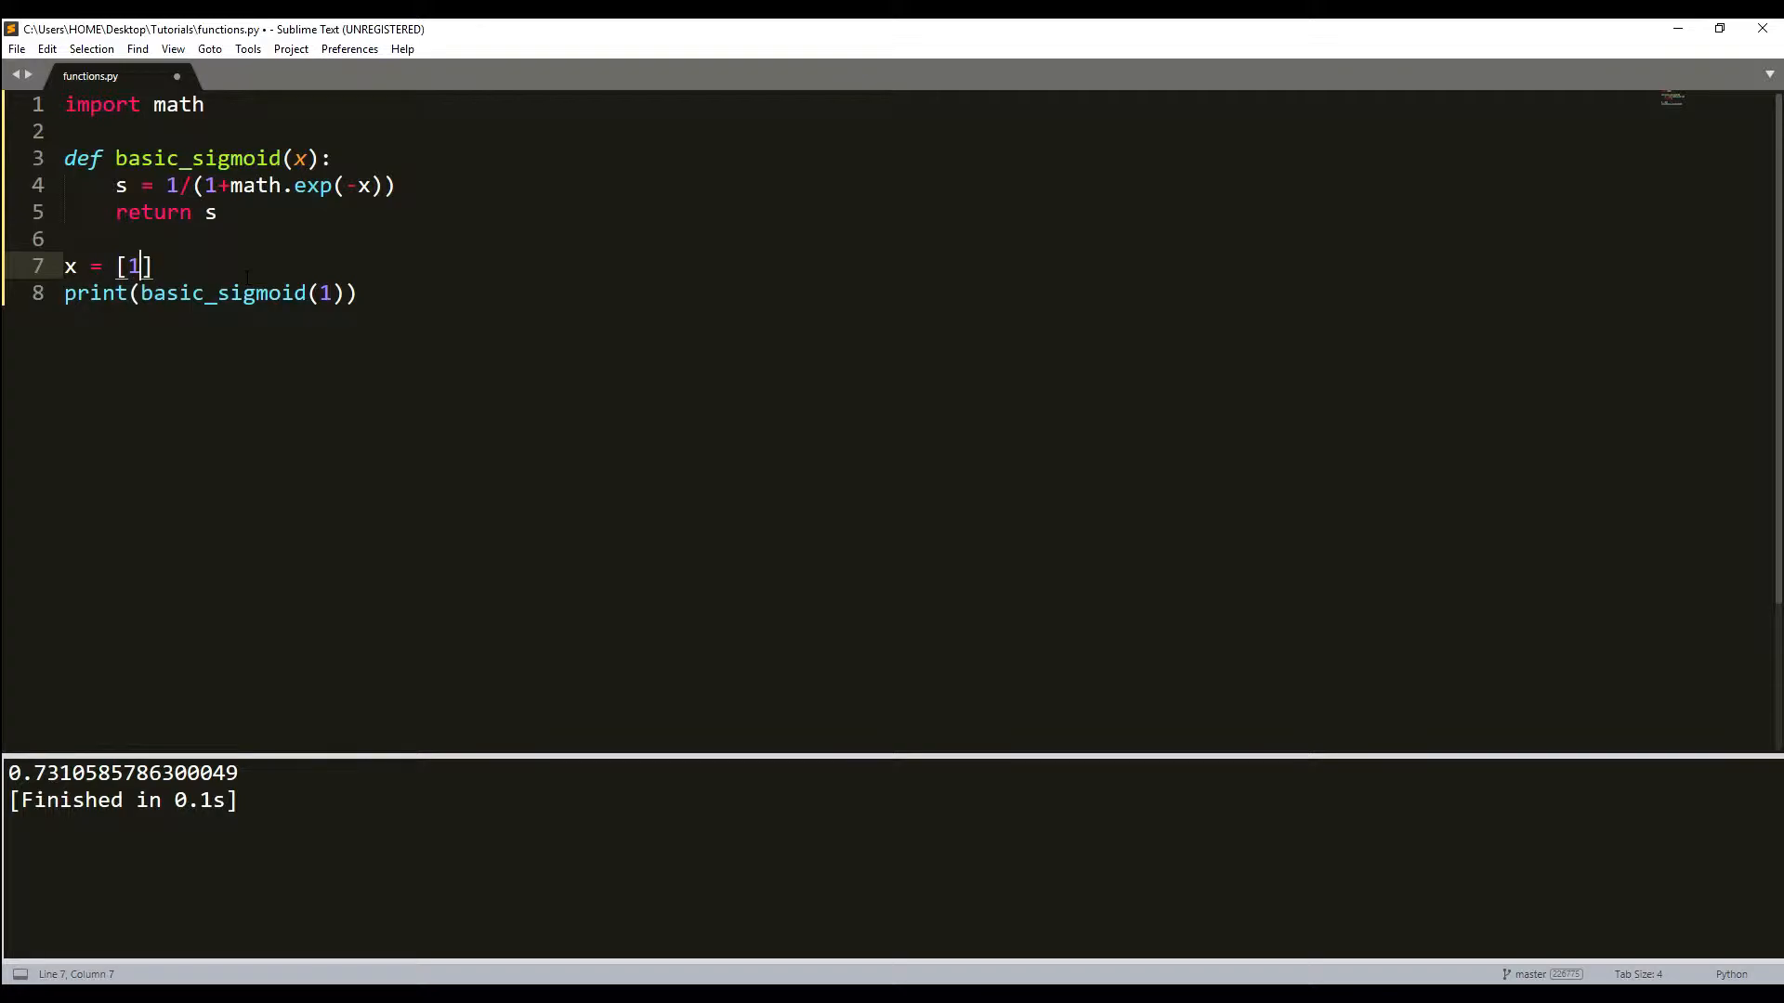
{"action": "type", "text": ", 2, 3,"}
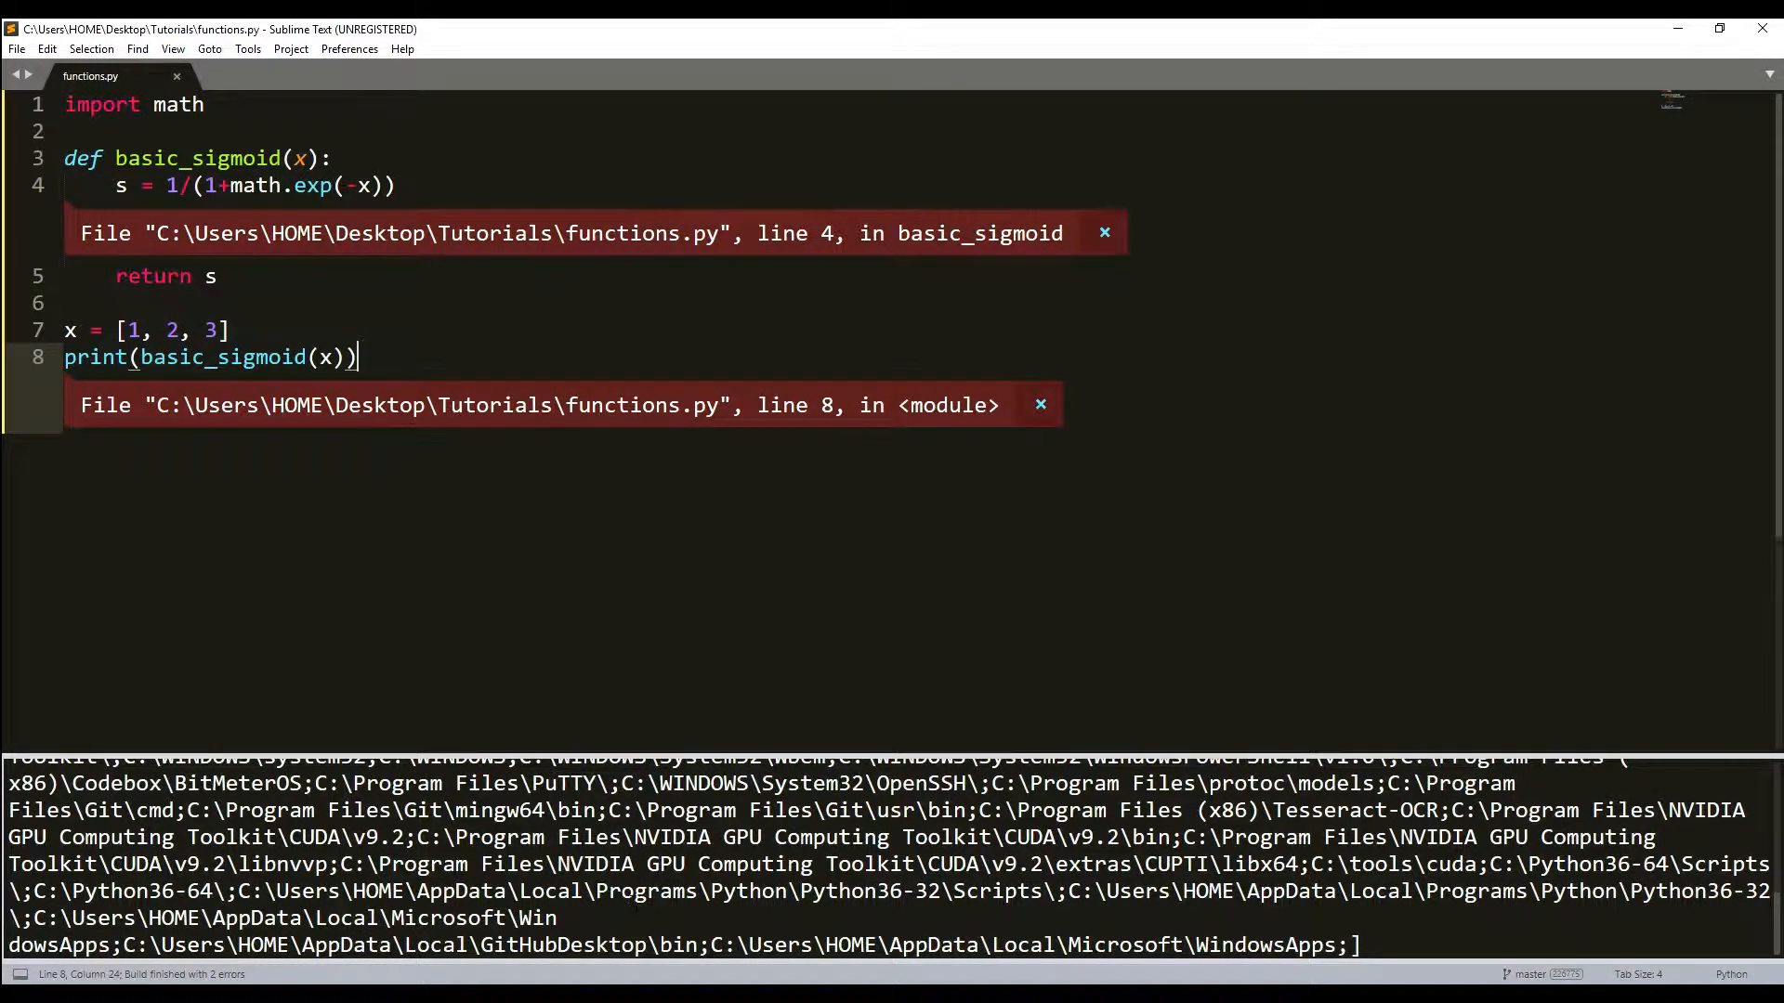
{"action": "key", "text": "ctrl+b"}
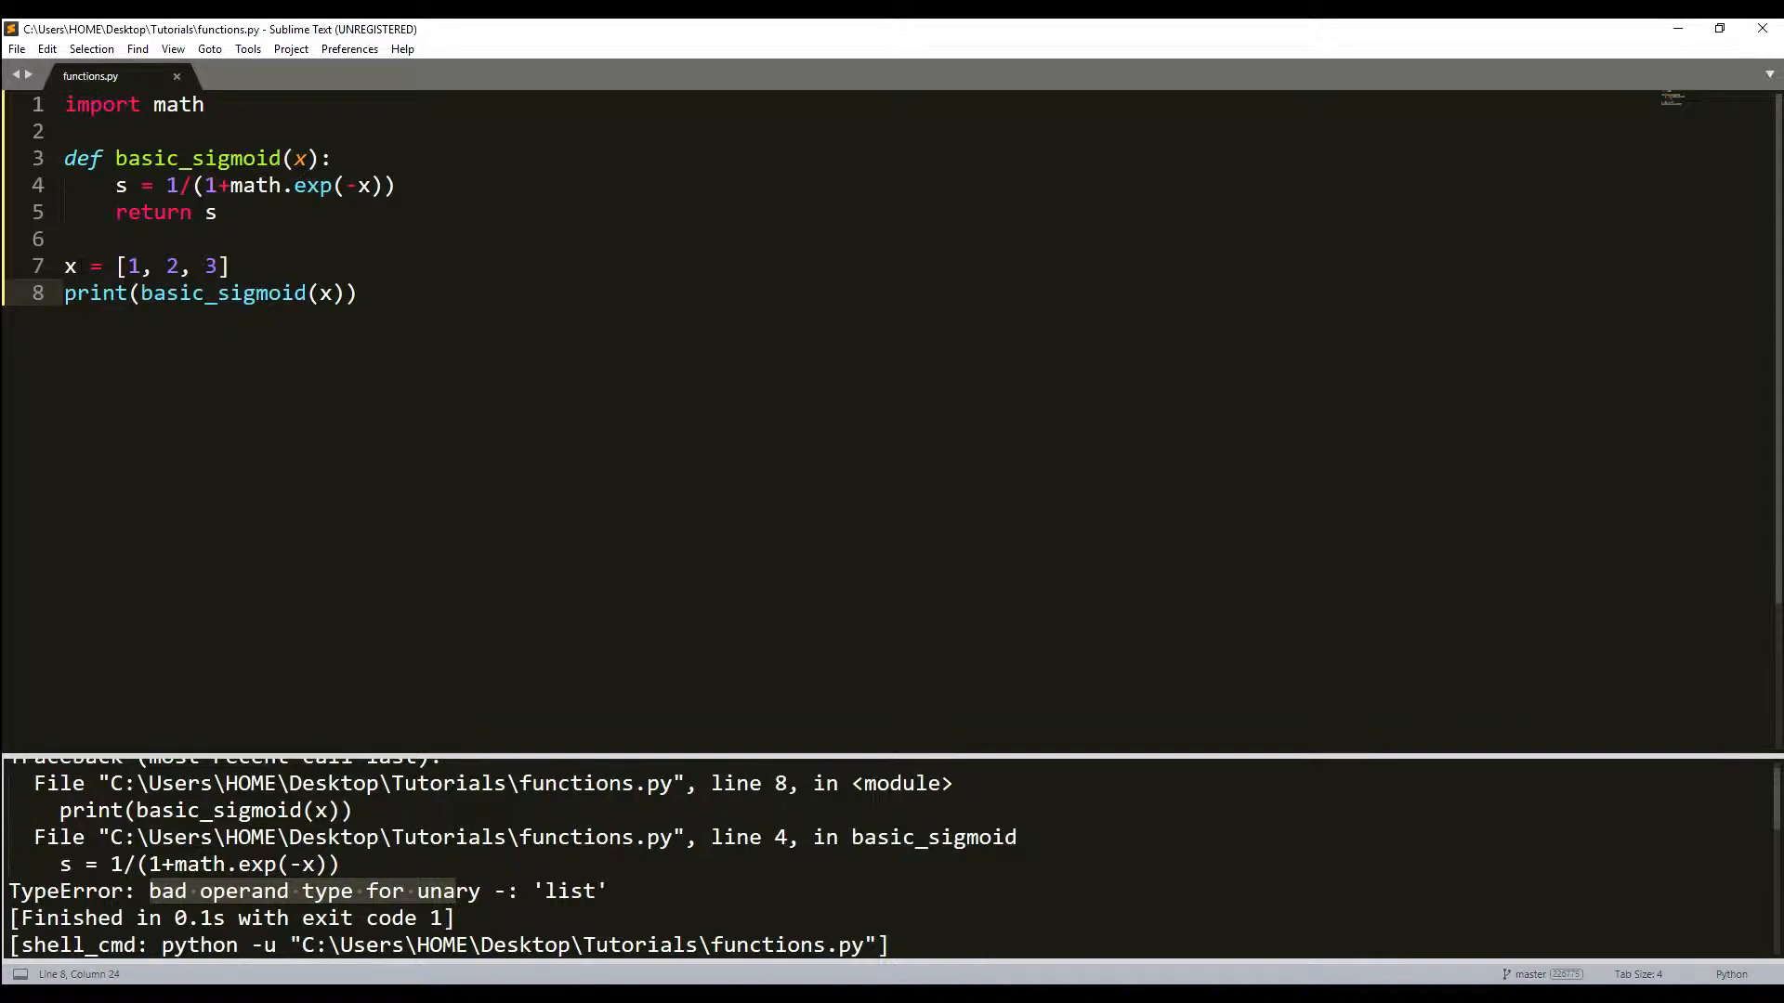
{"action": "left_click", "coordinate": [65, 265]}
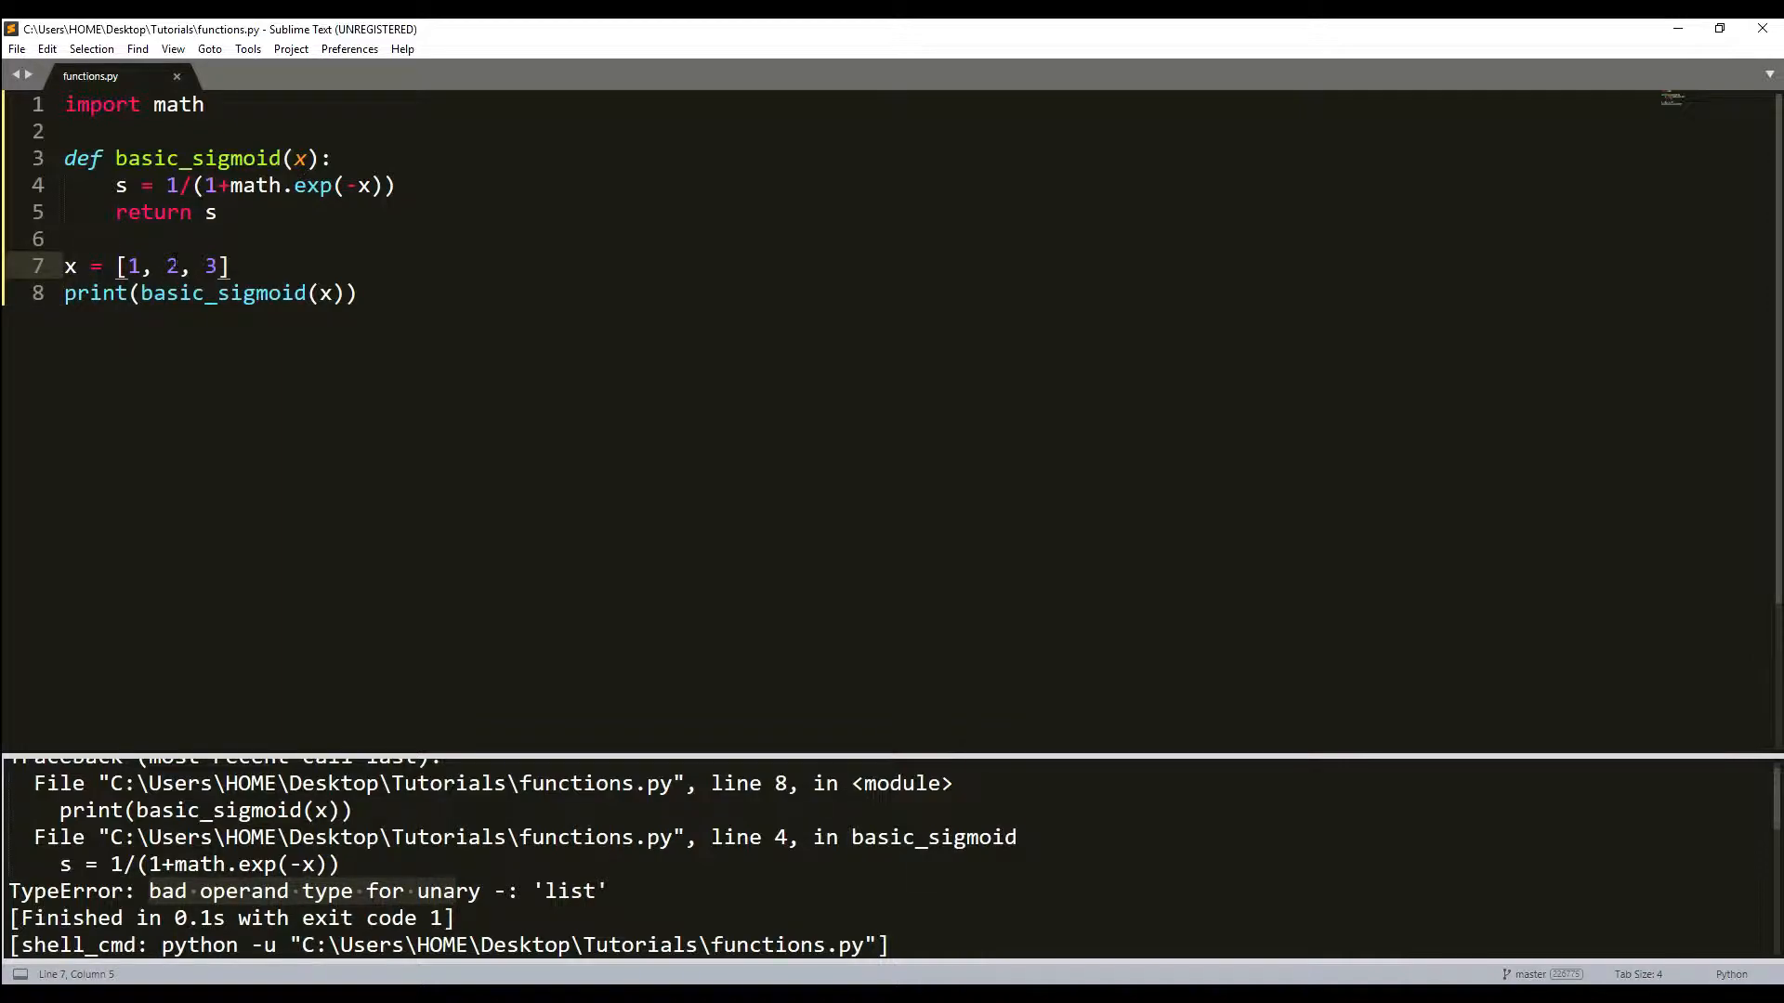
Wrap x in np.array, rename the function to sigmoid with np.exp, and import numpy as np
{"action": "type", "text": "np.array"}
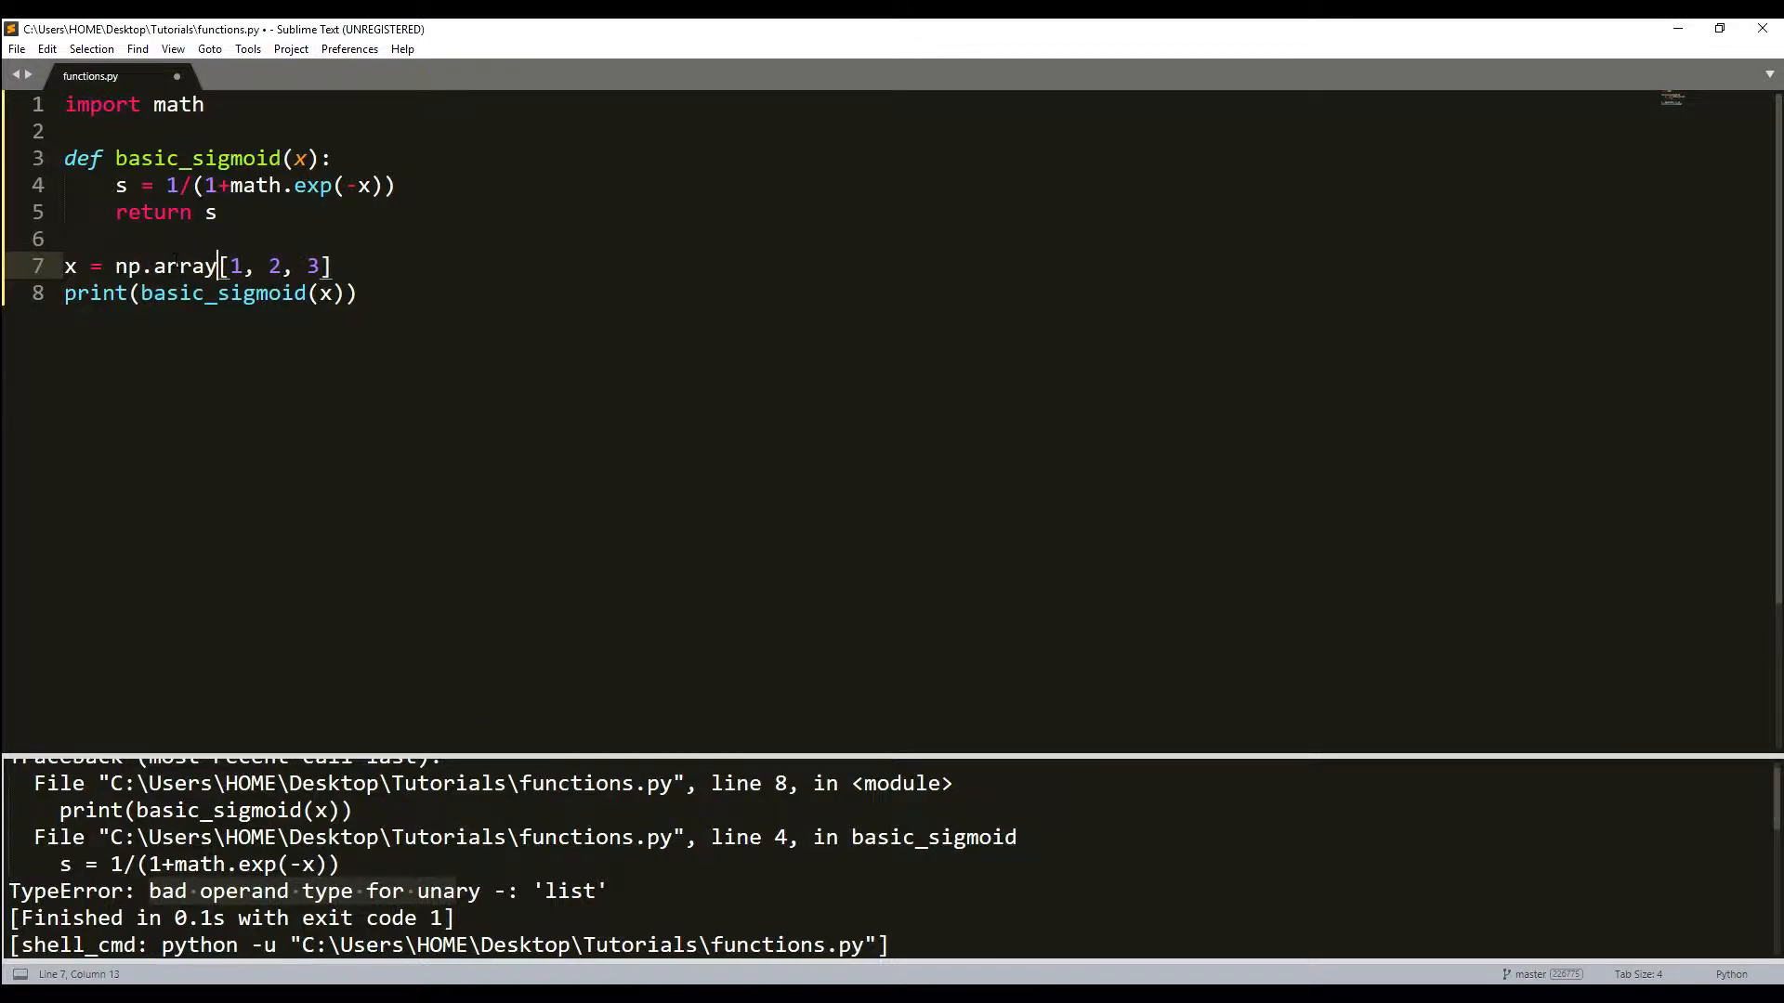
{"action": "type", "text": "("}
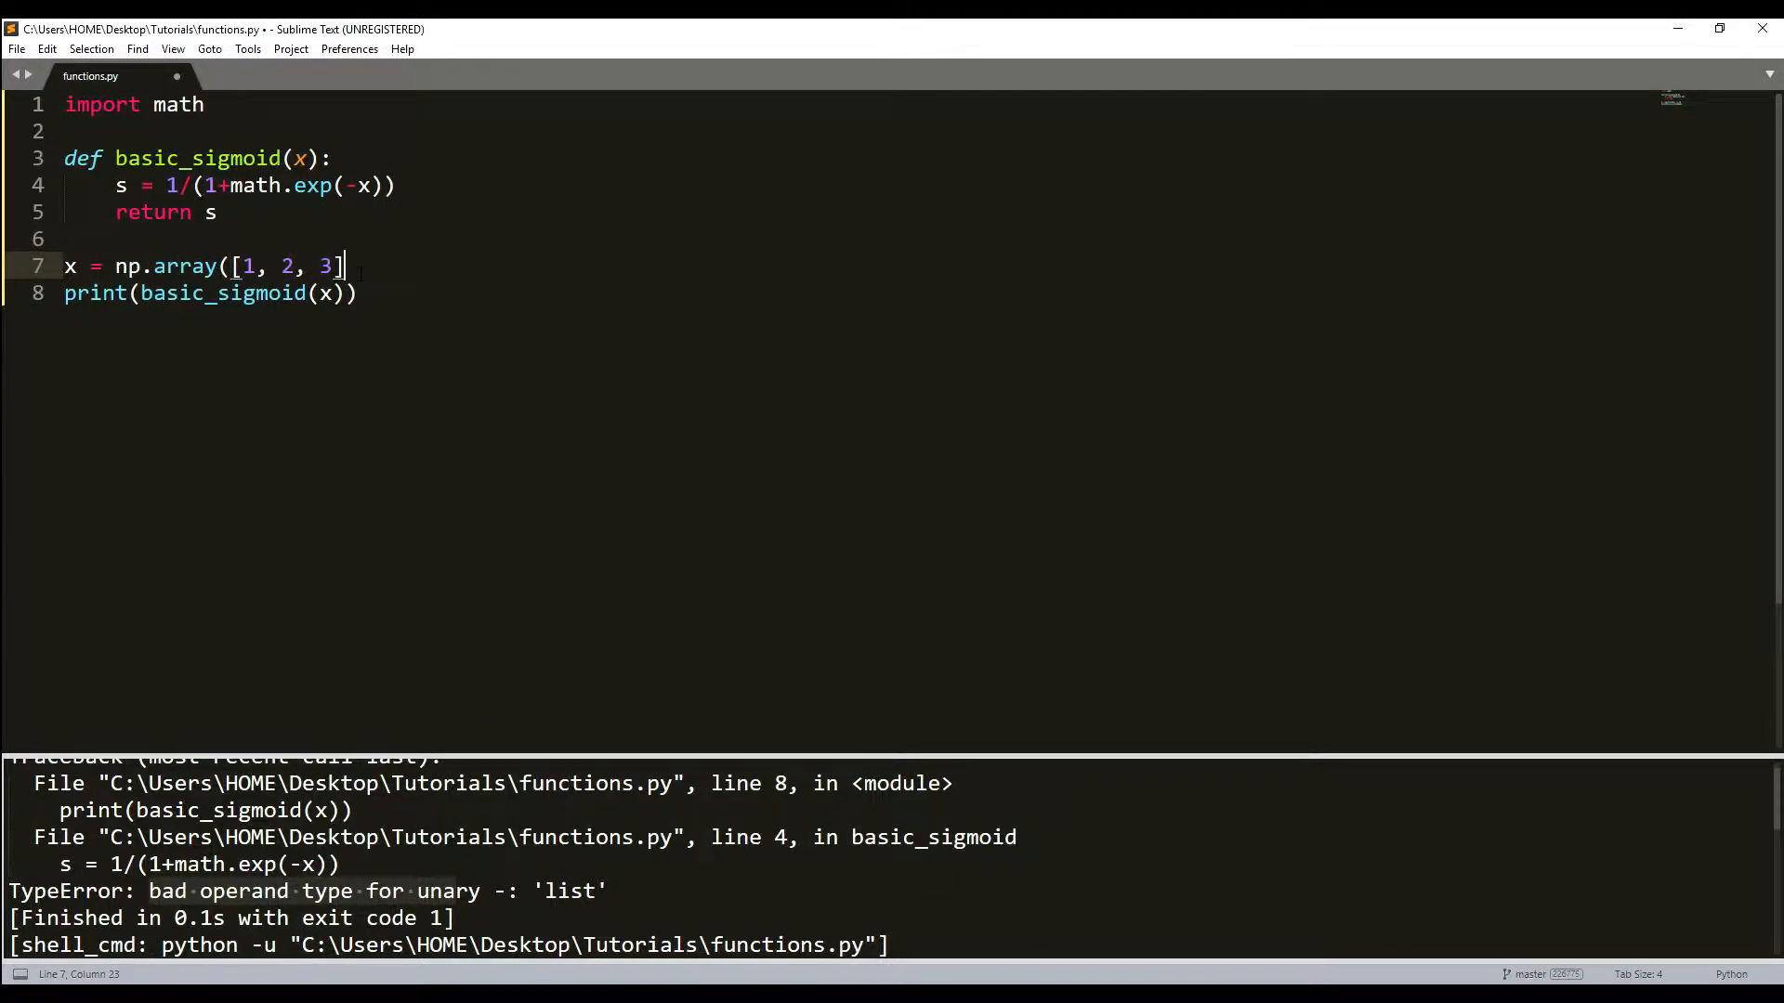
{"action": "type", "text": ")"}
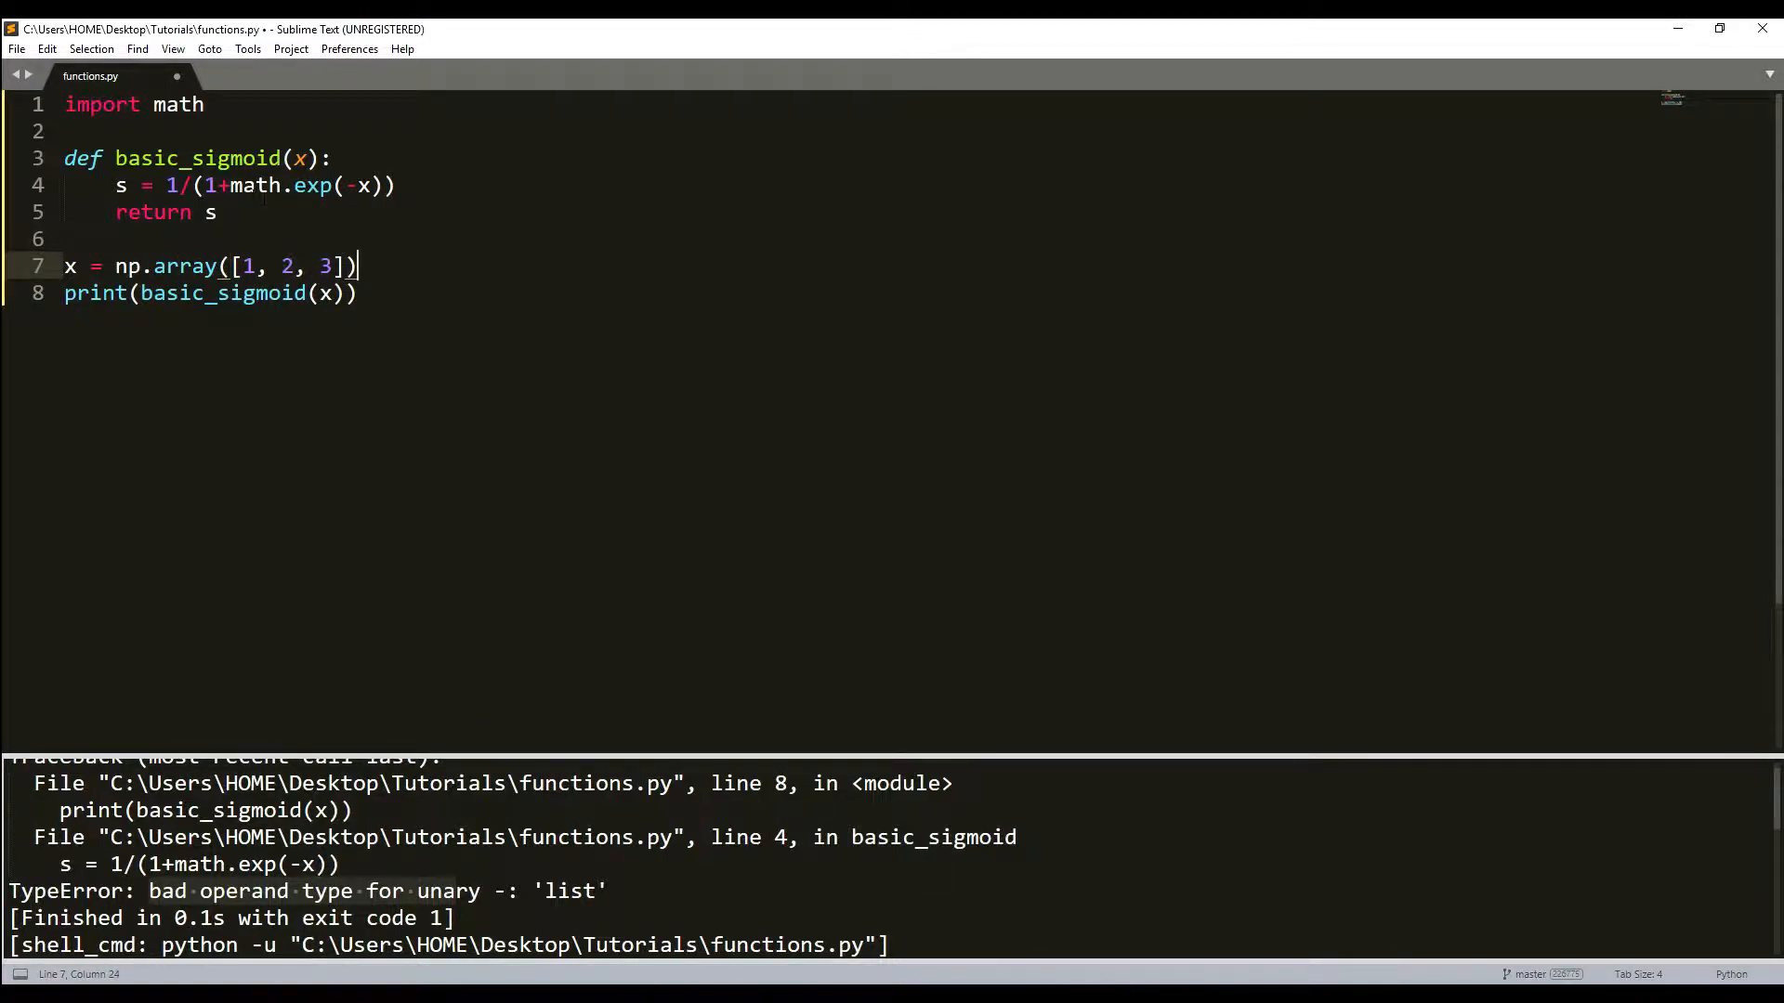
{"action": "left_click", "coordinate": [193, 158]}
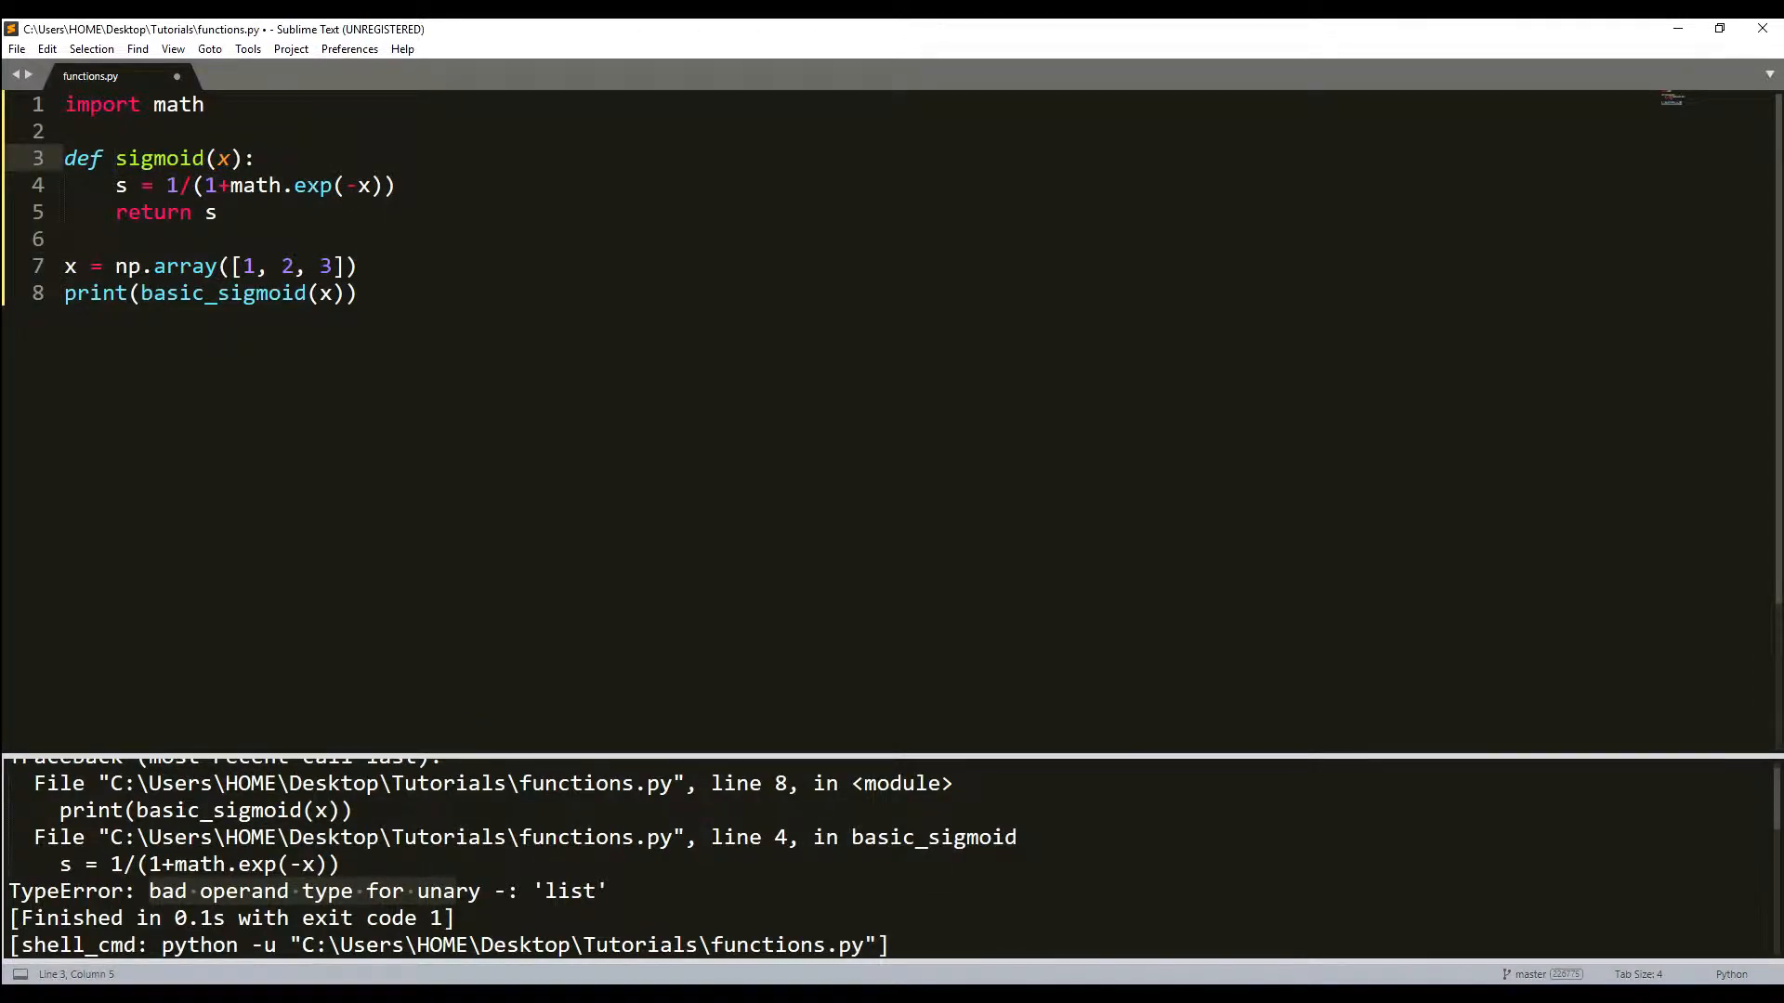
{"action": "double_click", "coordinate": [253, 185]}
{"action": "type", "text": "np"}
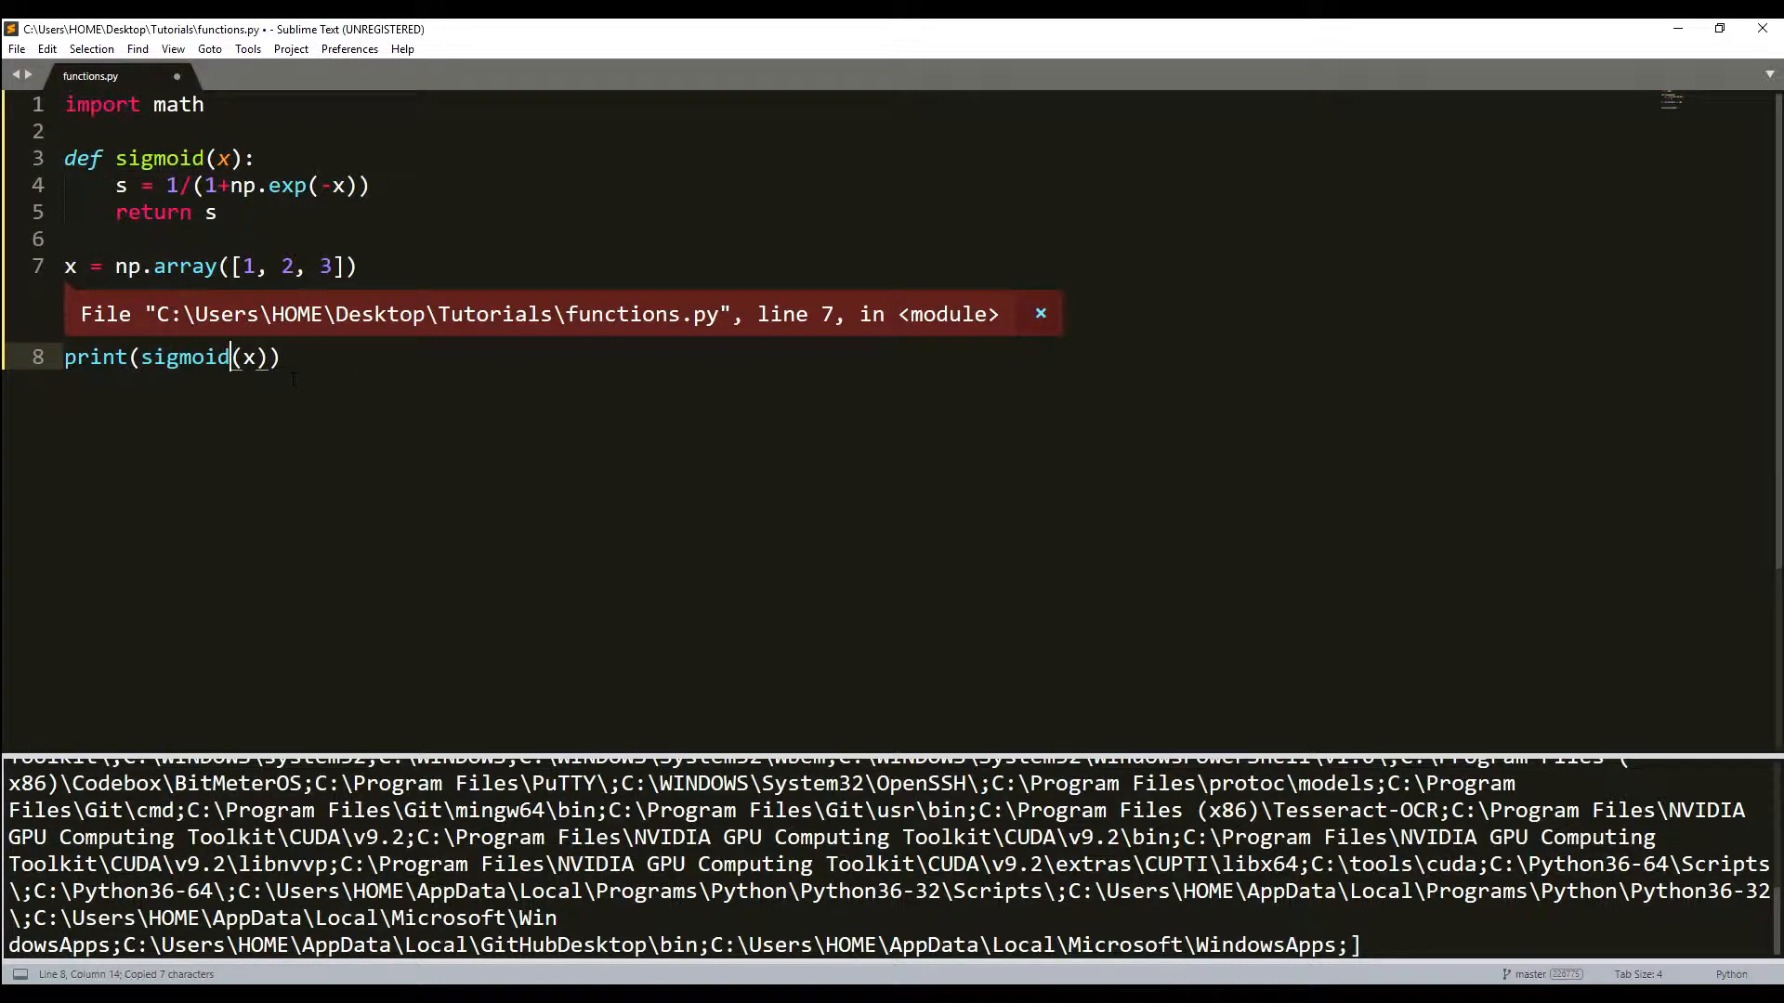
{"action": "key", "text": "ctrl+b"}
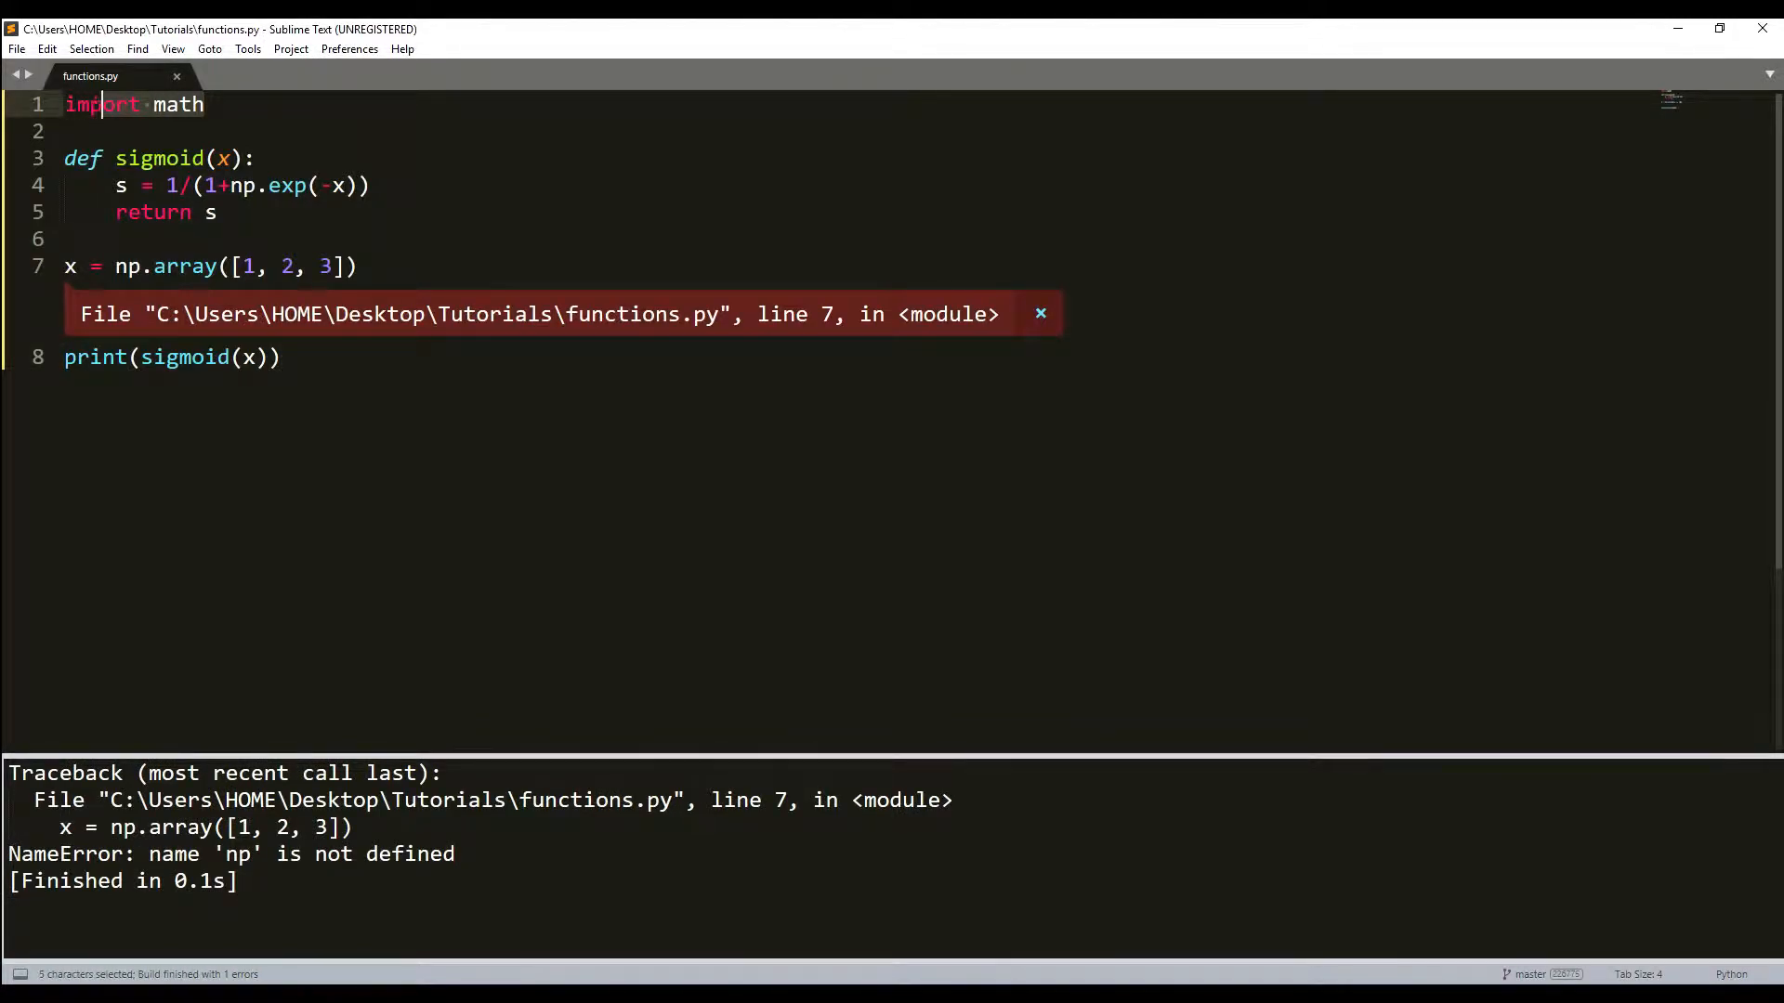
{"action": "type", "text": "numpy as np"}
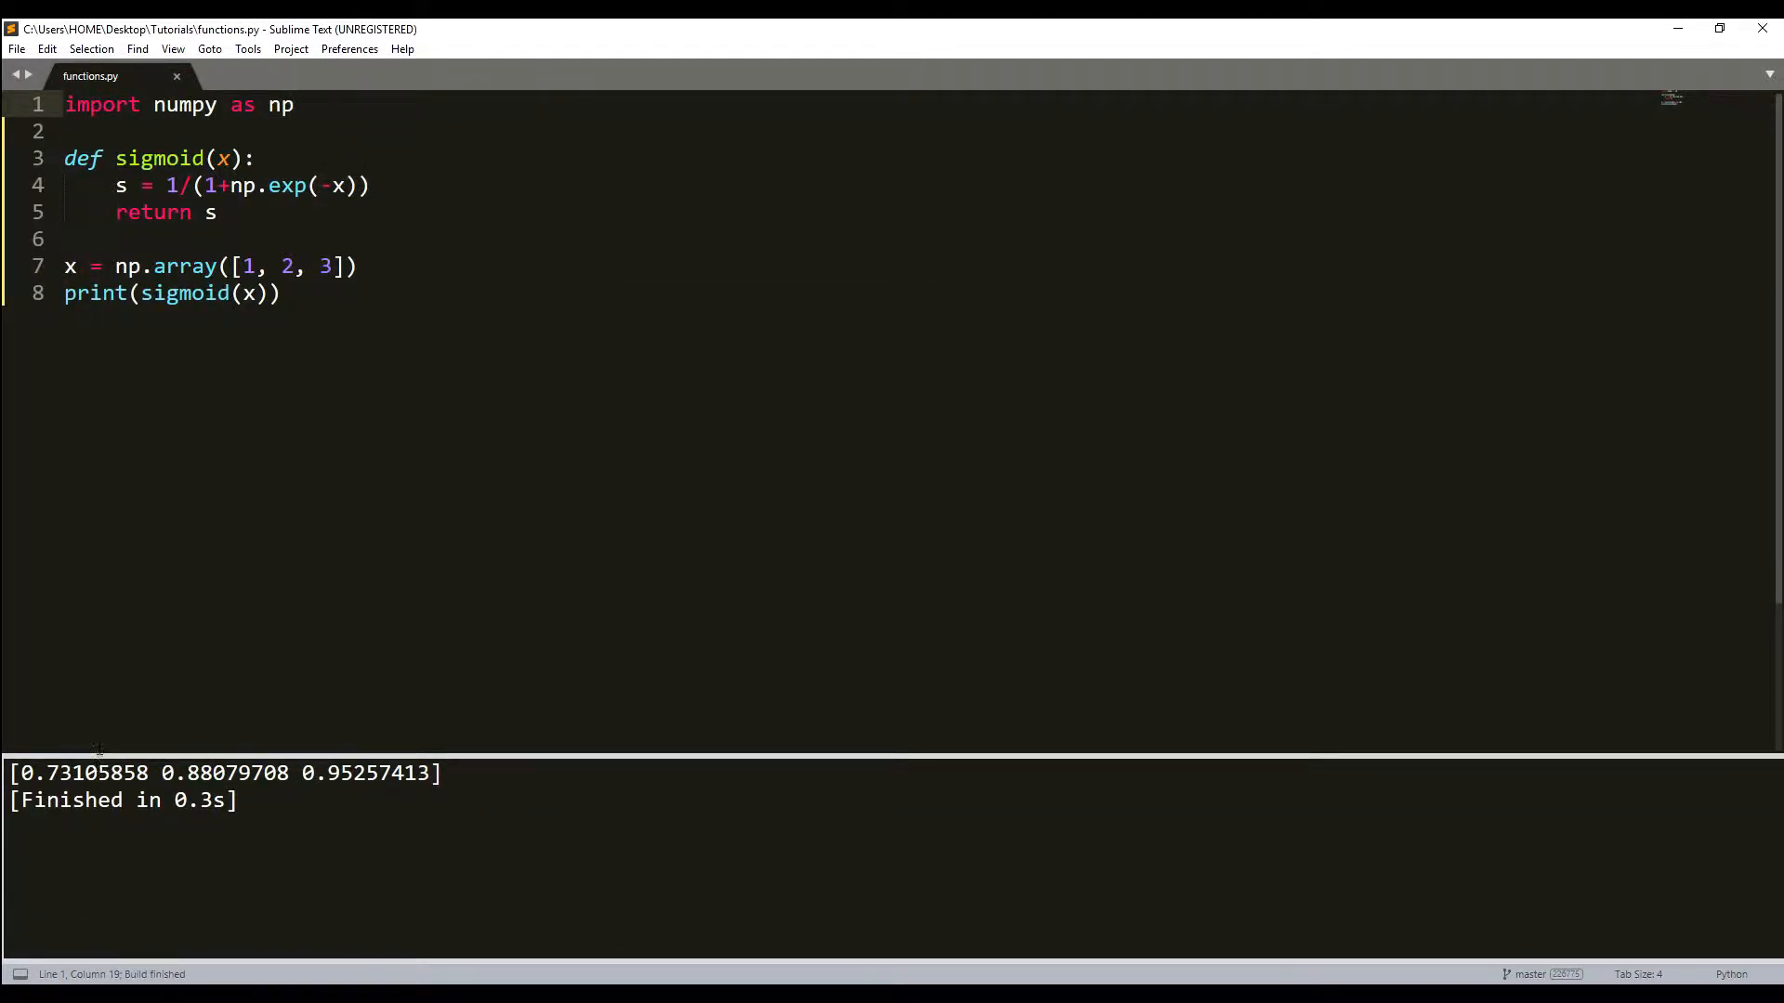
{"action": "left_click_drag", "start_coordinate": [15, 774], "coordinate": [299, 774]}
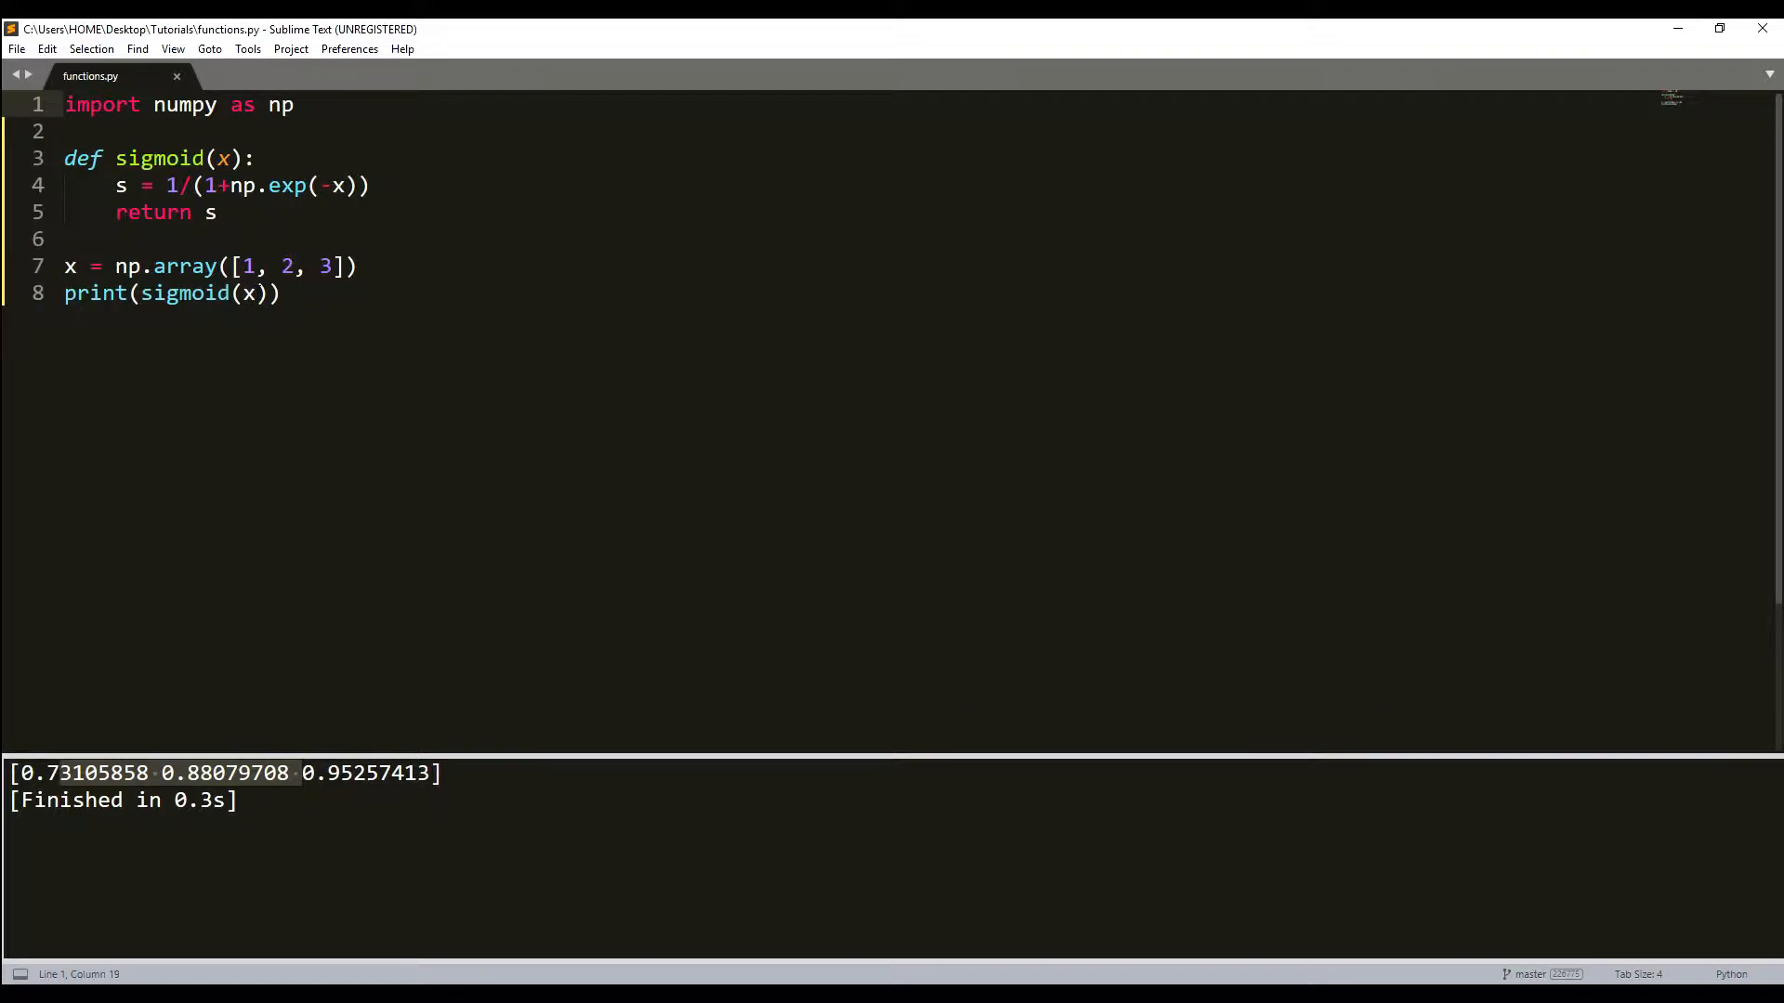
{"action": "double_click", "coordinate": [248, 293]}
{"action": "type", "text": "5"}
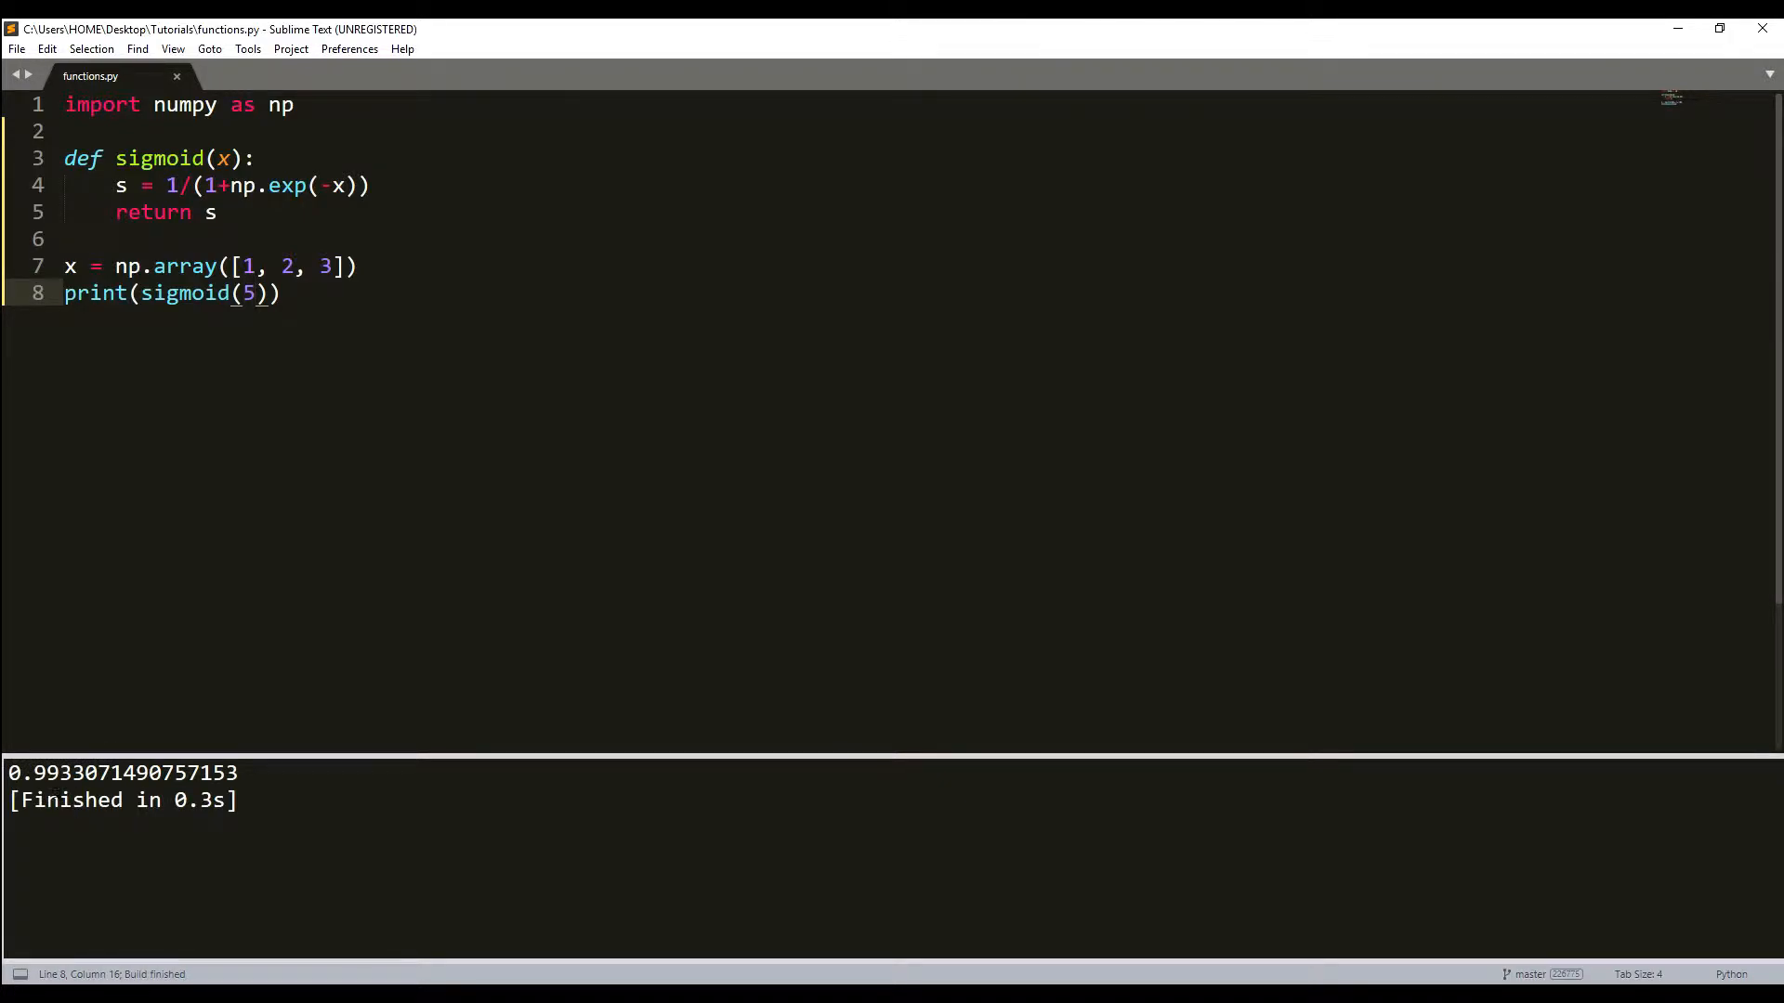
{"action": "left_click", "coordinate": [239, 294]}
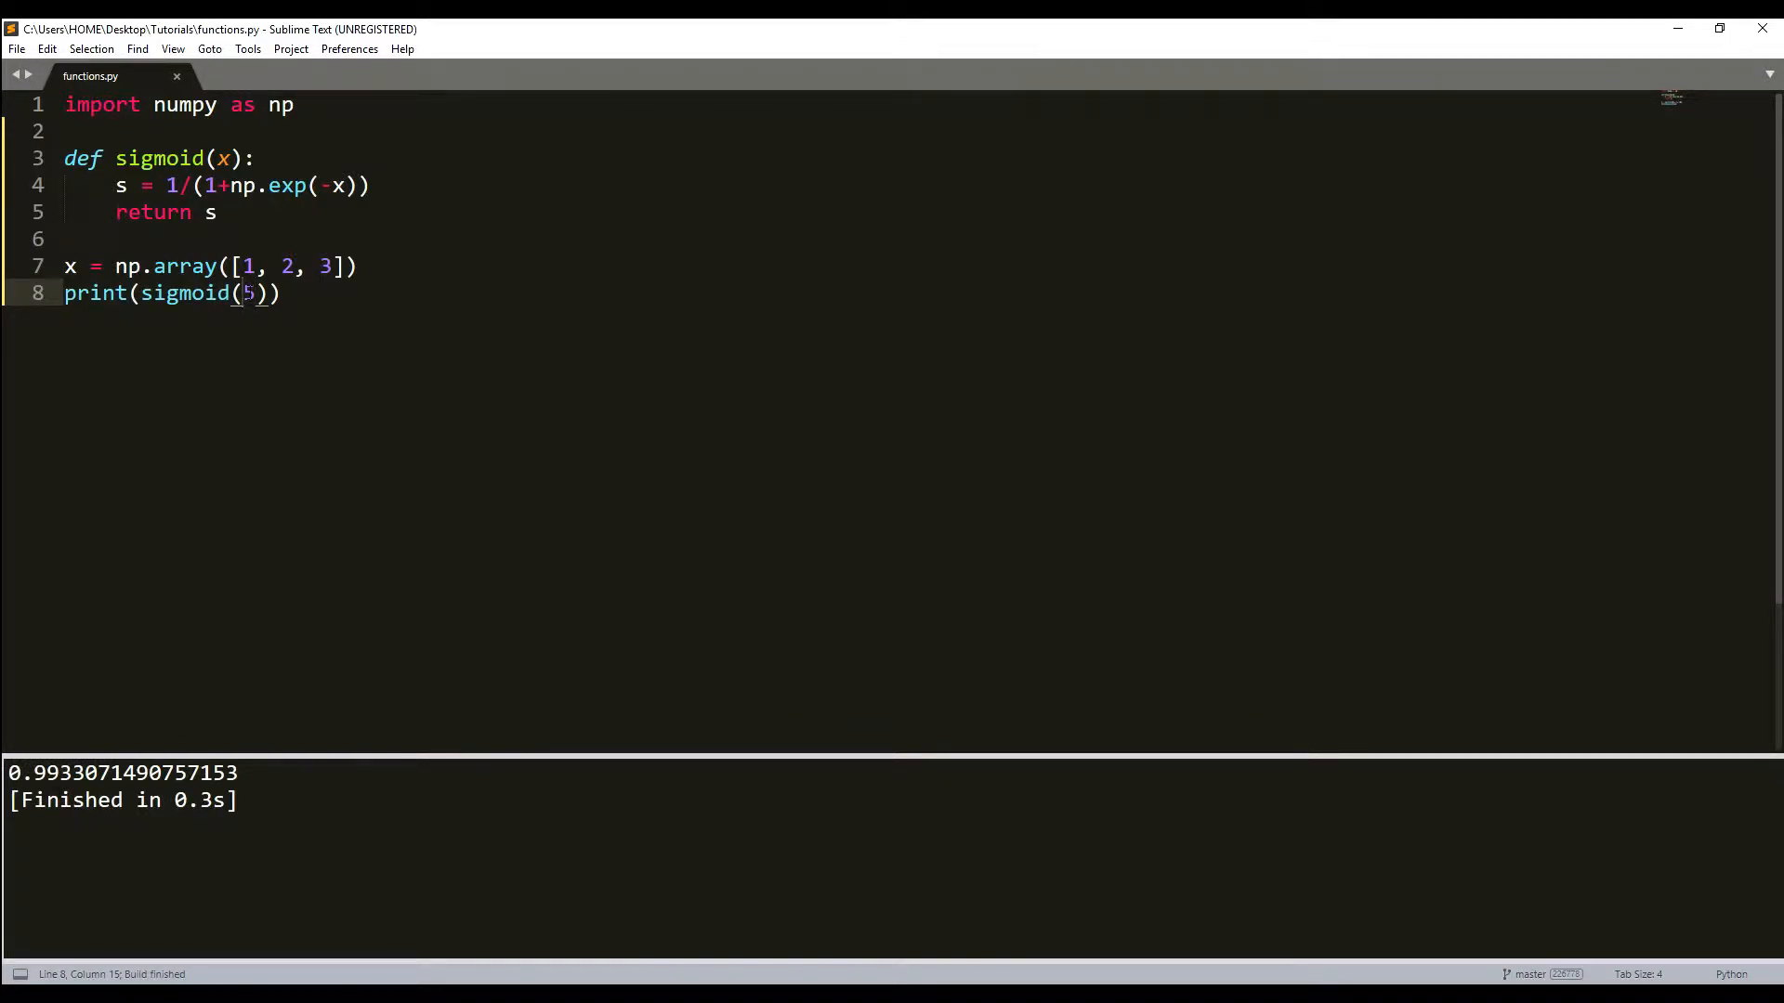
{"action": "type", "text": "x"}
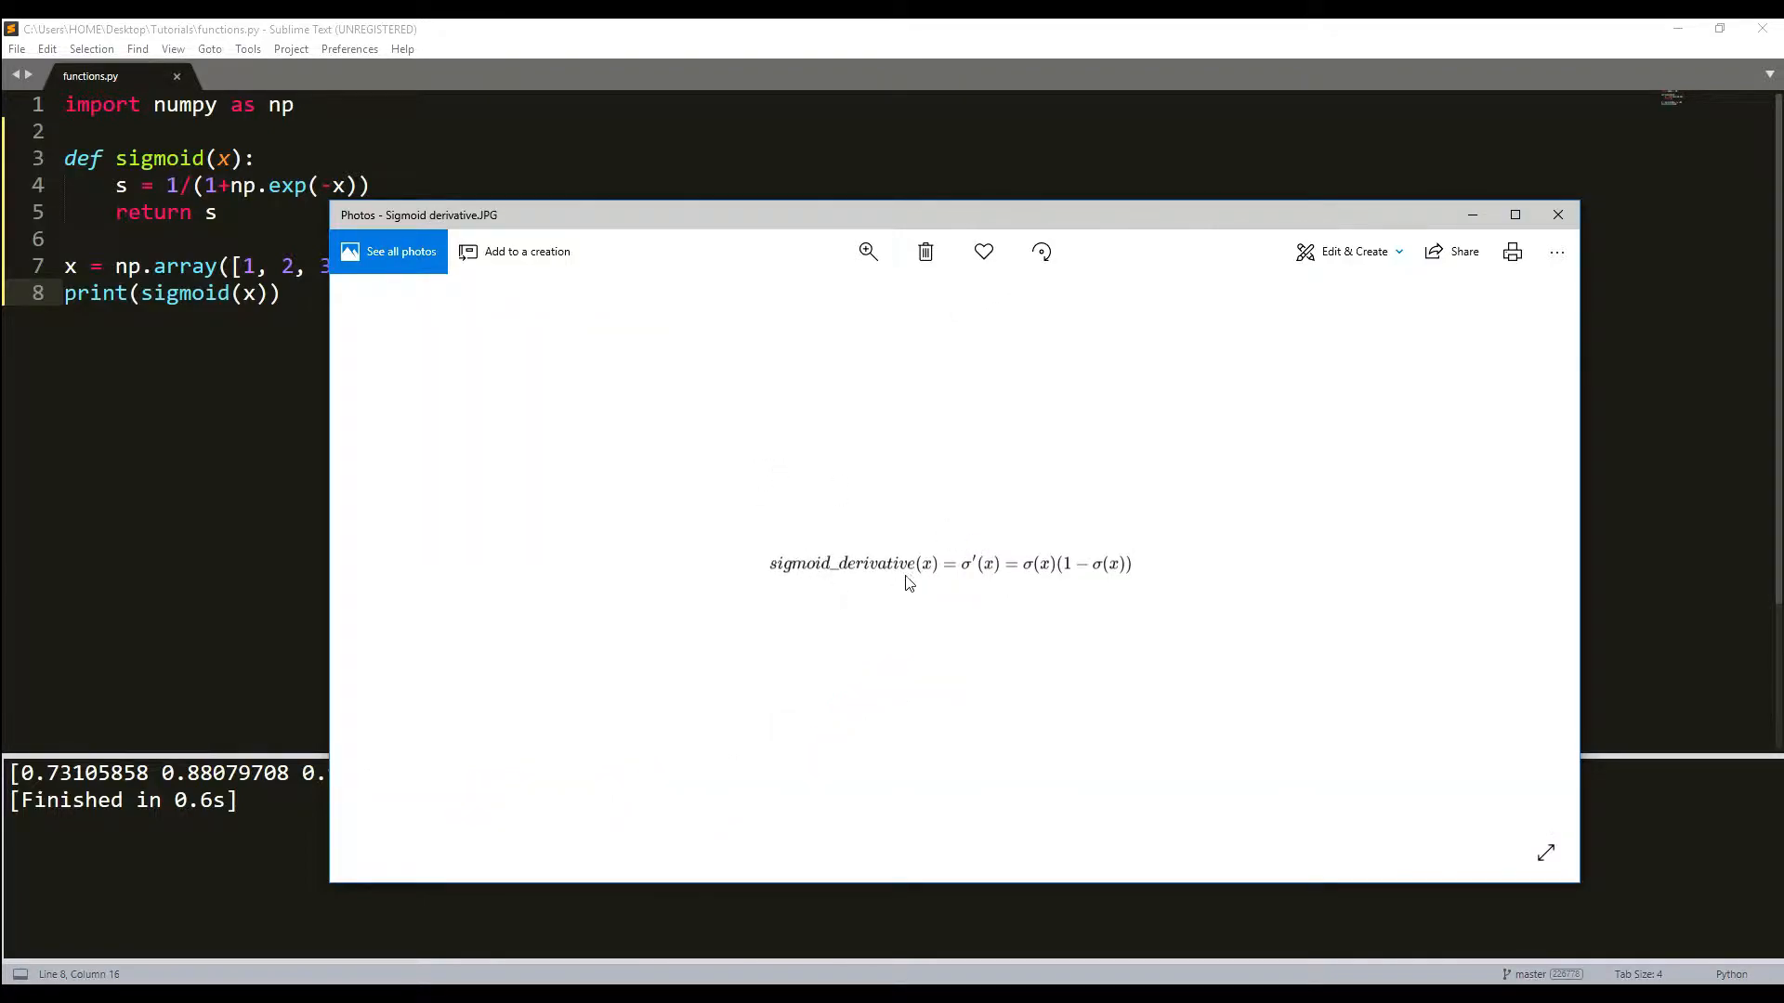
{"action": "mouse_move", "coordinate": [973, 549]}
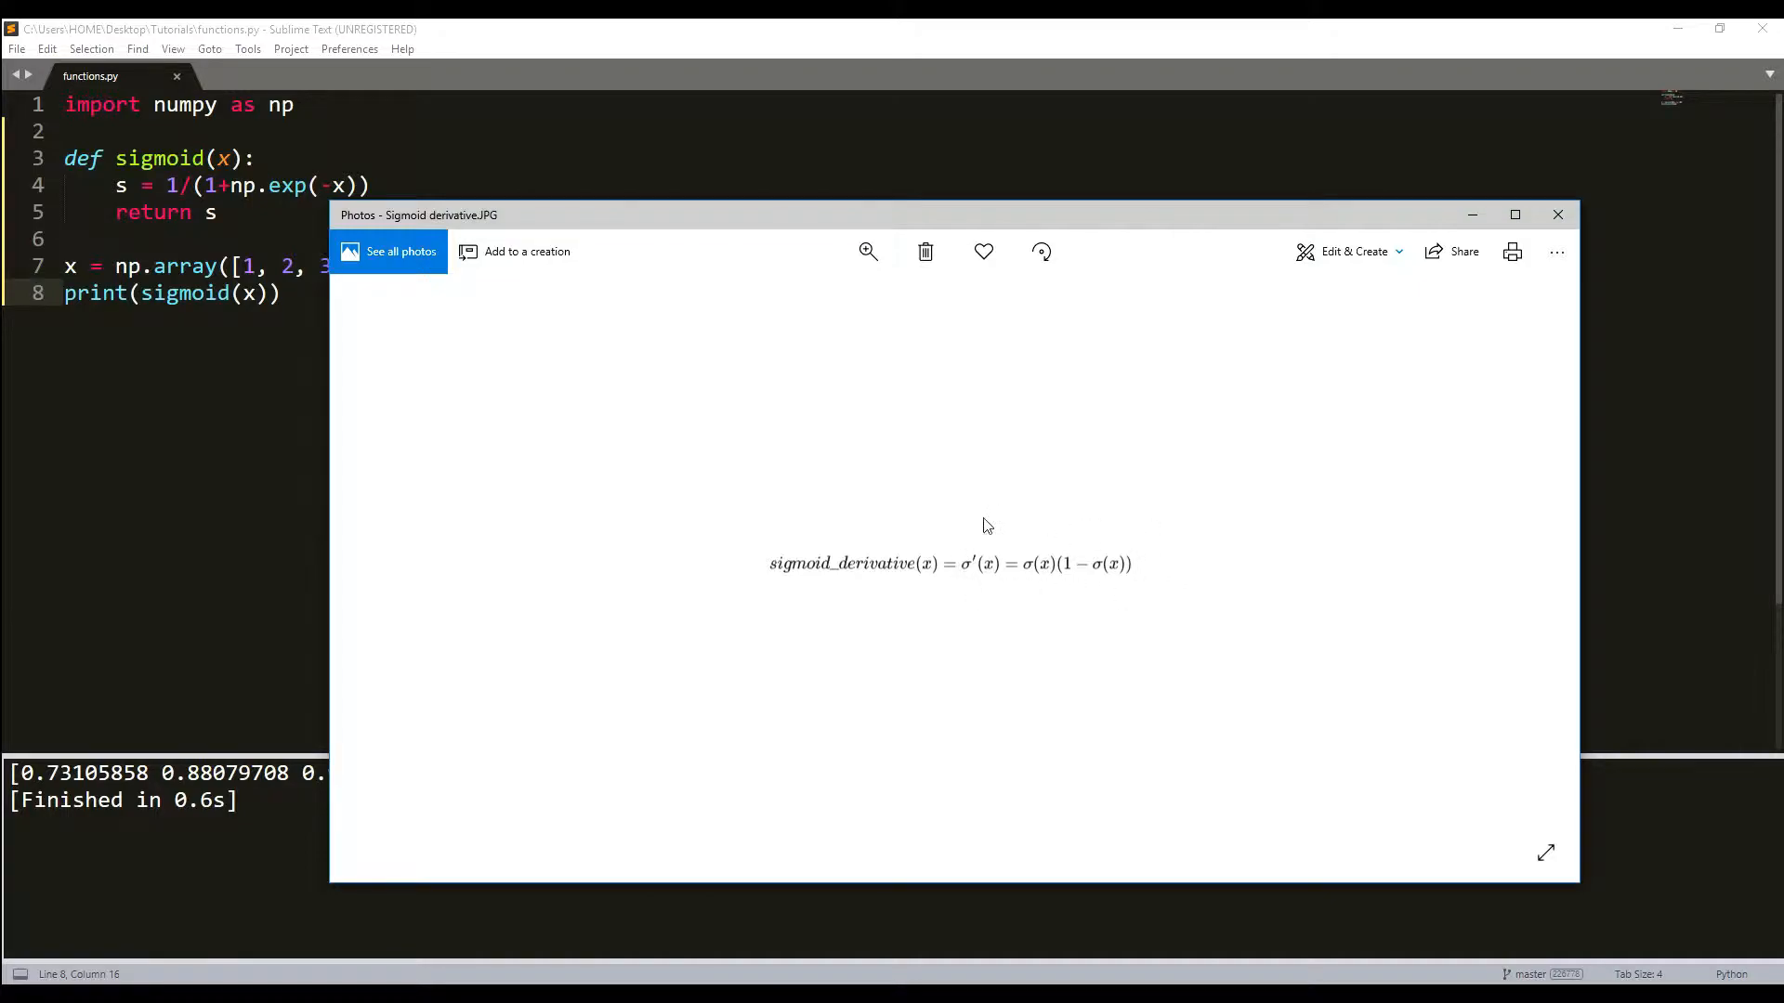
{"action": "mouse_move", "coordinate": [1039, 566]}
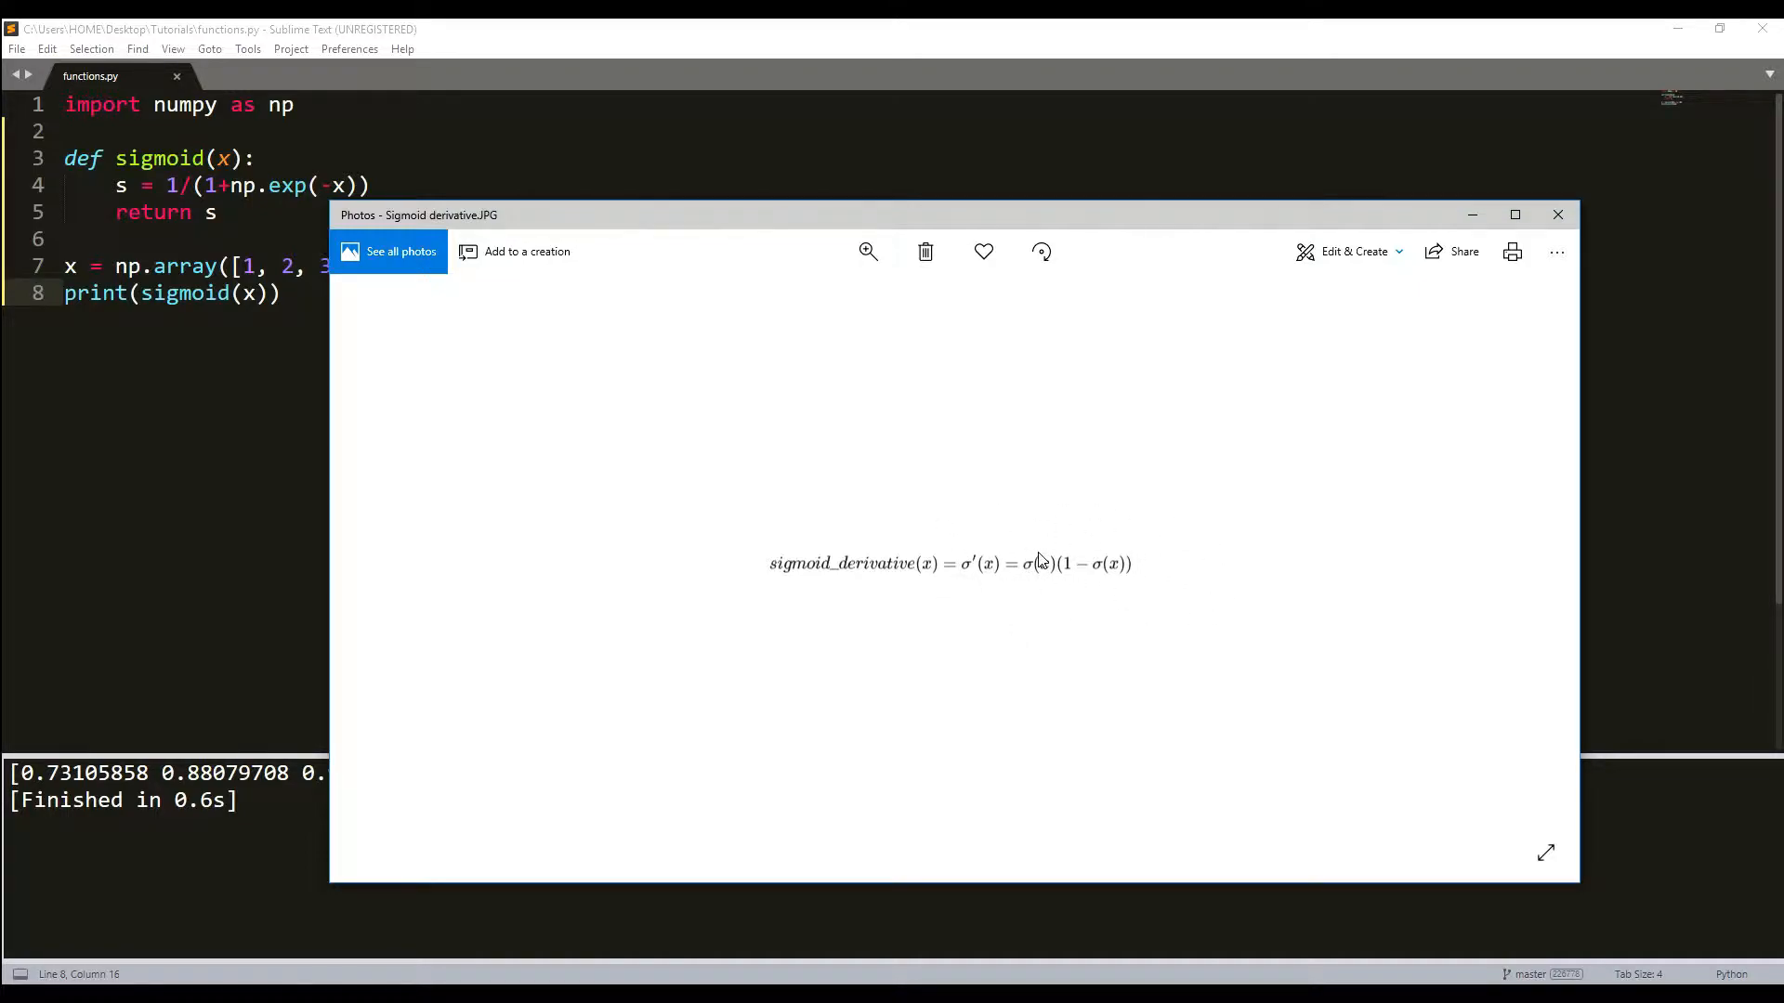
{"action": "mouse_move", "coordinate": [1048, 558]}
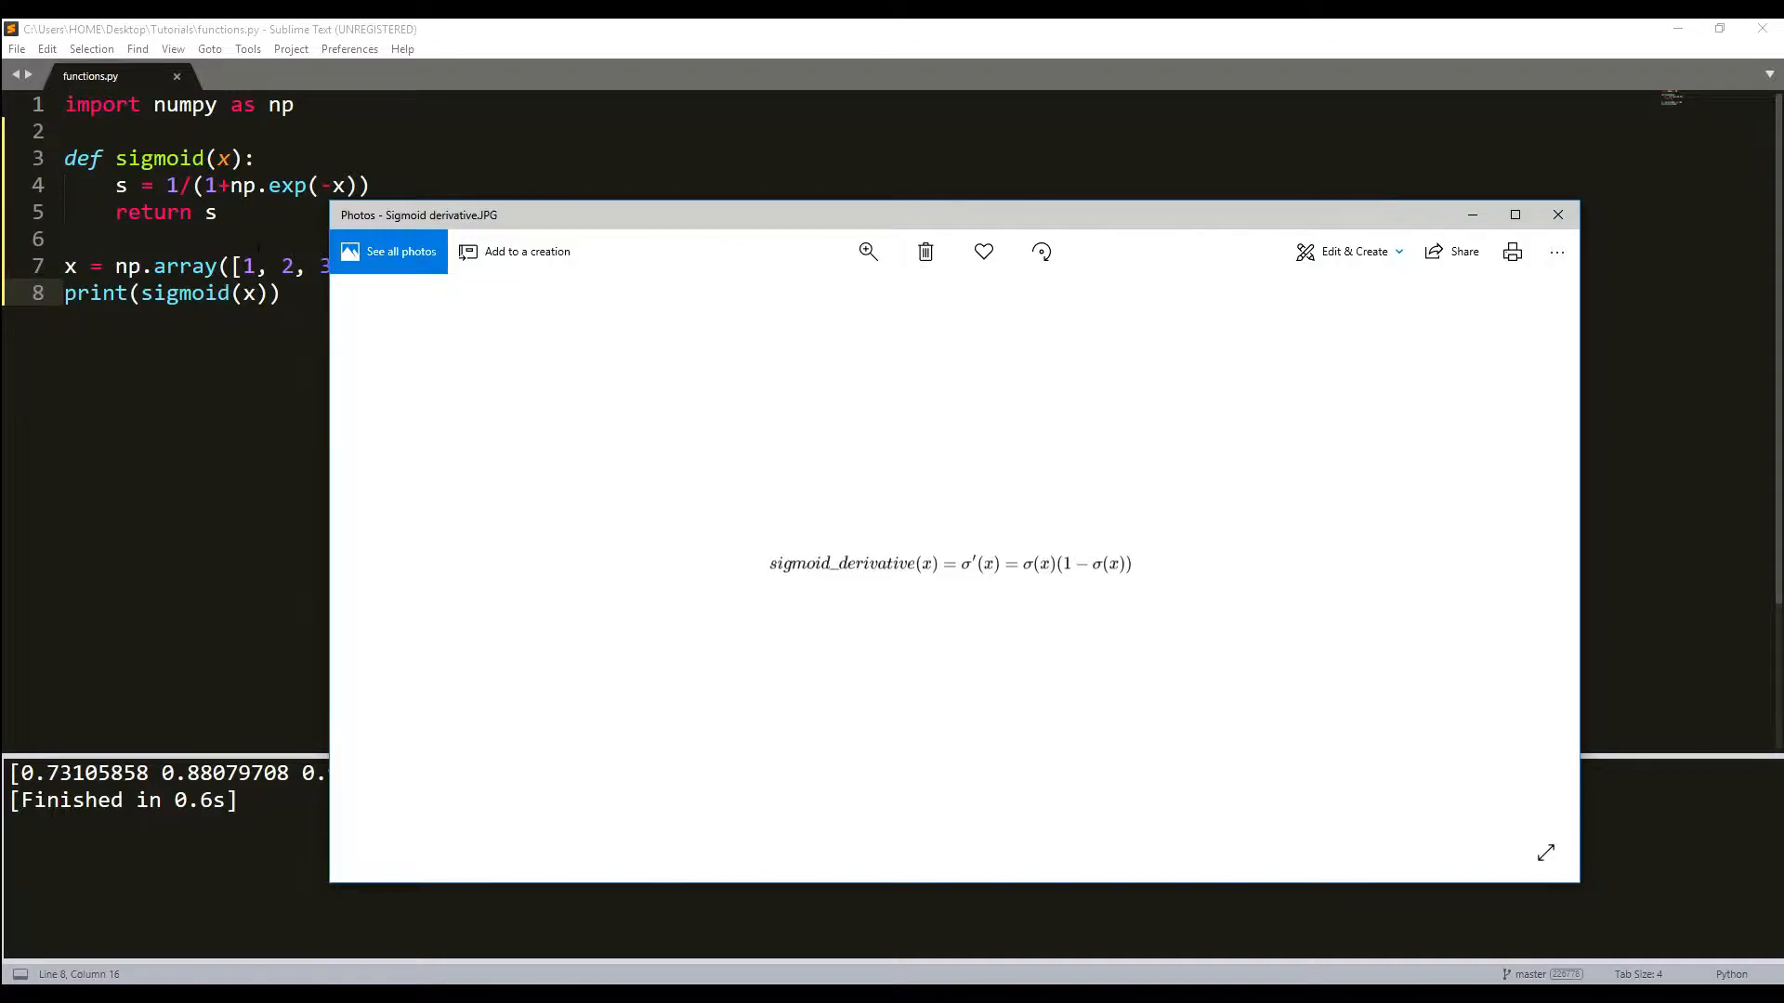
Close the Sigmoid derivative.JPG picture in Photos
{"action": "left_click", "coordinate": [1556, 213]}
{"action": "type", "text": "def"}
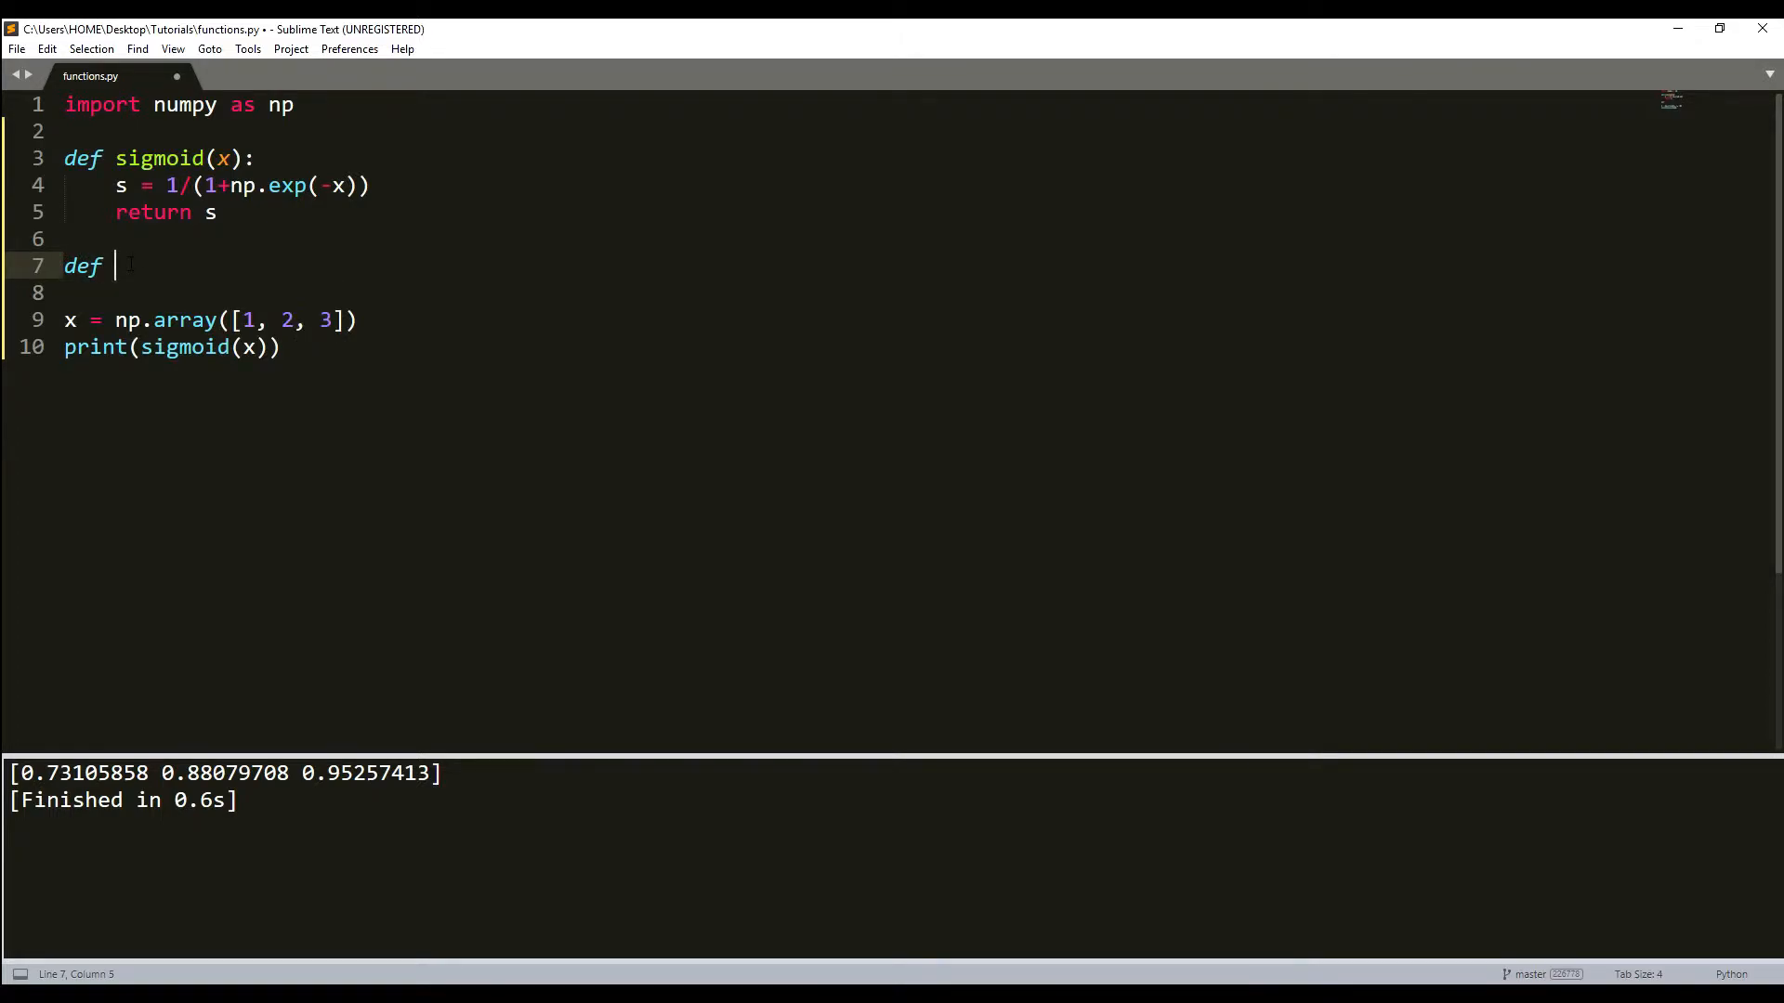
Start the def sigmoid_derivative(x): function header
{"action": "type", "text": "sog,po"}
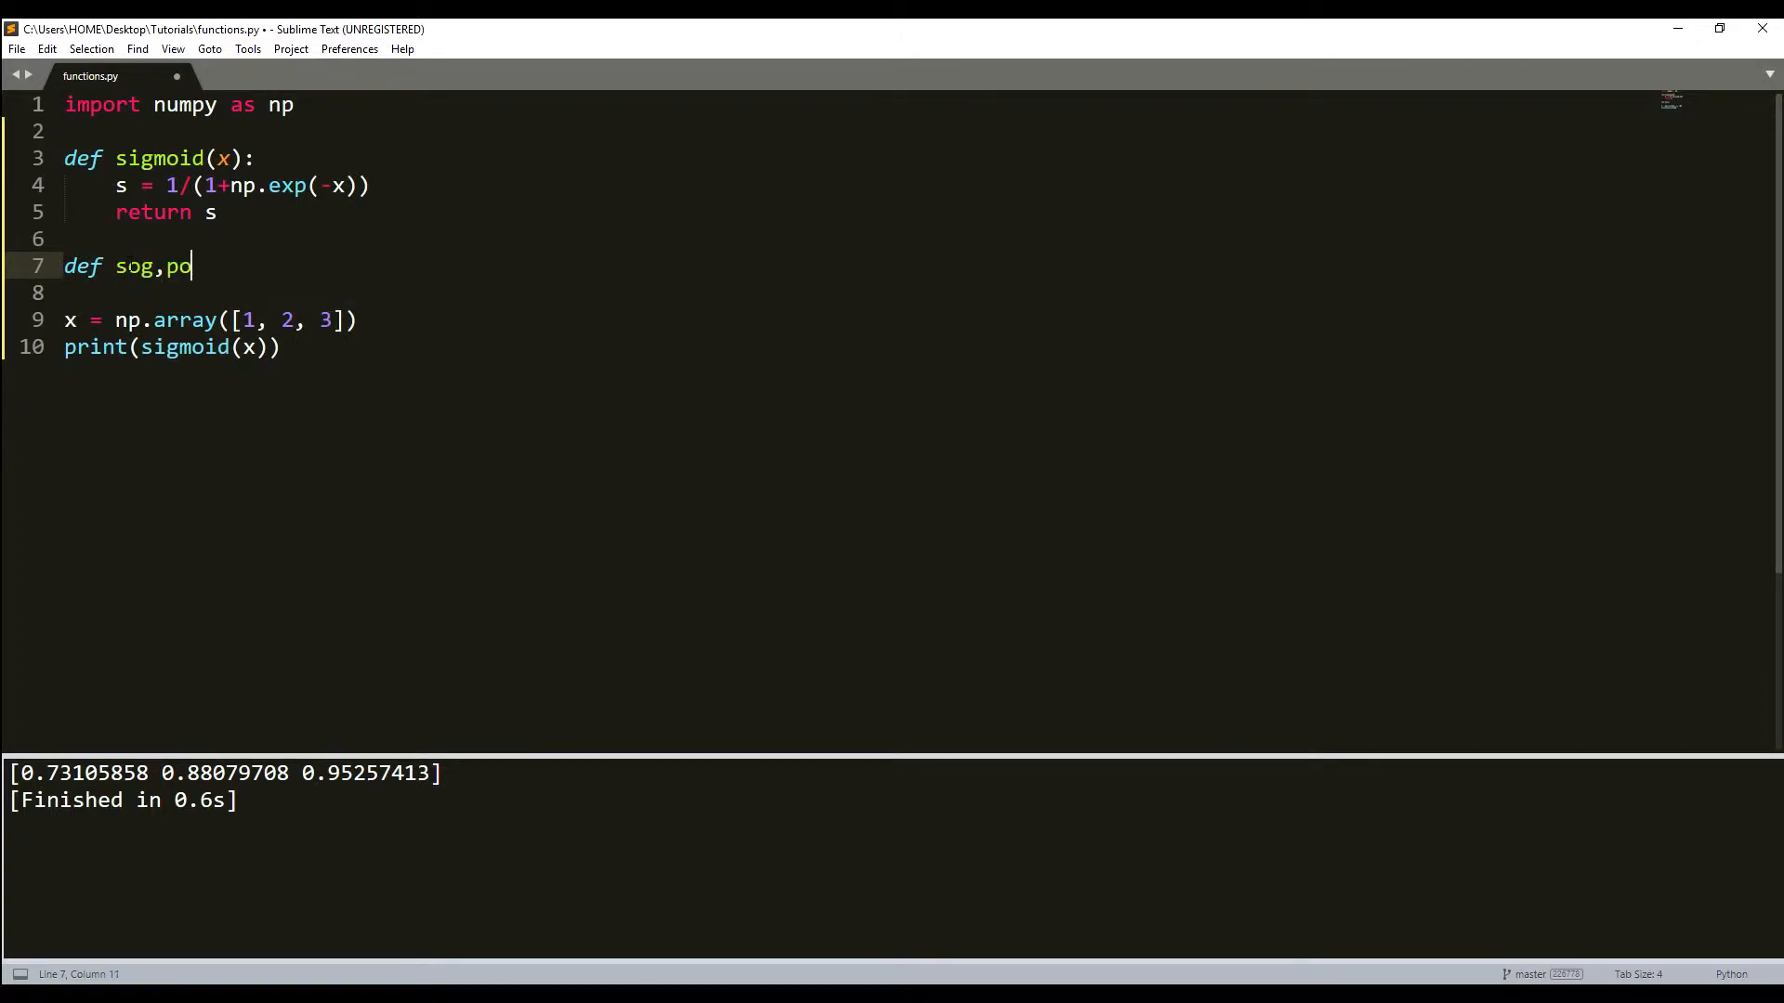
{"action": "key", "text": "Backspace"}
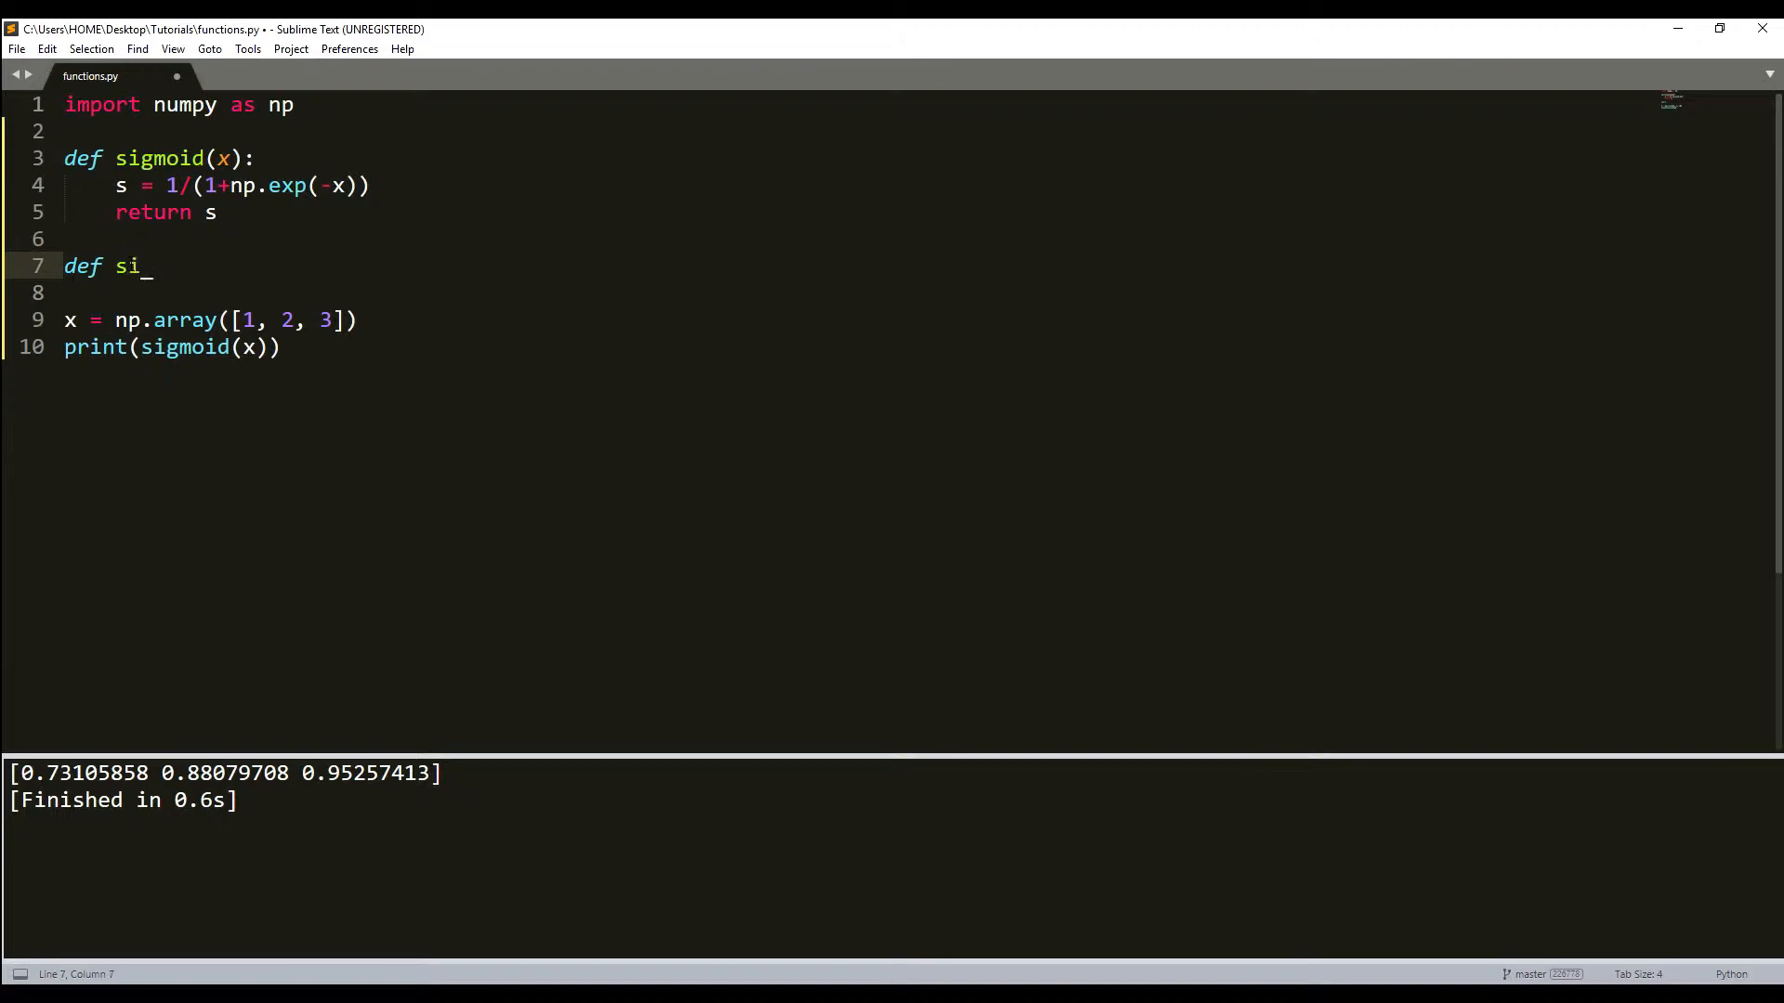
{"action": "type", "text": "gmoid_"}
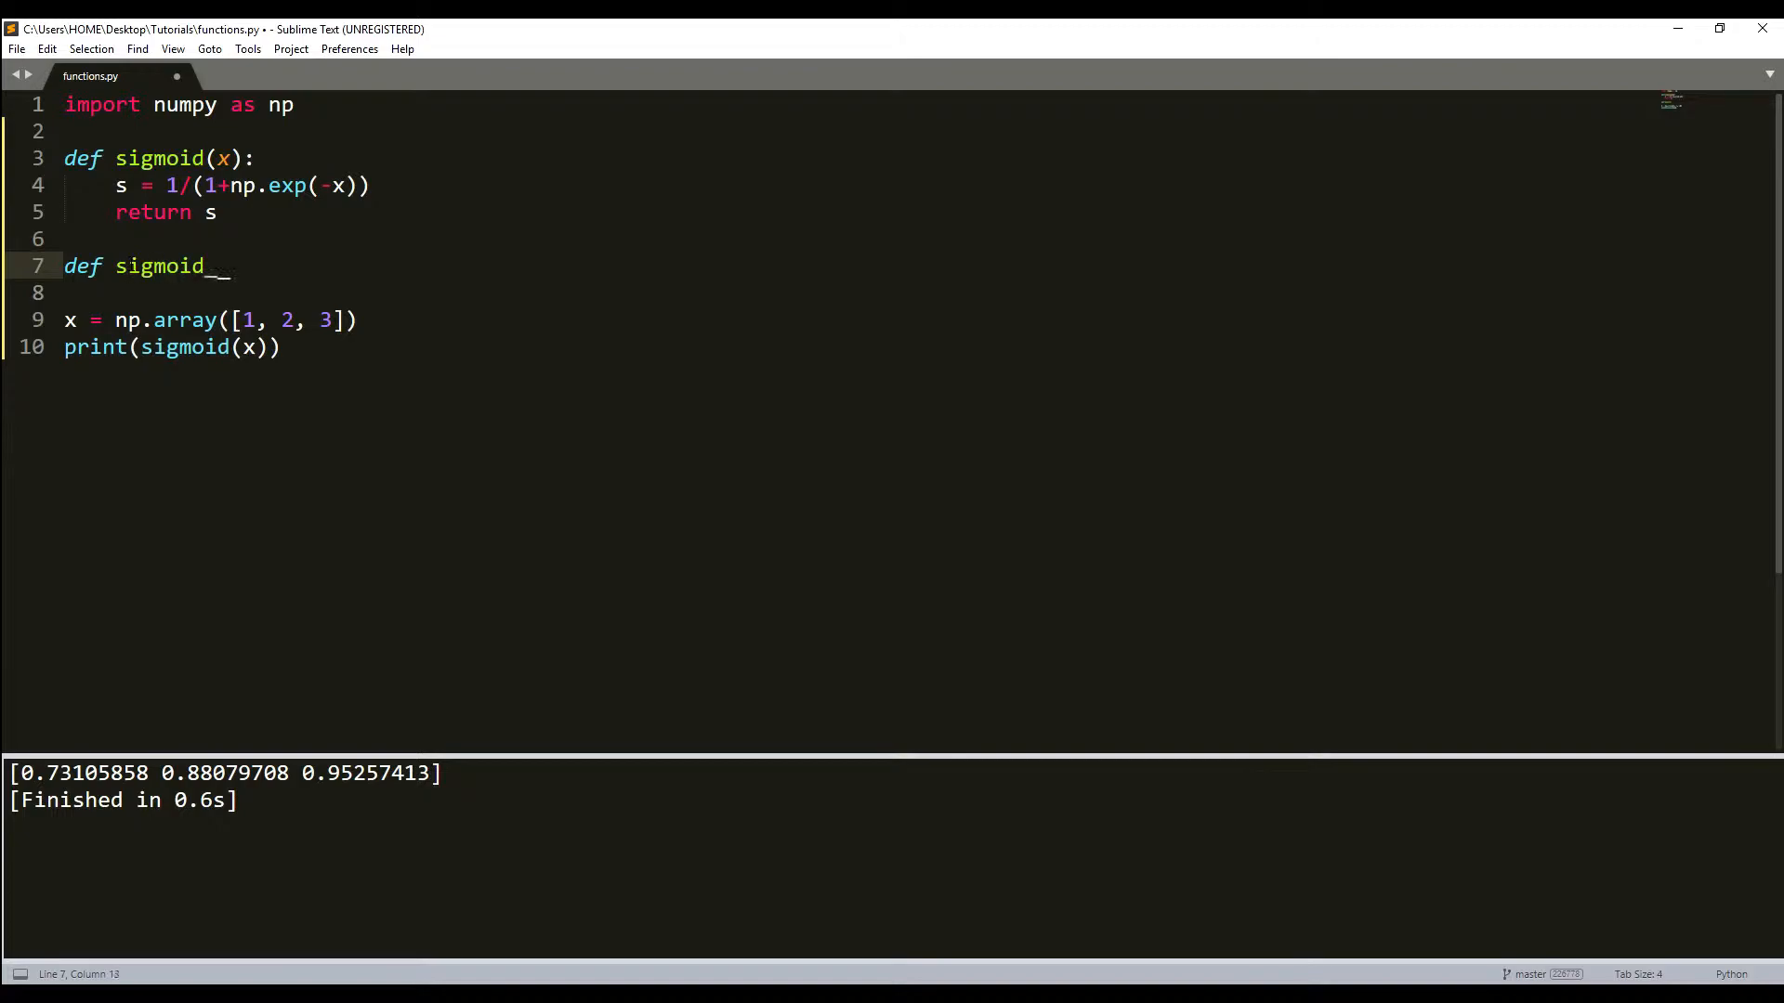
{"action": "type", "text": "deriva"}
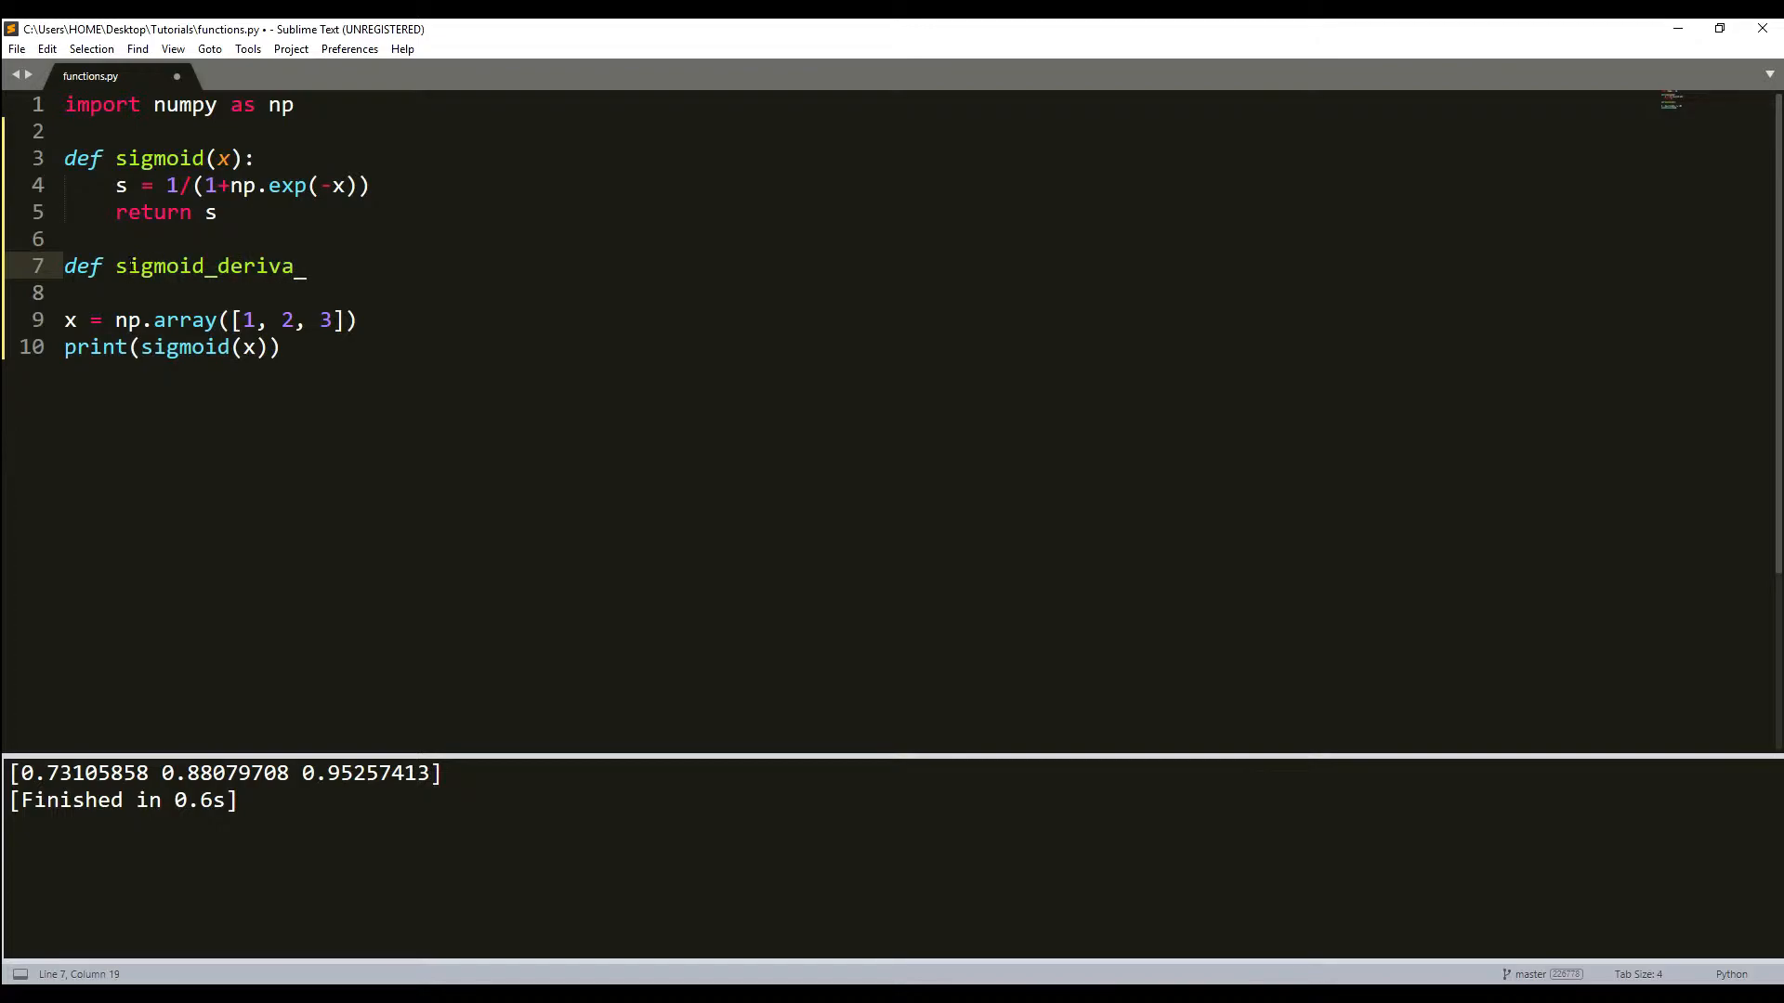
{"action": "type", "text": "tive"}
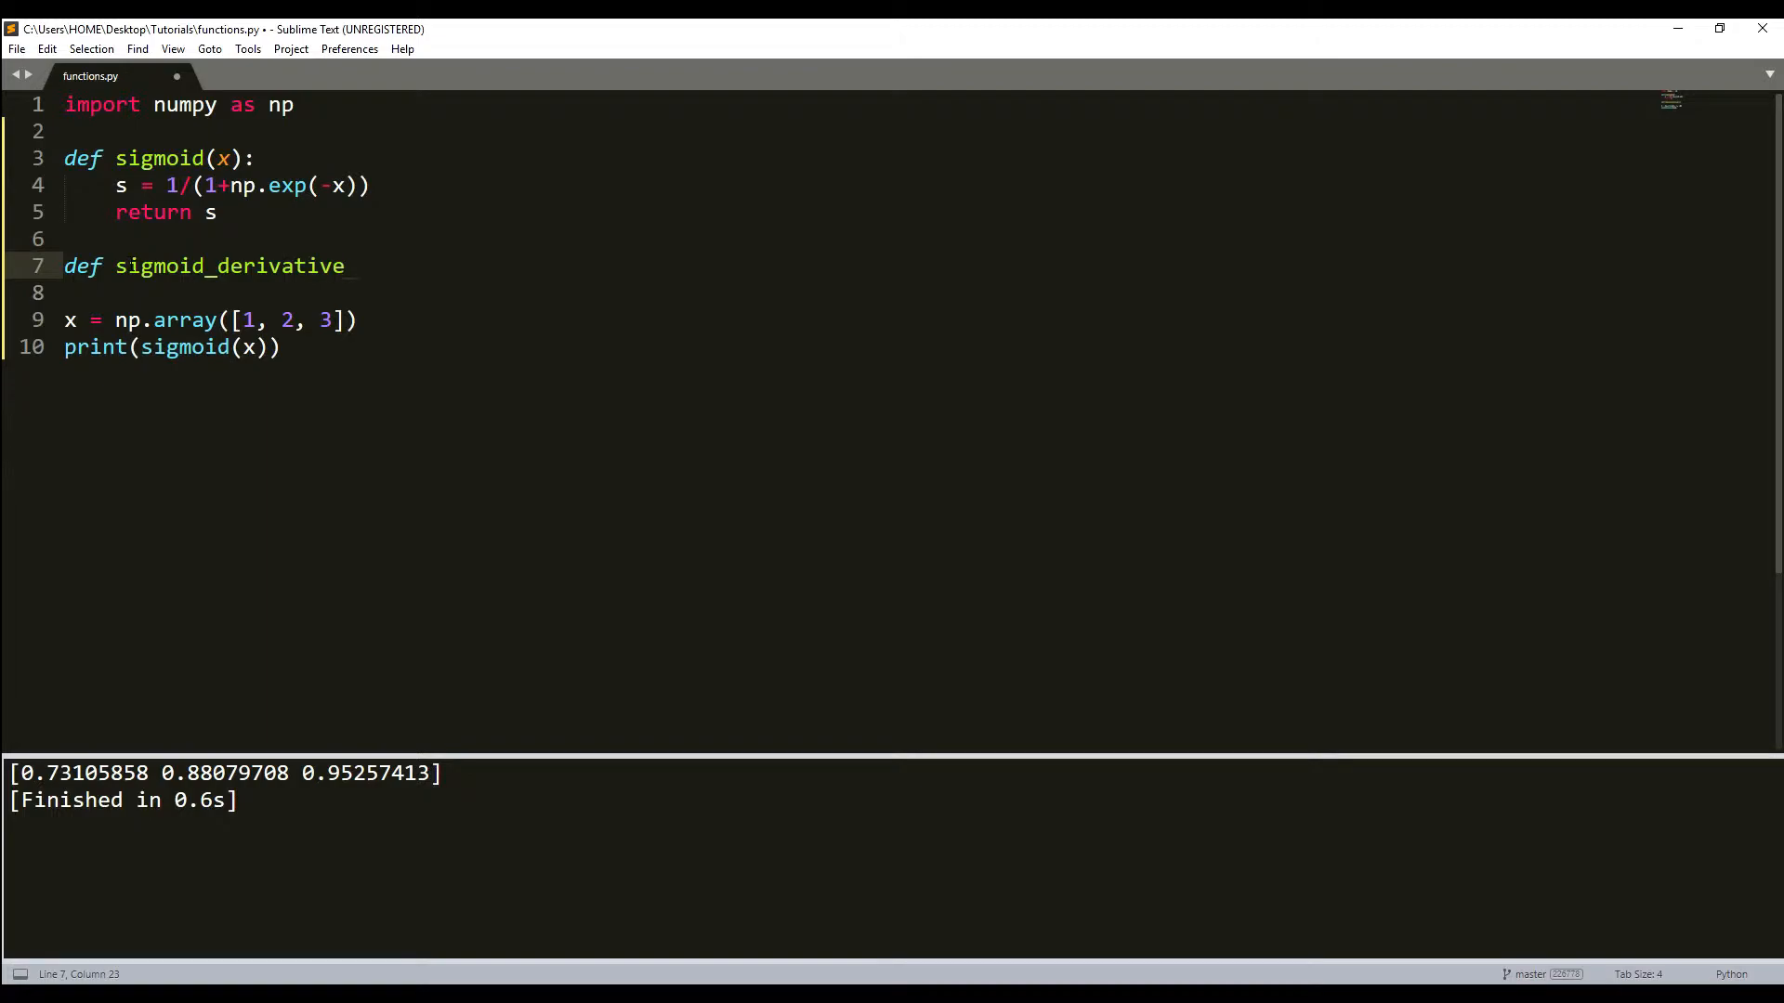
{"action": "type", "text": "(x):"}
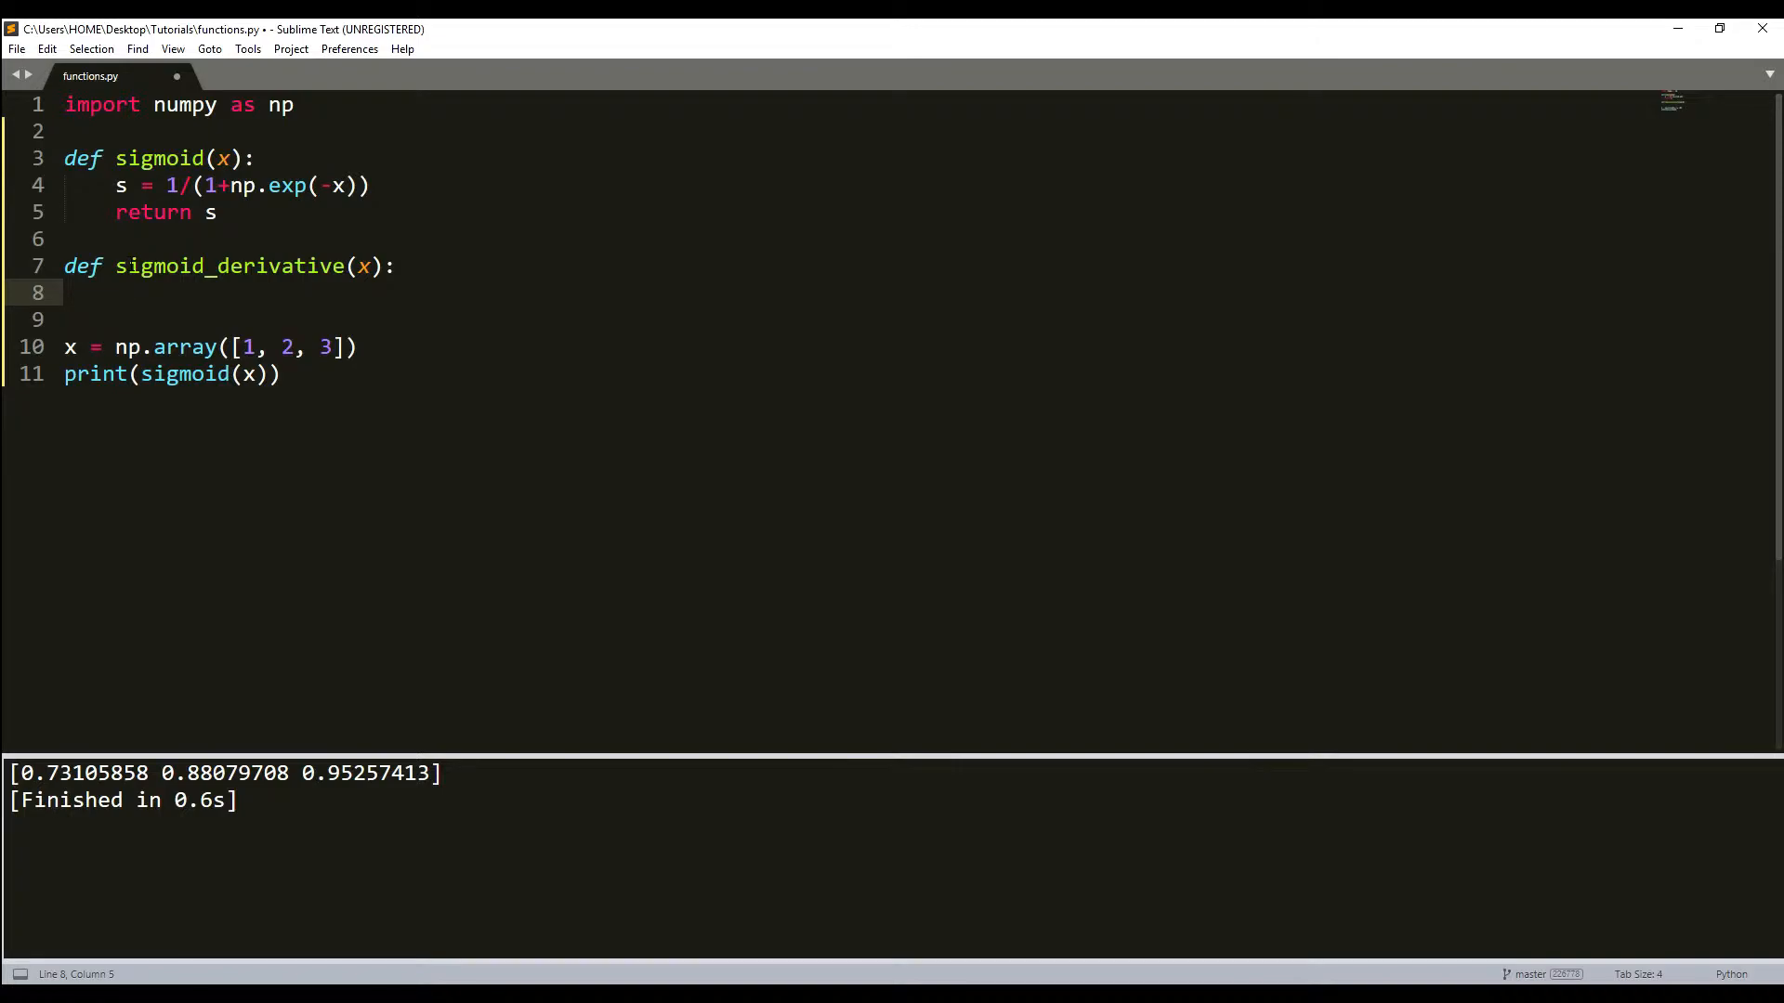
Set s = sigmoid(x) and ds = s*(1-s), and print sigmoid_derivative(x)
{"action": "type", "text": "s"}
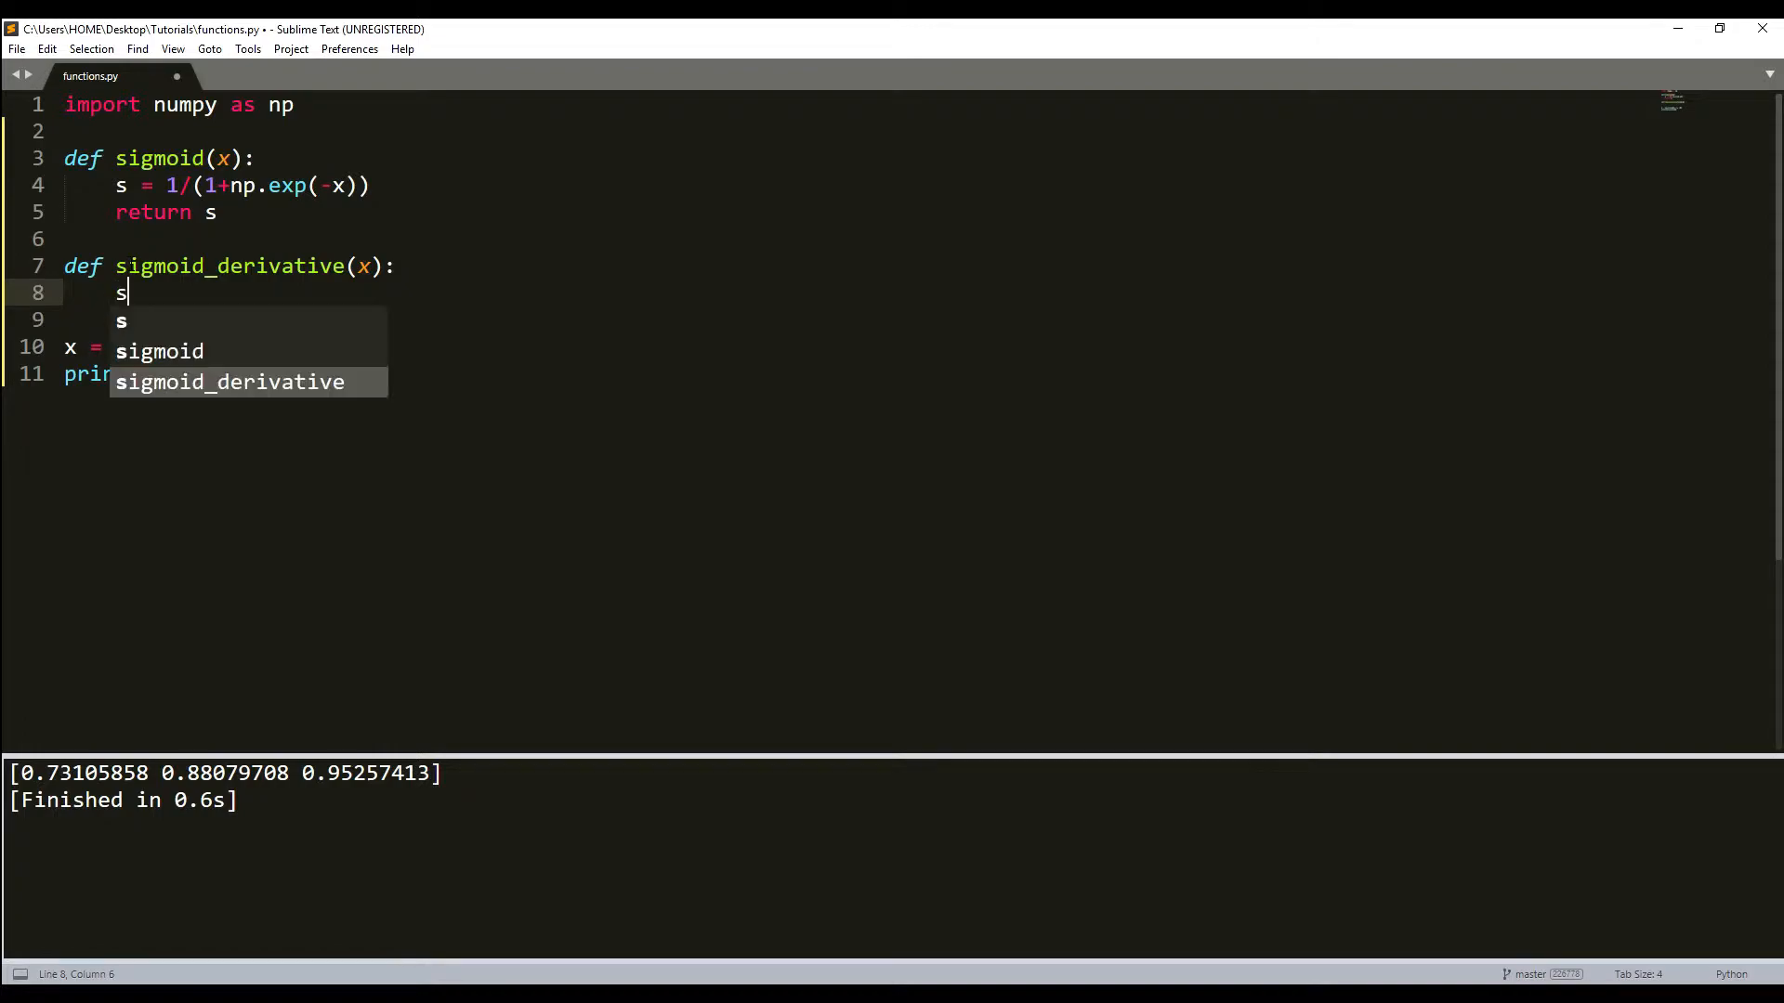
{"action": "type", "text": "= sigmoid(x"}
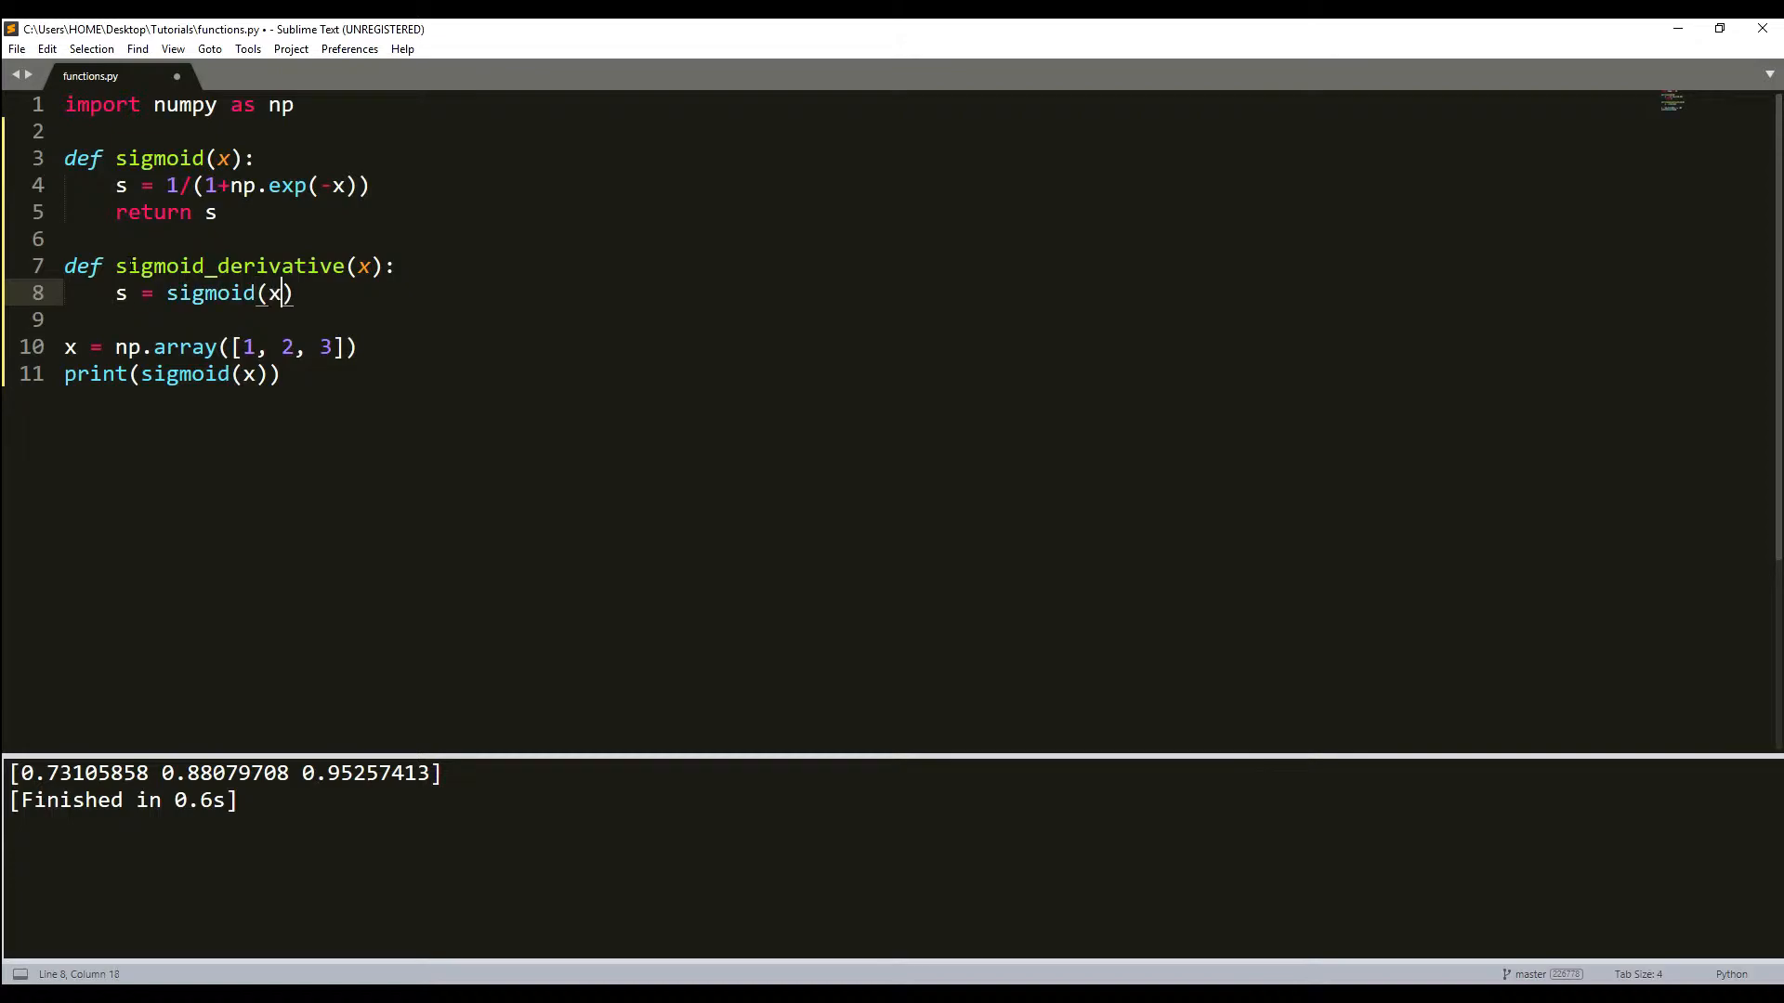
{"action": "key", "text": "enter"}
{"action": "type", "text": "ds ="}
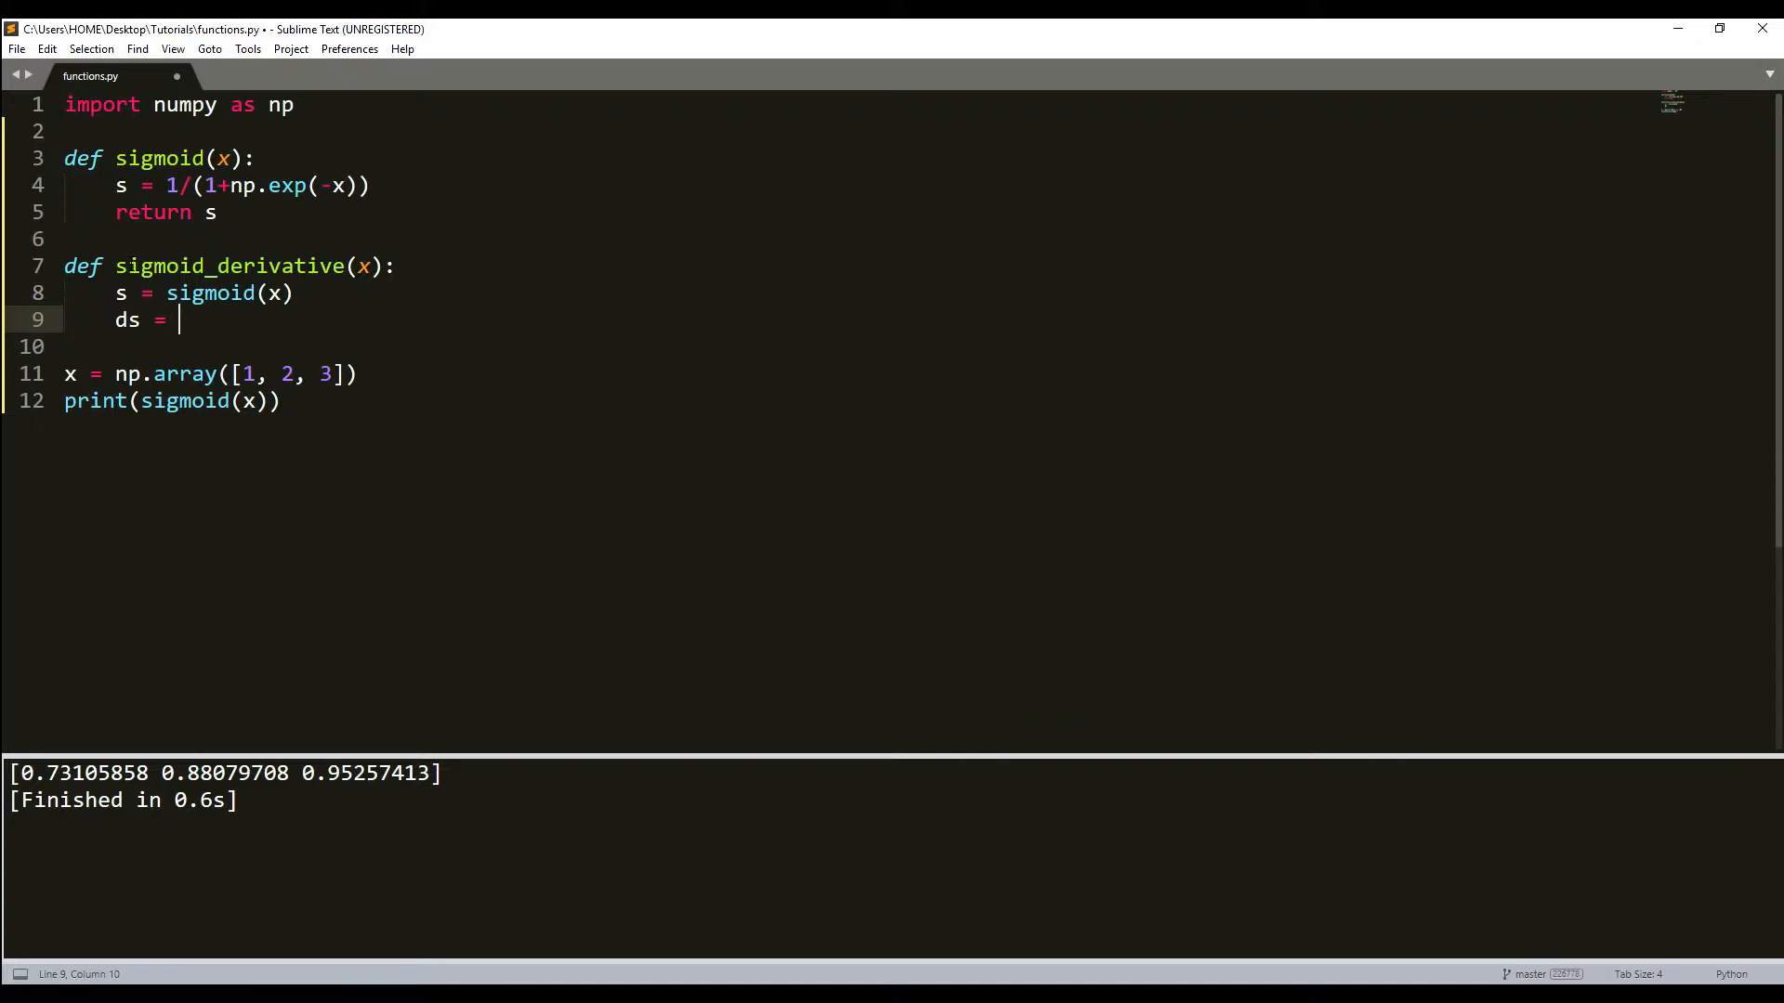
{"action": "type", "text": "s*"}
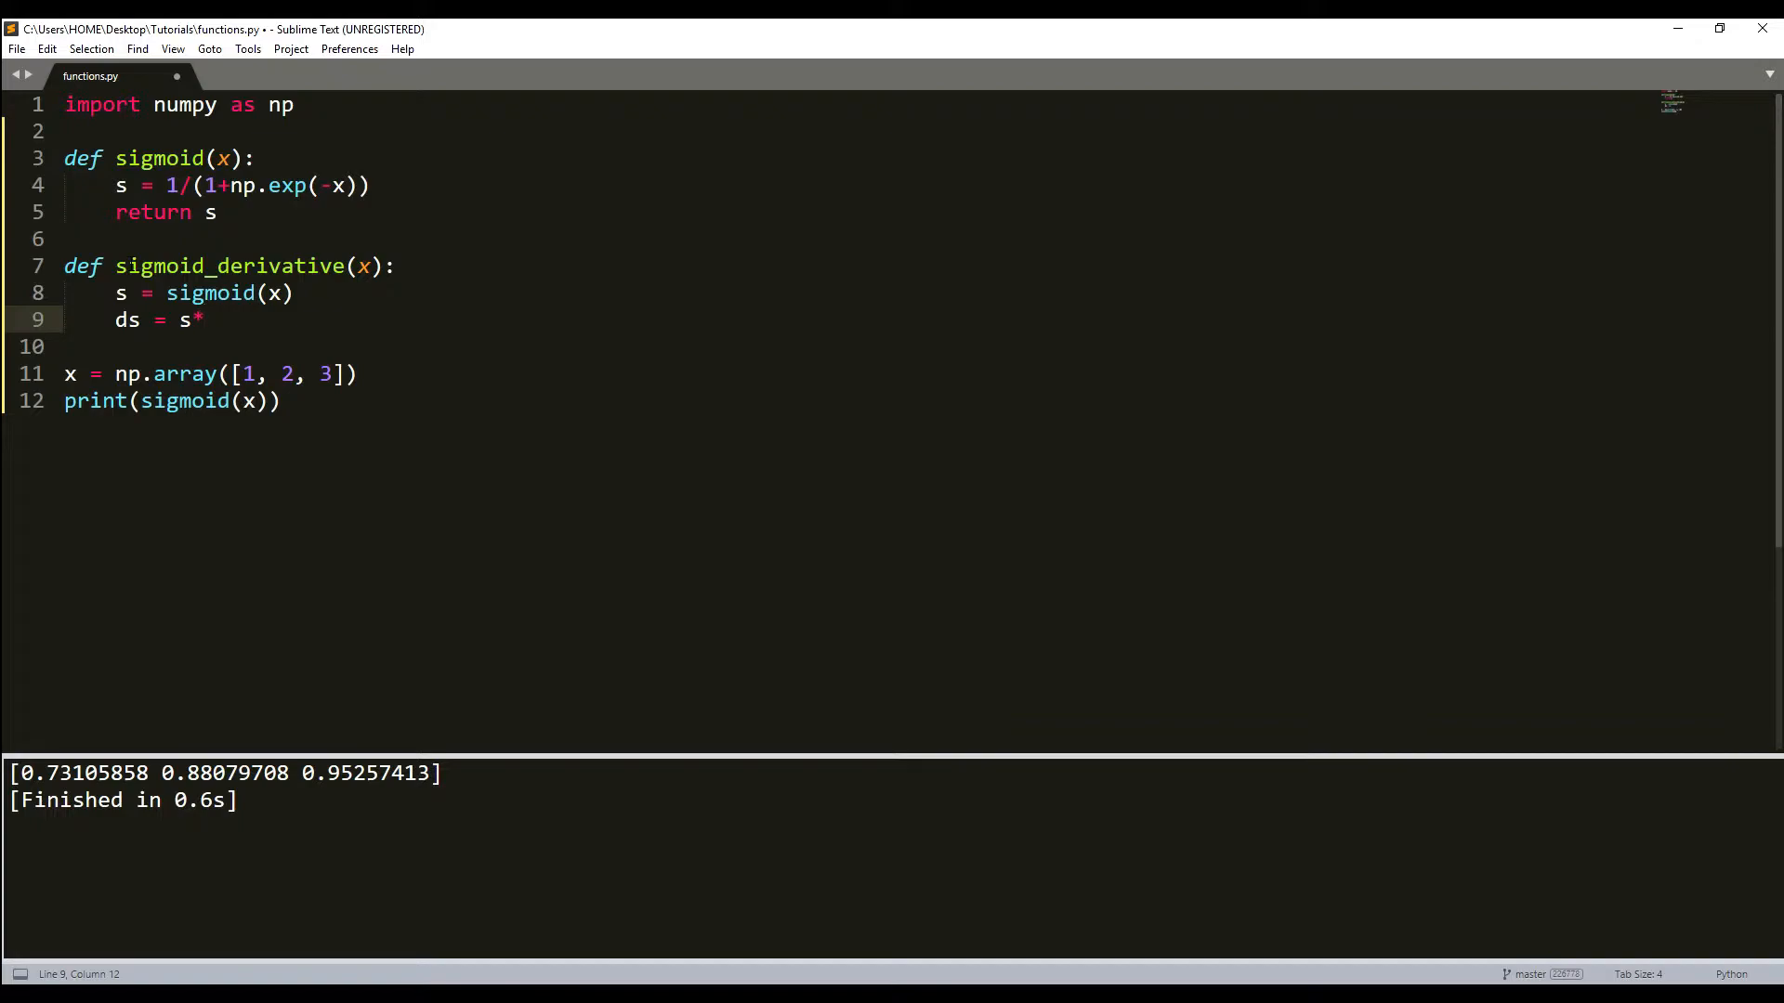
{"action": "type", "text": "(1"}
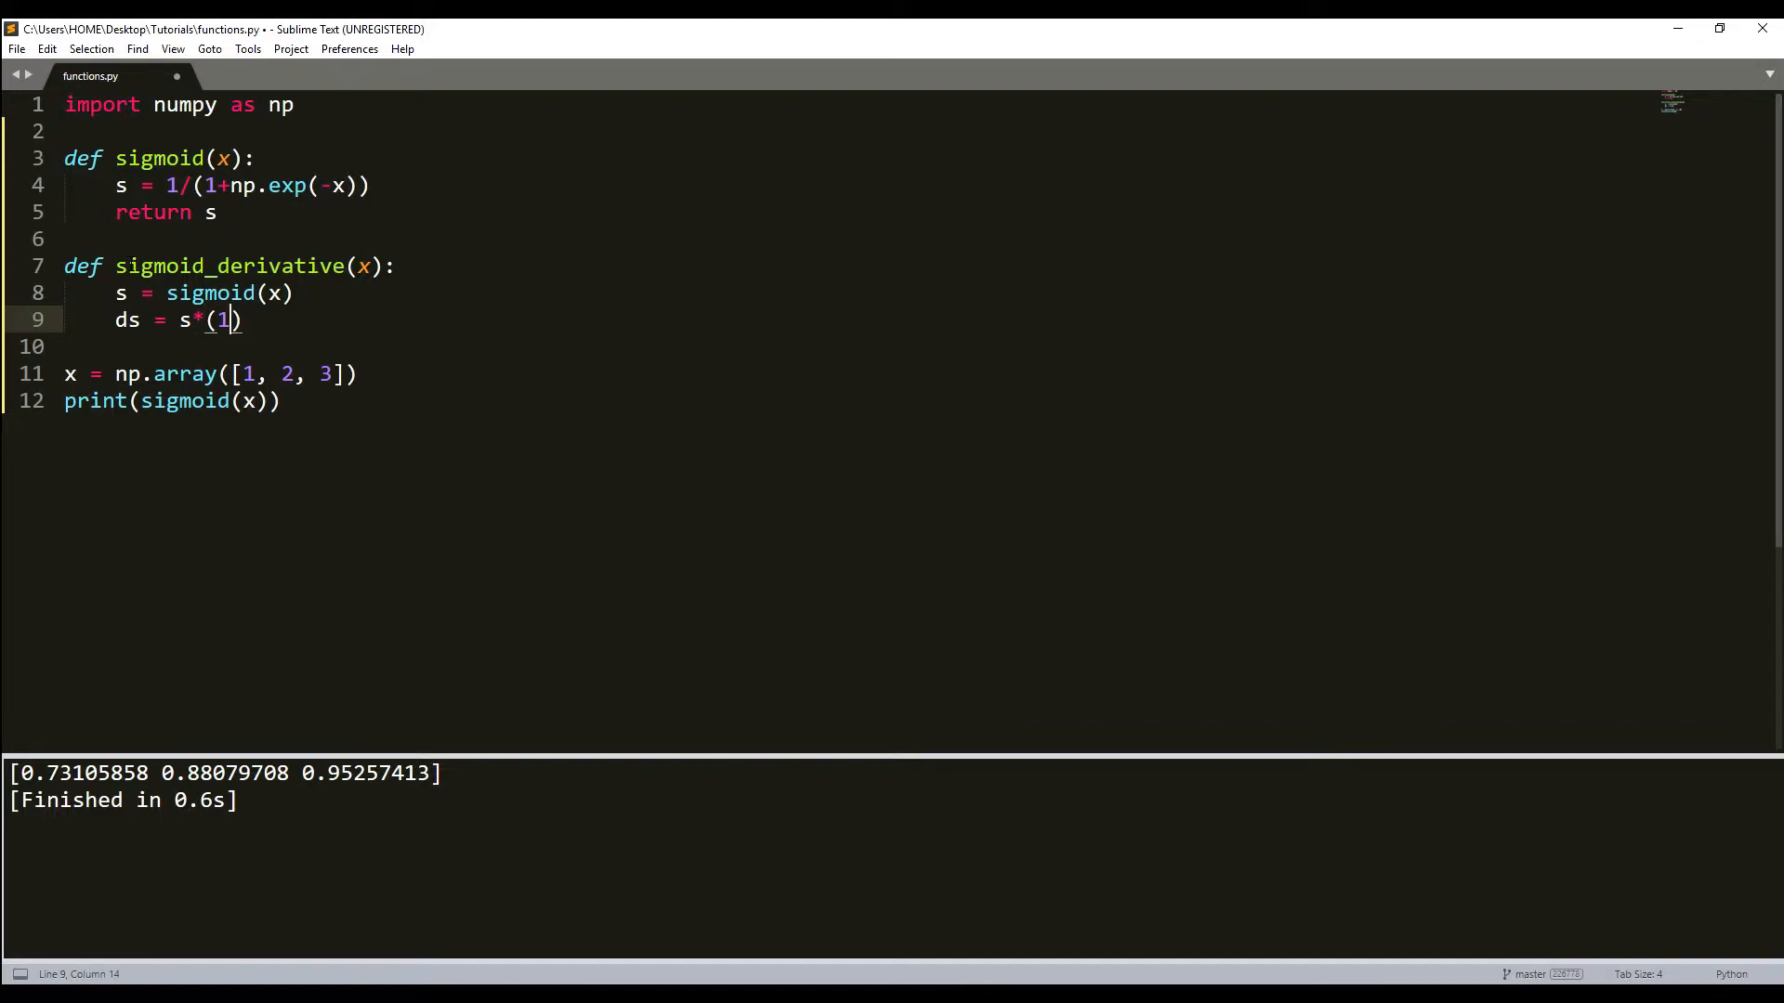
{"action": "type", "text": "-s"}
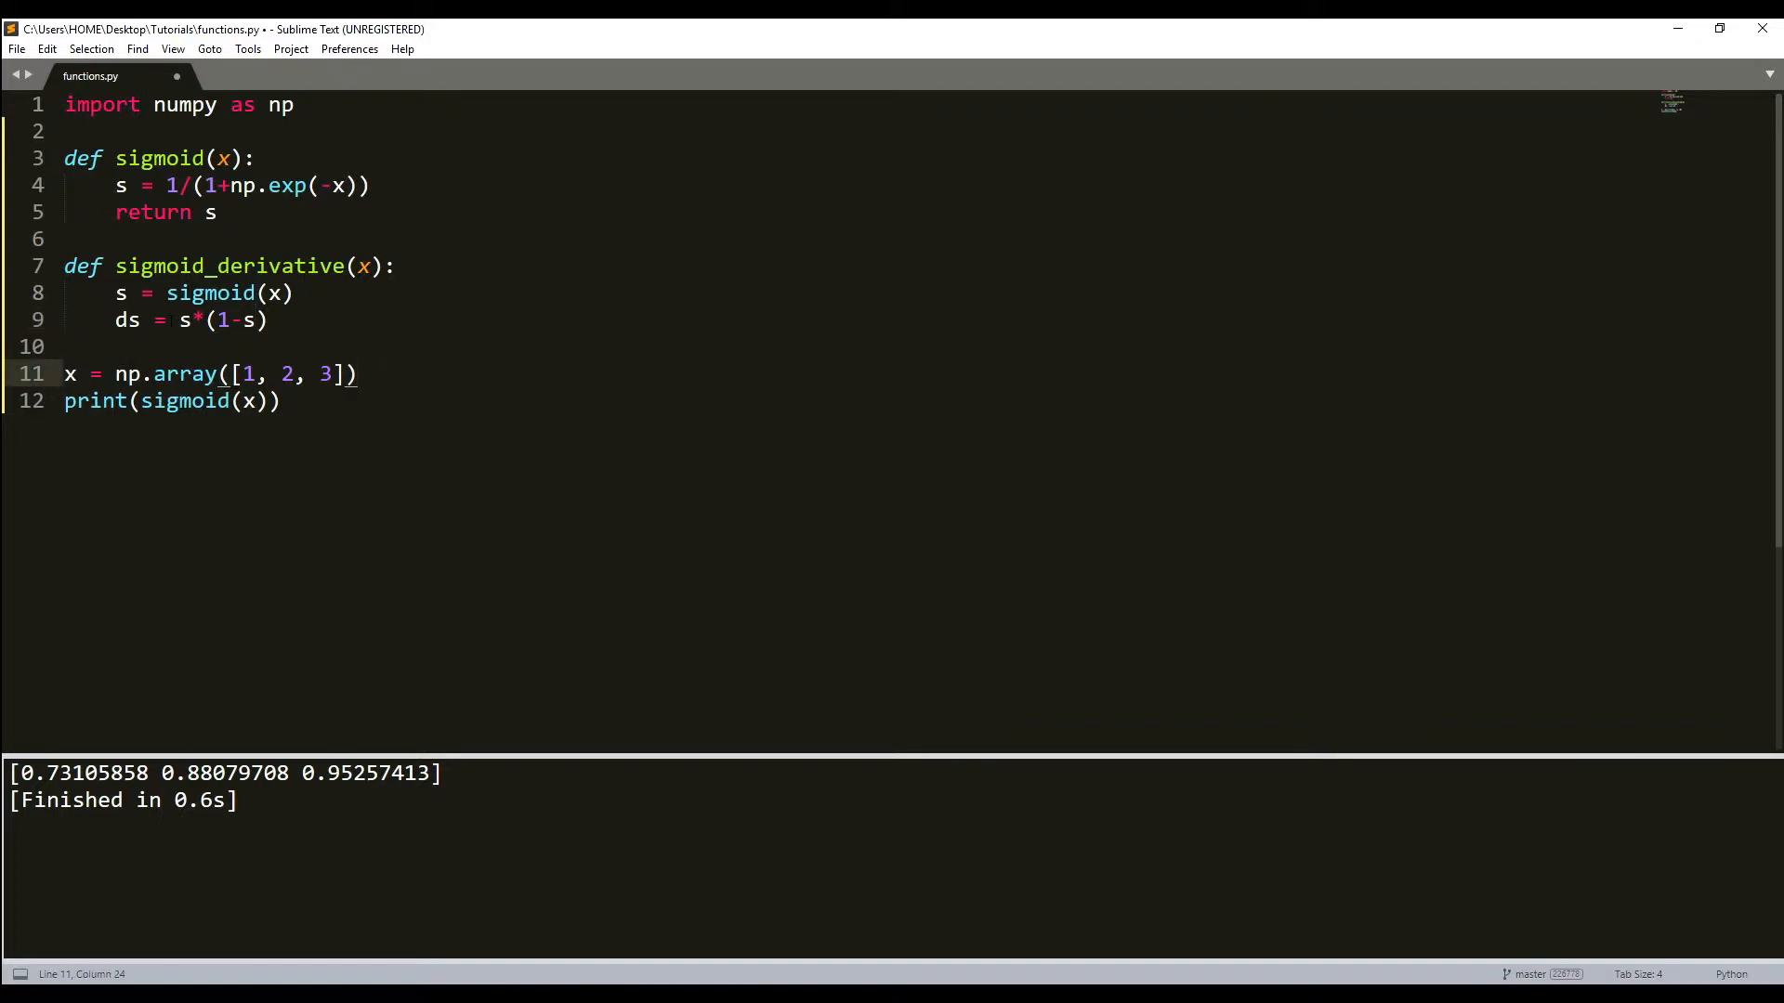
{"action": "type", "text": "_derivative"}
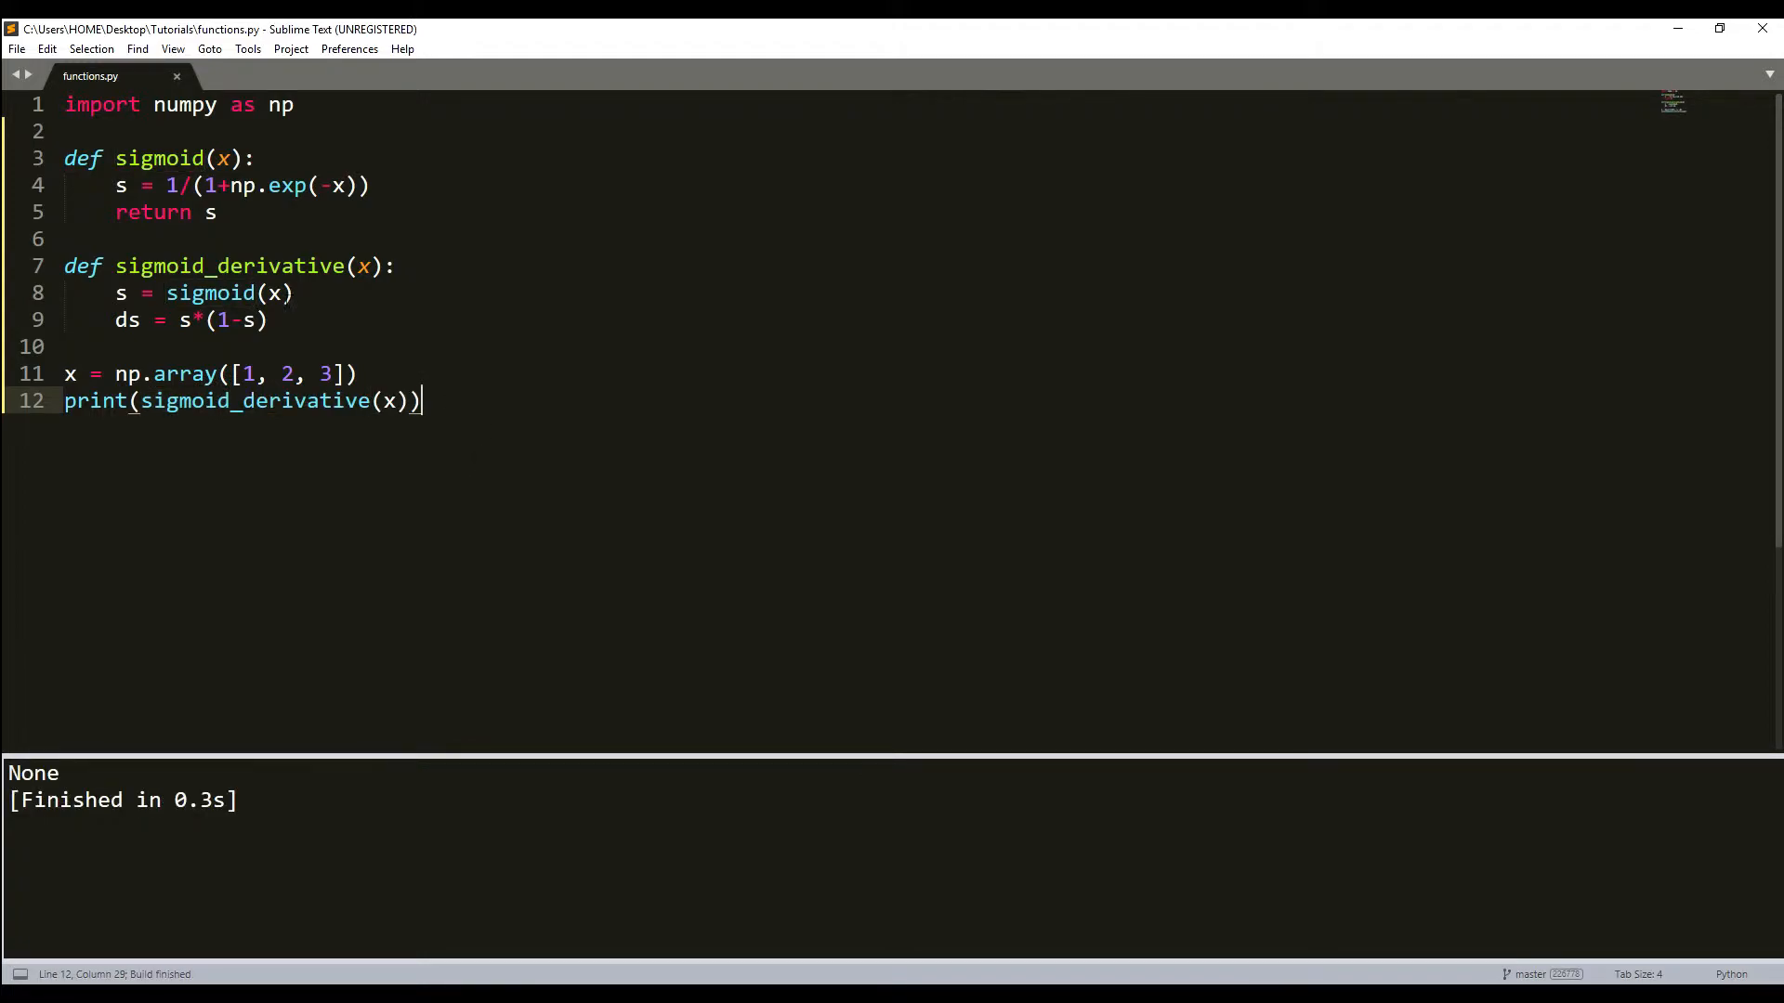
Return ds so the output shows [0.19661193 0.10499359 0.04517666]
{"action": "key", "text": "enter"}
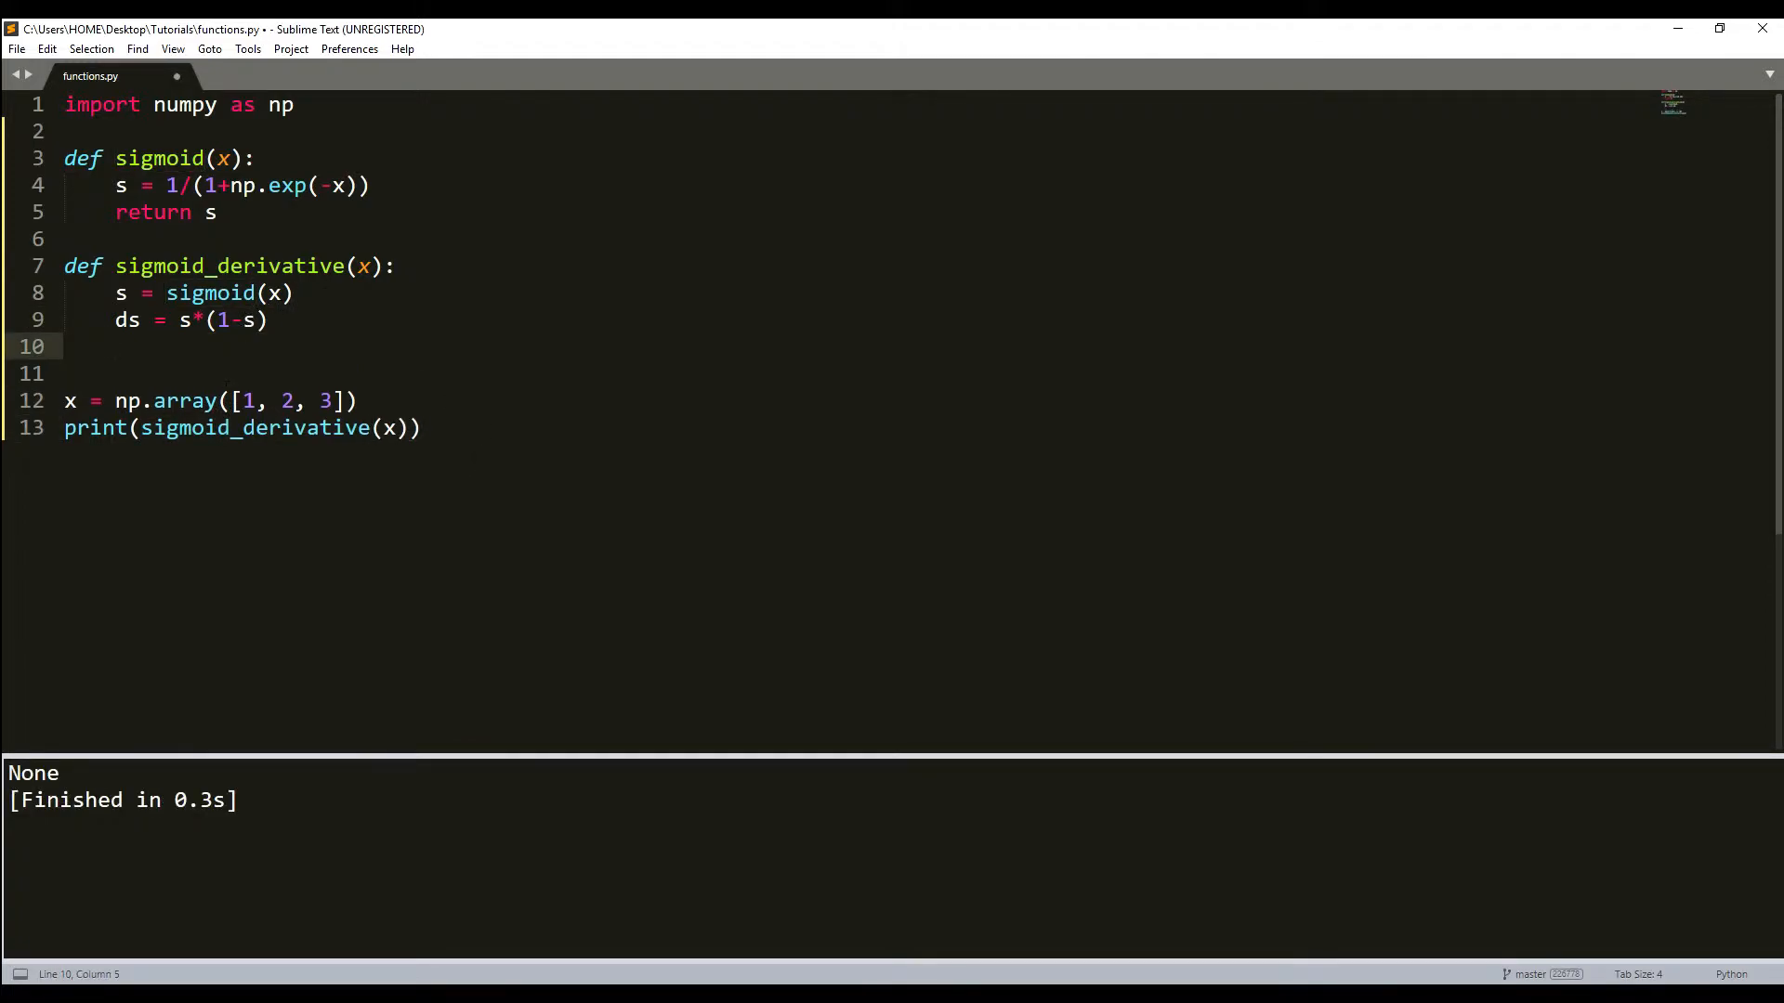
{"action": "type", "text": "return ds"}
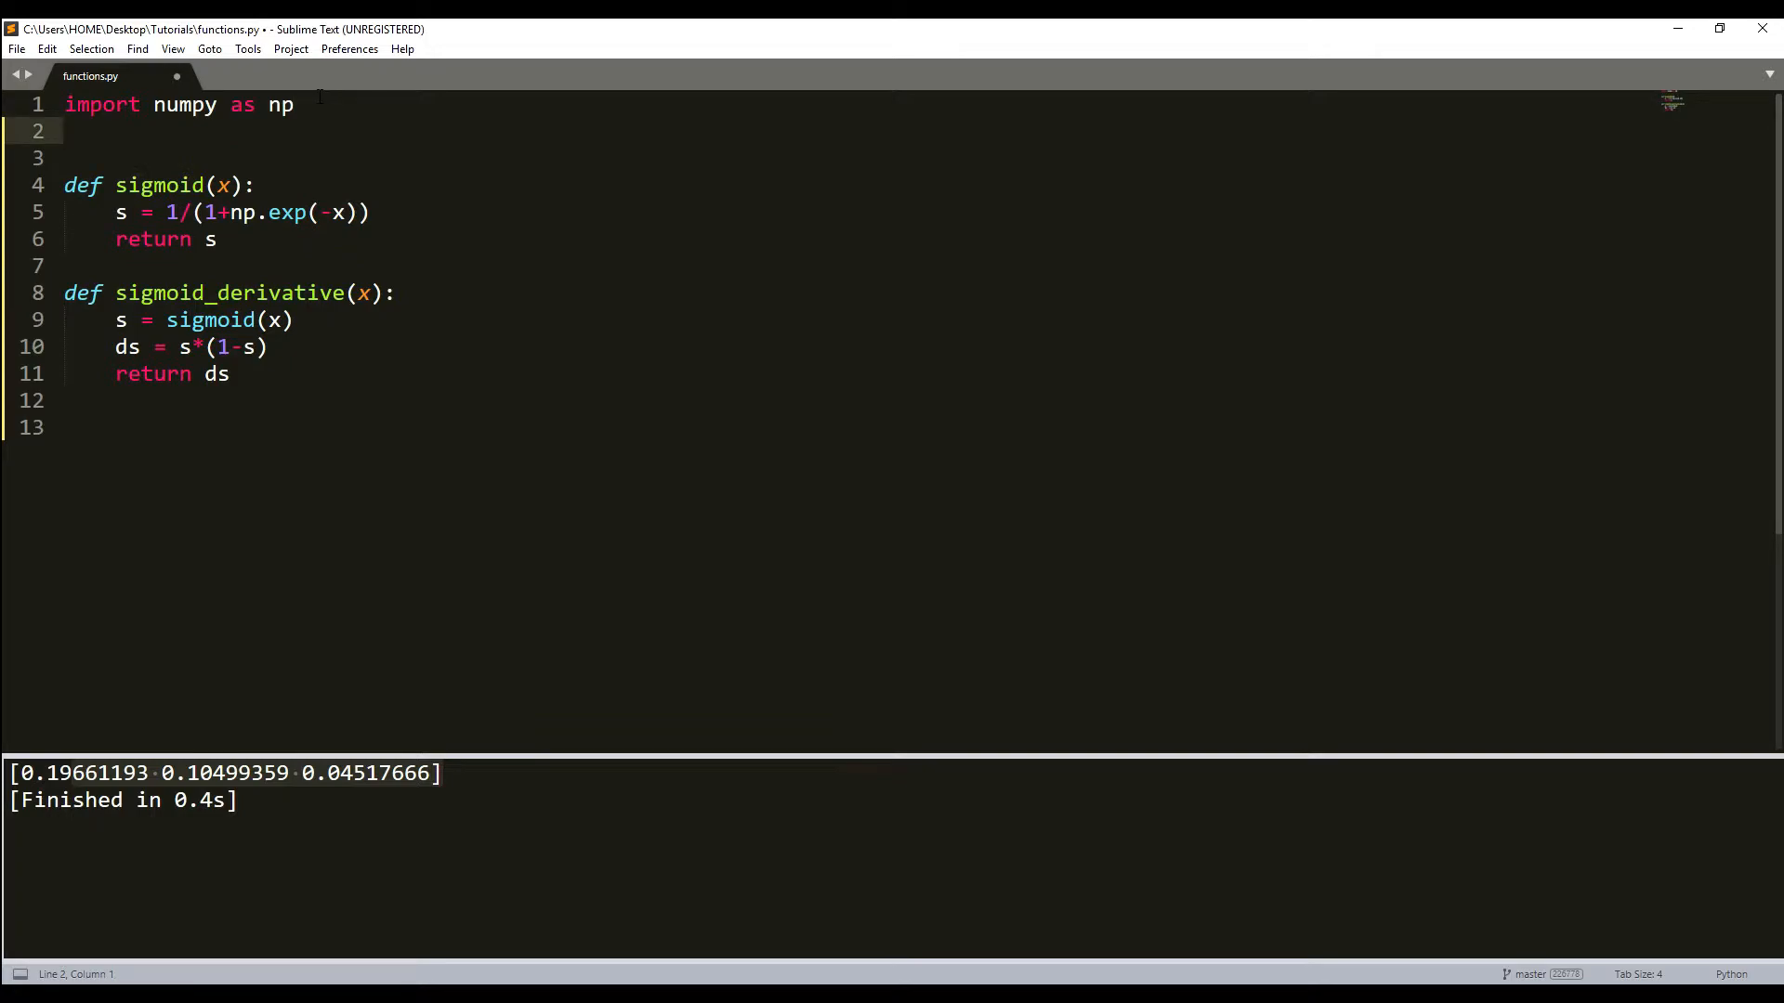
Import pylab as plt and set values = plt.linspace(-10,10,100)
{"action": "type", "text": "from matplotlib import p"}
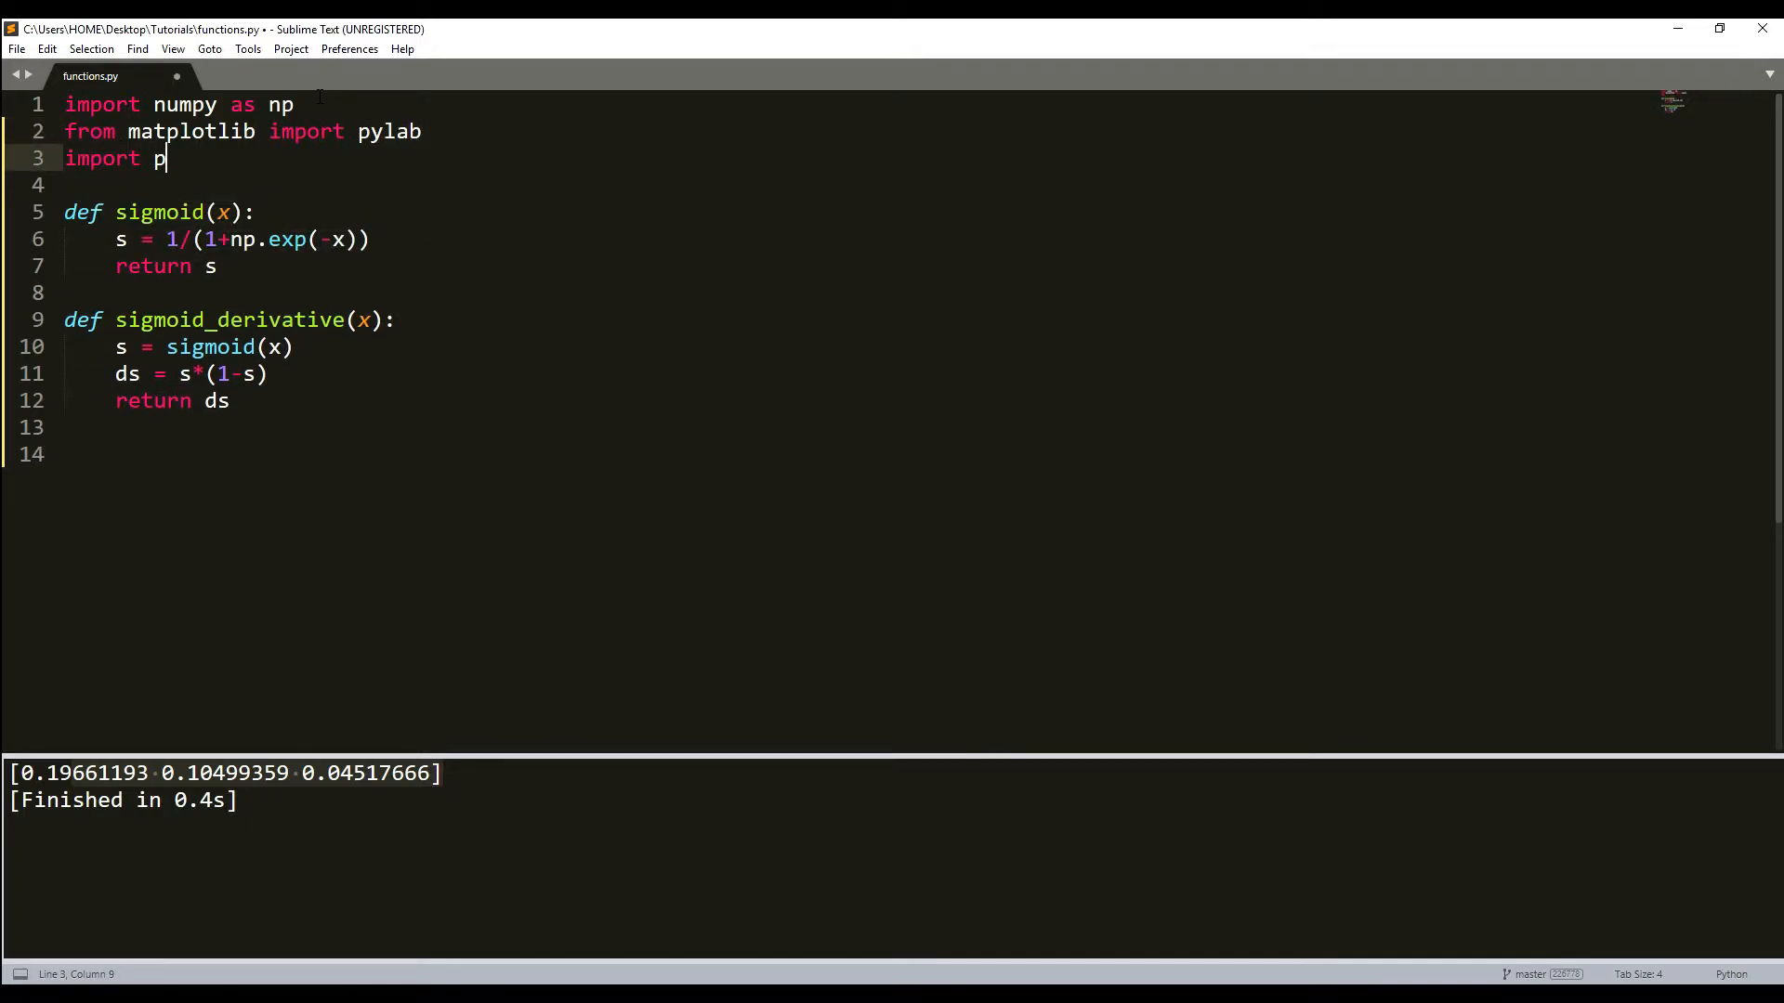
{"action": "type", "text": "ylab as plt"}
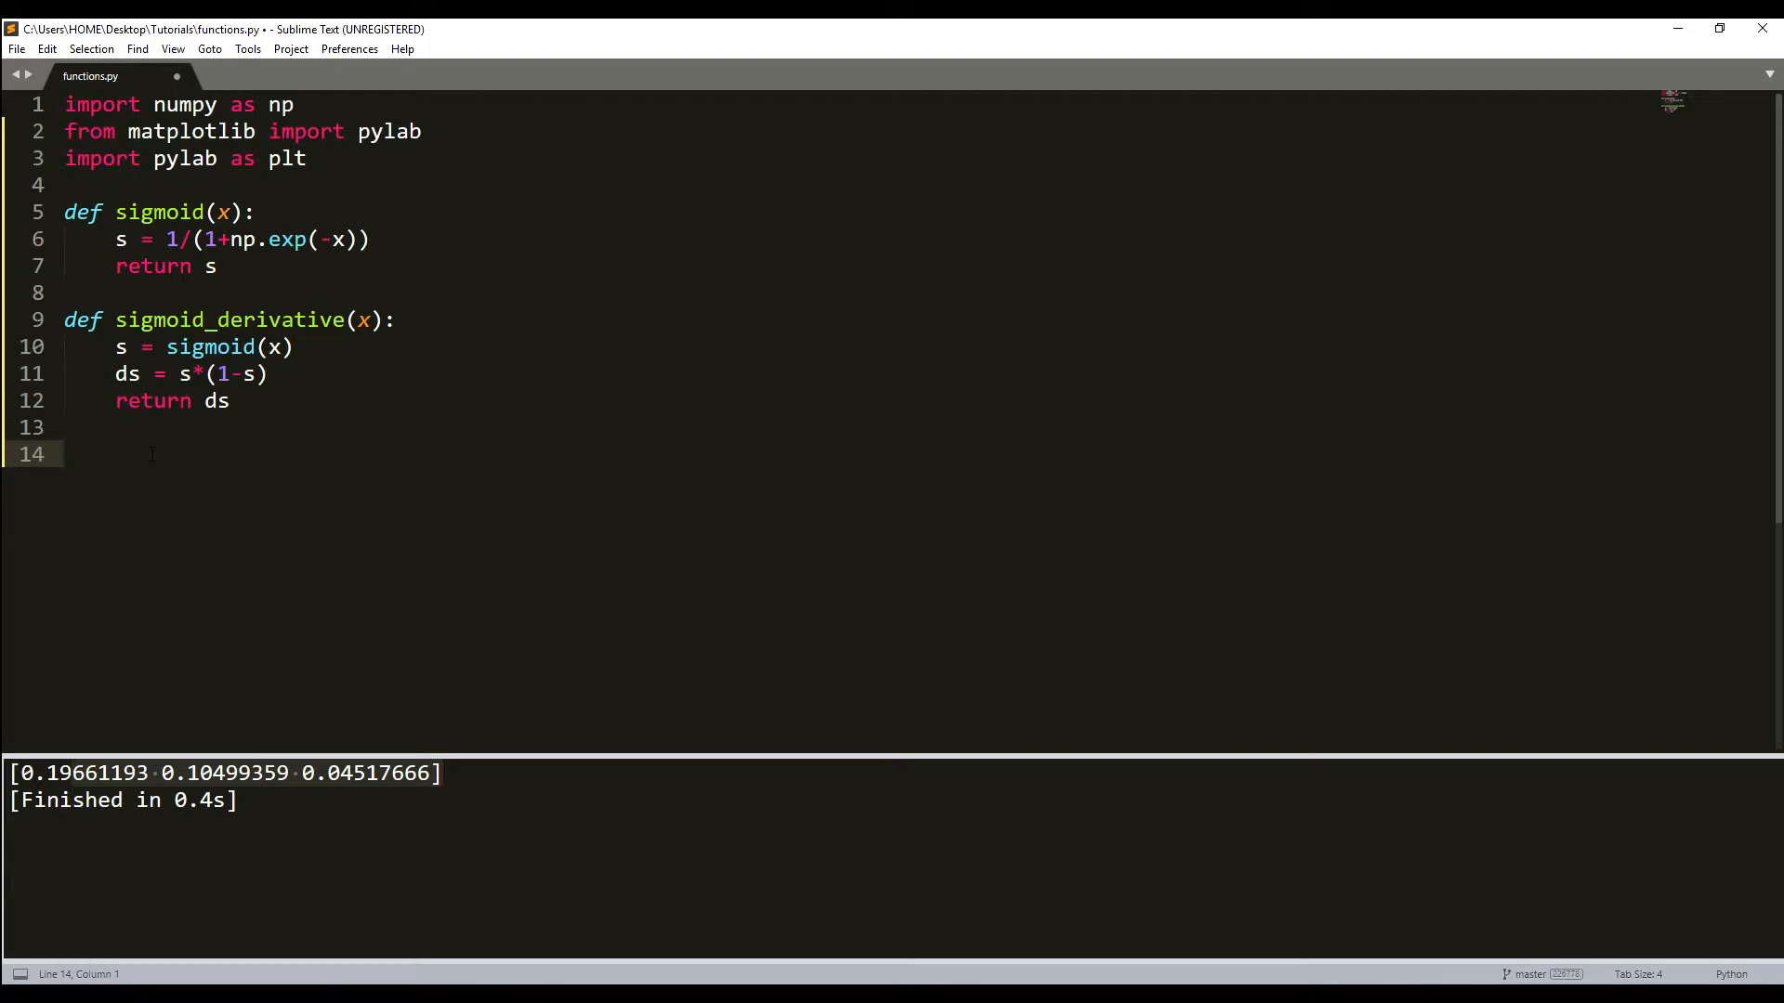
{"action": "type", "text": "values ="}
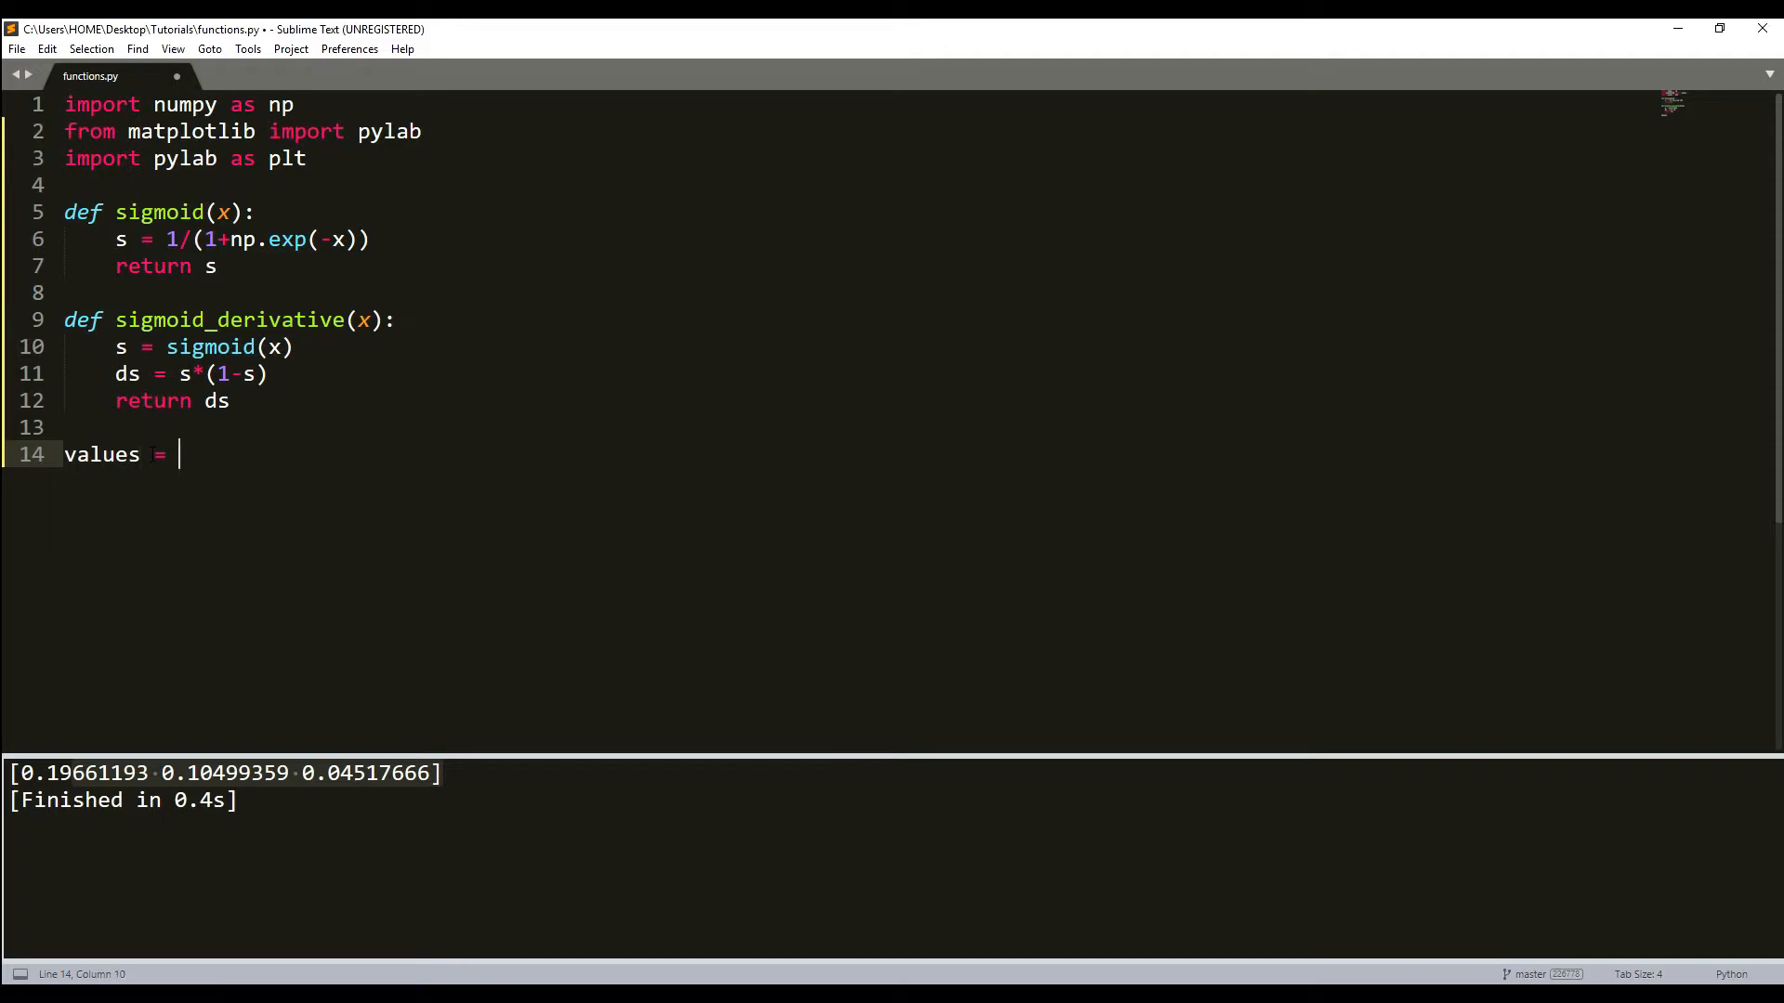
{"action": "type", "text": "plt.lins"}
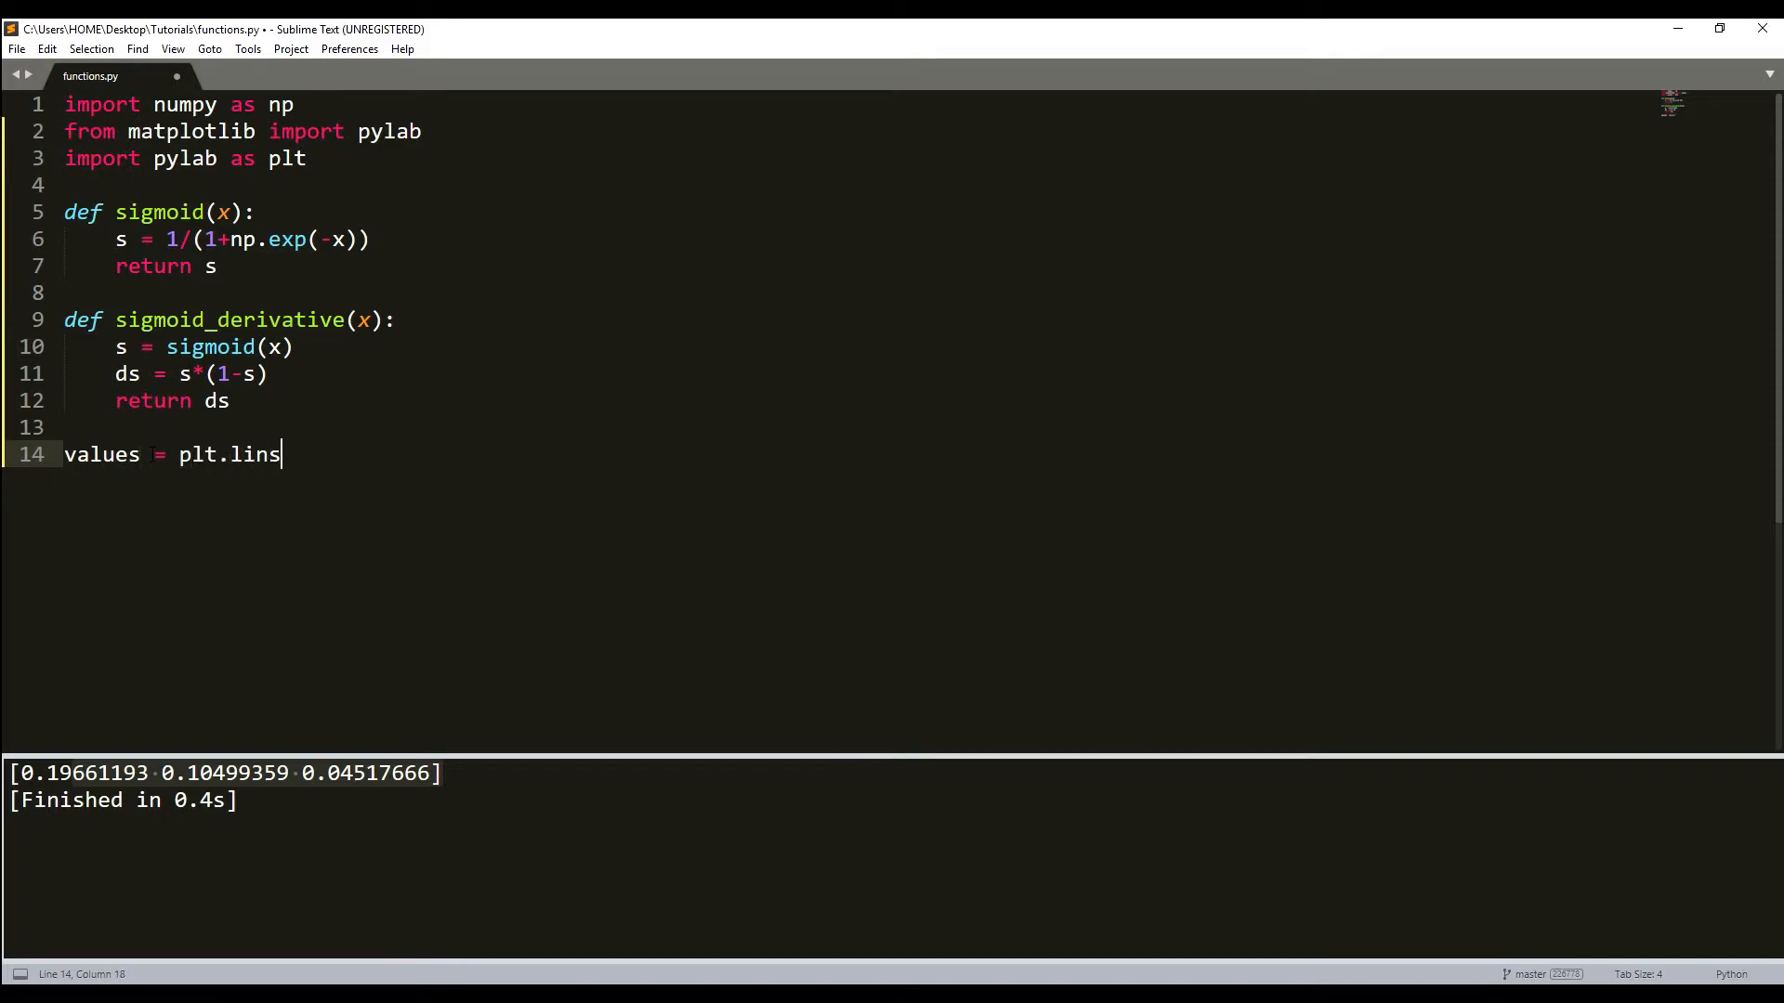
{"action": "type", "text": "pace()"}
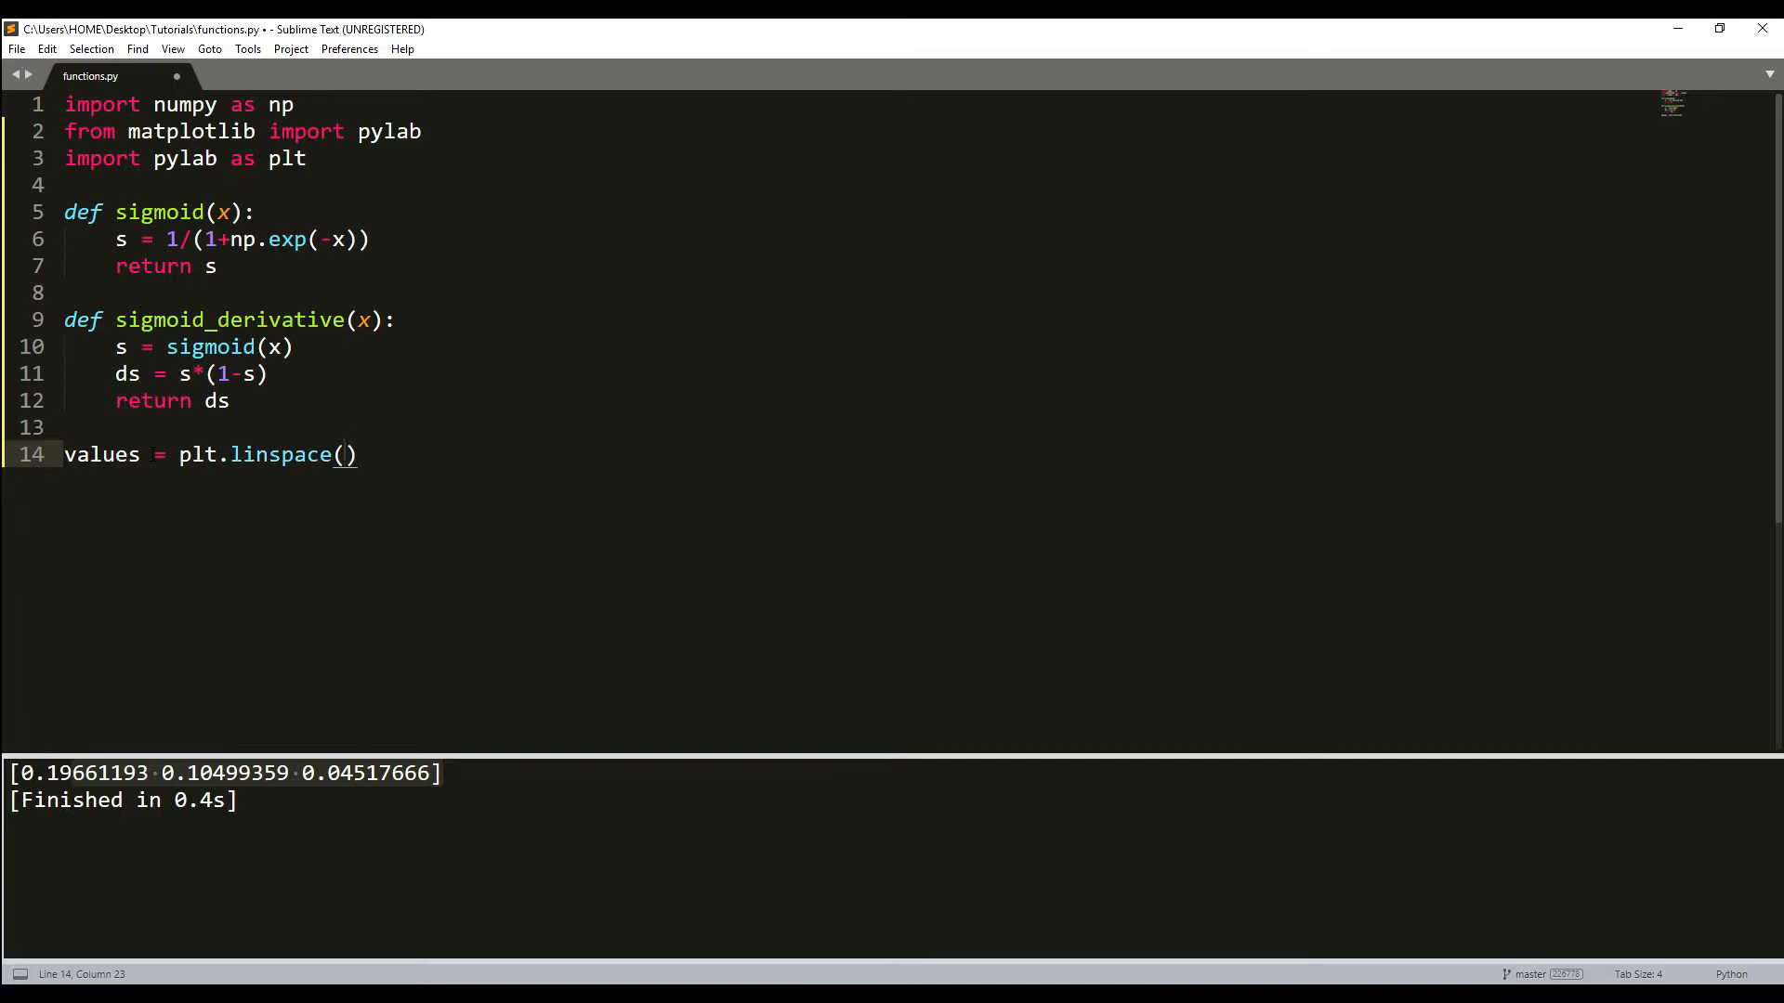
{"action": "type", "text": "-10,1"}
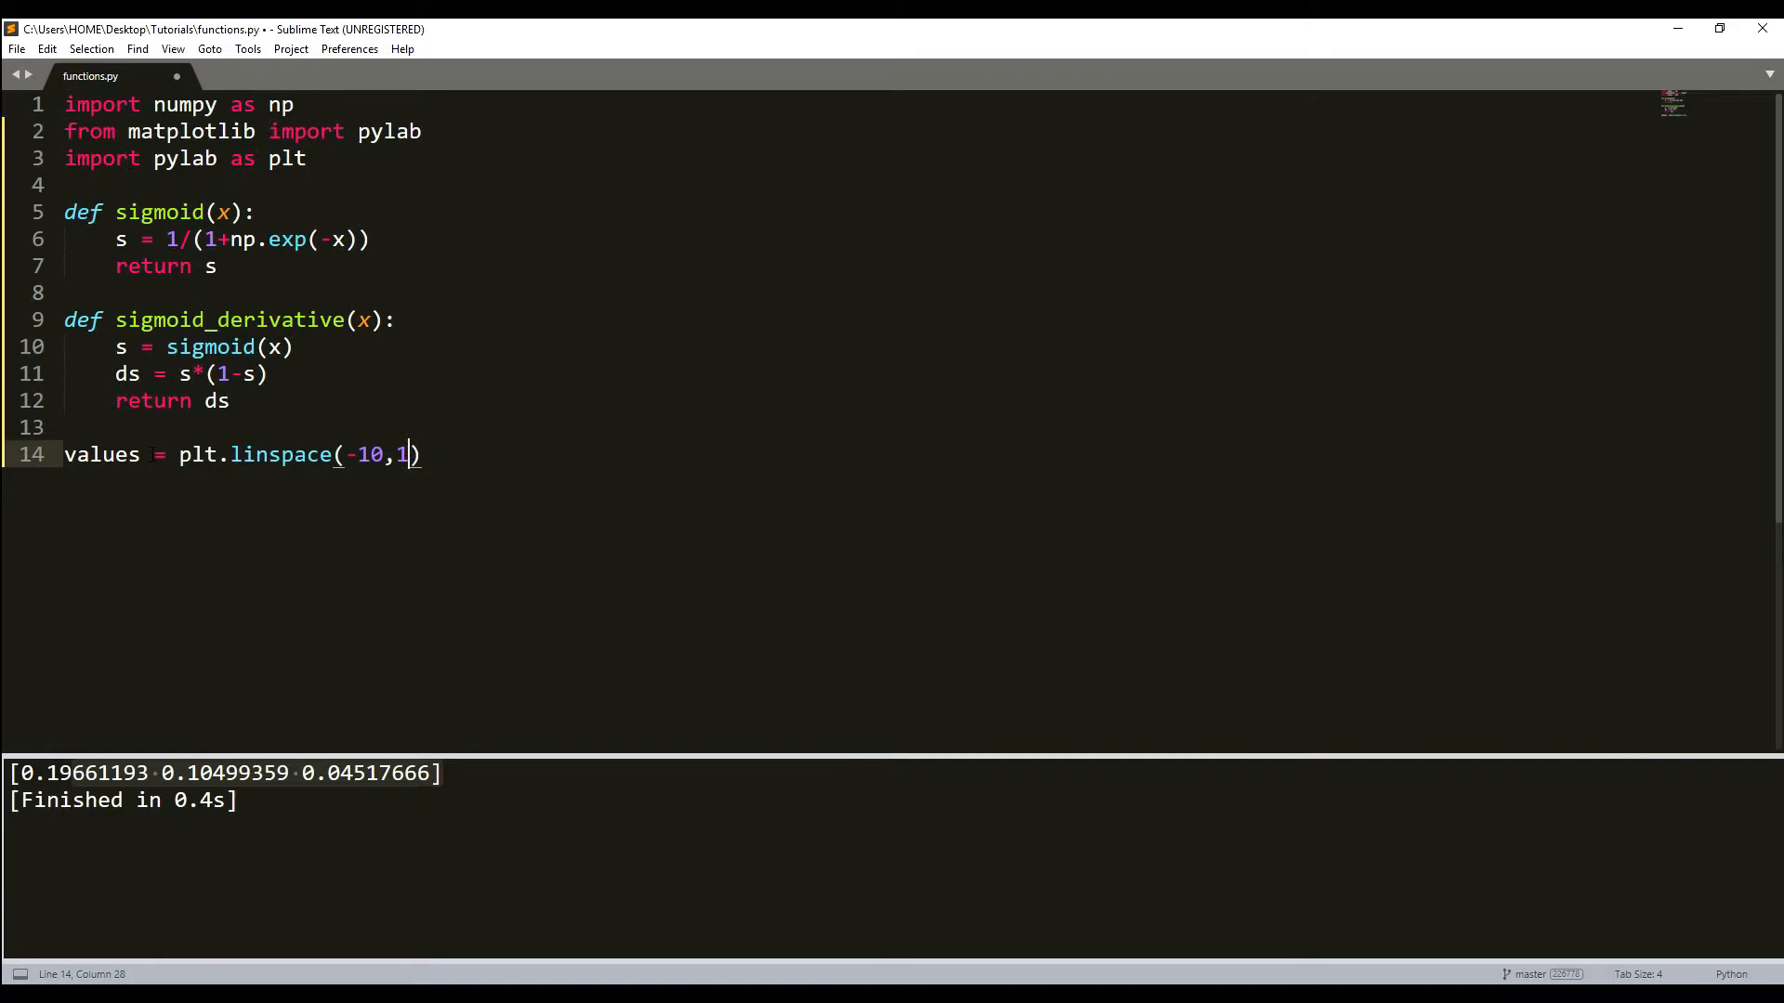
{"action": "type", "text": "0,100"}
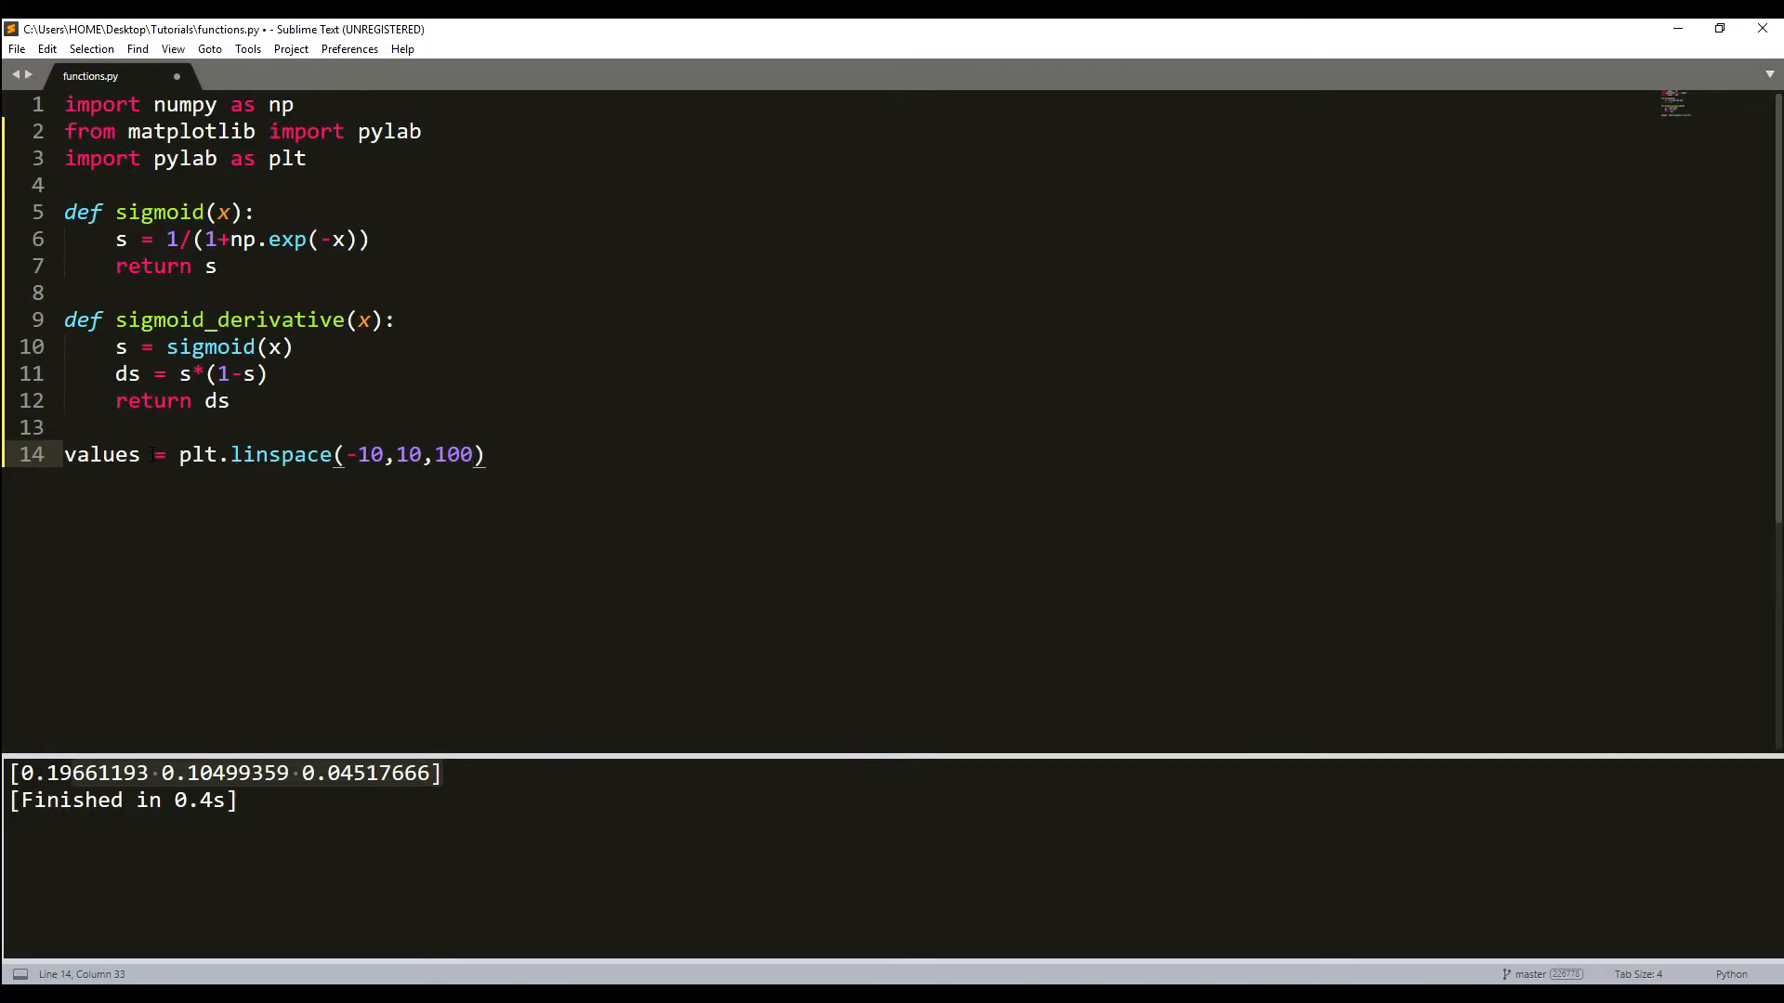
{"action": "key", "text": "enter"}
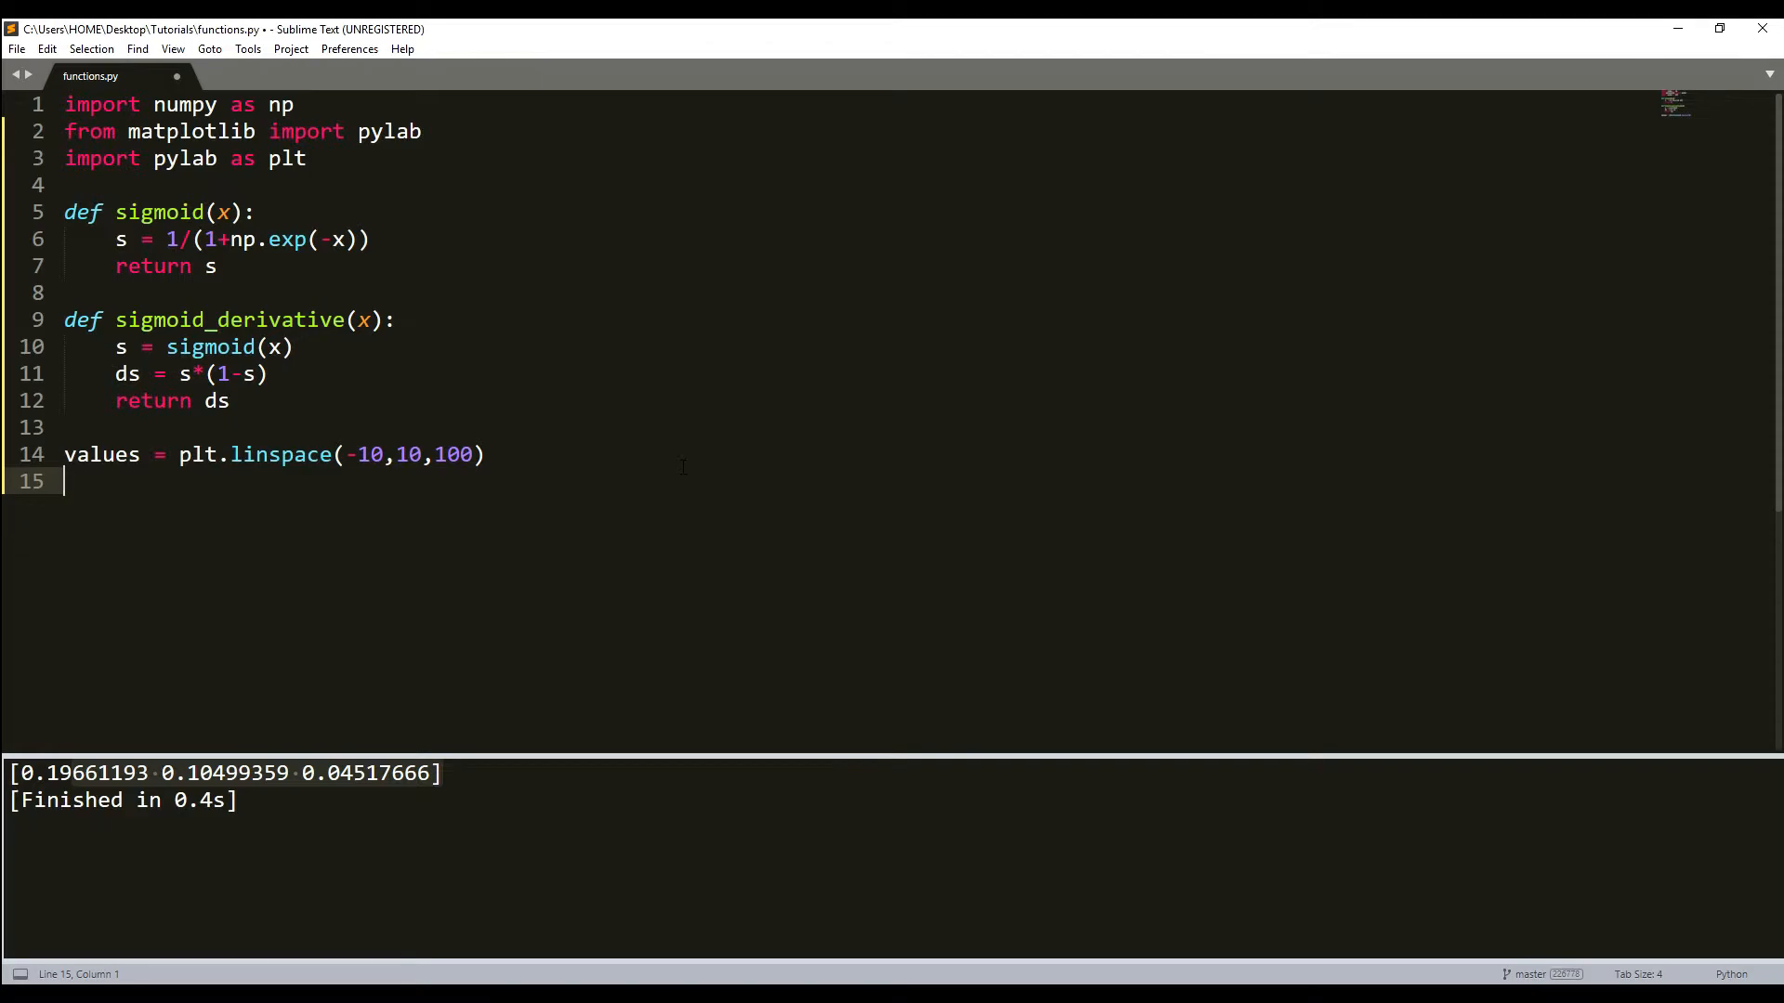
Plot sigmoid(values) in red 'r' and sigmoid_derivative(values) in blue 'b'
{"action": "type", "text": "plt.plo"}
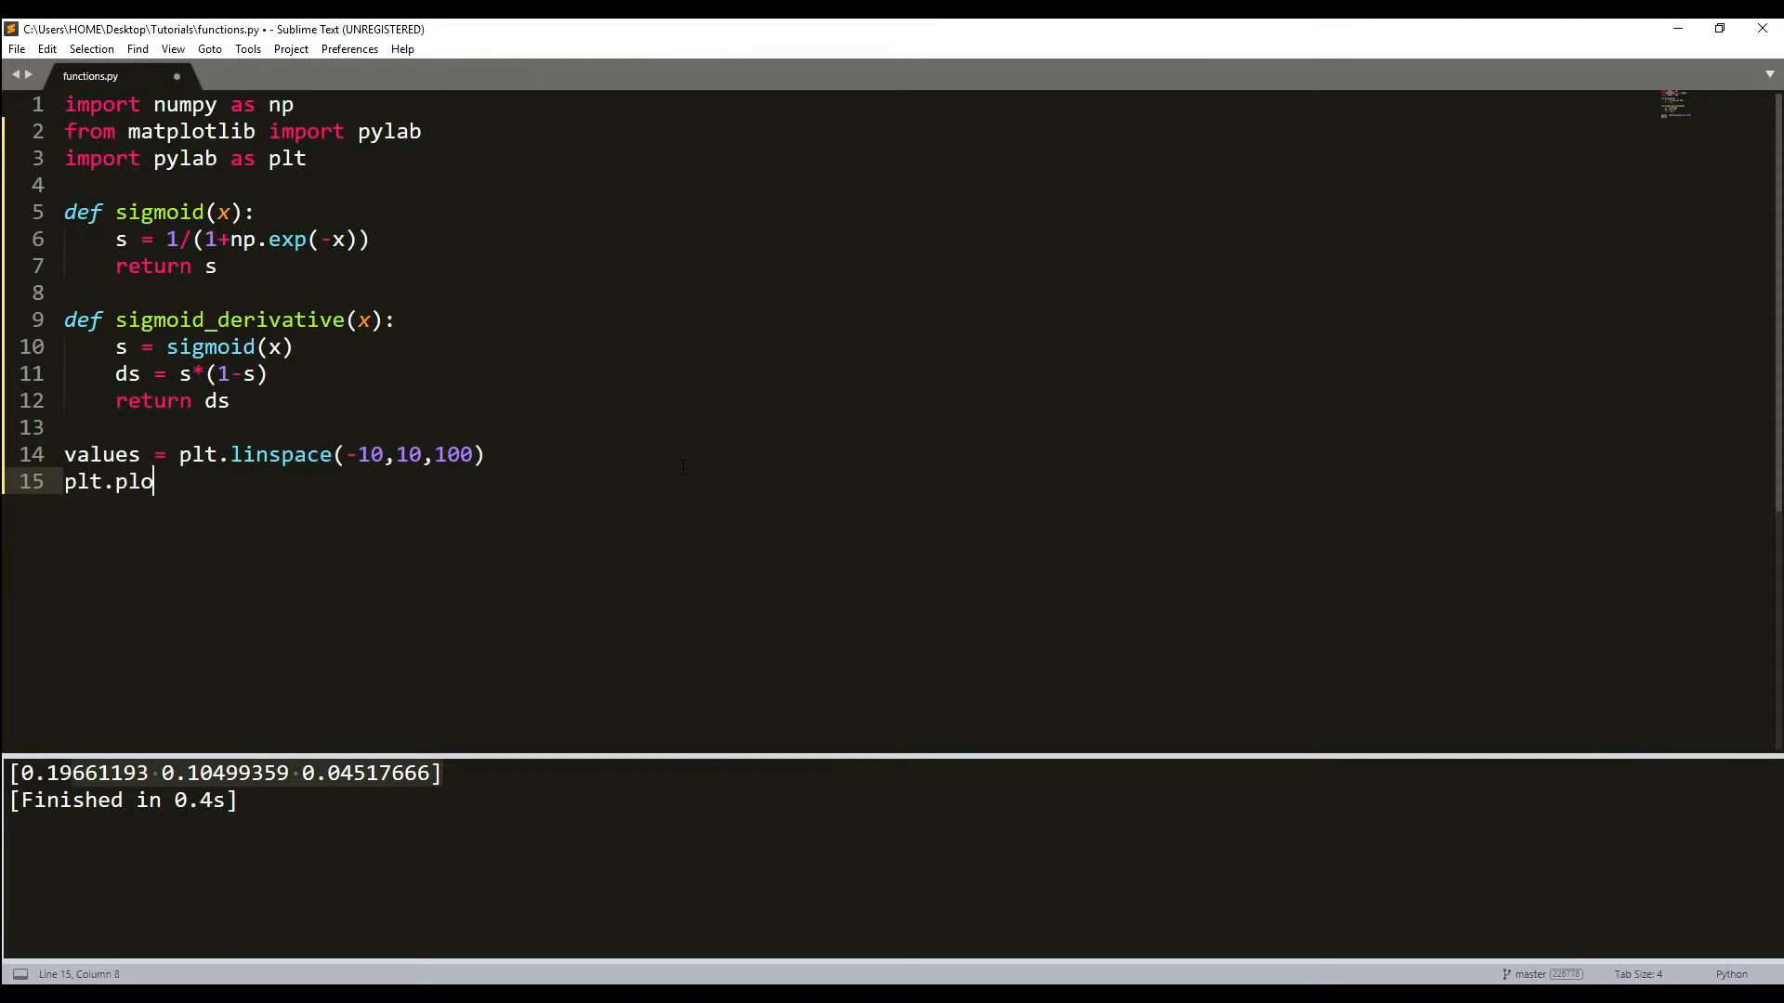
{"action": "type", "text": "t(va"}
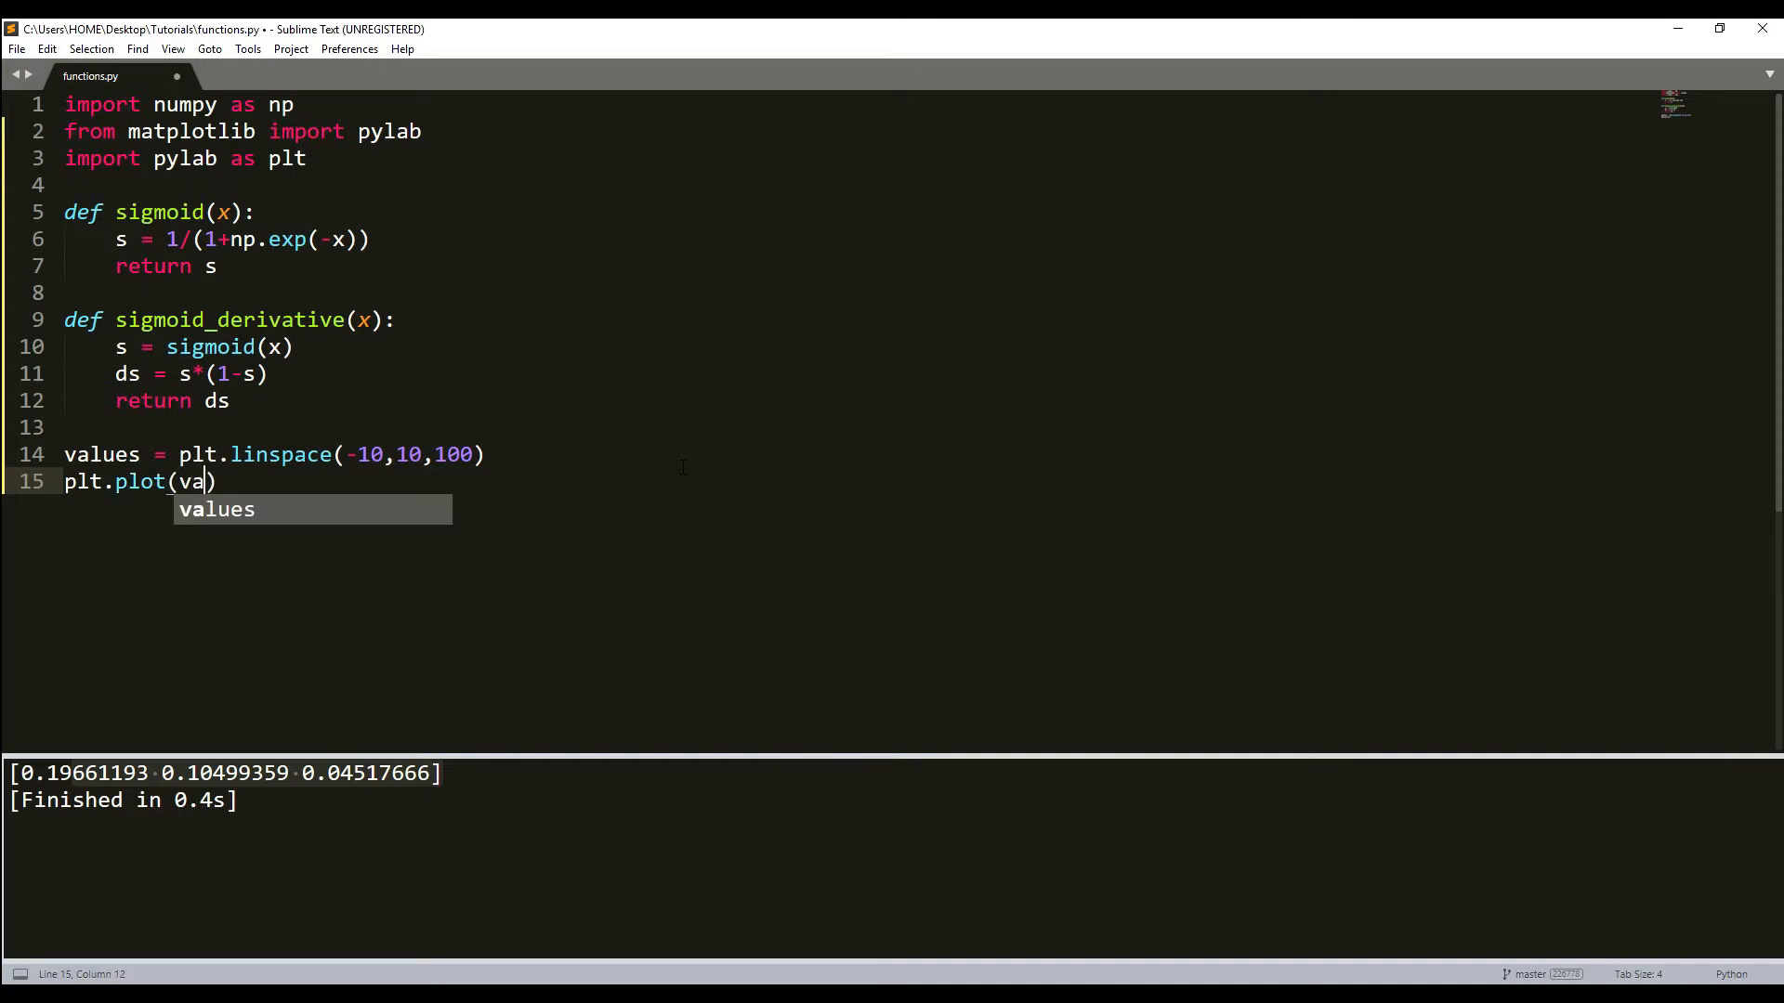
{"action": "key", "text": "Tab"}
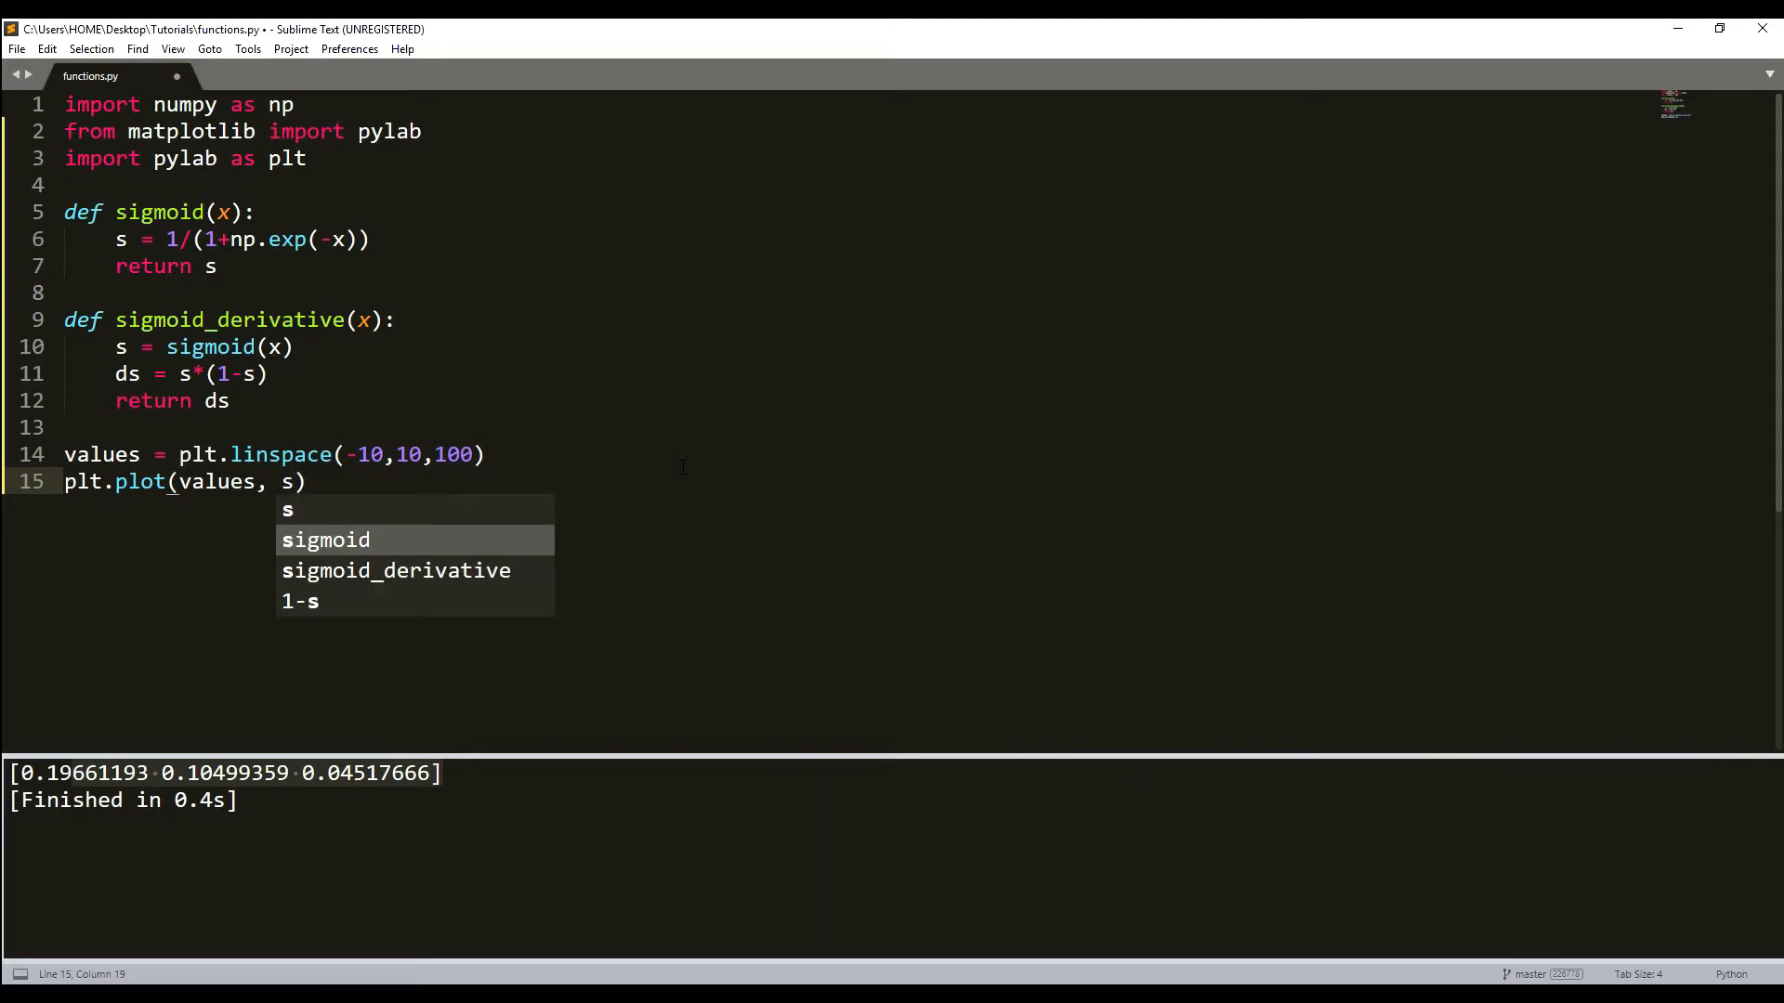
{"action": "key", "text": "Tab"}
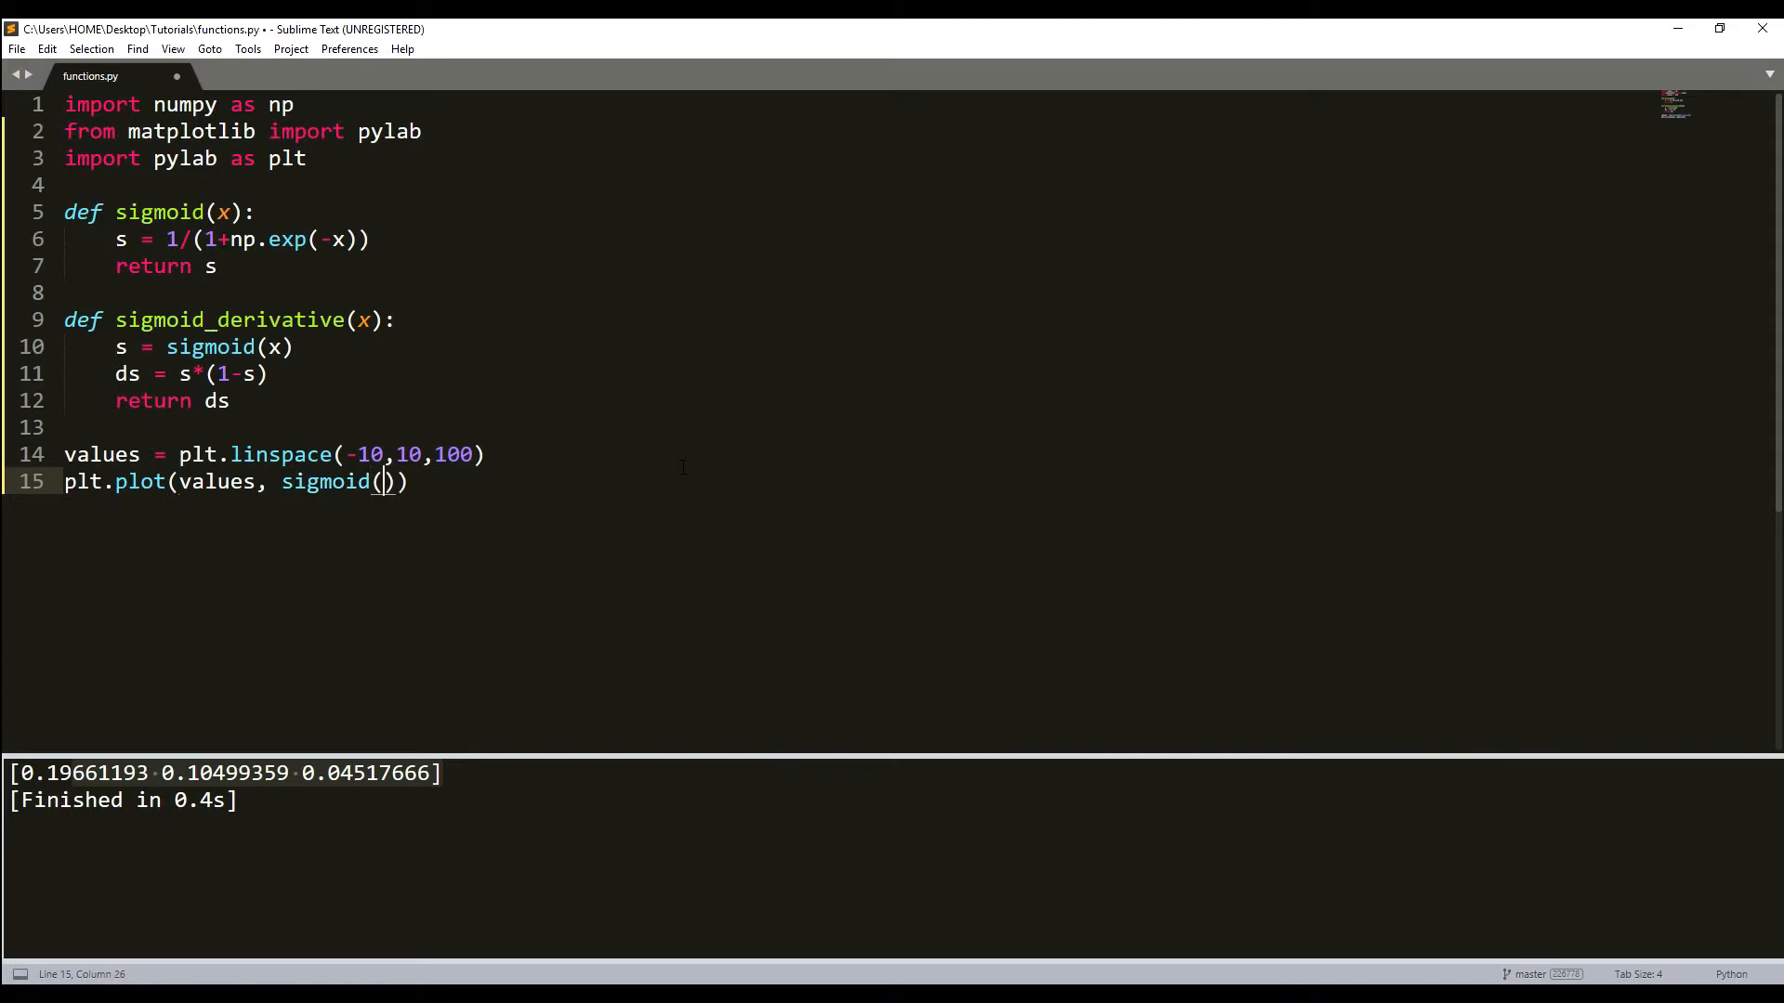
{"action": "type", "text": "values"}
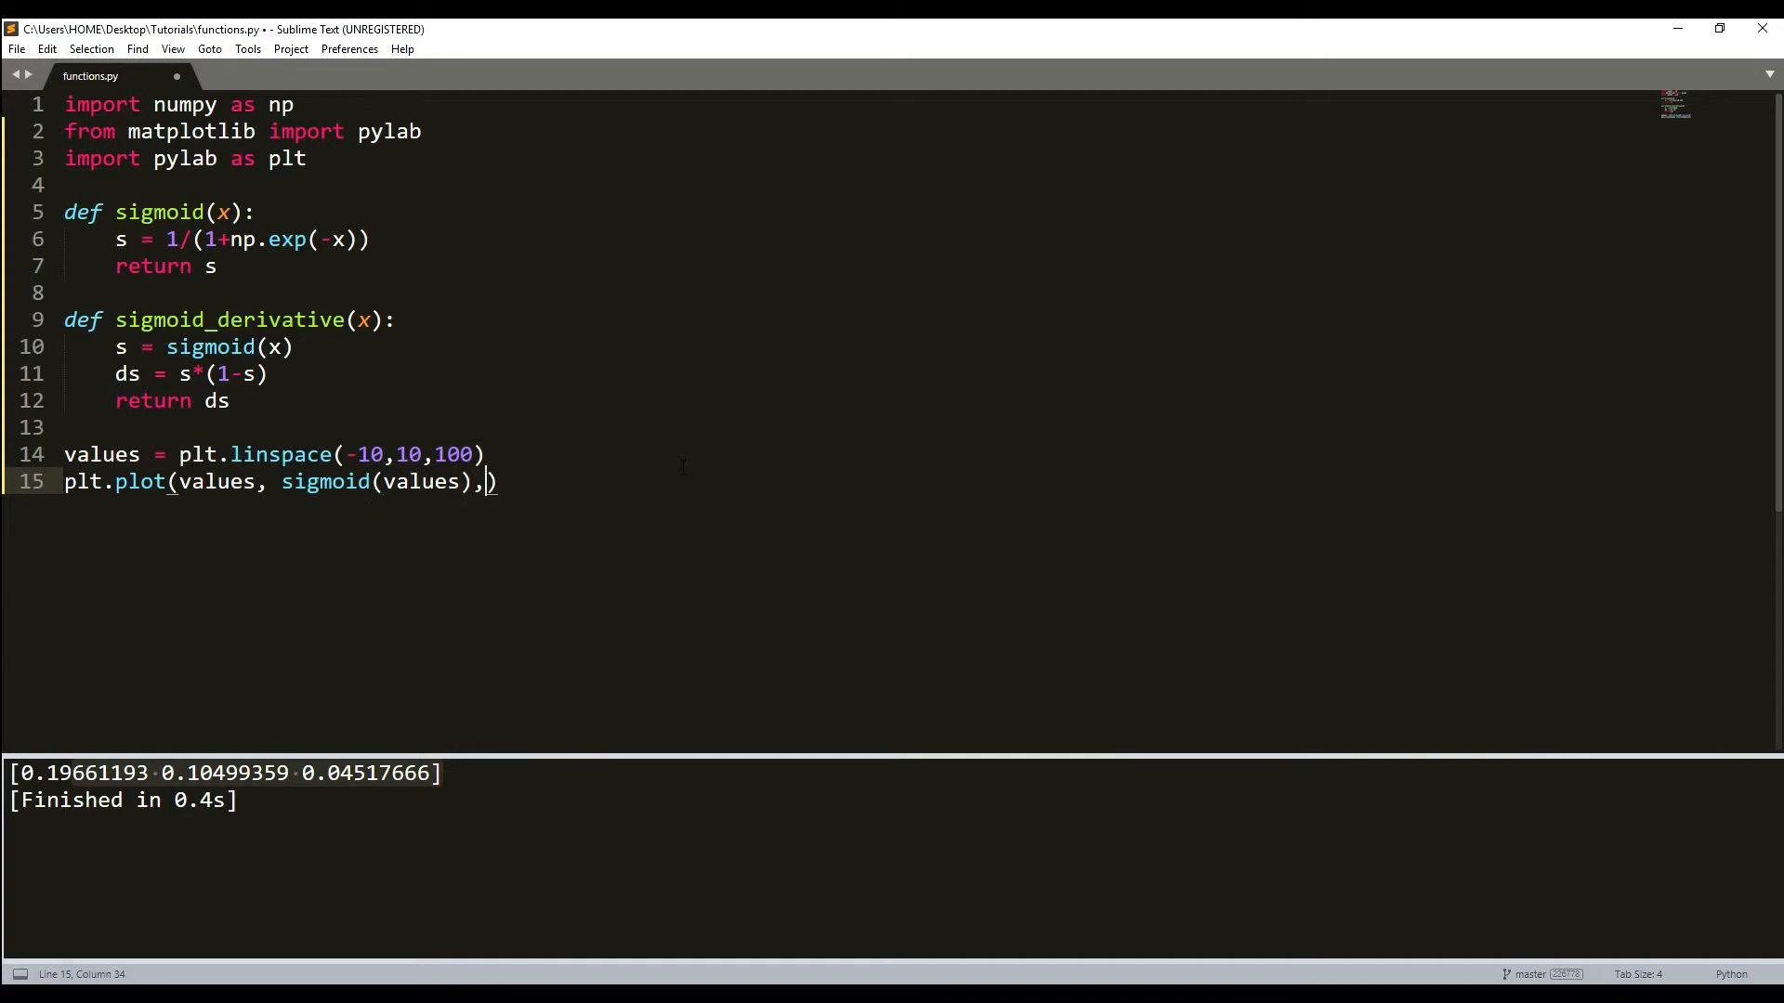
{"action": "type", "text": "'r'"}
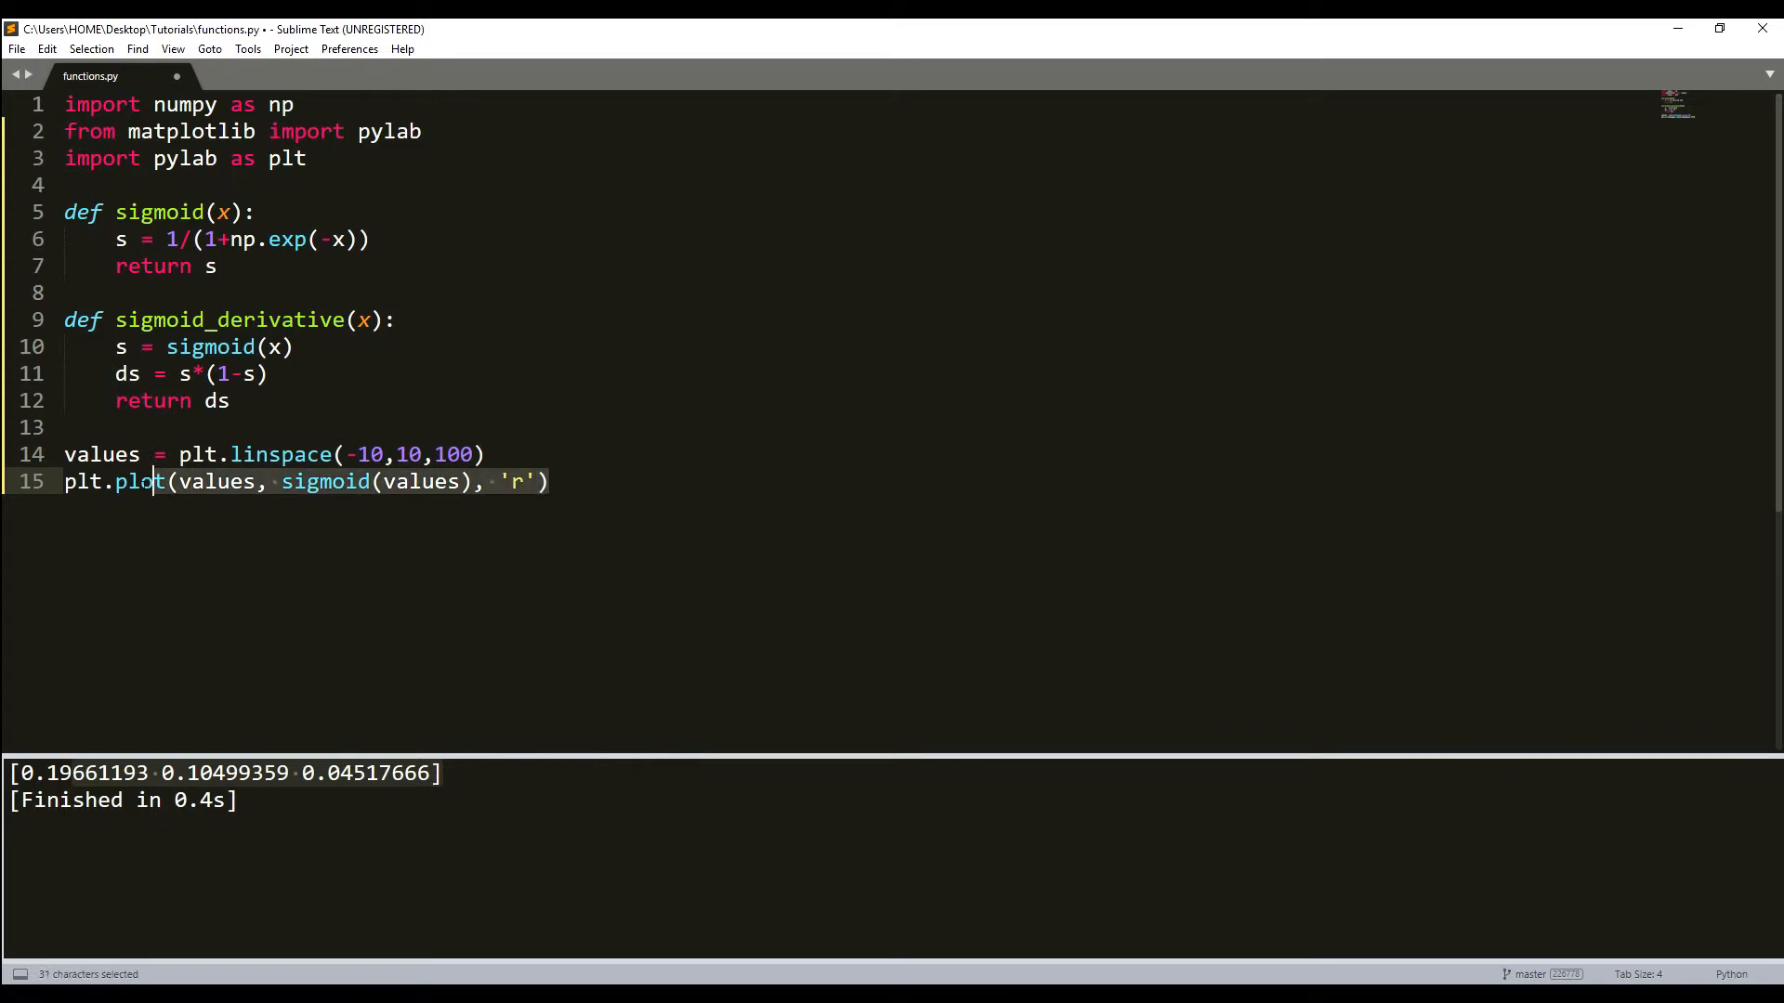
{"action": "key", "text": "ctrl+v"}
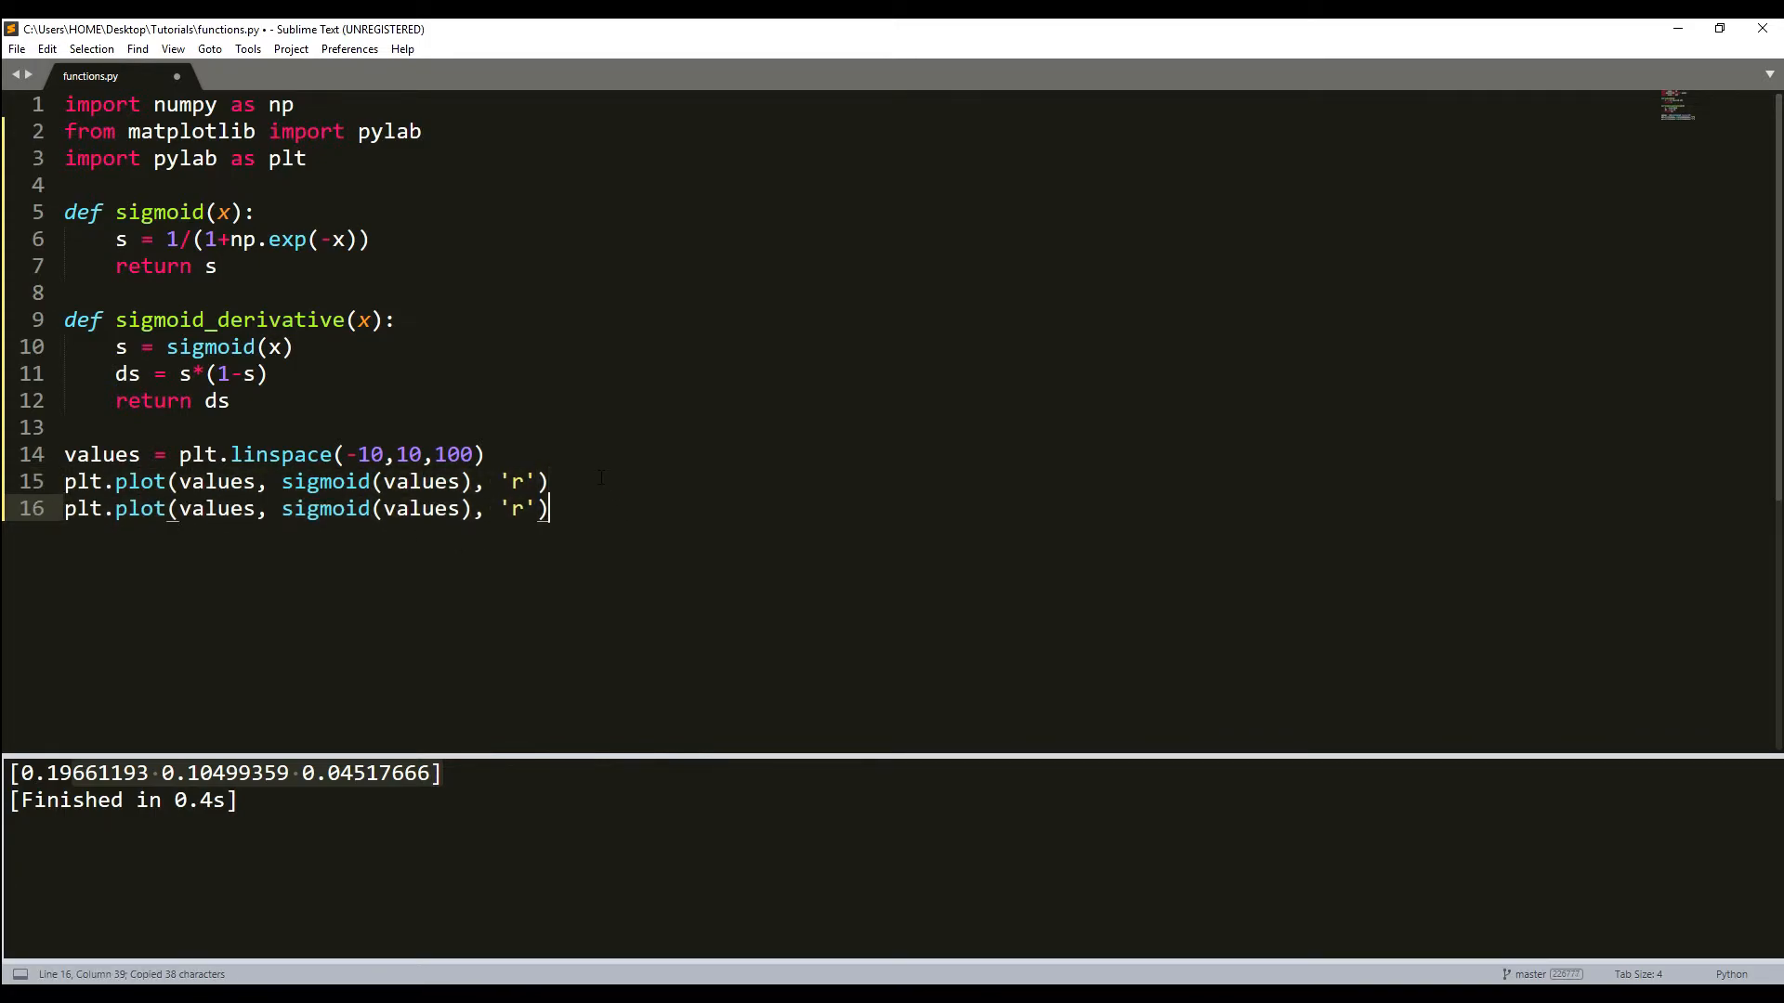
{"action": "double_click", "coordinate": [228, 320]}
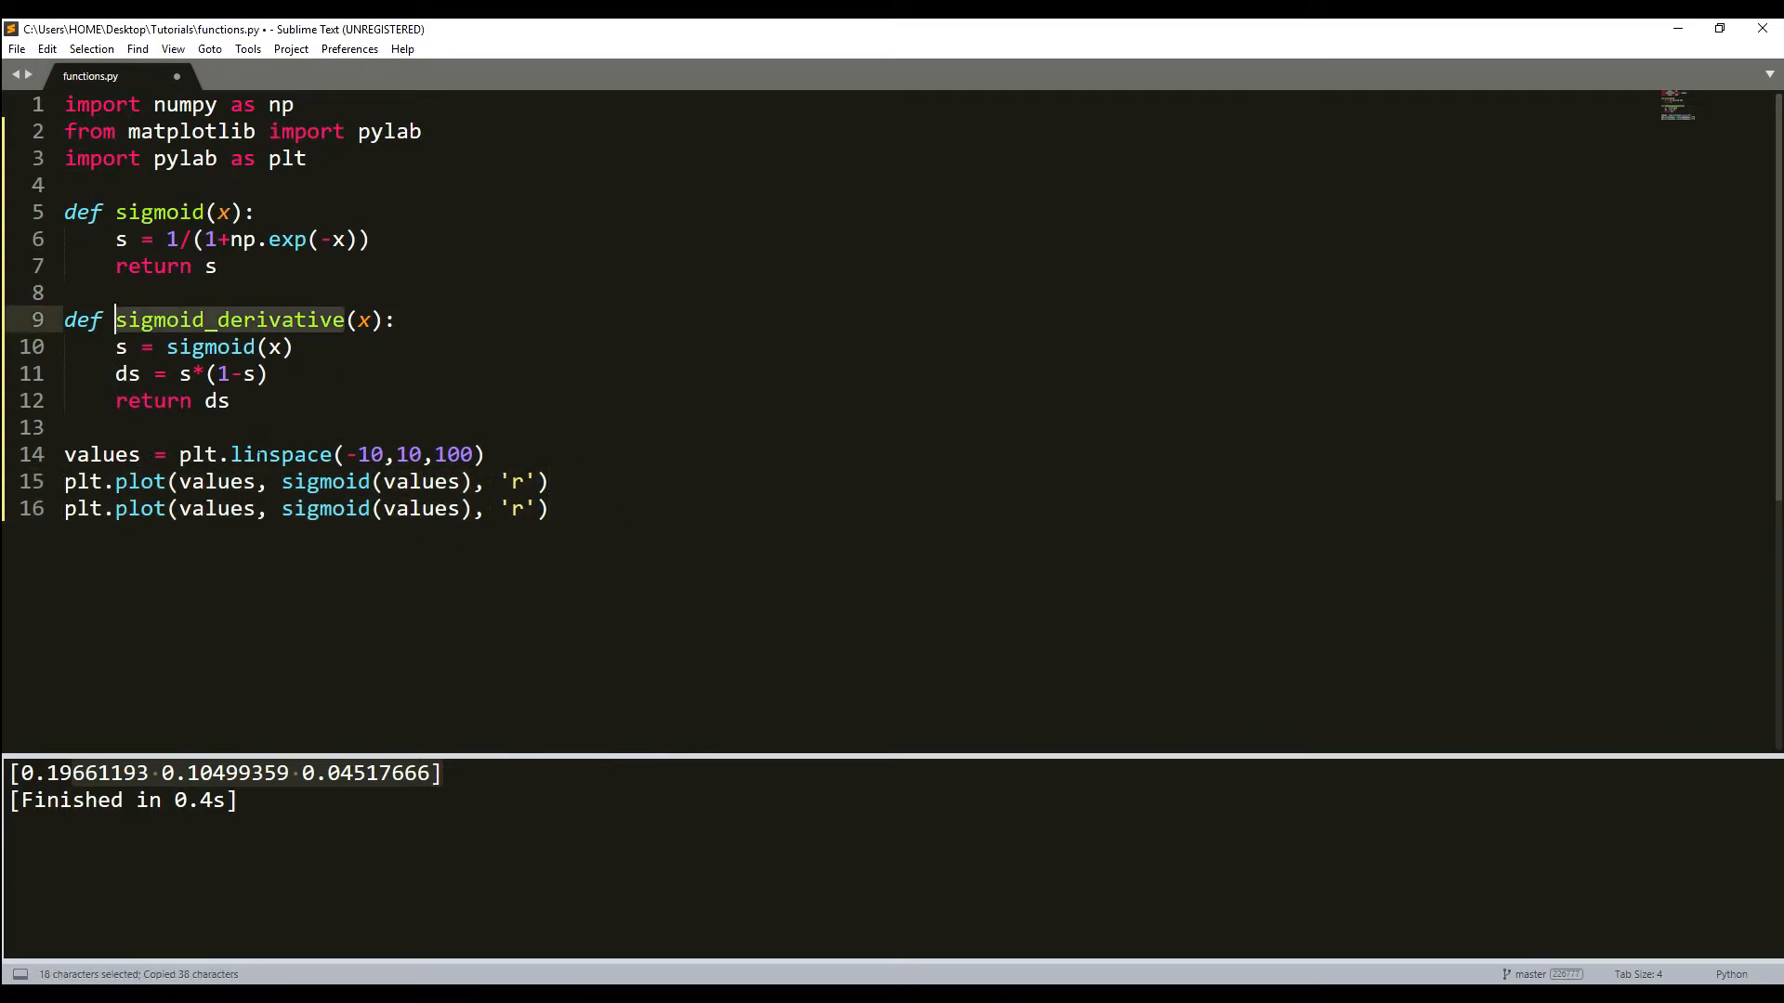
{"action": "type", "text": "sigmoid_derivative"}
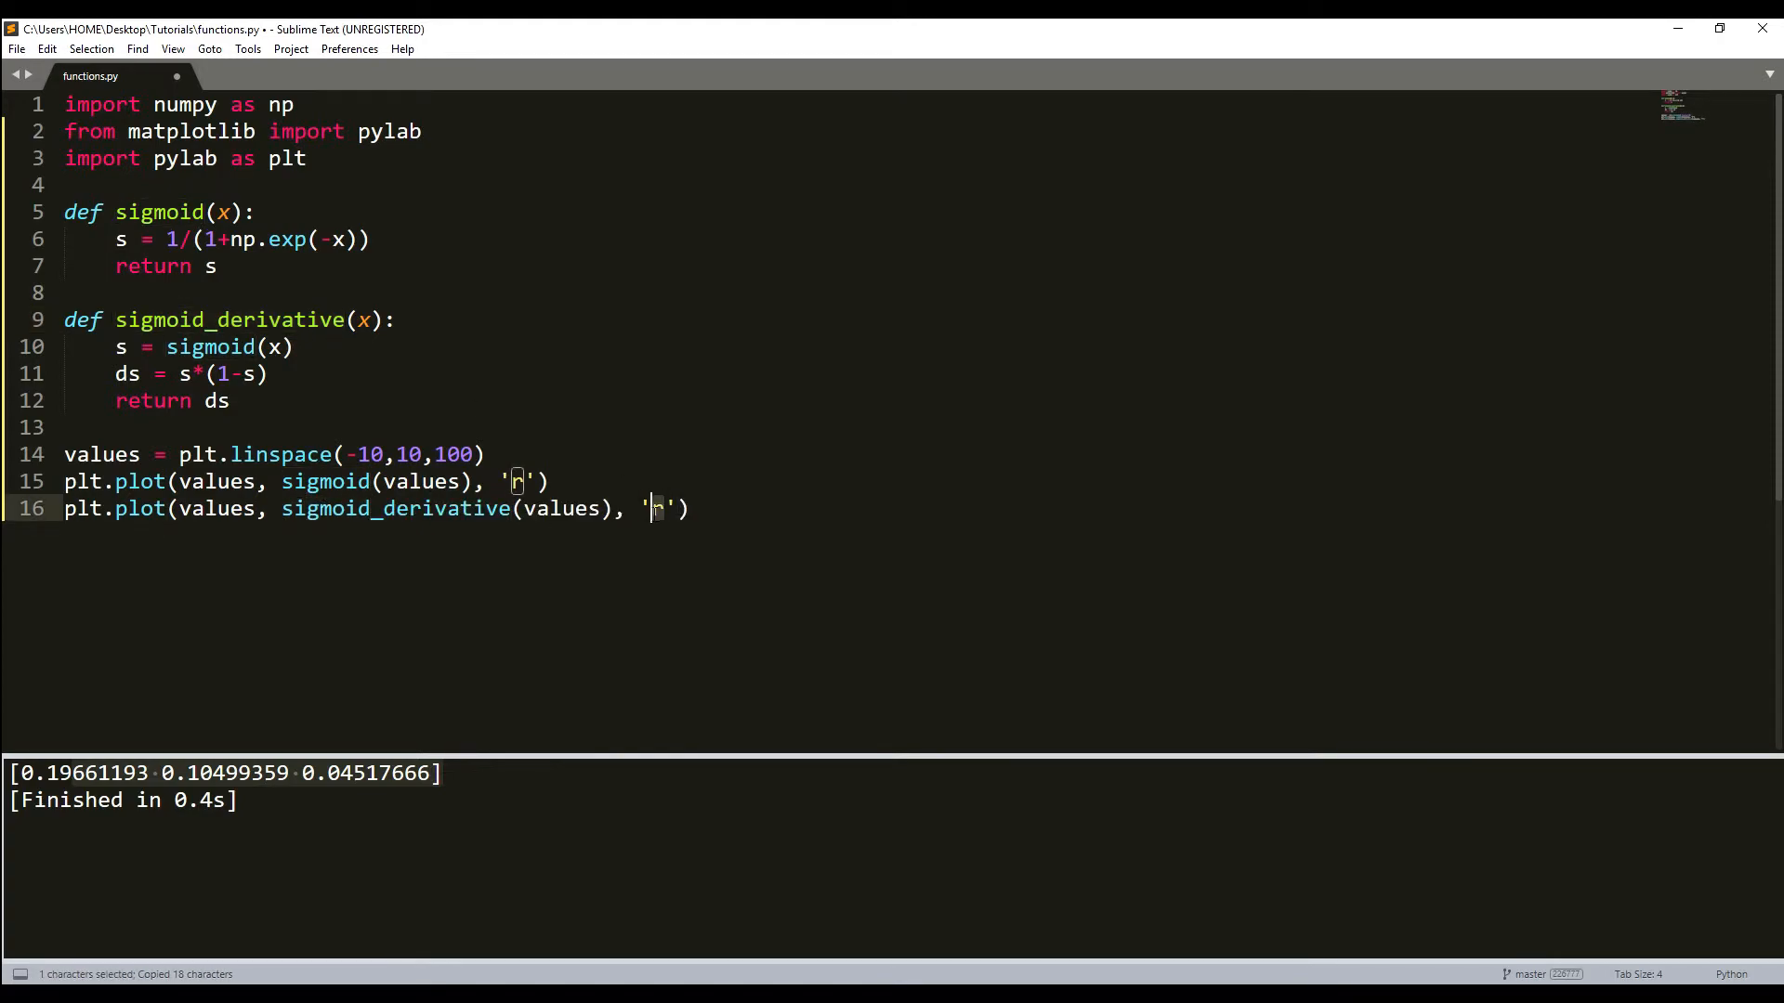
{"action": "type", "text": "b"}
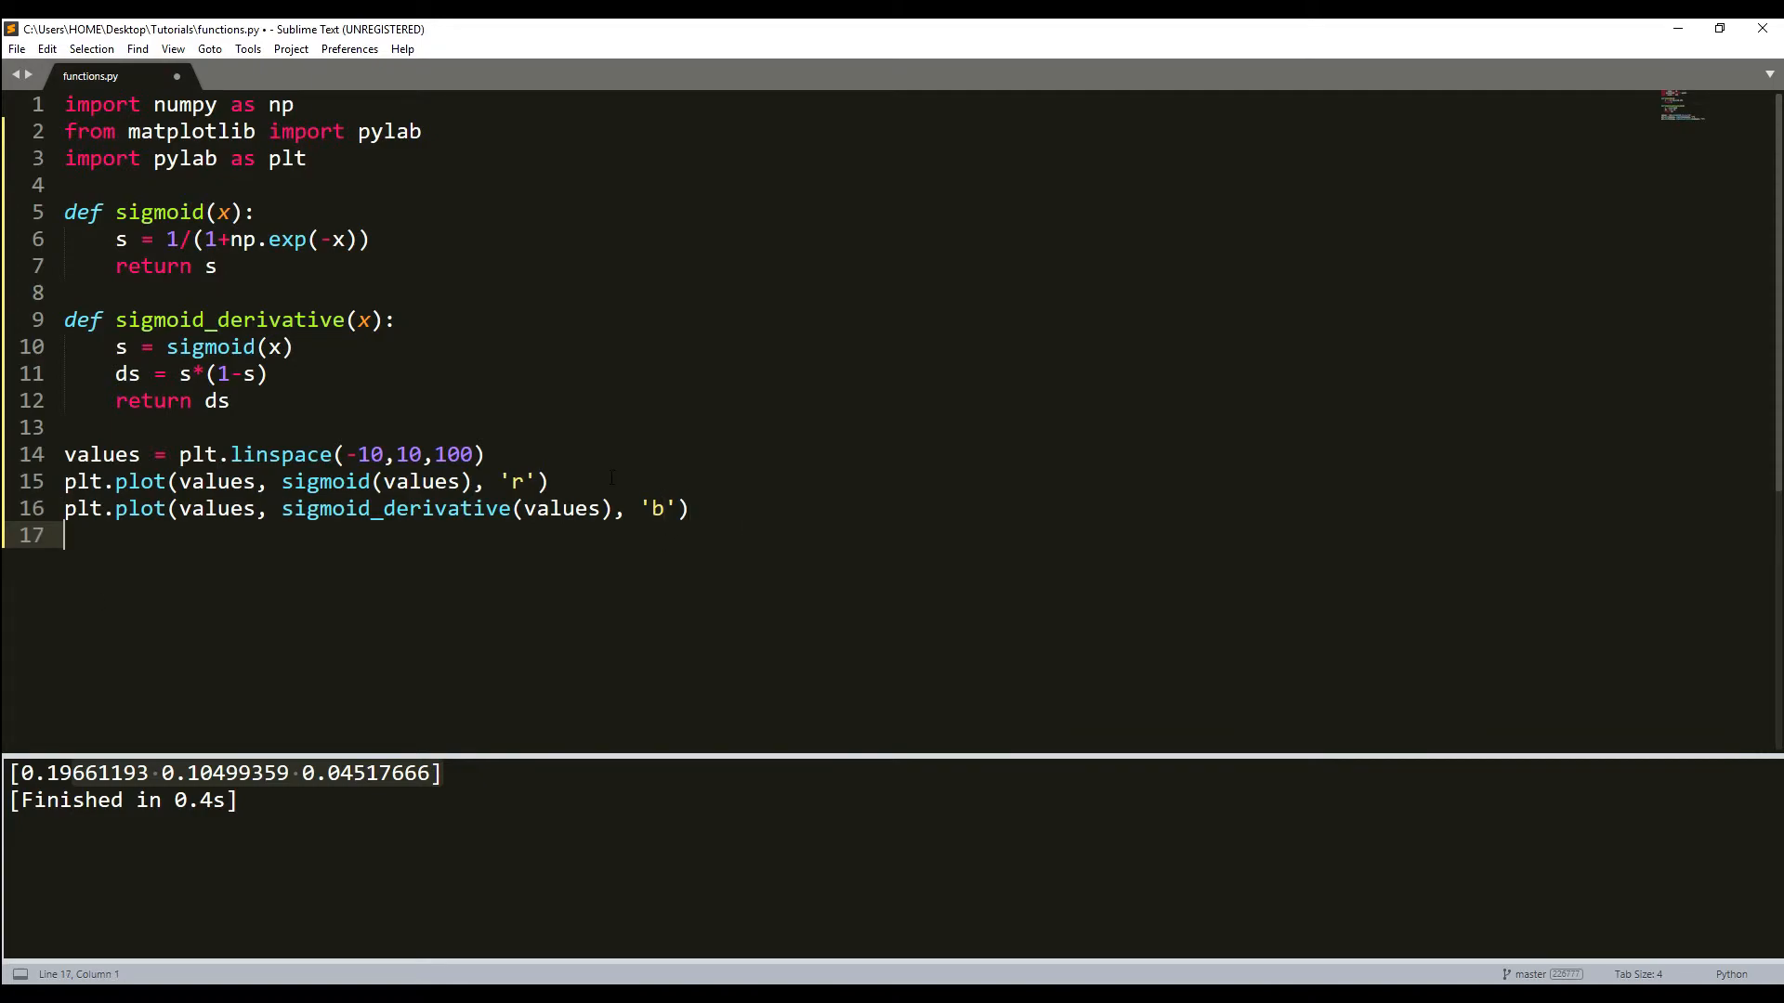
Add plt.grid() and plt.show() to display the figure
{"action": "type", "text": "plt.grid("}
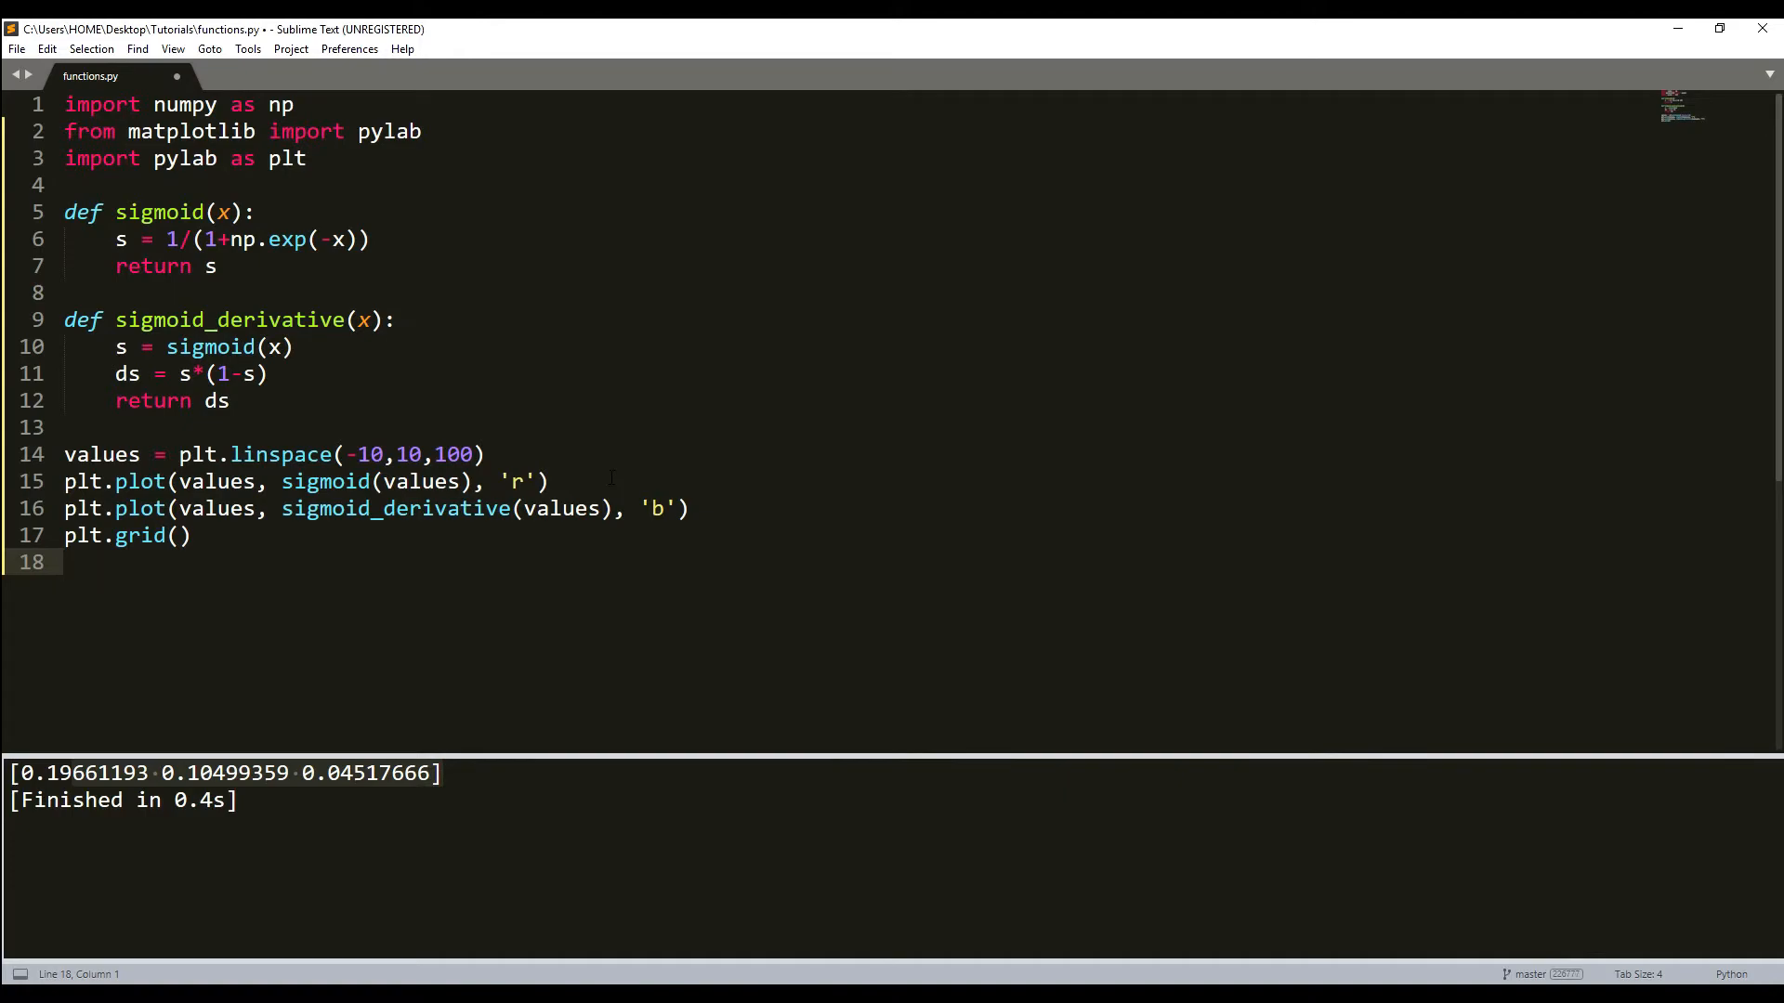
{"action": "type", "text": "plt."}
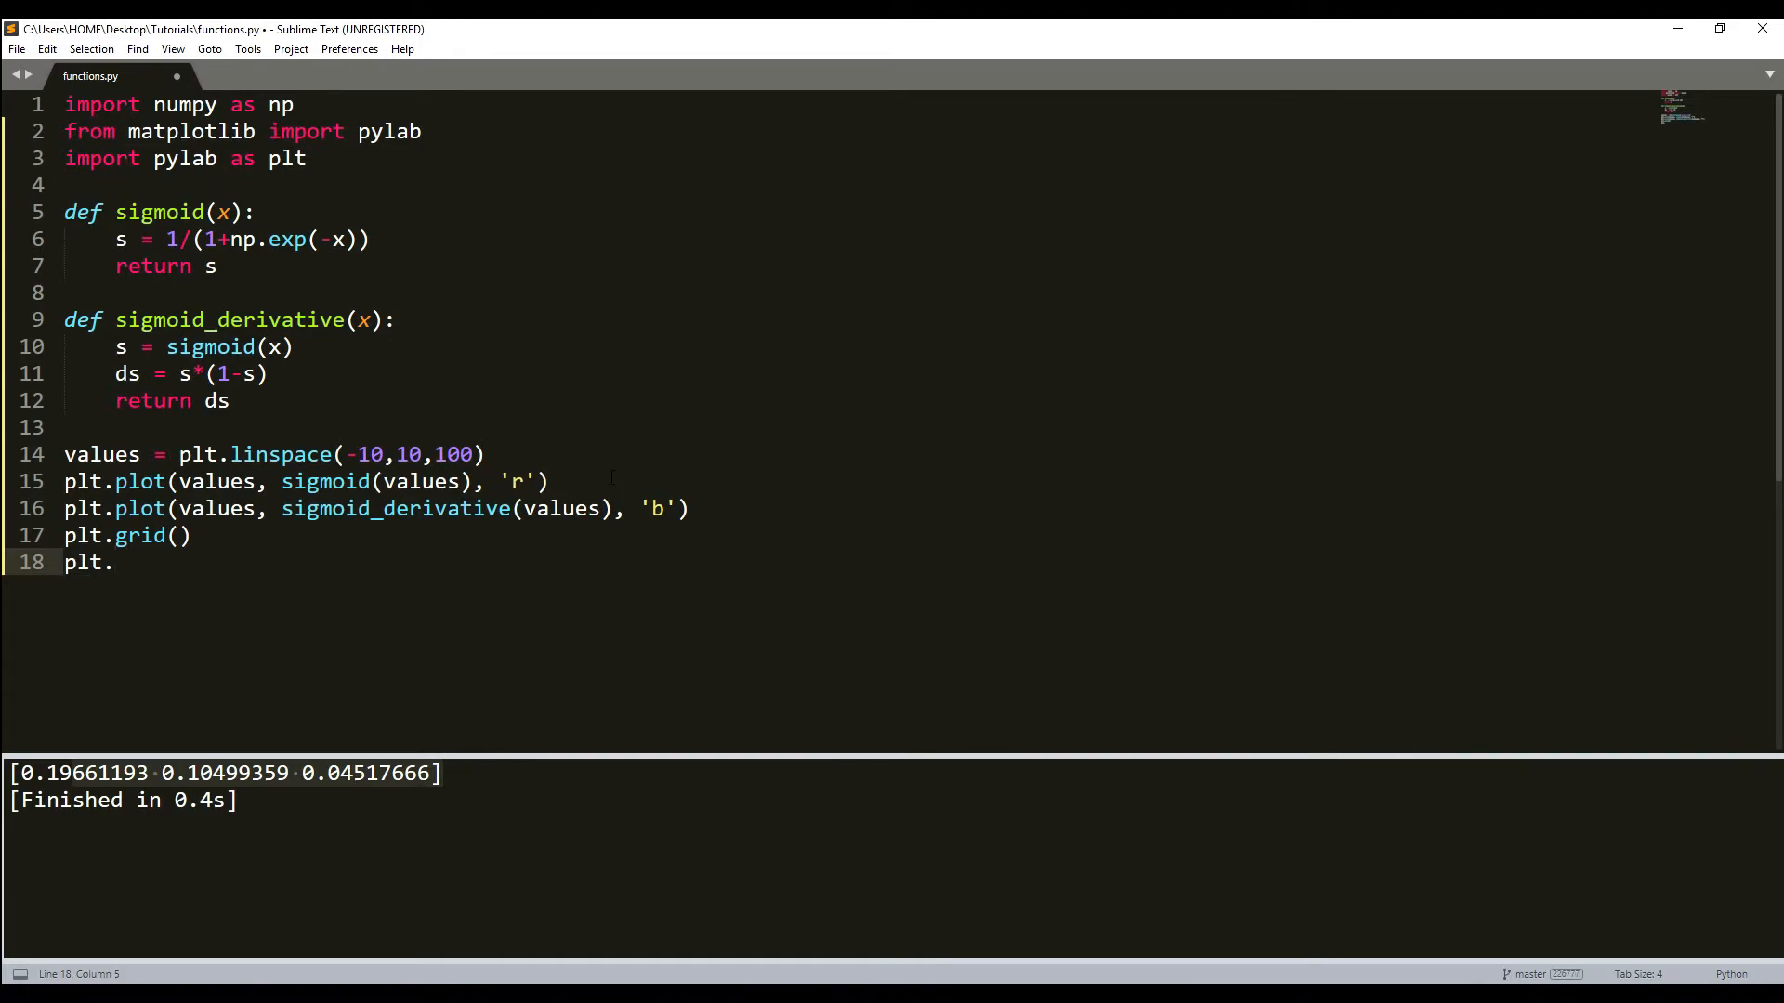
{"action": "type", "text": "show()"}
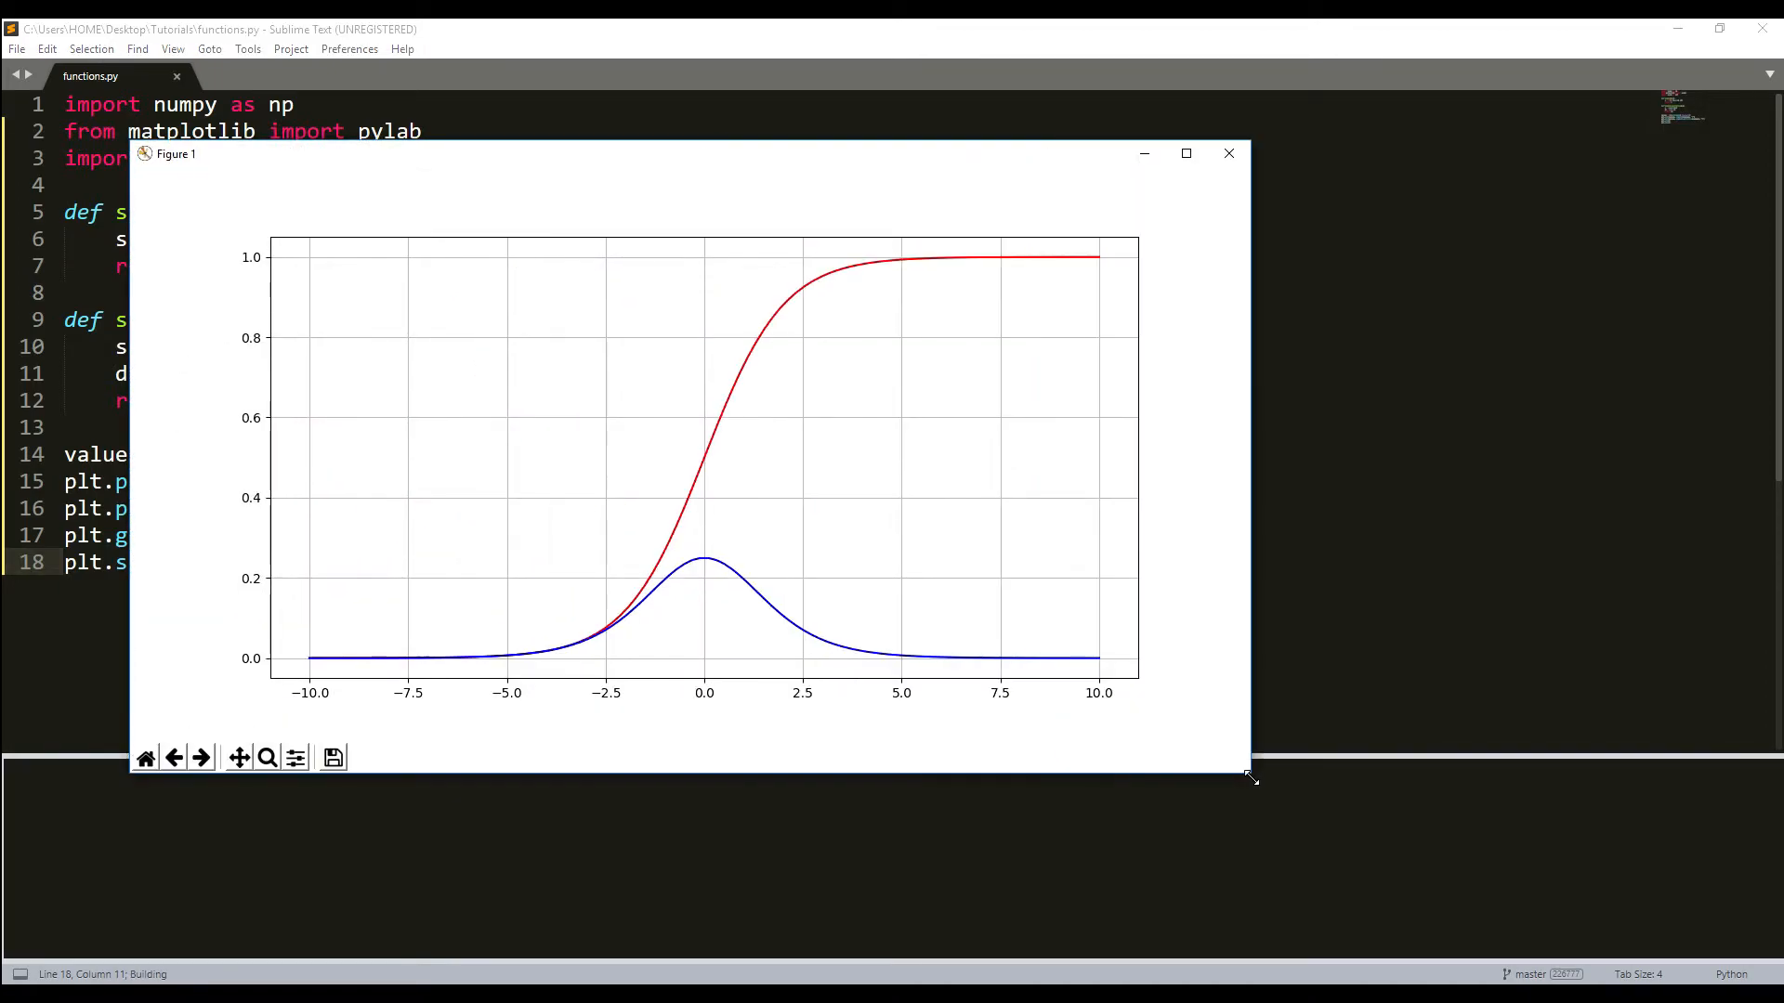
{"action": "mouse_move", "coordinate": [759, 513]}
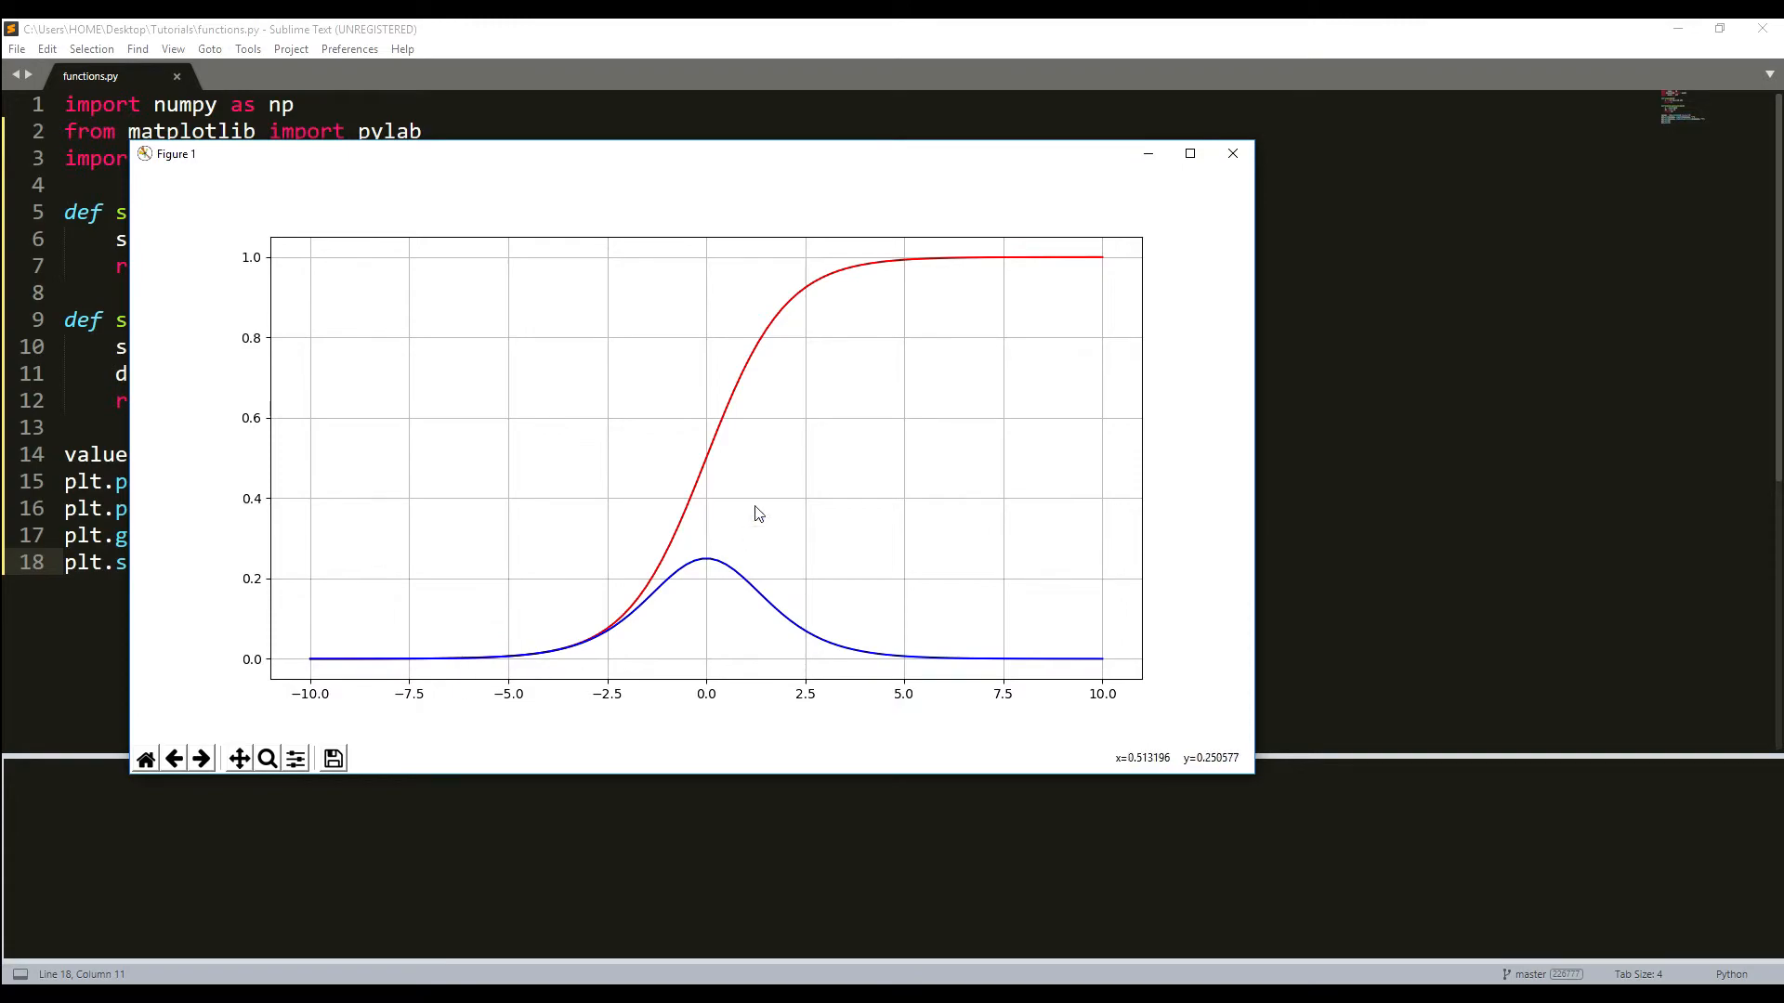
{"action": "mouse_move", "coordinate": [394, 650]}
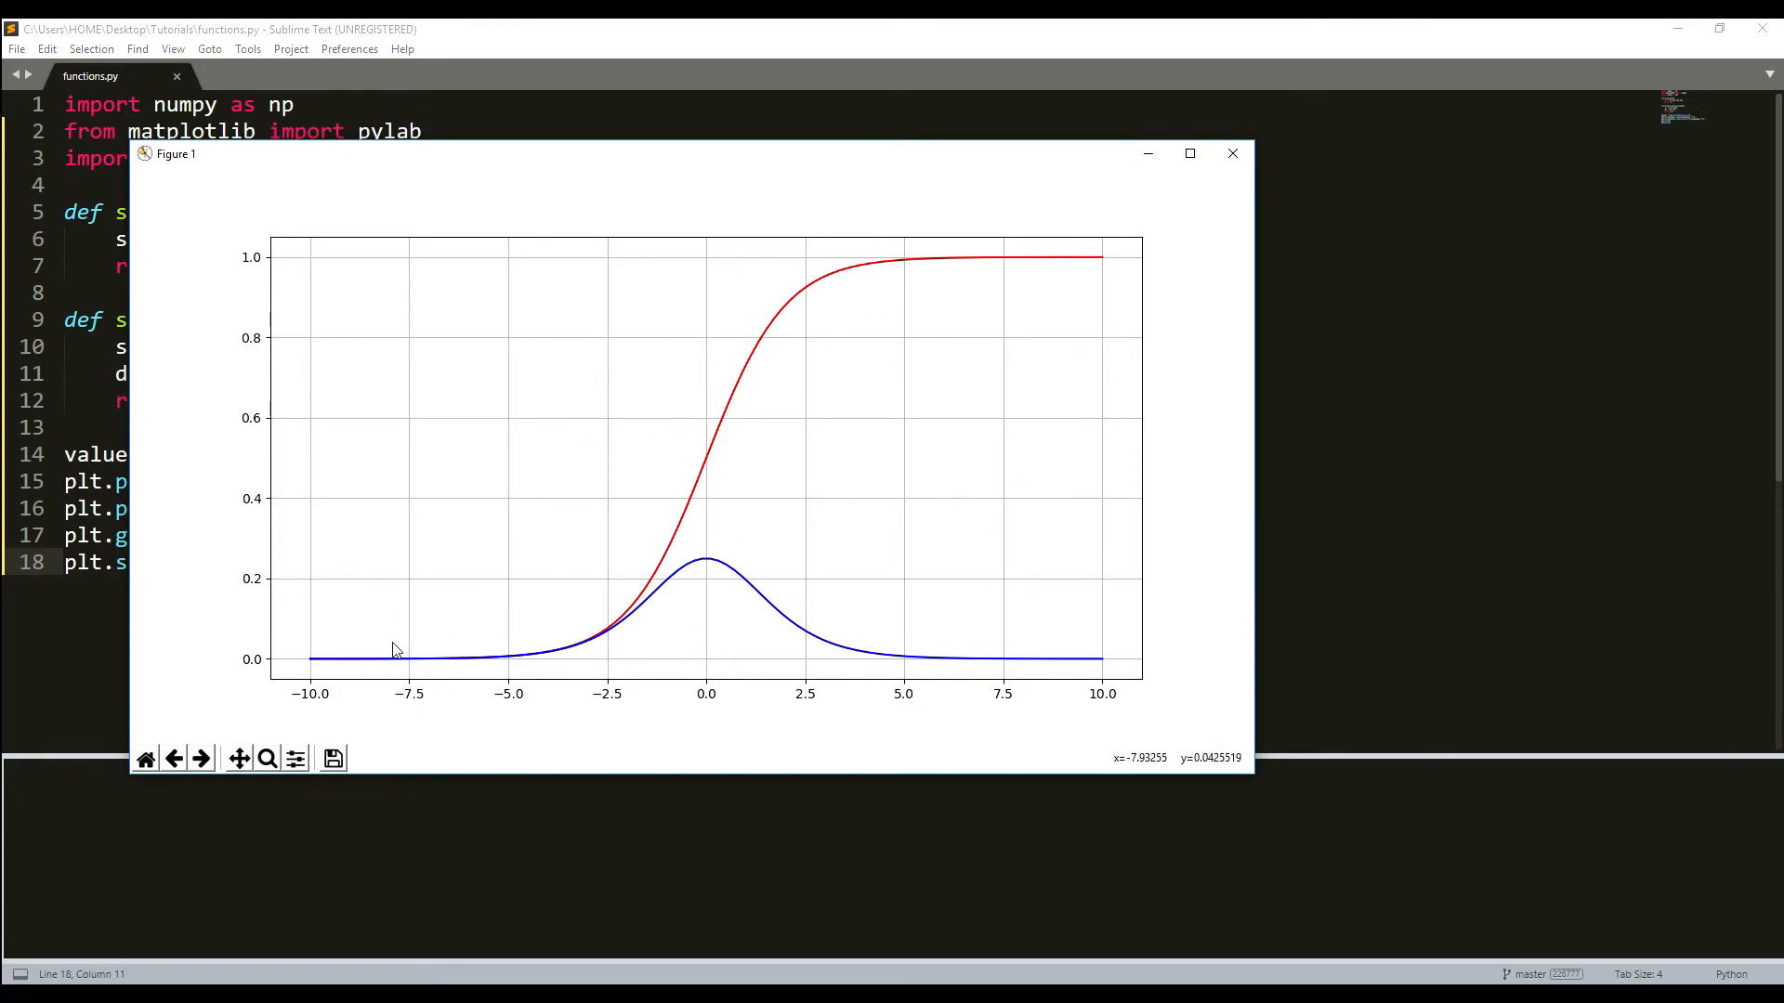
{"action": "mouse_move", "coordinate": [900, 695]}
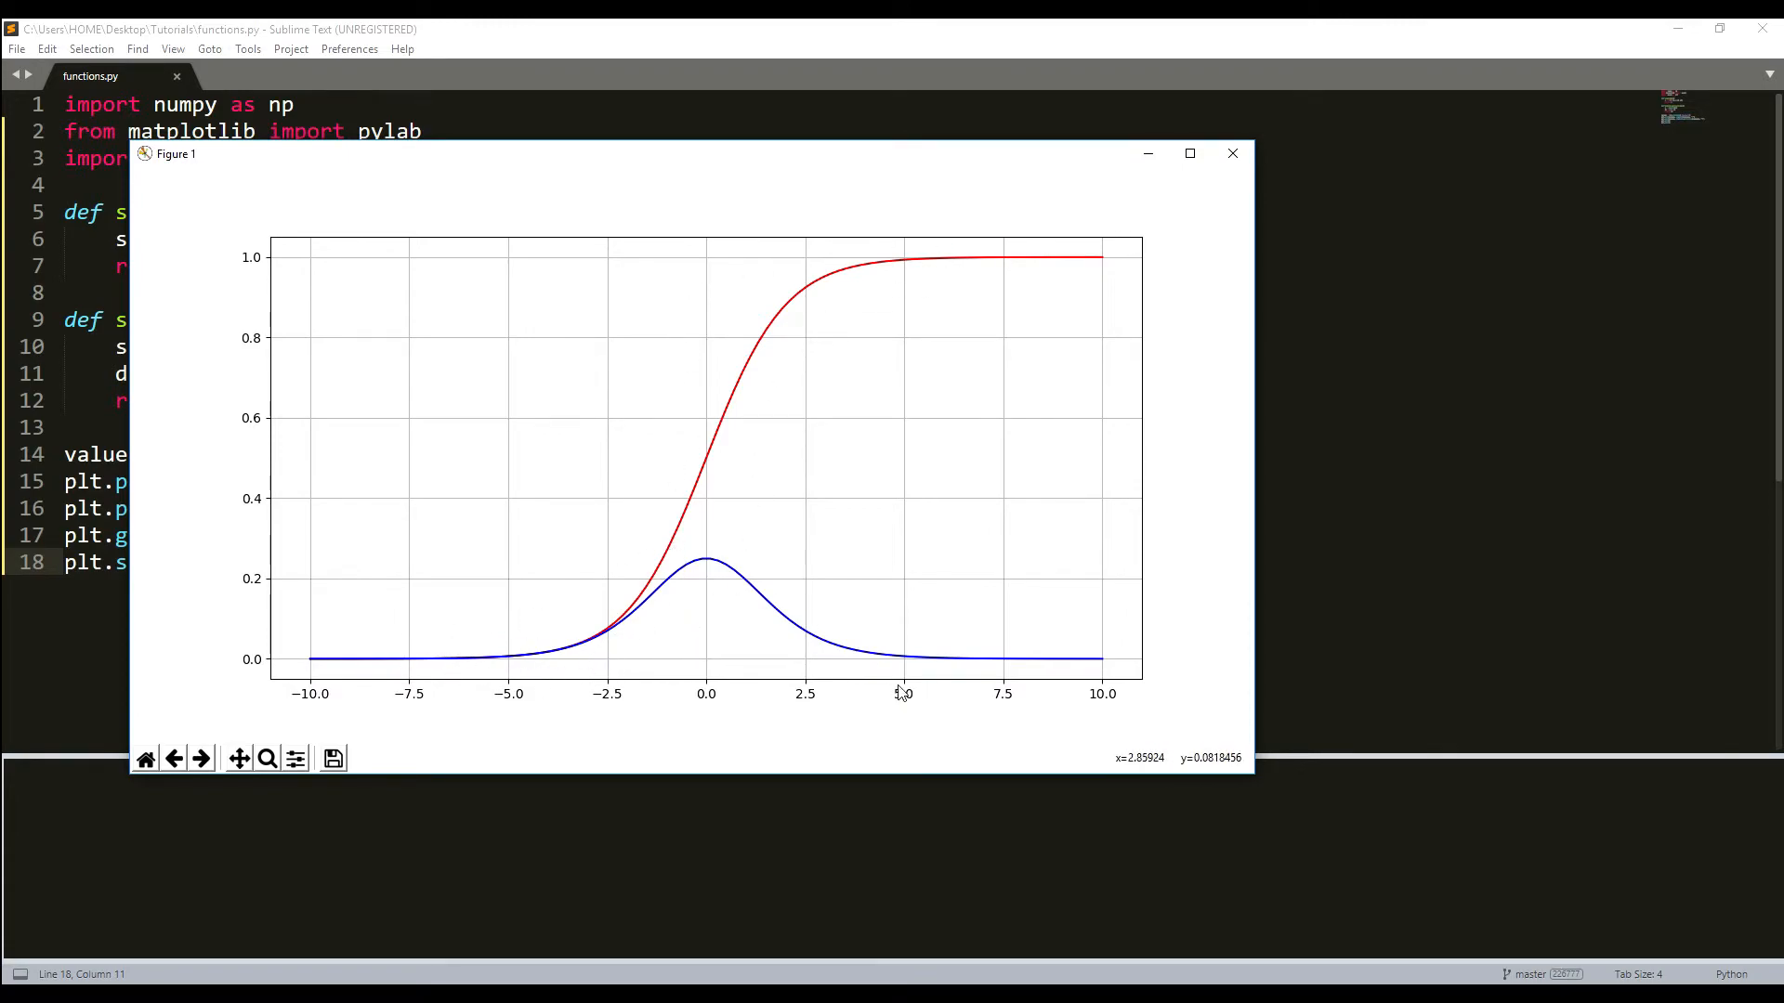
{"action": "mouse_move", "coordinate": [1047, 242]}
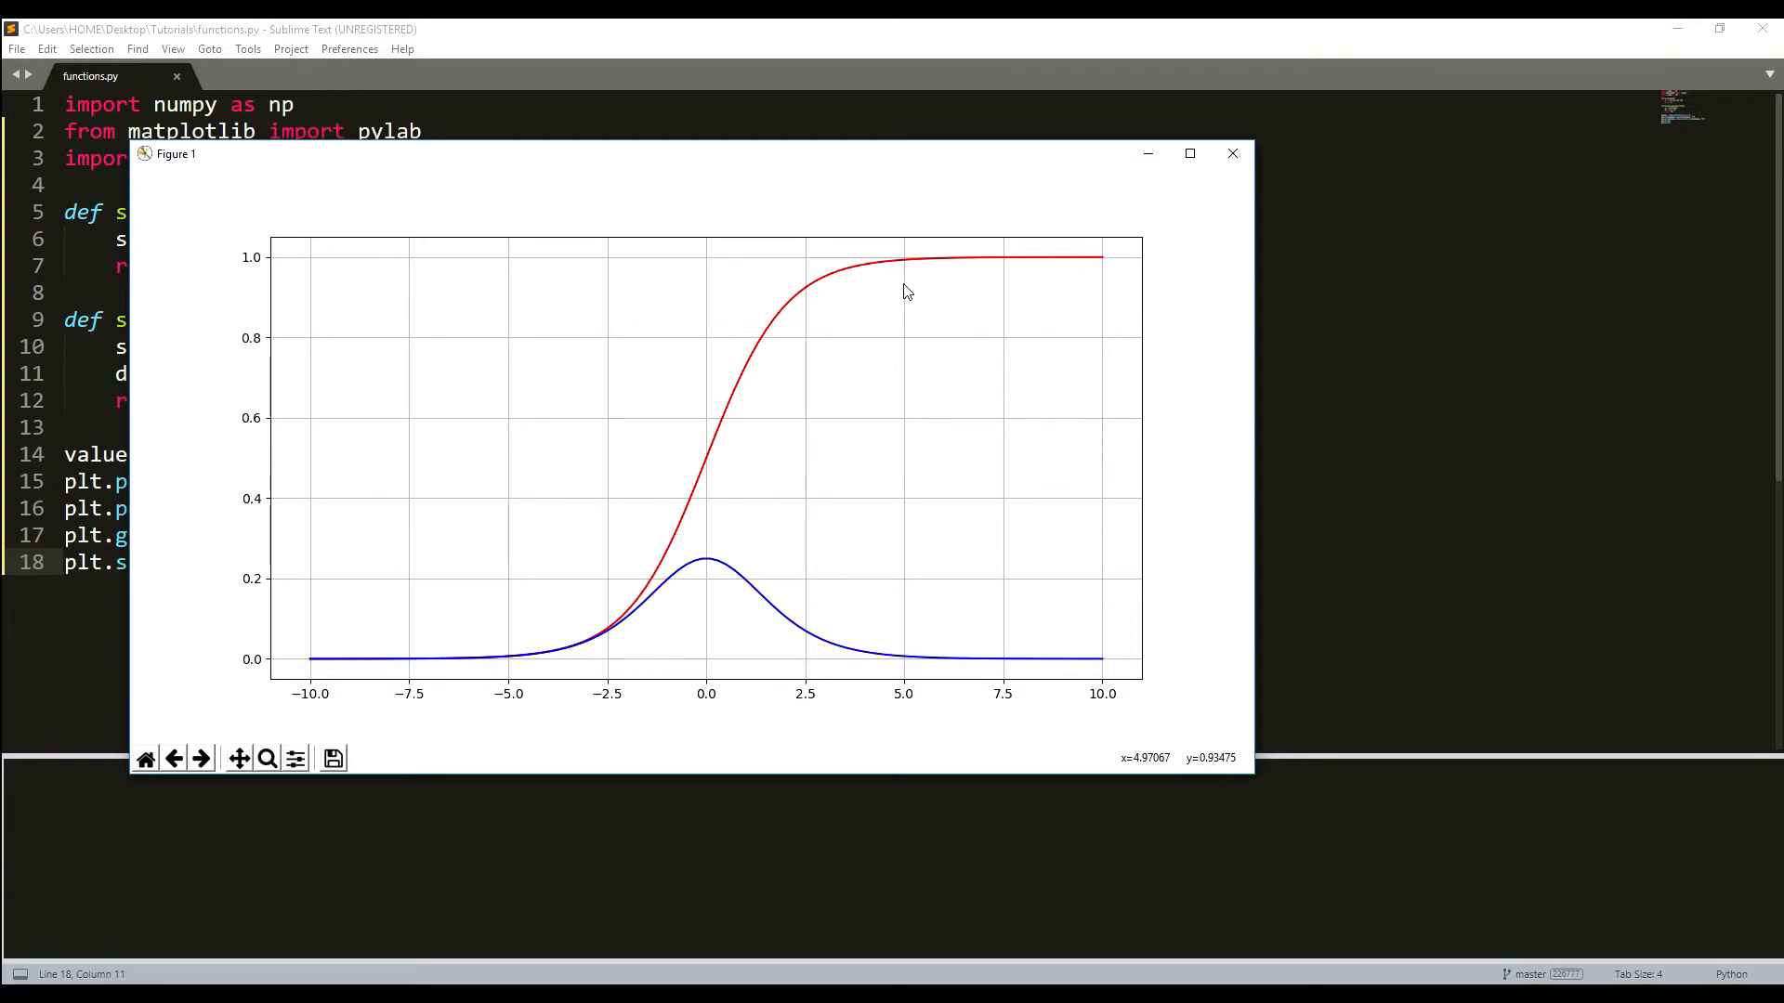
{"action": "mouse_move", "coordinate": [794, 390]}
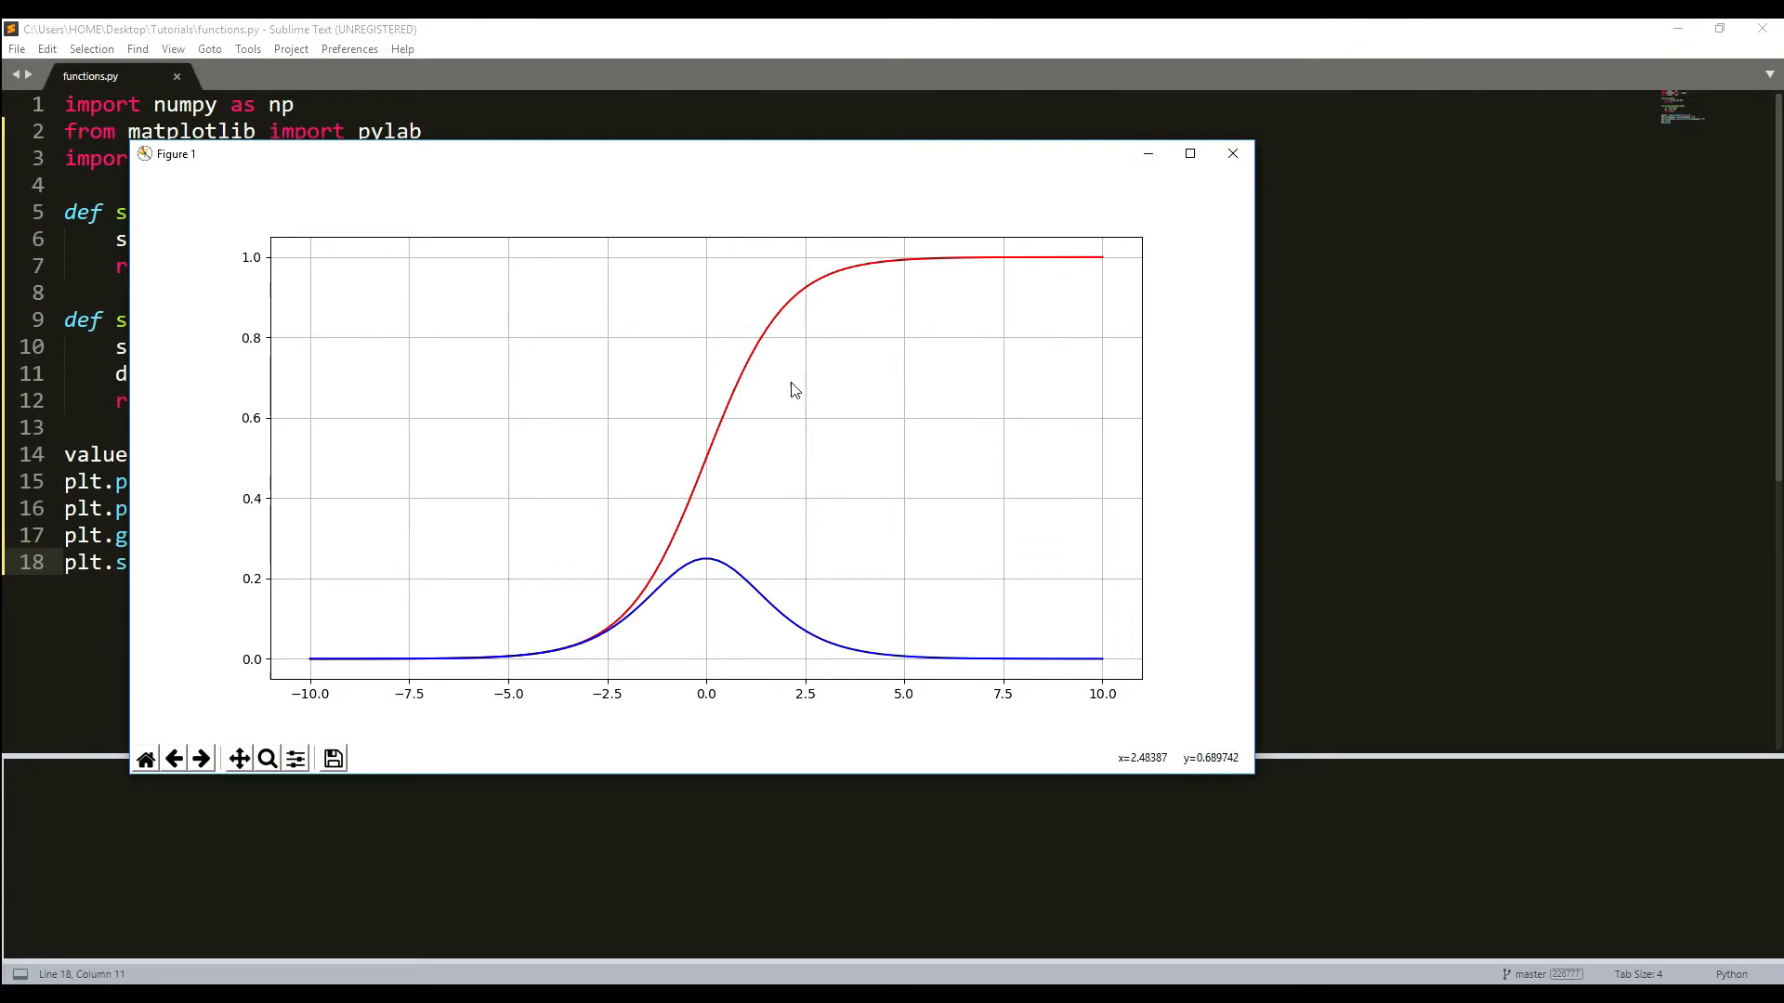
{"action": "mouse_move", "coordinate": [695, 163]}
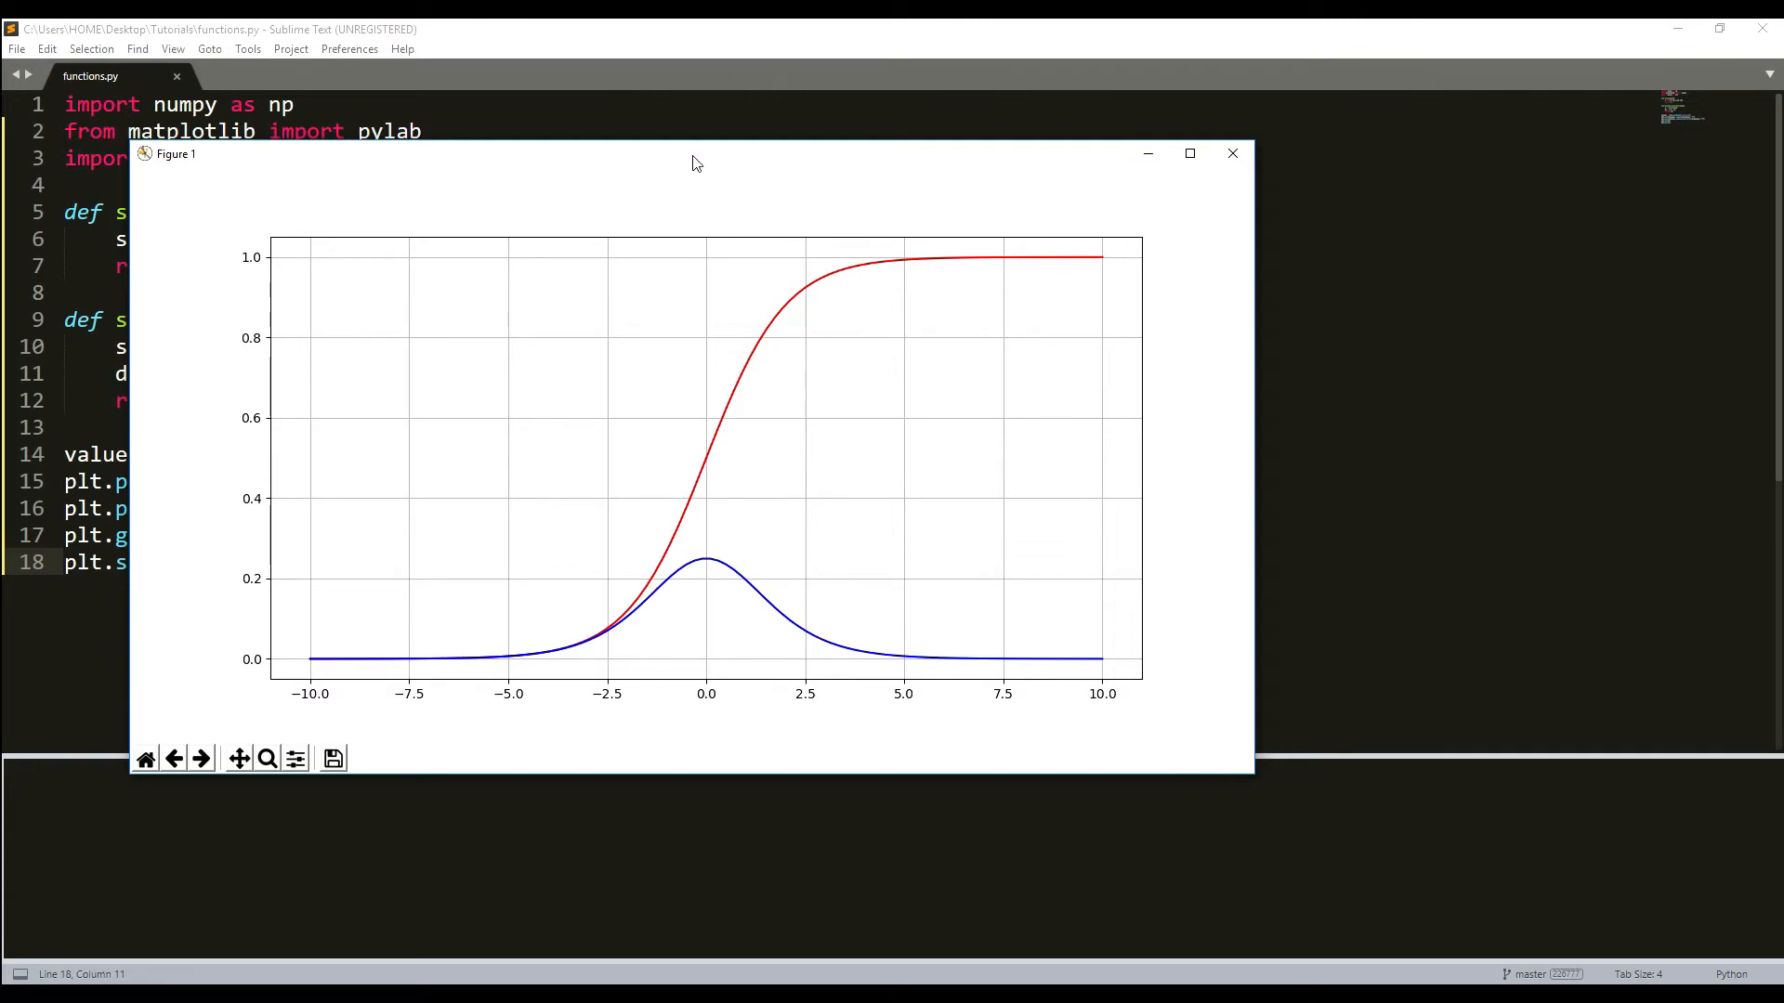